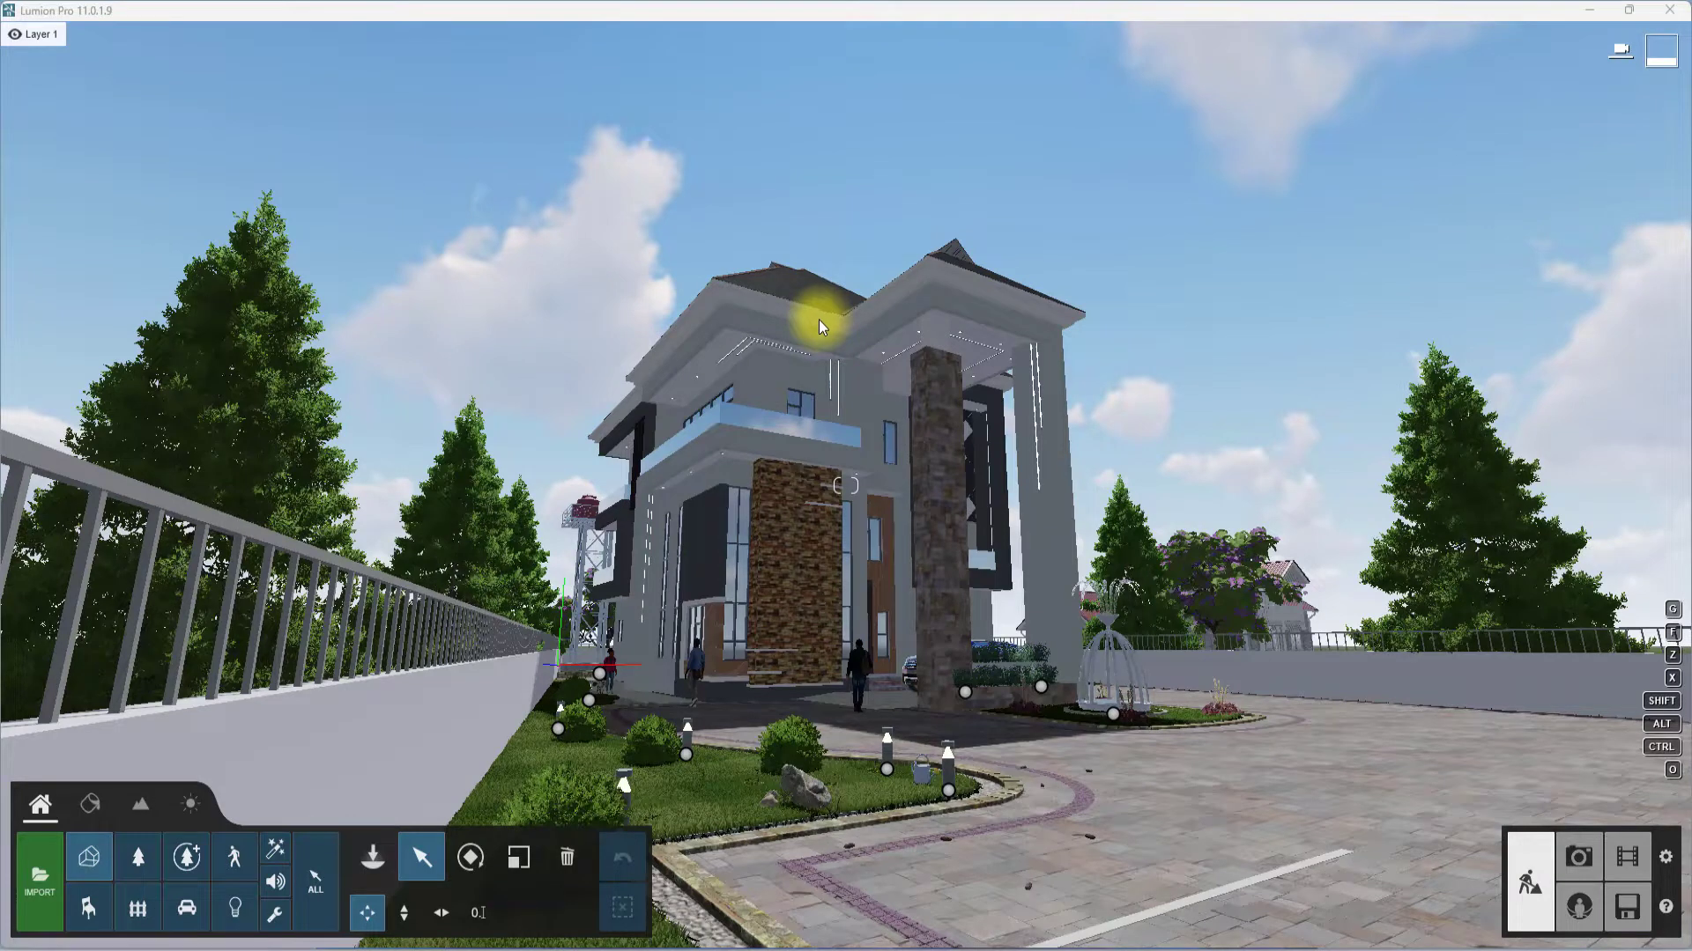
{"action": "mouse_move", "coordinate": [823, 333]}
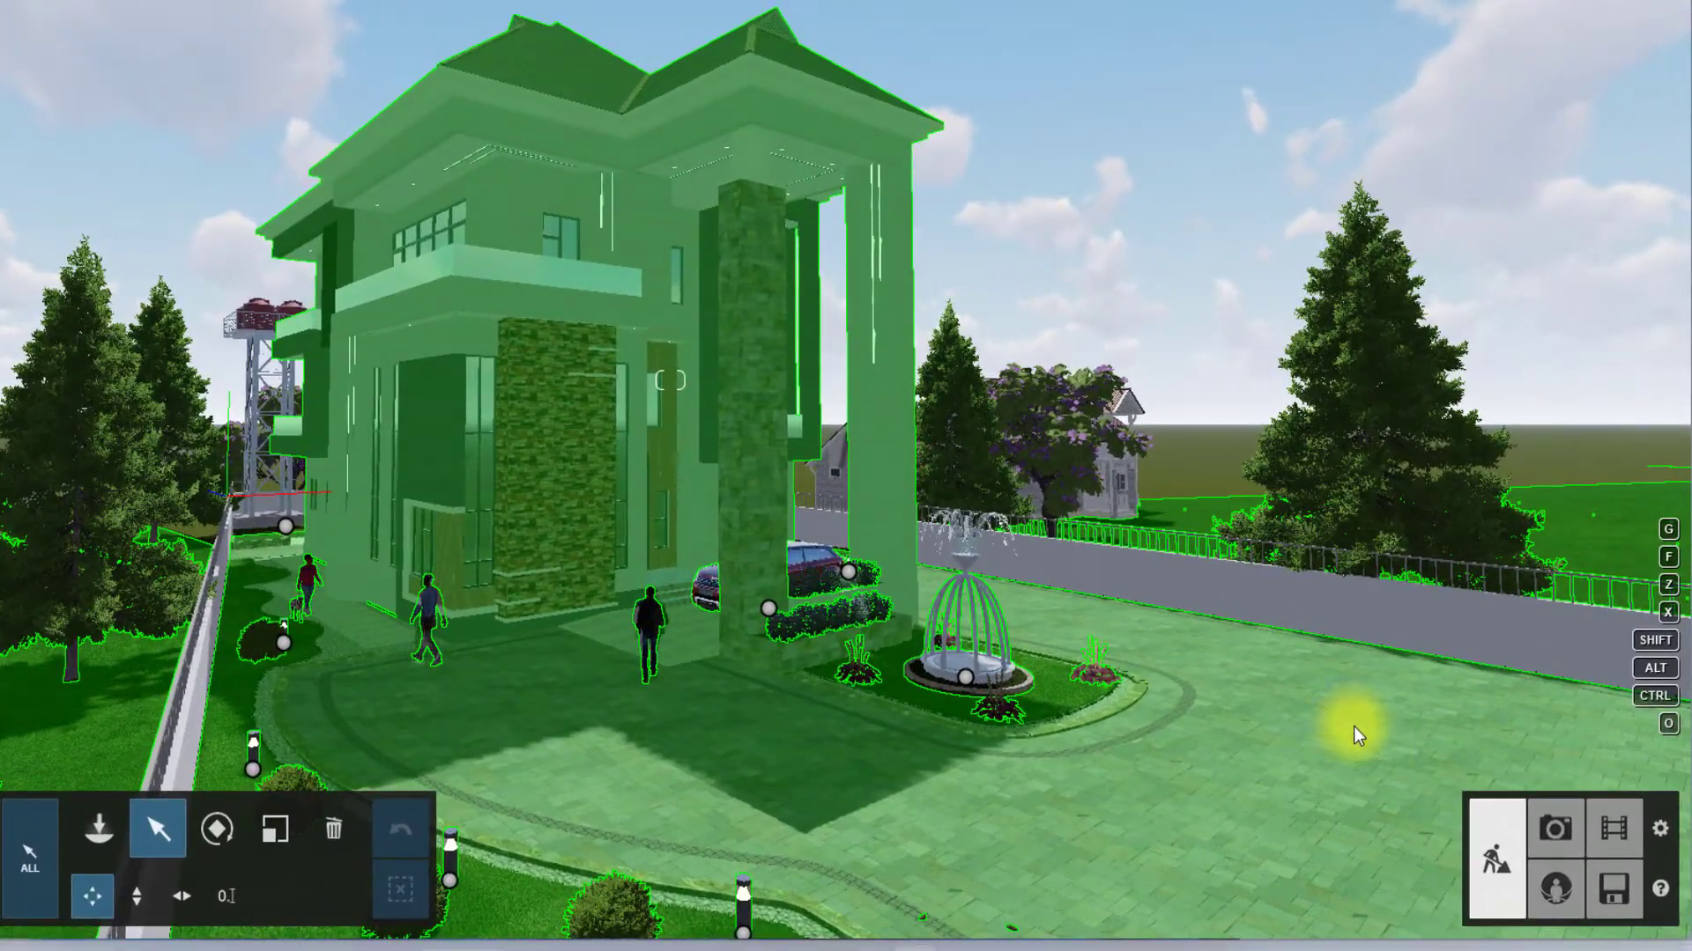
Enter Photo Mode and restore the camera view saved in photo slot 1
{"action": "left_click", "coordinate": [1556, 828]}
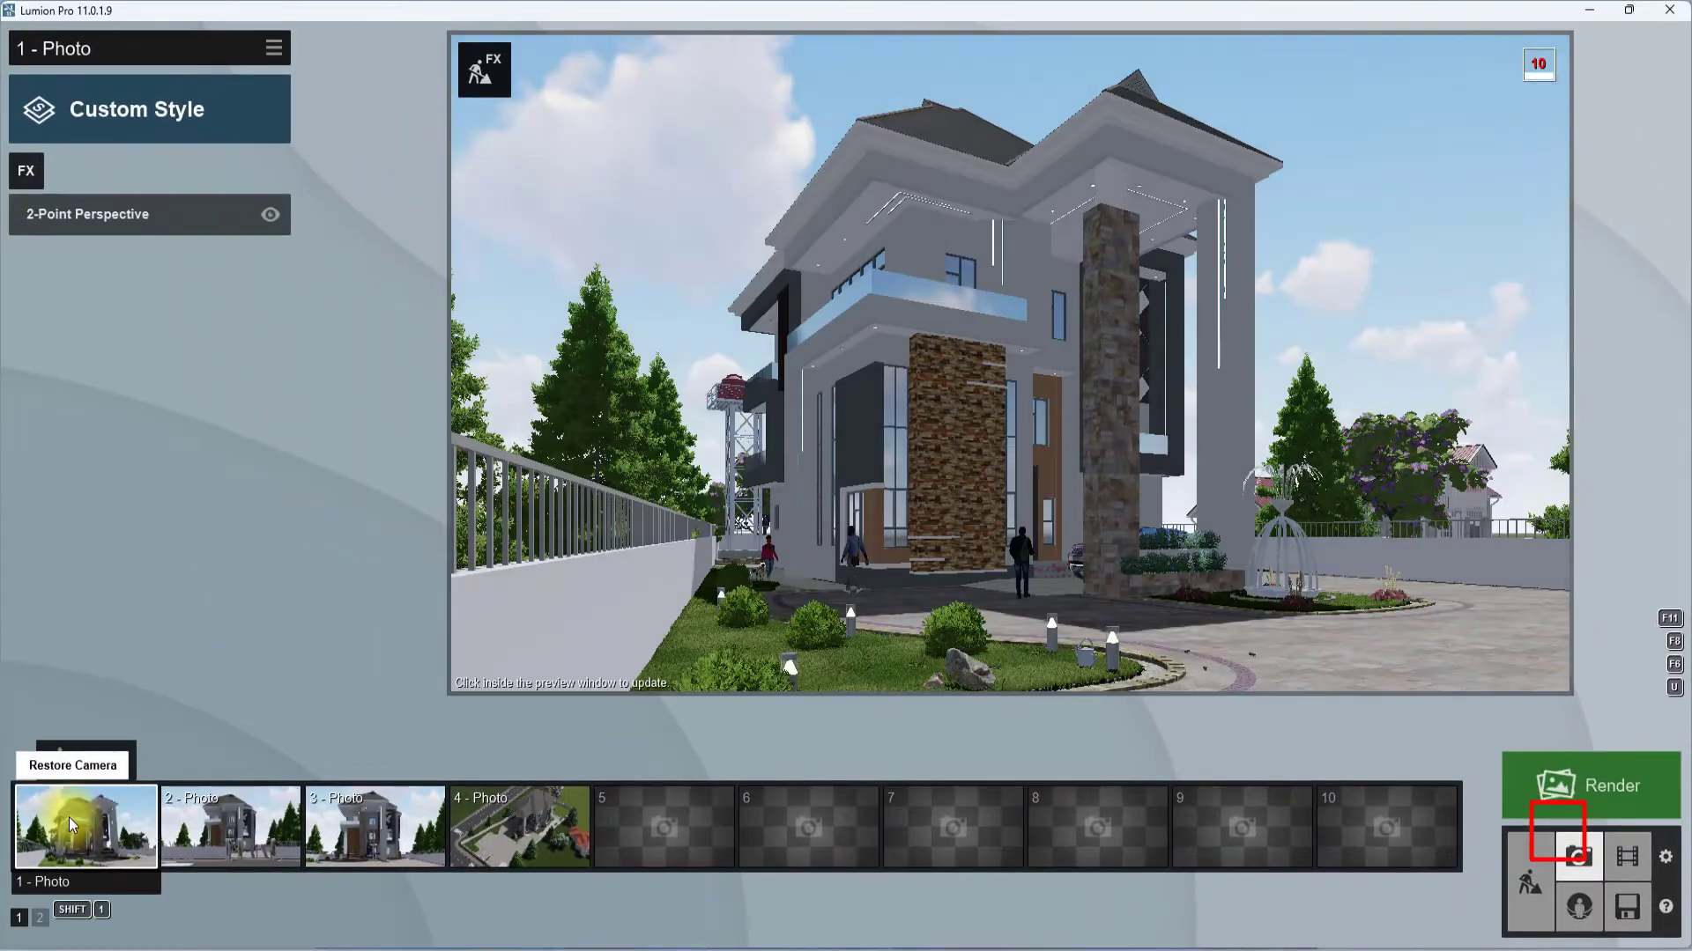
{"action": "left_click", "coordinate": [836, 458]}
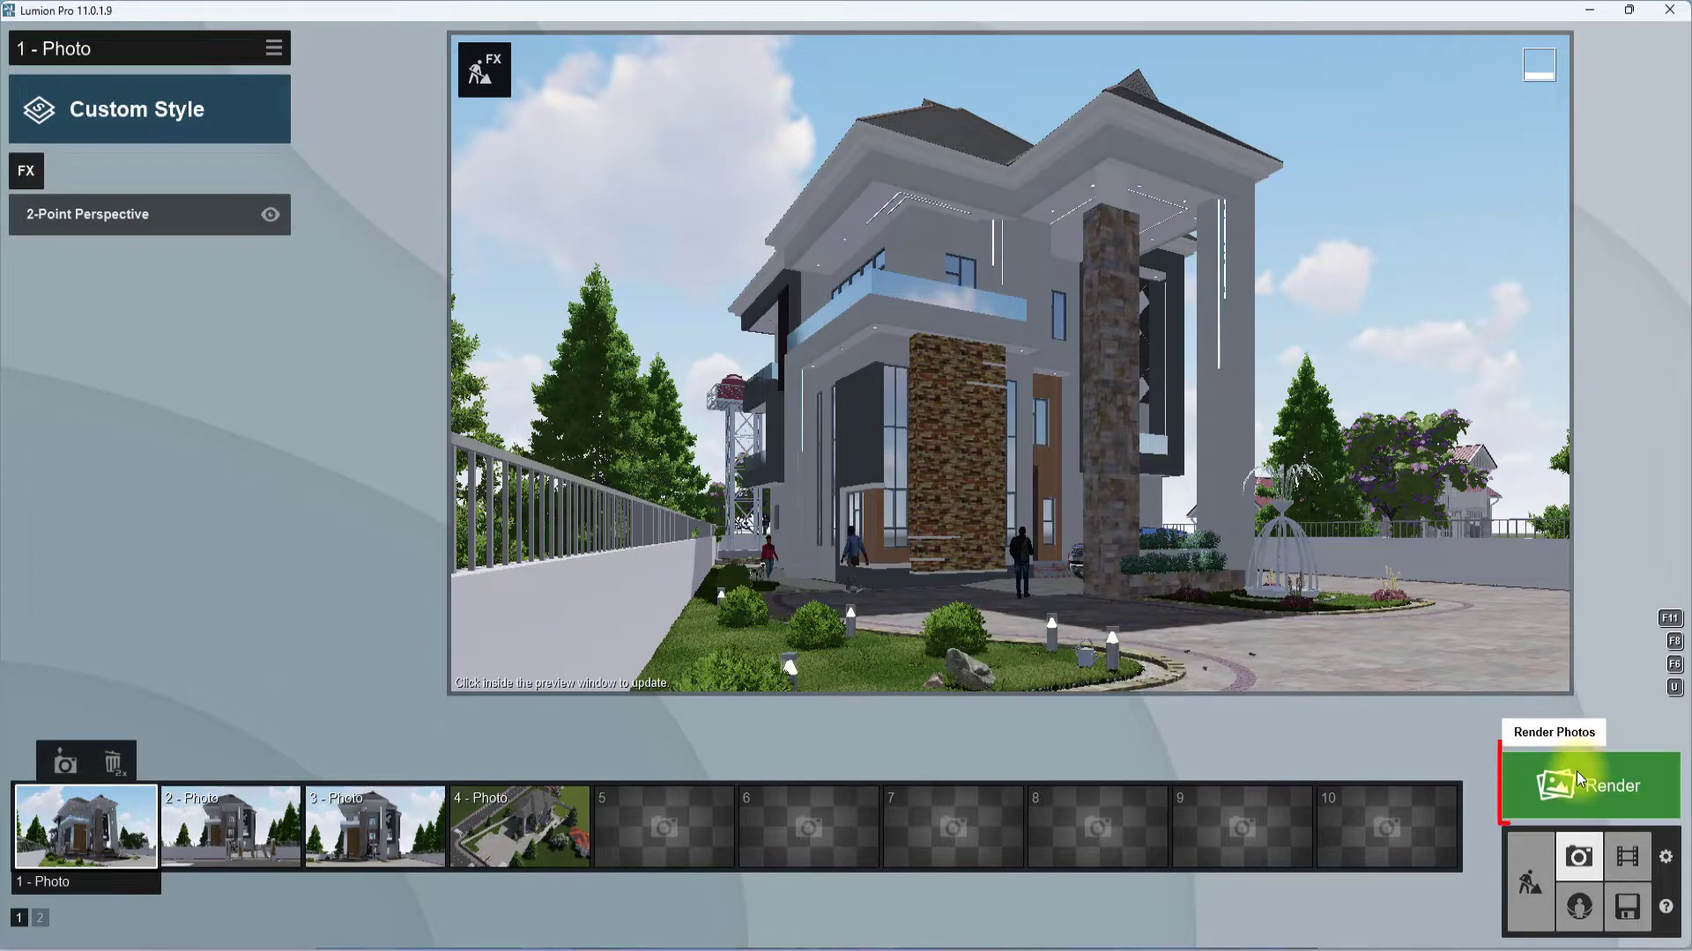
Render the current shot at Desktop 1920x1080 and save it as a JPG named 1
{"action": "left_click", "coordinate": [1607, 786]}
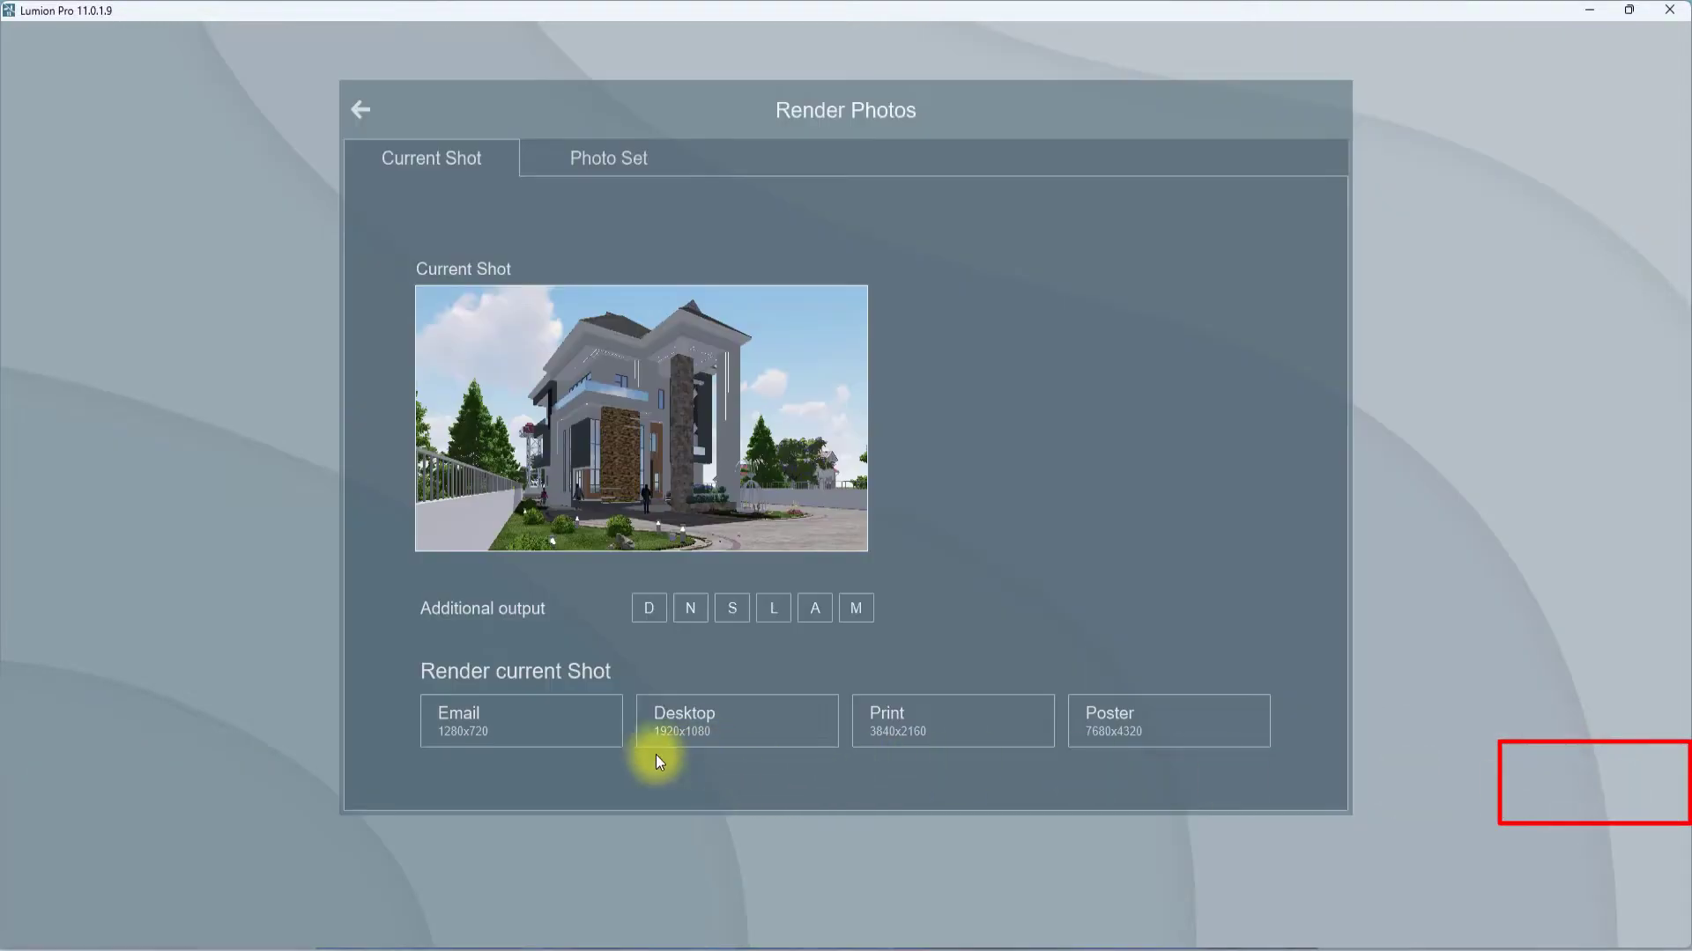
{"action": "left_click", "coordinate": [737, 720]}
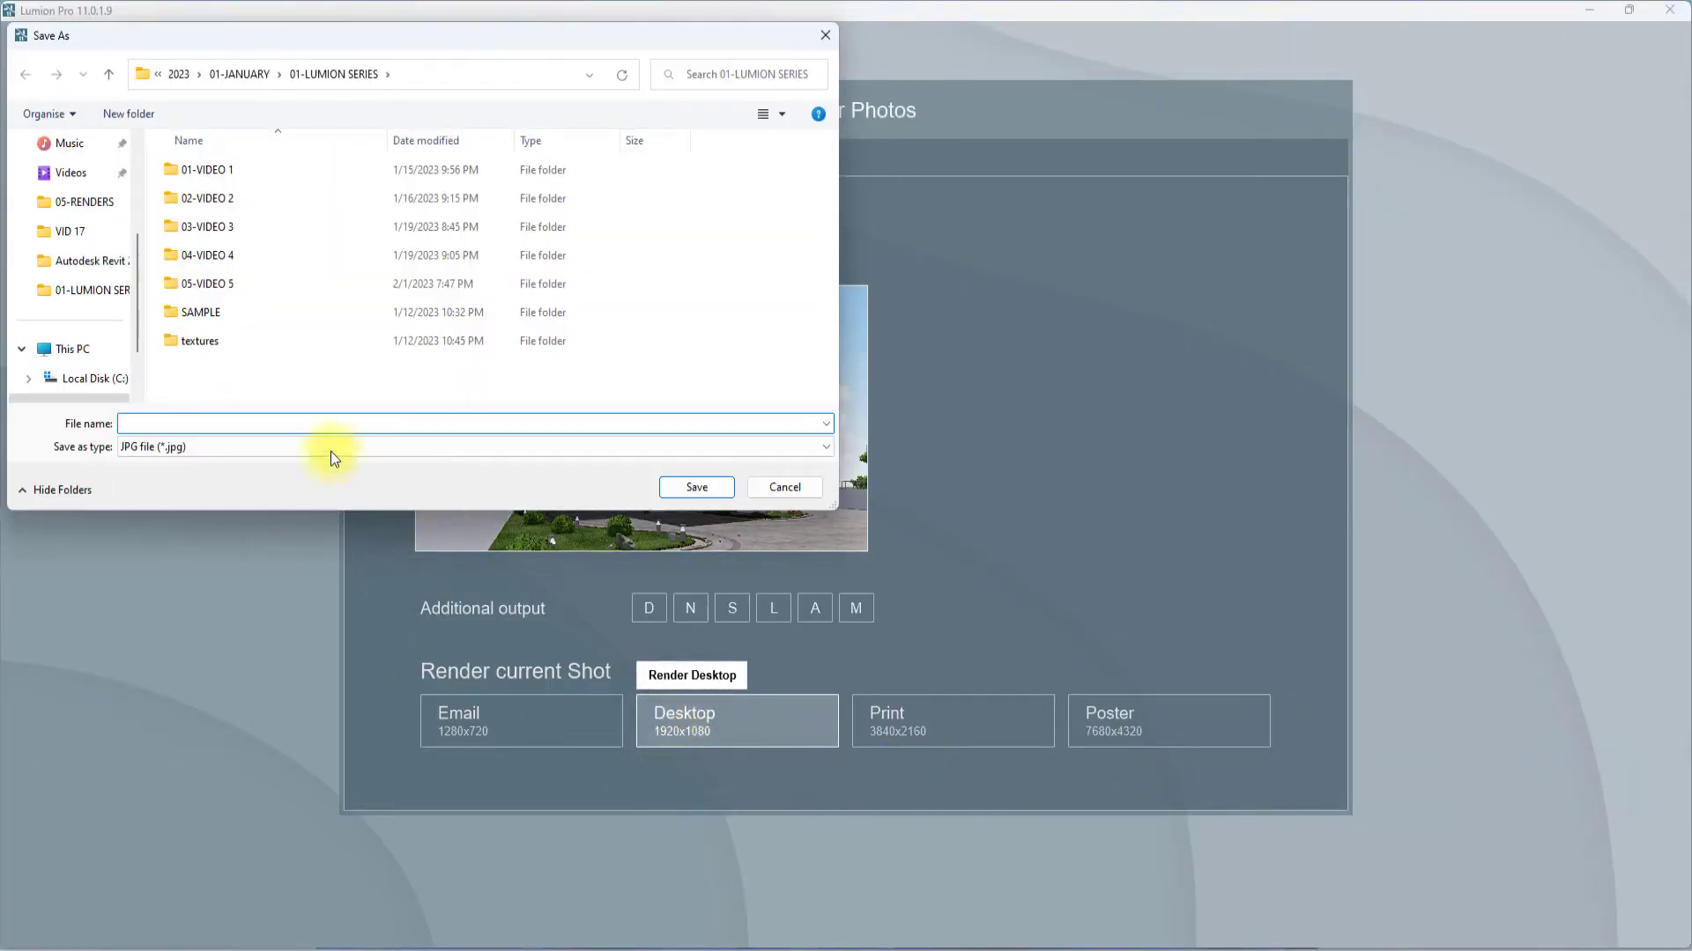
{"action": "type", "text": "1"}
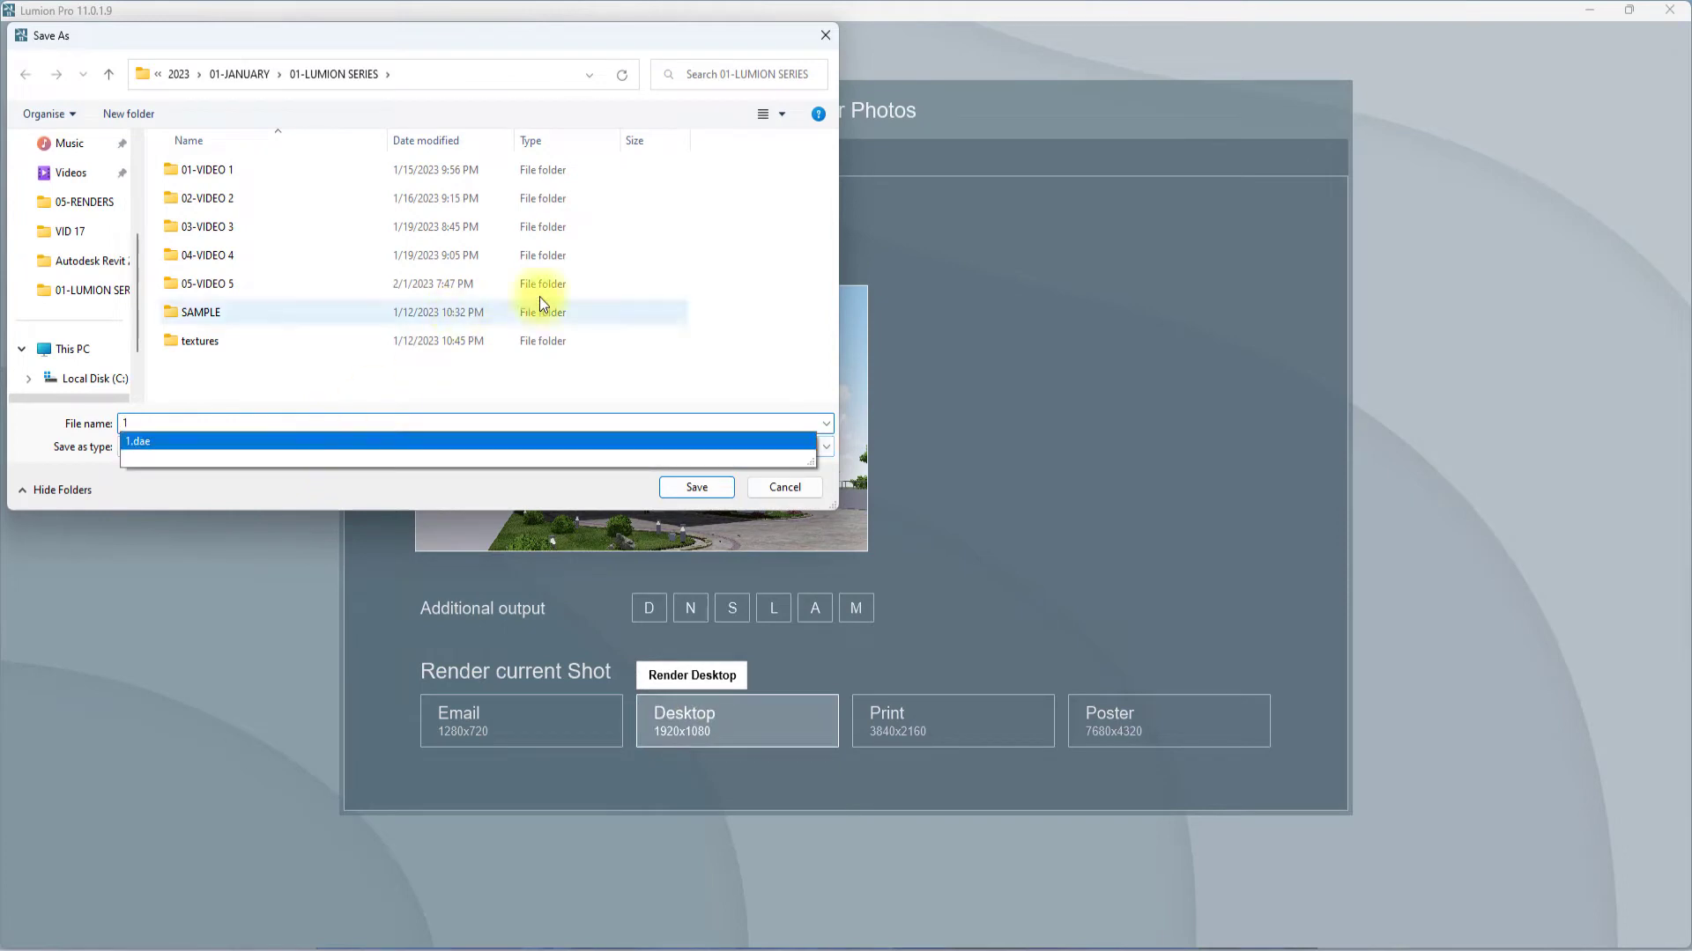
{"action": "left_click", "coordinate": [694, 486]}
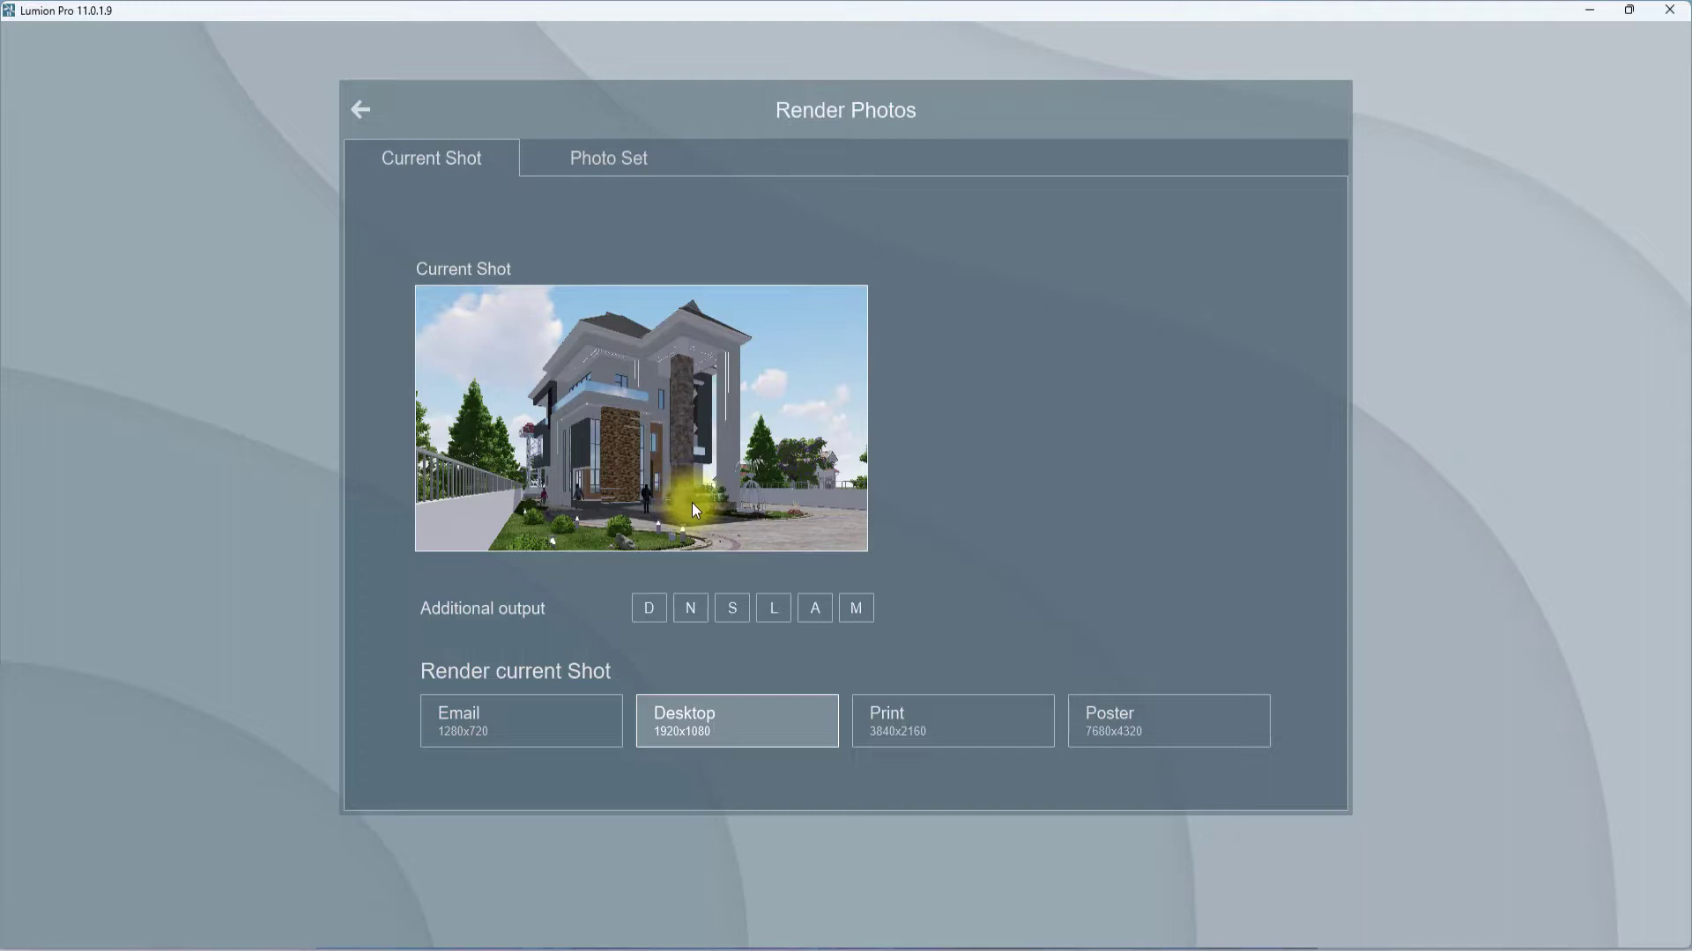
{"action": "left_click", "coordinate": [359, 110]}
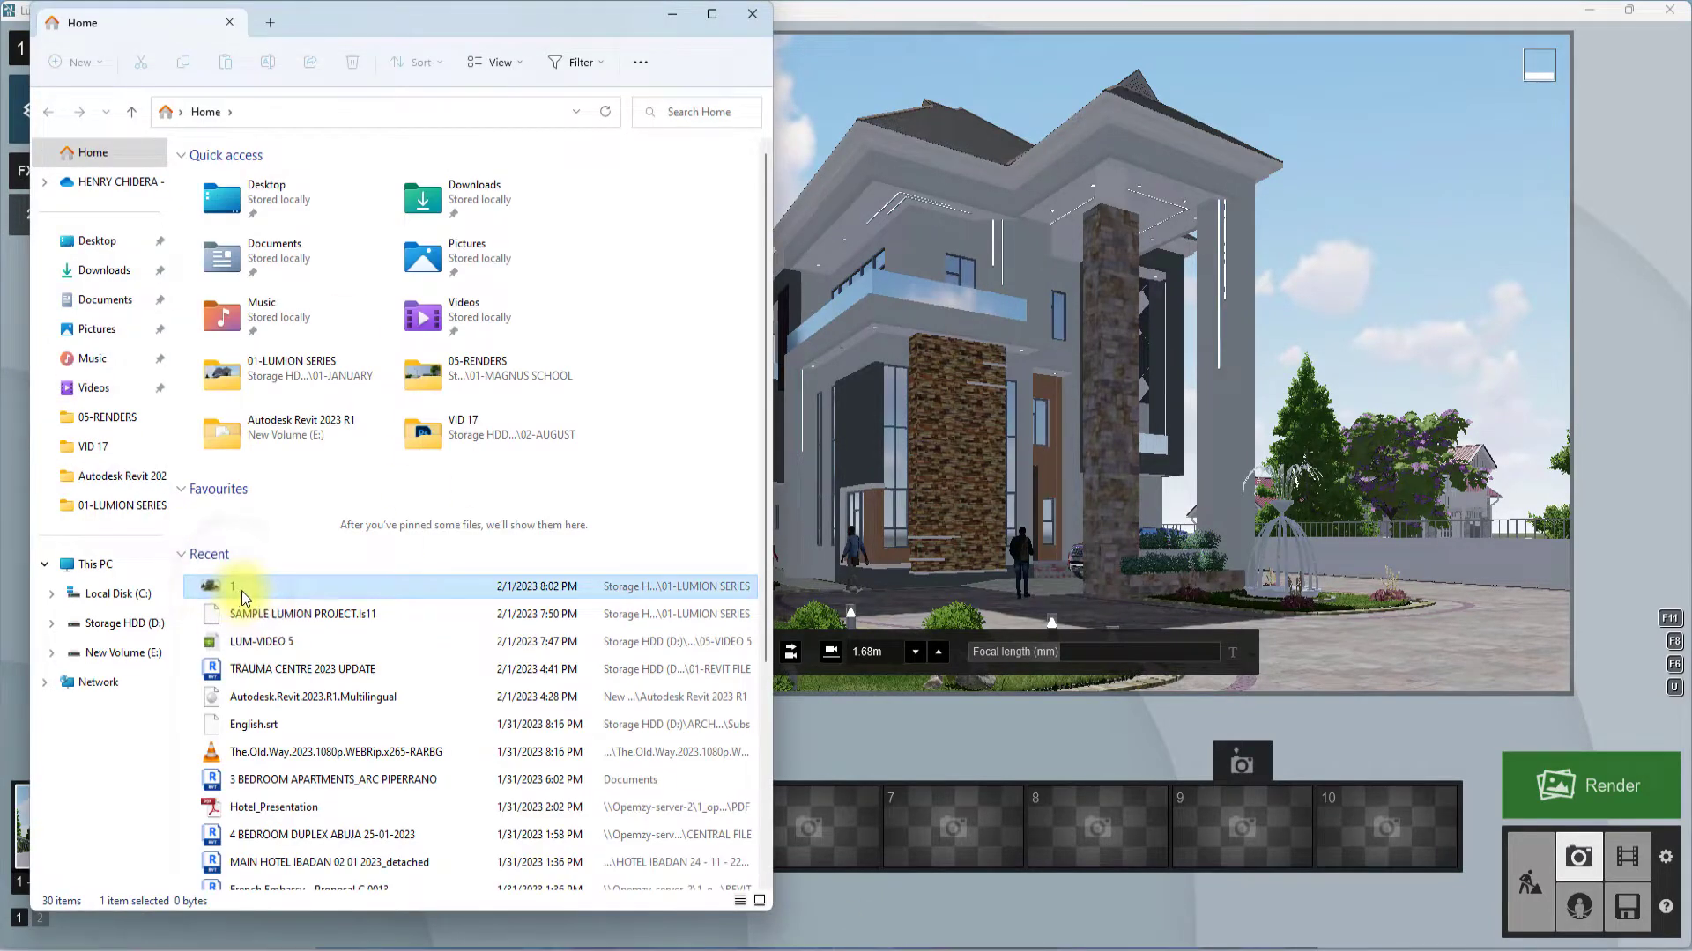
Locate recent file 1 in its 01-LUMION SERIES folder and open 1.jpg
{"action": "right_click", "coordinate": [232, 585]}
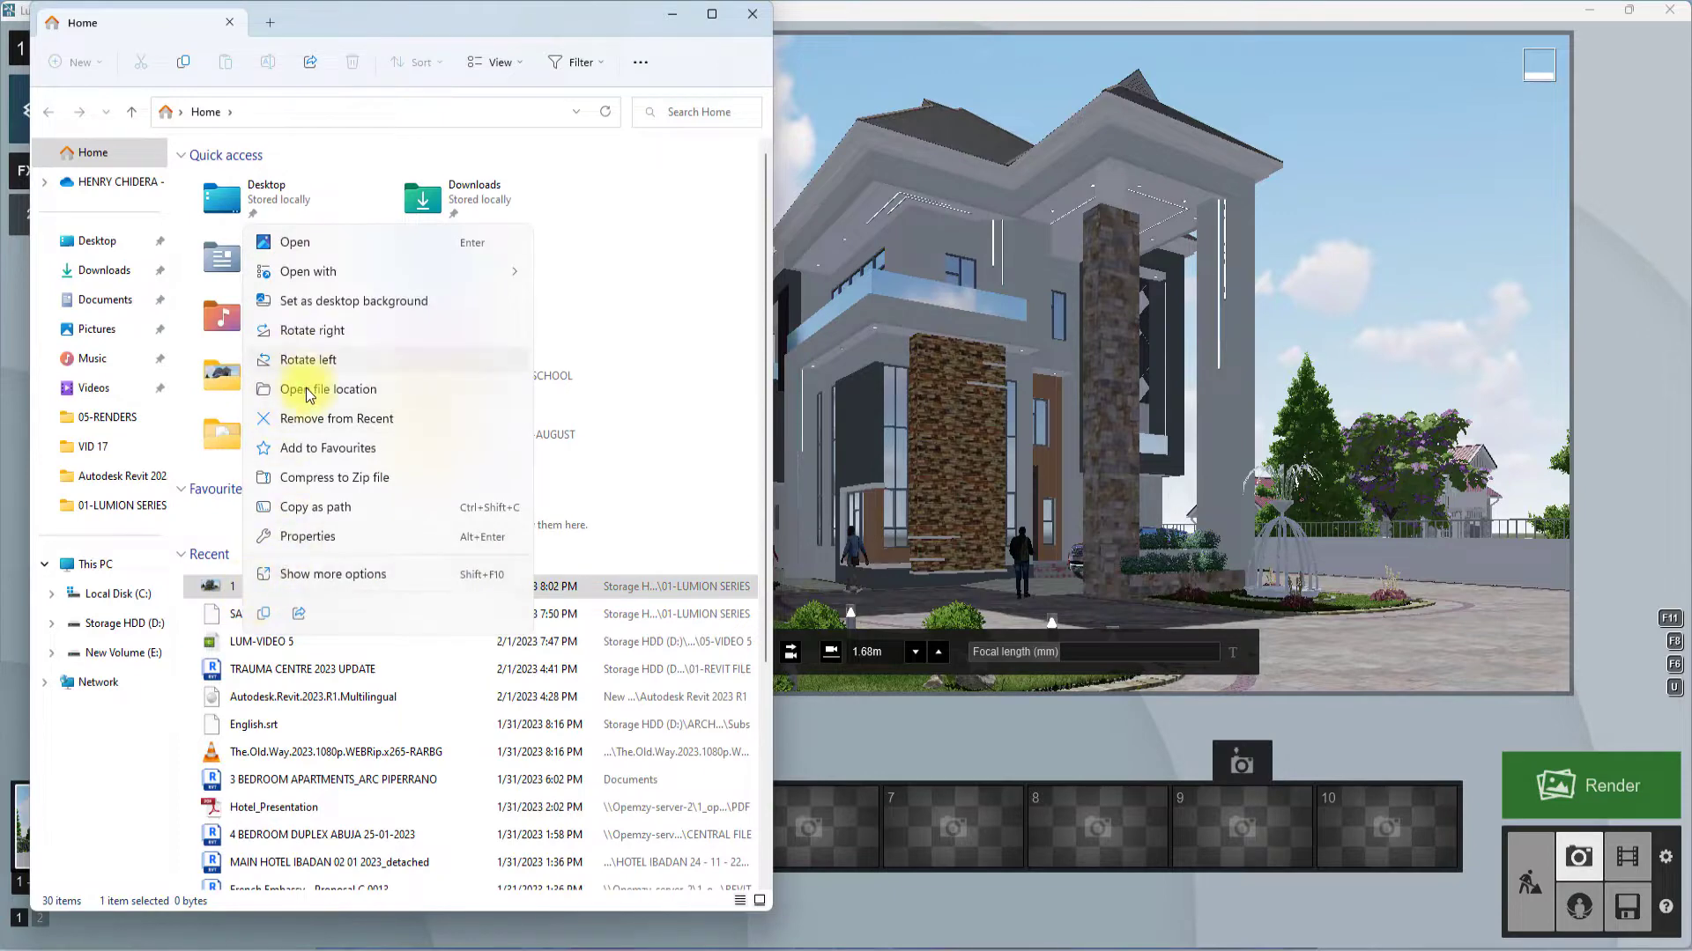
{"action": "left_click", "coordinate": [327, 390]}
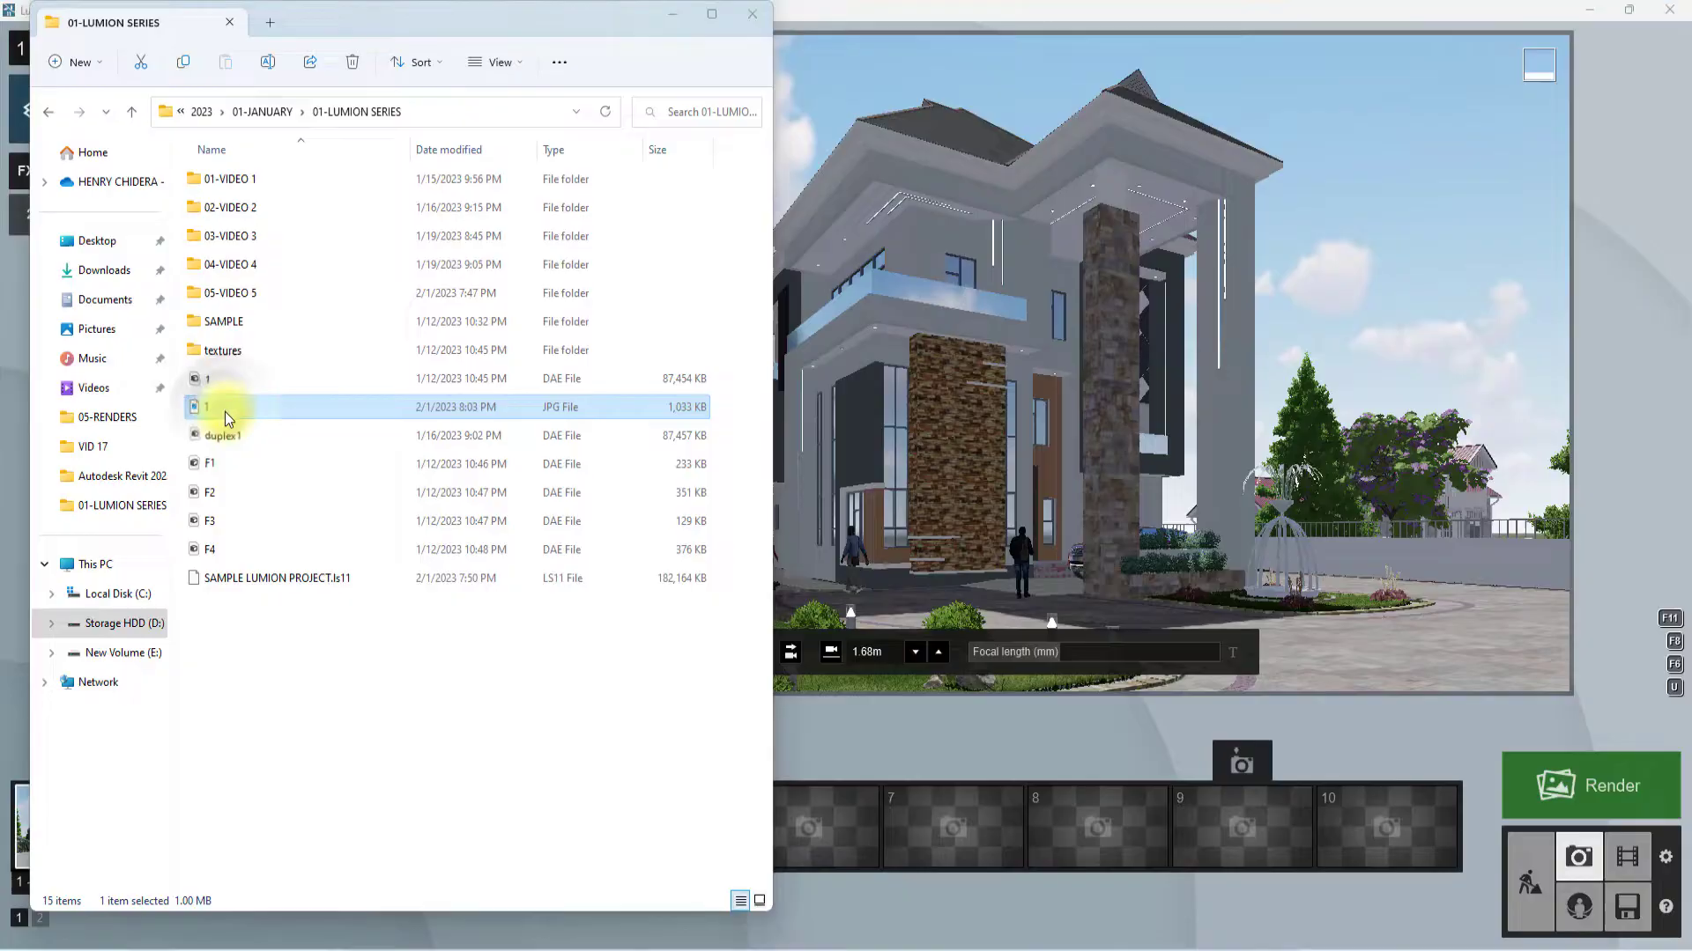
{"action": "double_click", "coordinate": [208, 407]}
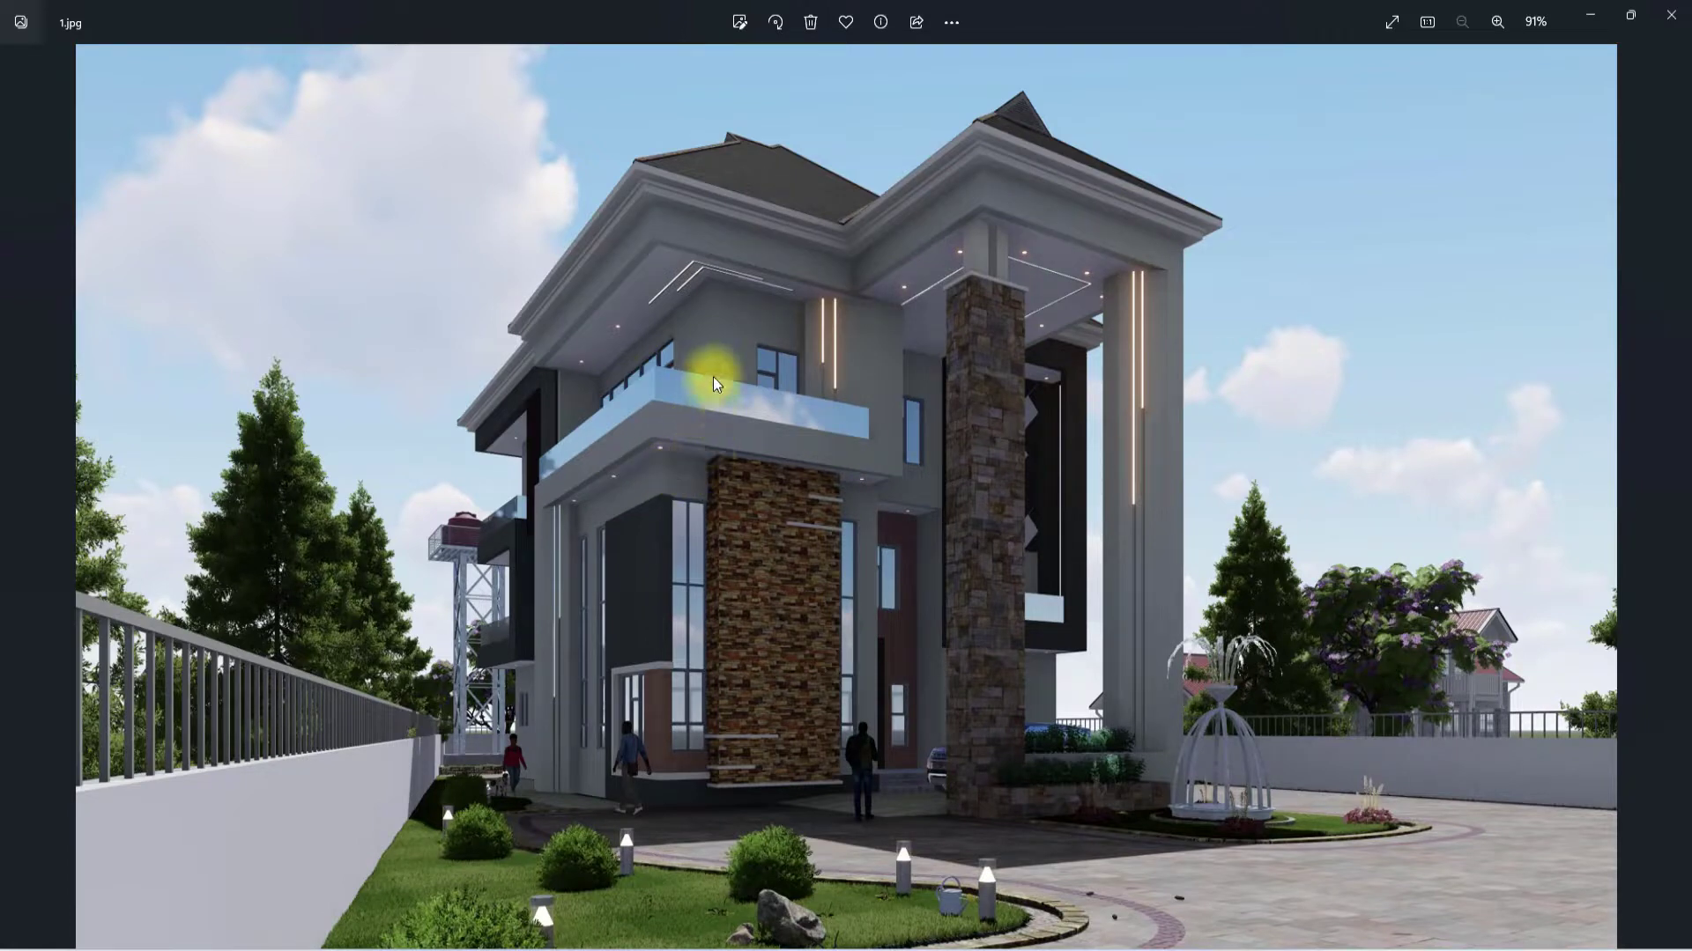
{"action": "mouse_move", "coordinate": [997, 319]}
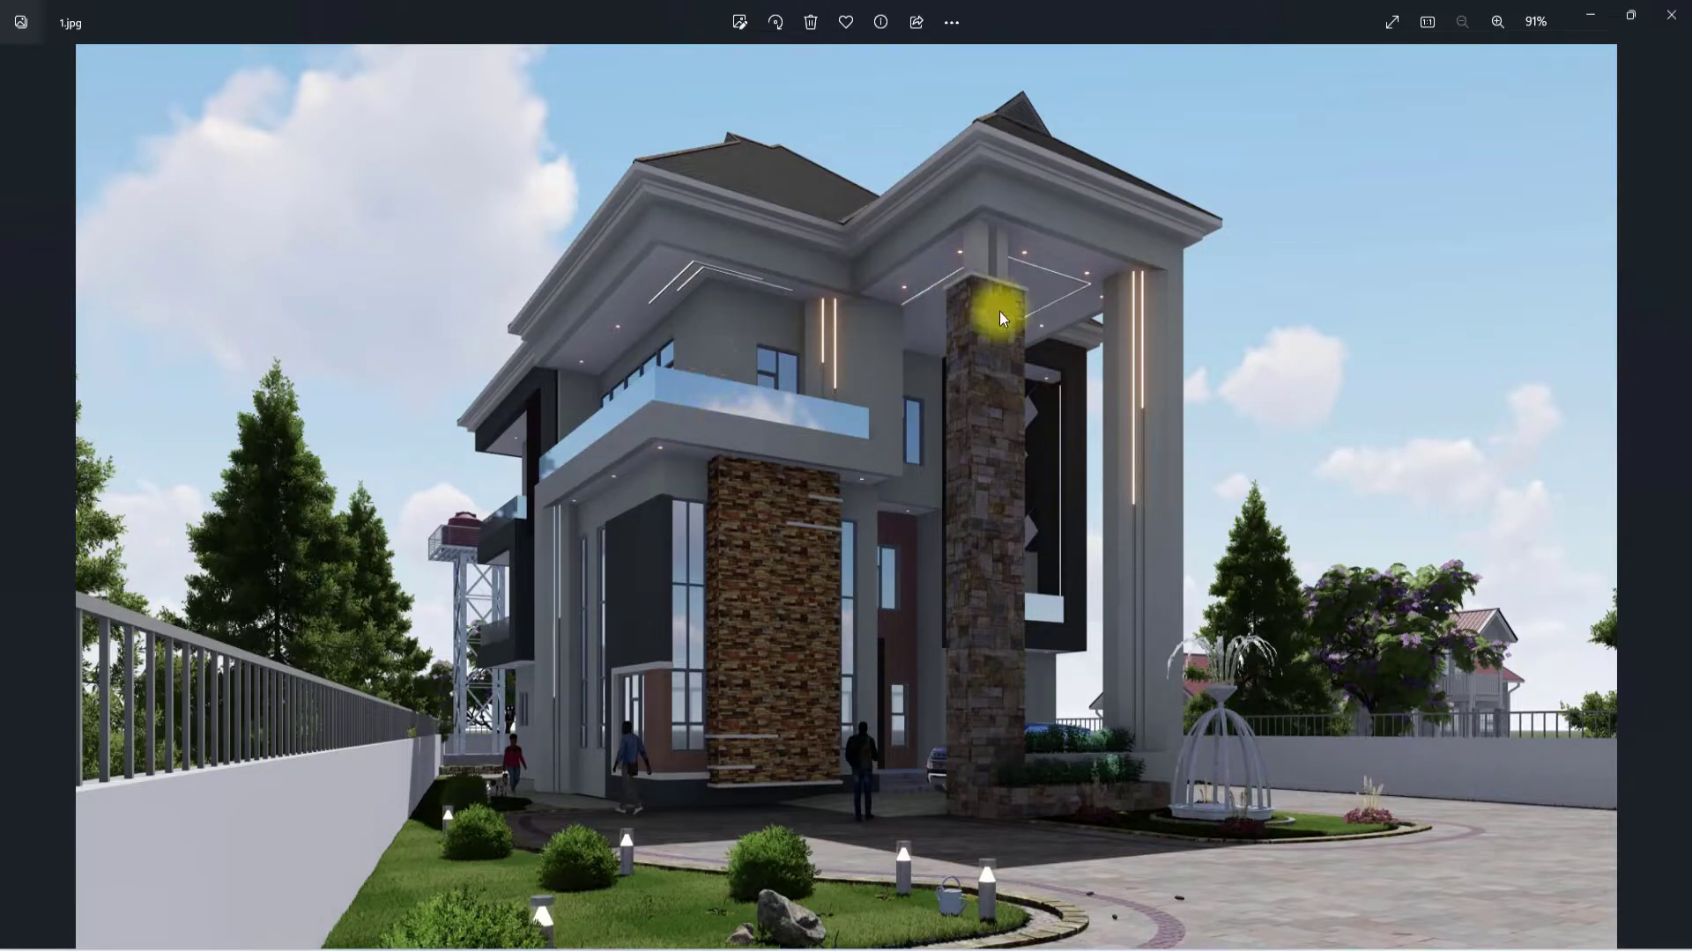
{"action": "mouse_move", "coordinate": [1593, 23]}
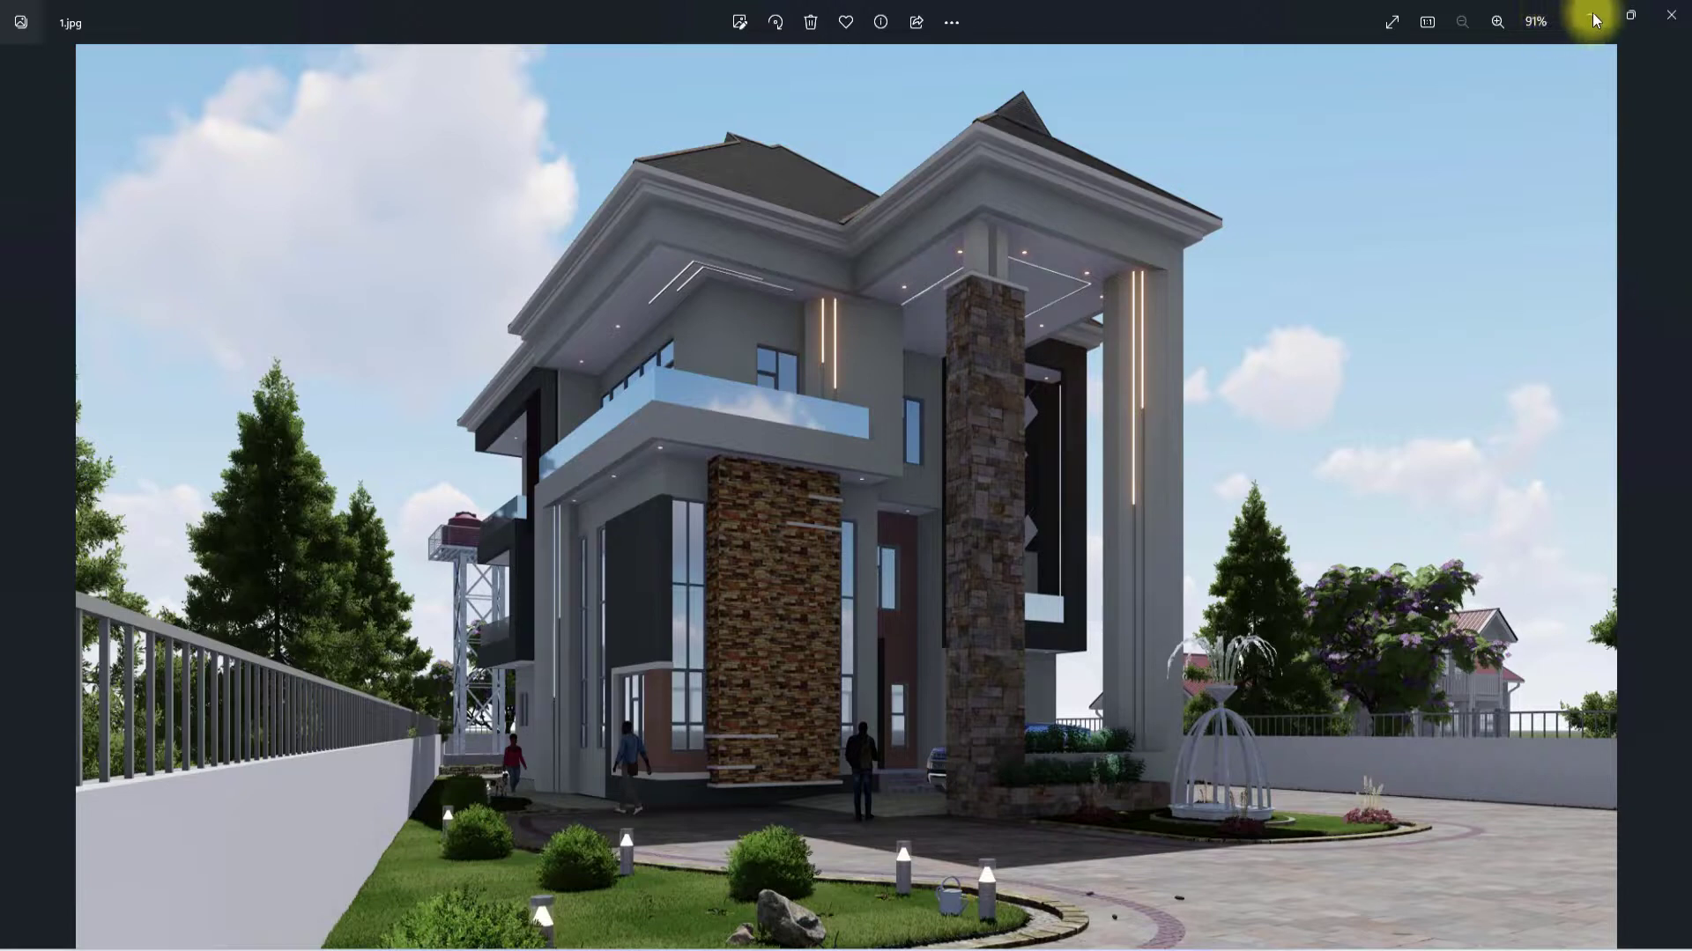
{"action": "mouse_move", "coordinate": [1582, 21]}
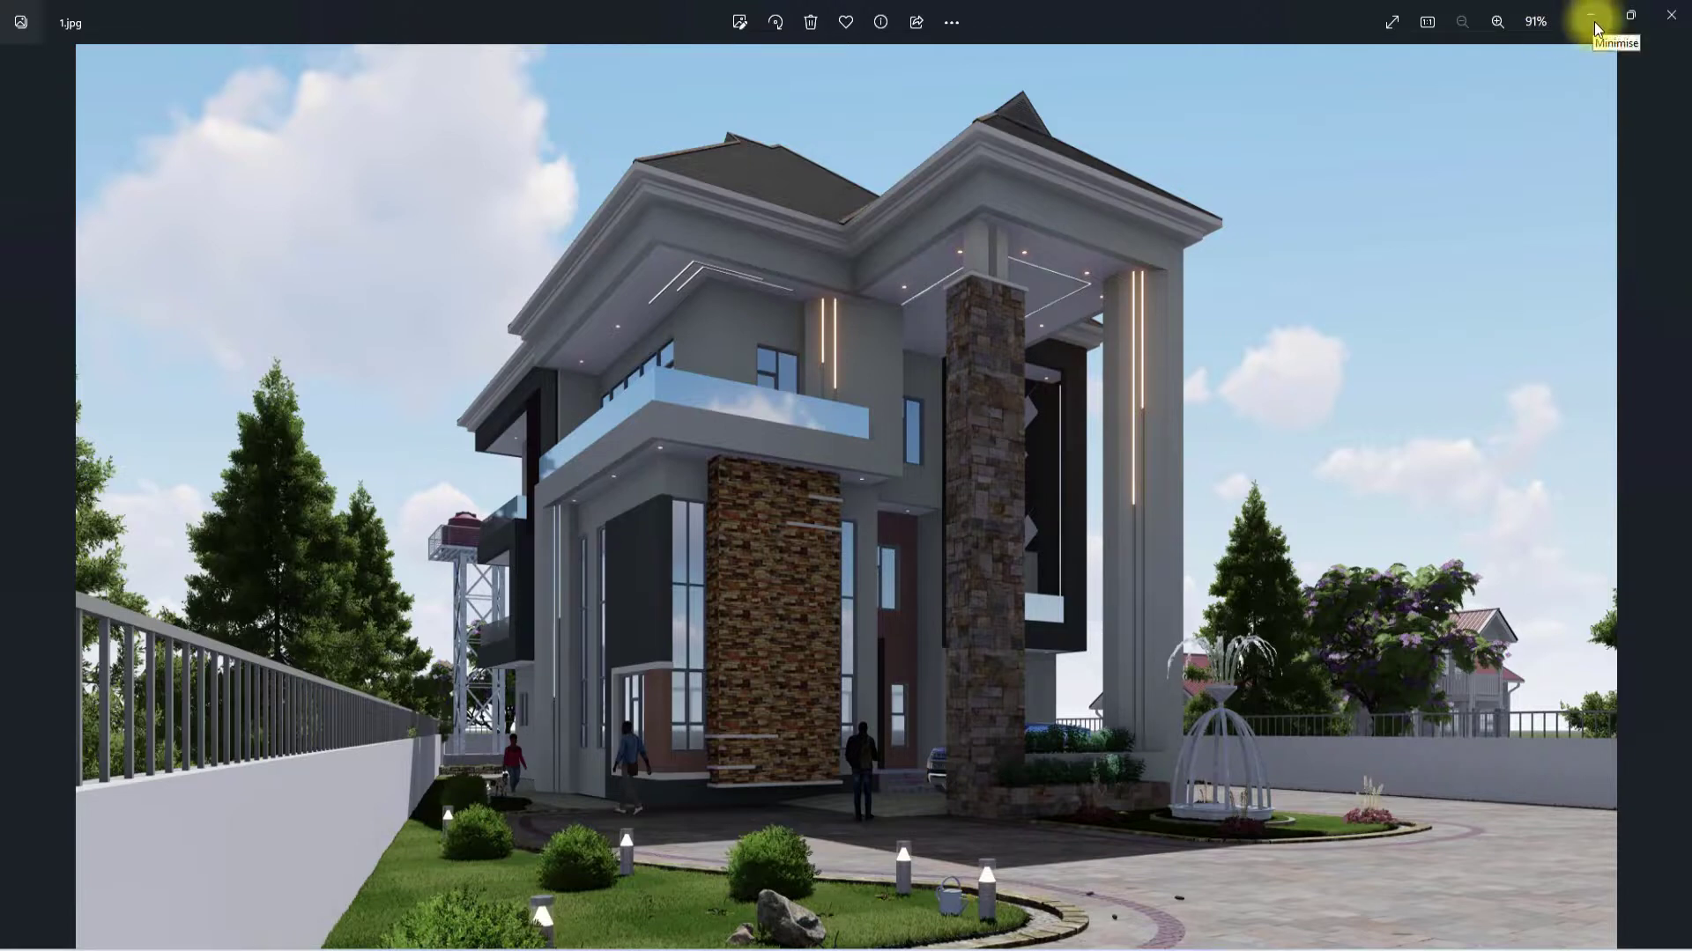
Minimise the Photos viewer after inspecting 1.jpg to return to Lumion
{"action": "left_click", "coordinate": [1586, 19]}
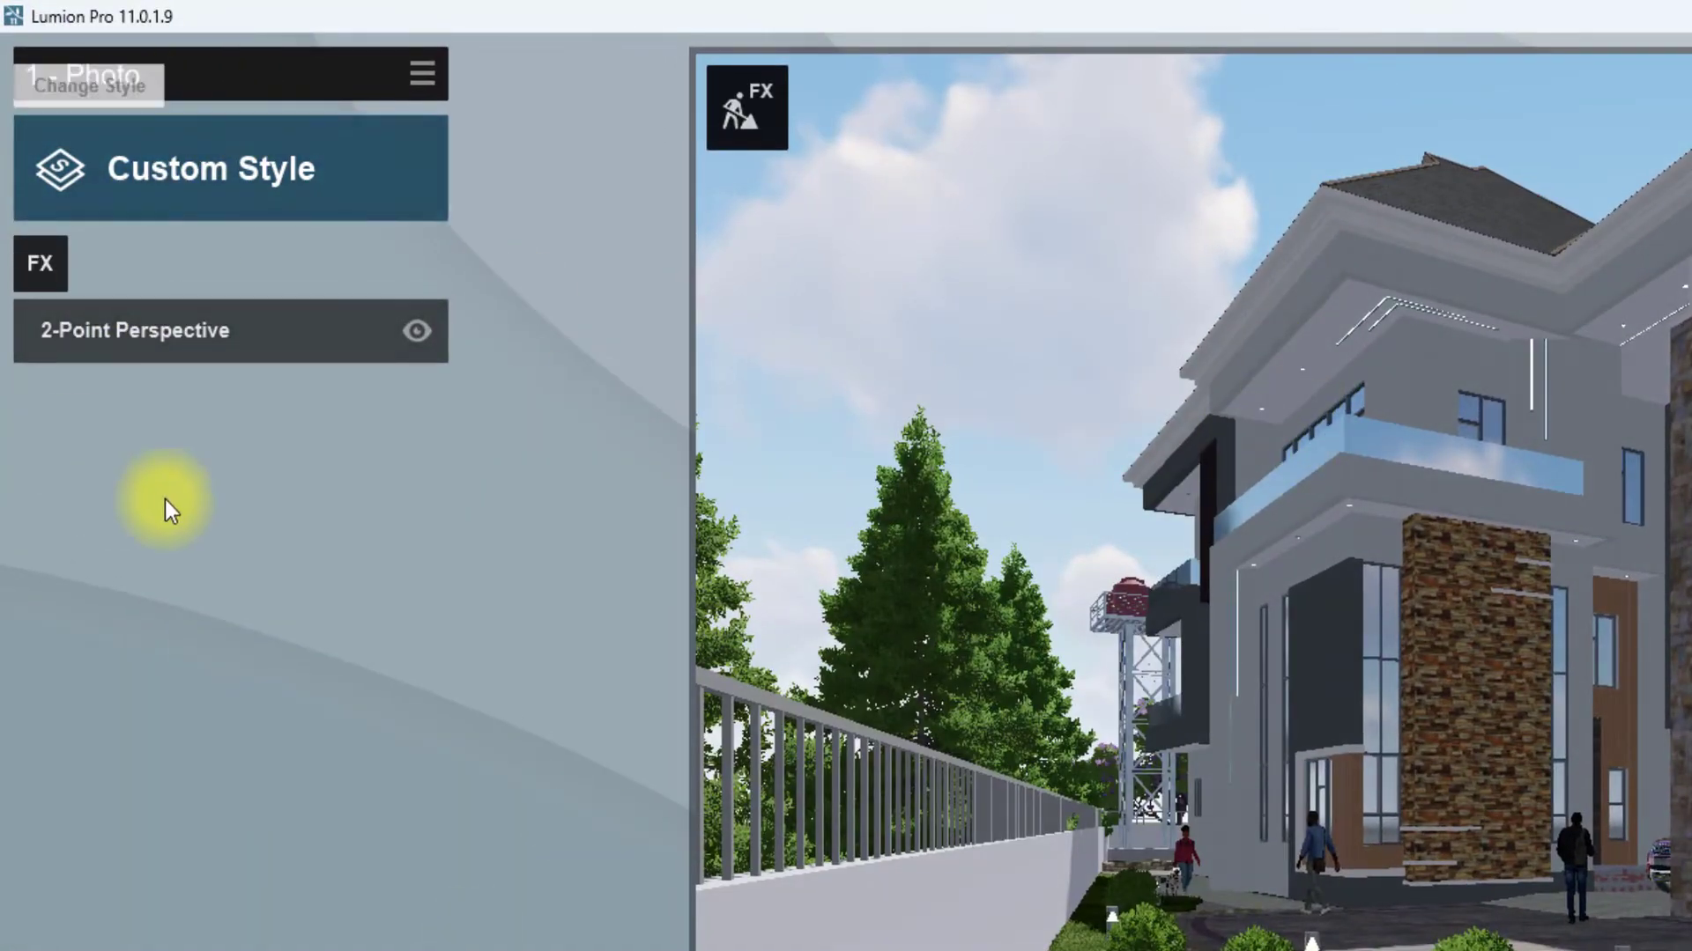
{"action": "mouse_move", "coordinate": [422, 74]}
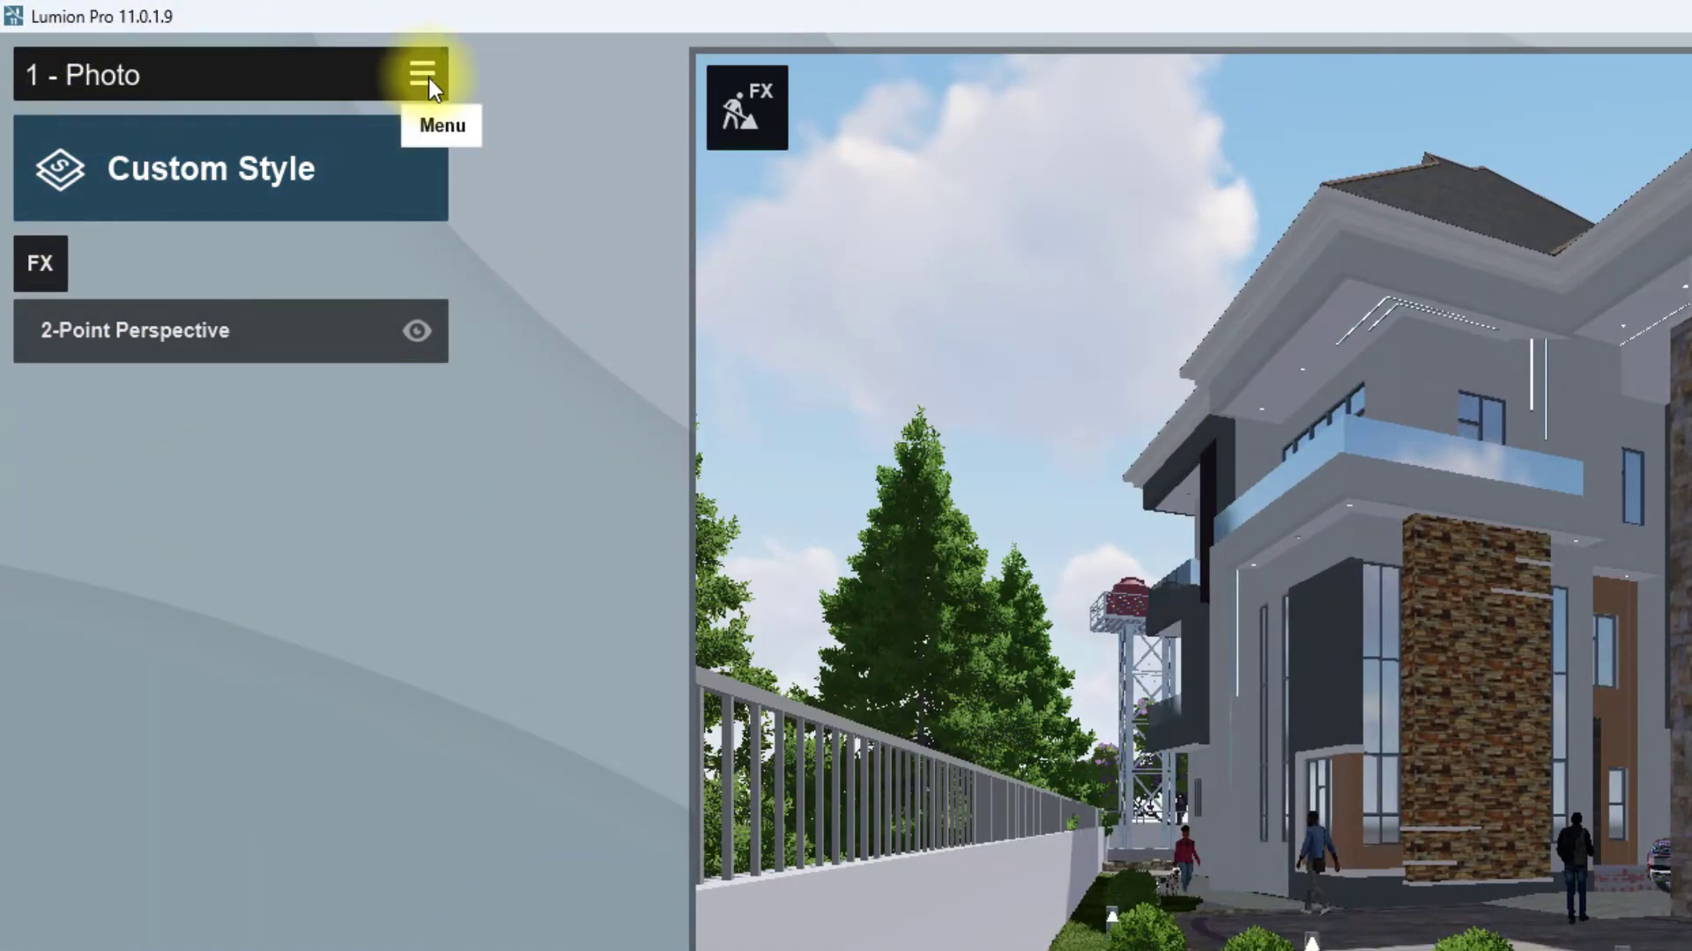
{"action": "left_click", "coordinate": [421, 76]}
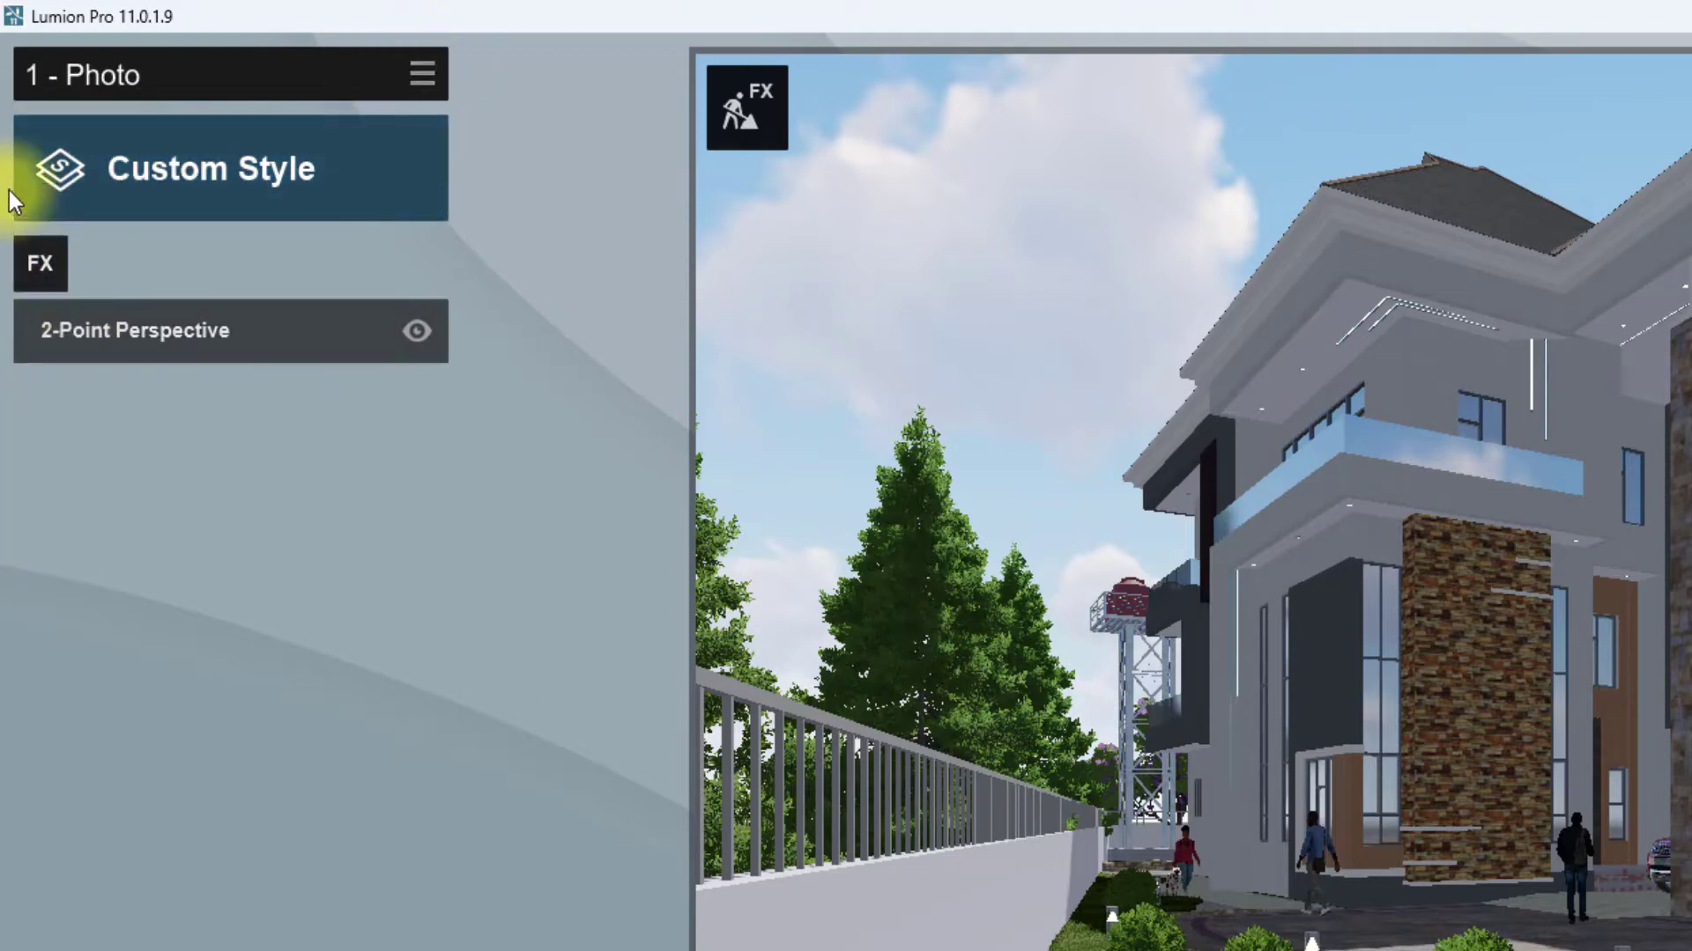
{"action": "mouse_move", "coordinate": [21, 124]}
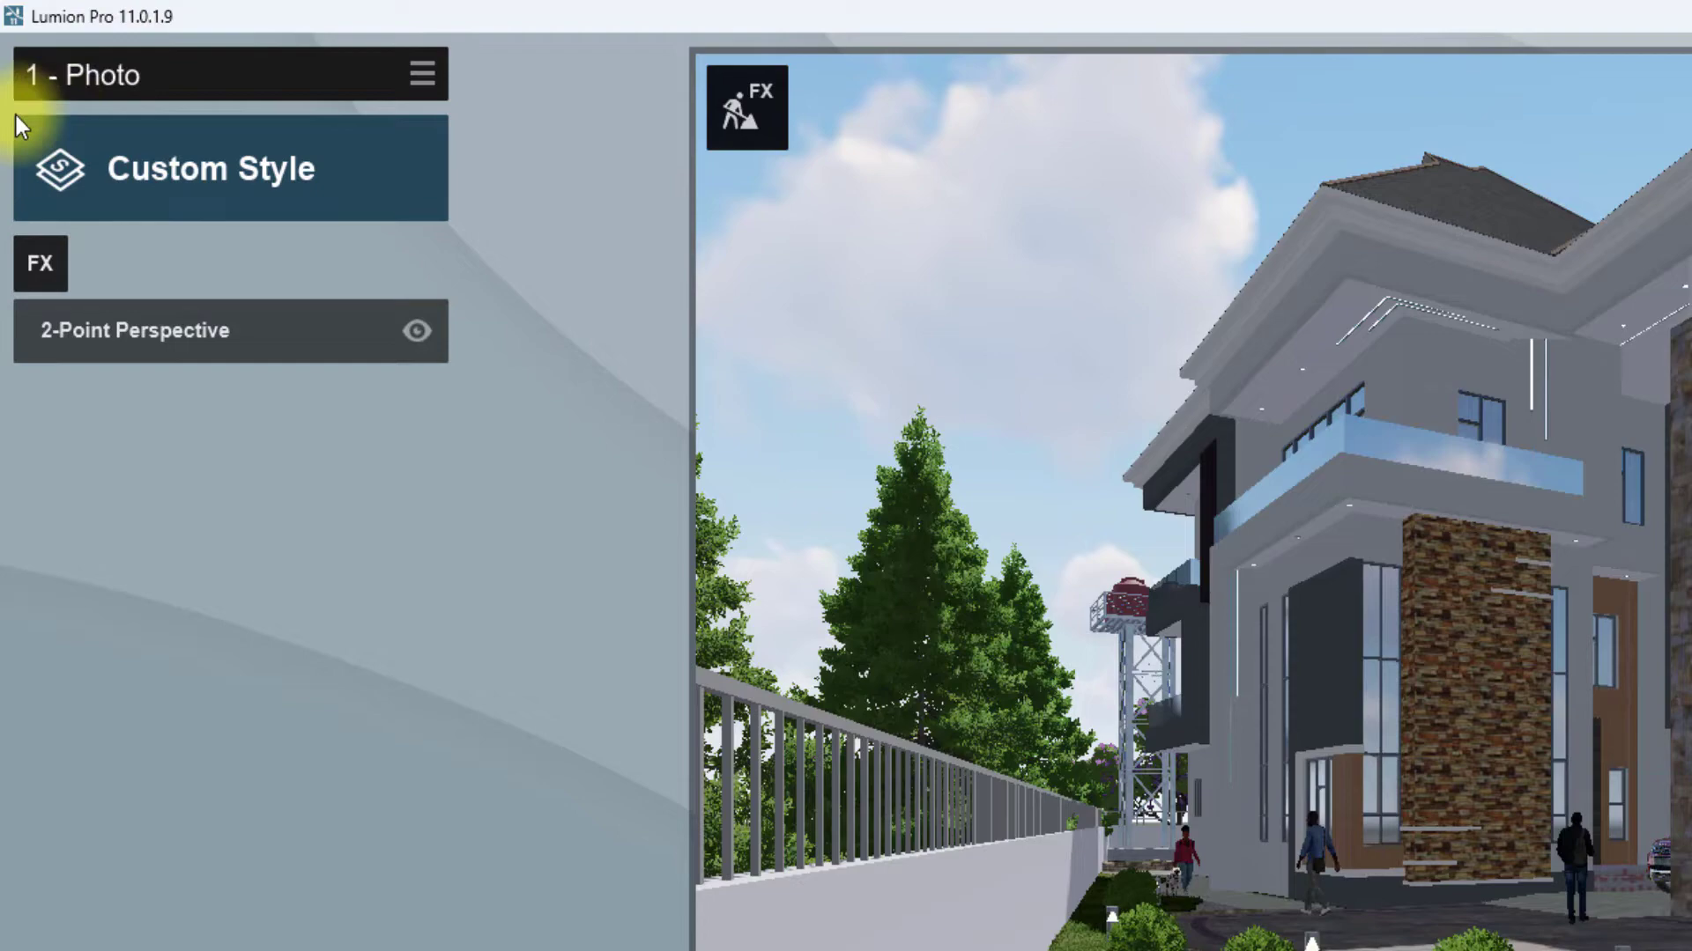
{"action": "mouse_move", "coordinate": [421, 74]}
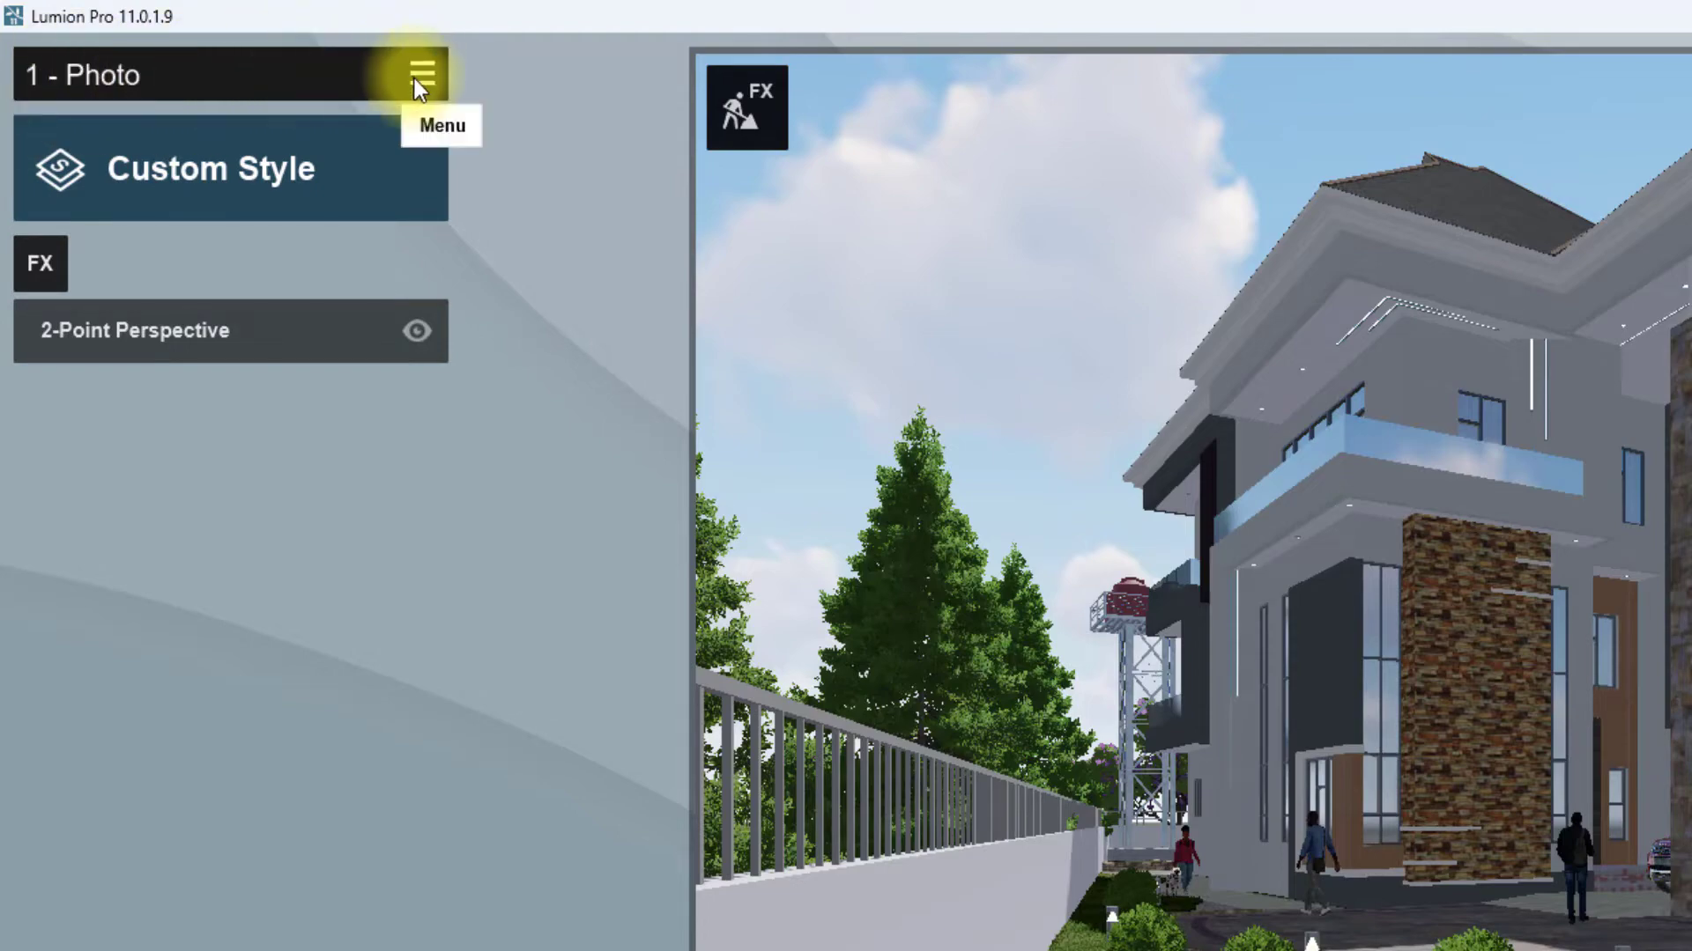
{"action": "left_click", "coordinate": [421, 74]}
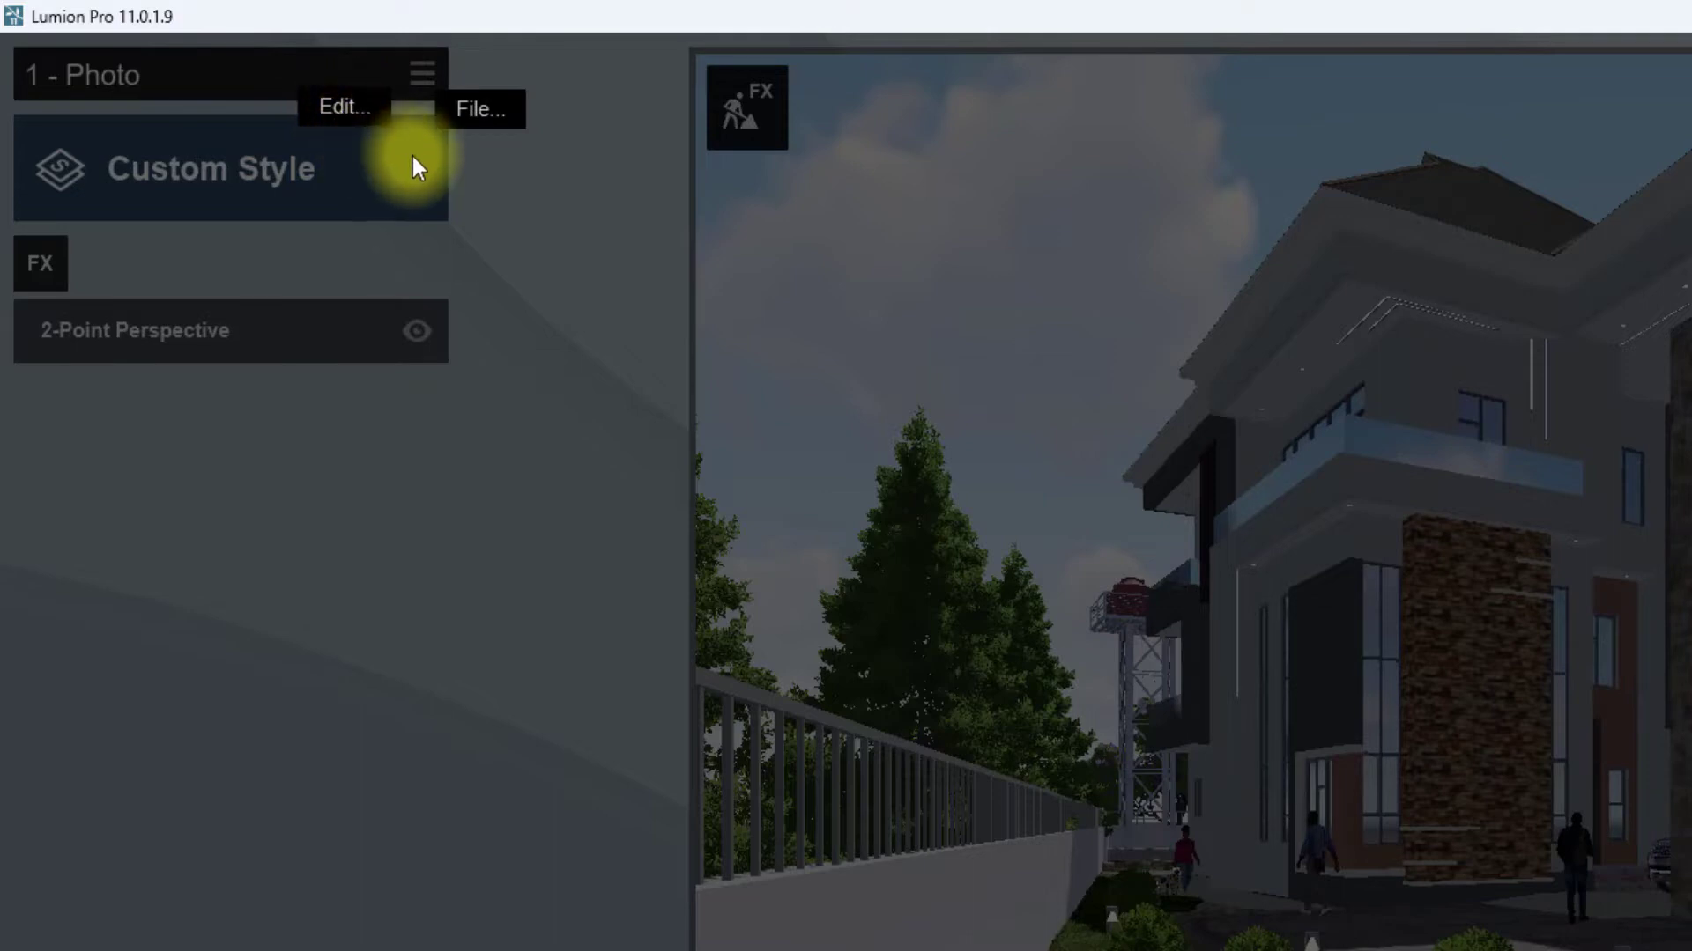
{"action": "mouse_move", "coordinate": [364, 250]}
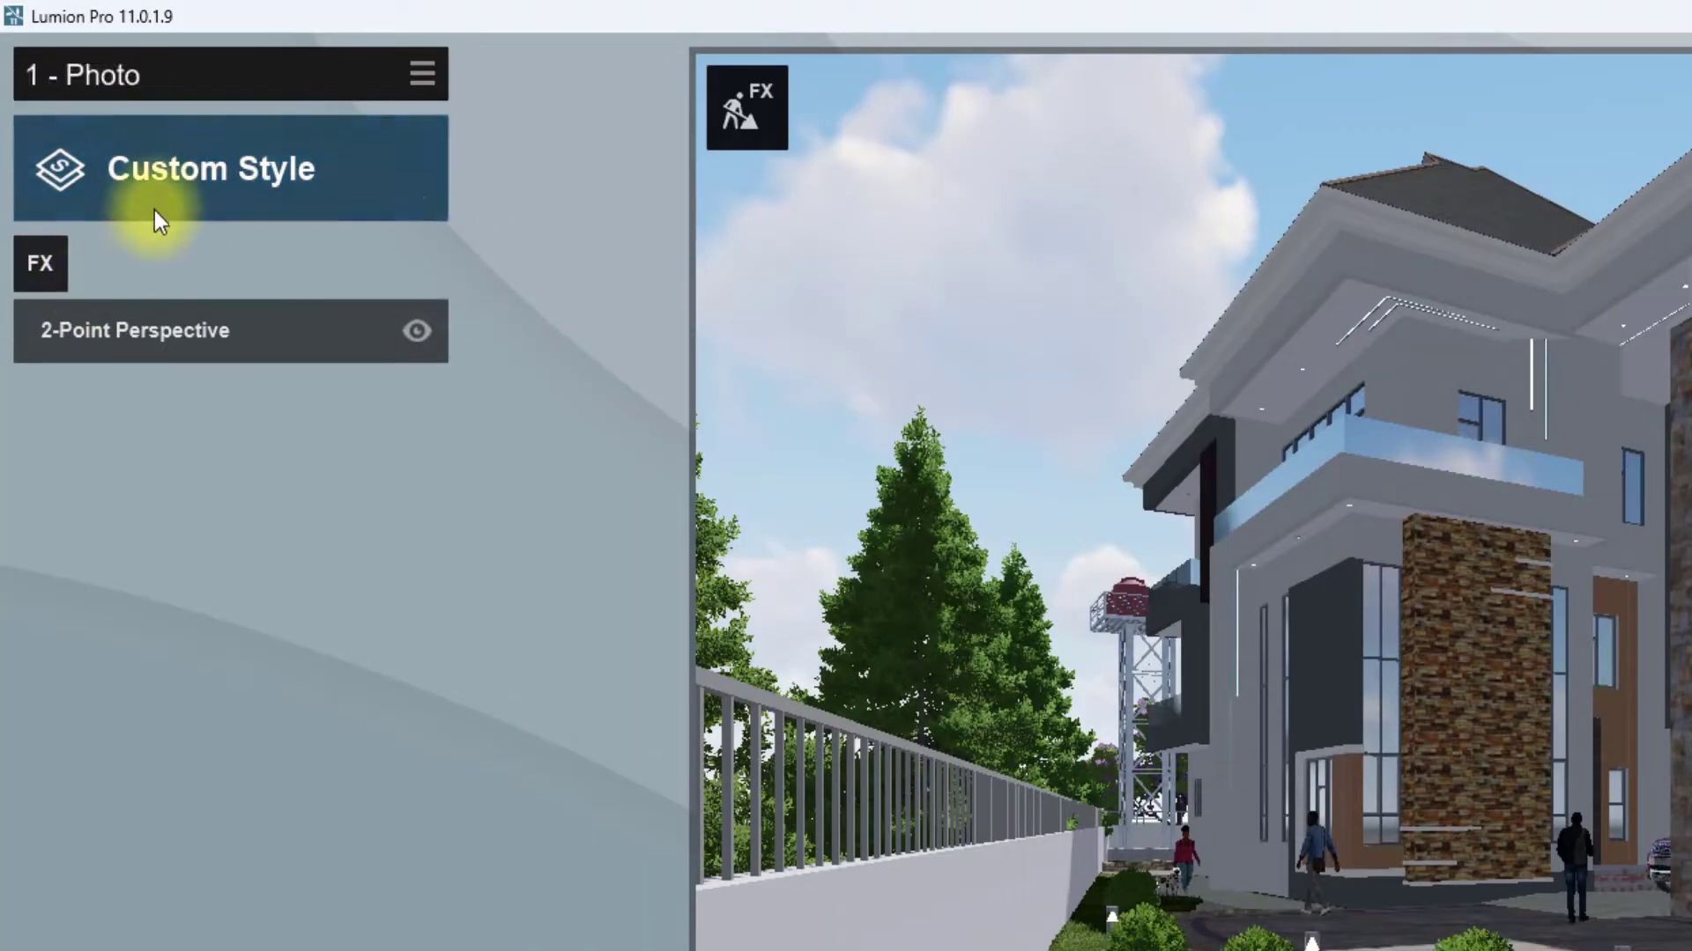
Browse the Select Style presets and return without changing the Custom Style
{"action": "left_click", "coordinate": [209, 169]}
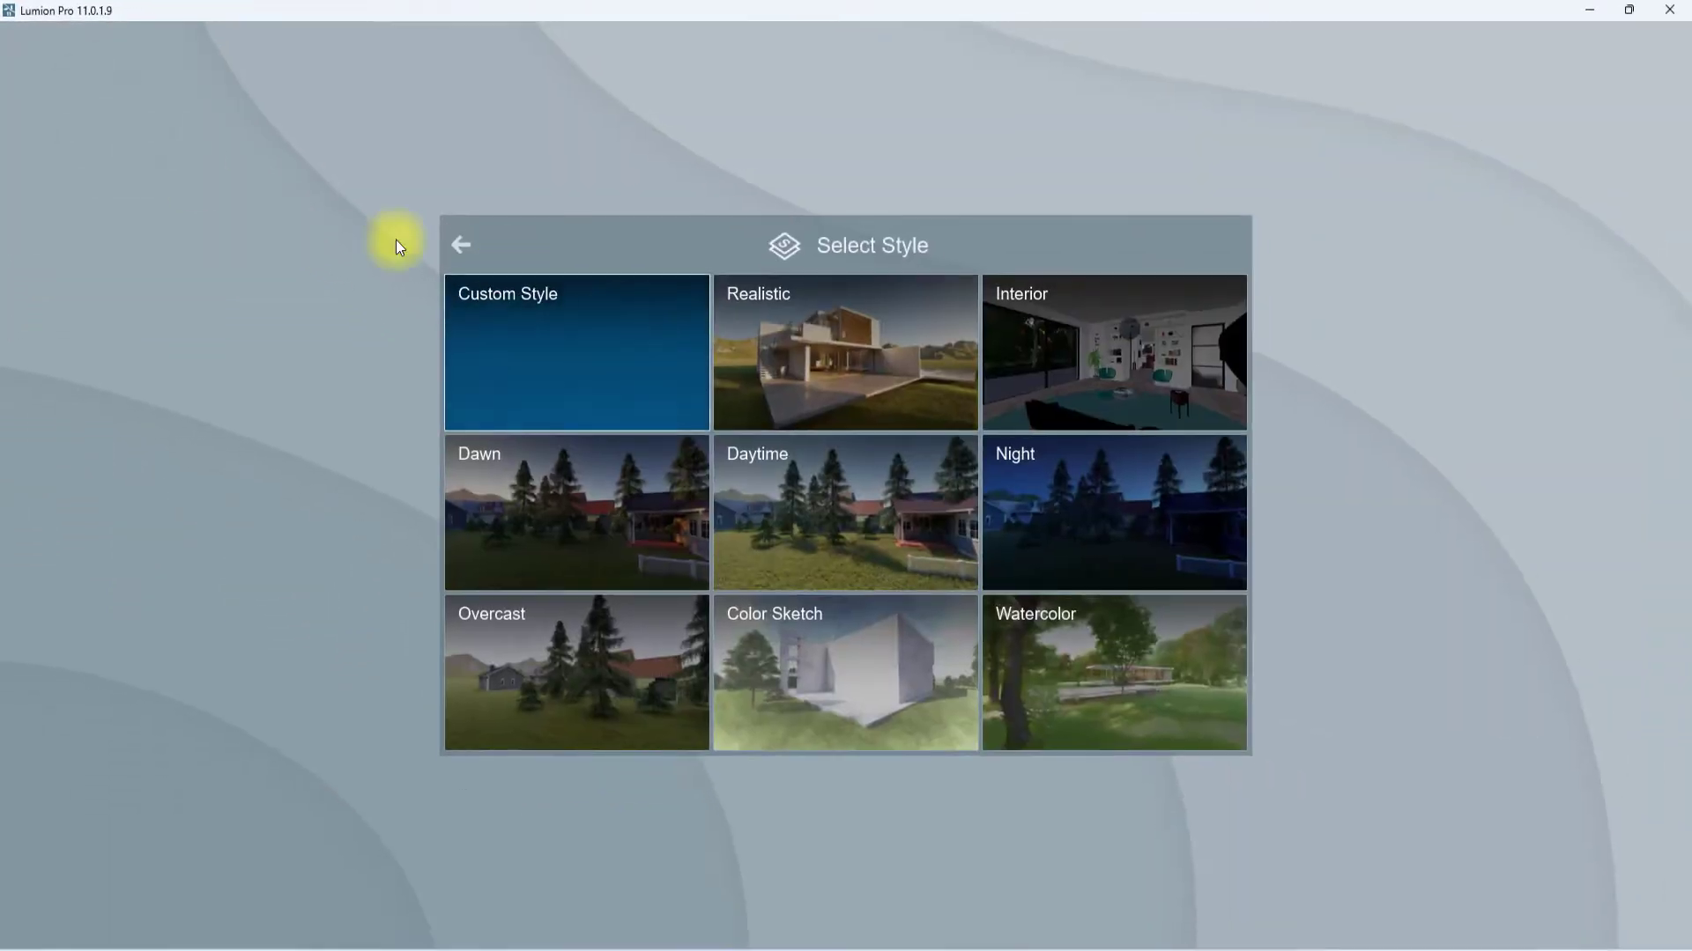
{"action": "mouse_move", "coordinate": [439, 438]}
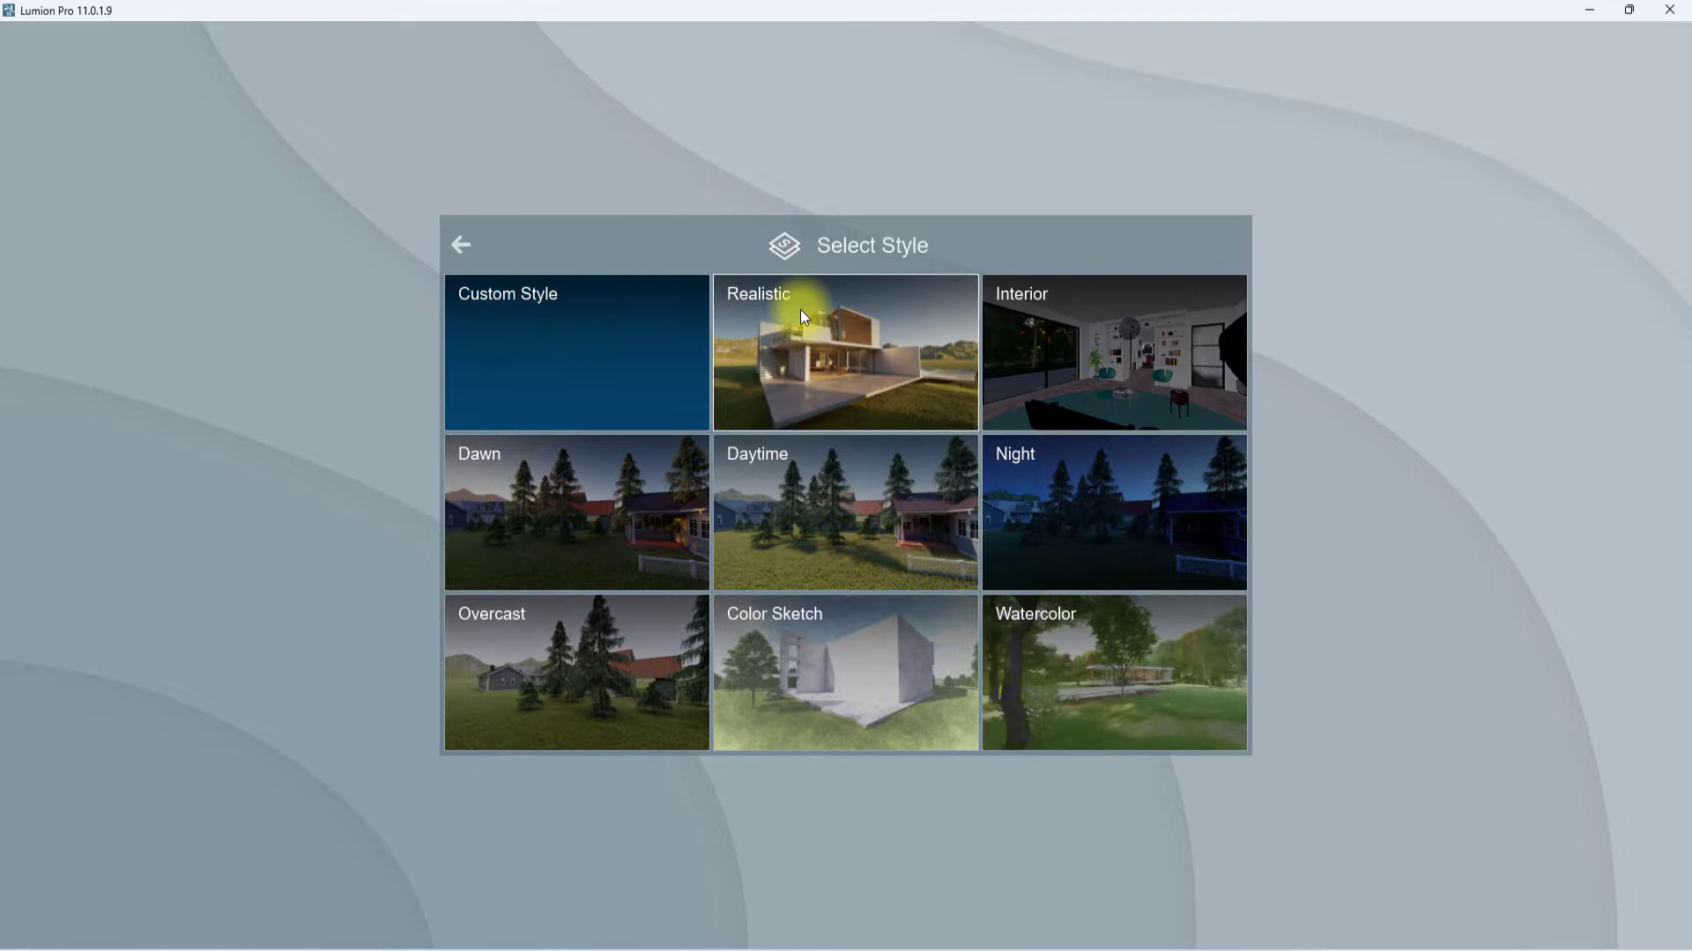
{"action": "mouse_move", "coordinate": [700, 357]}
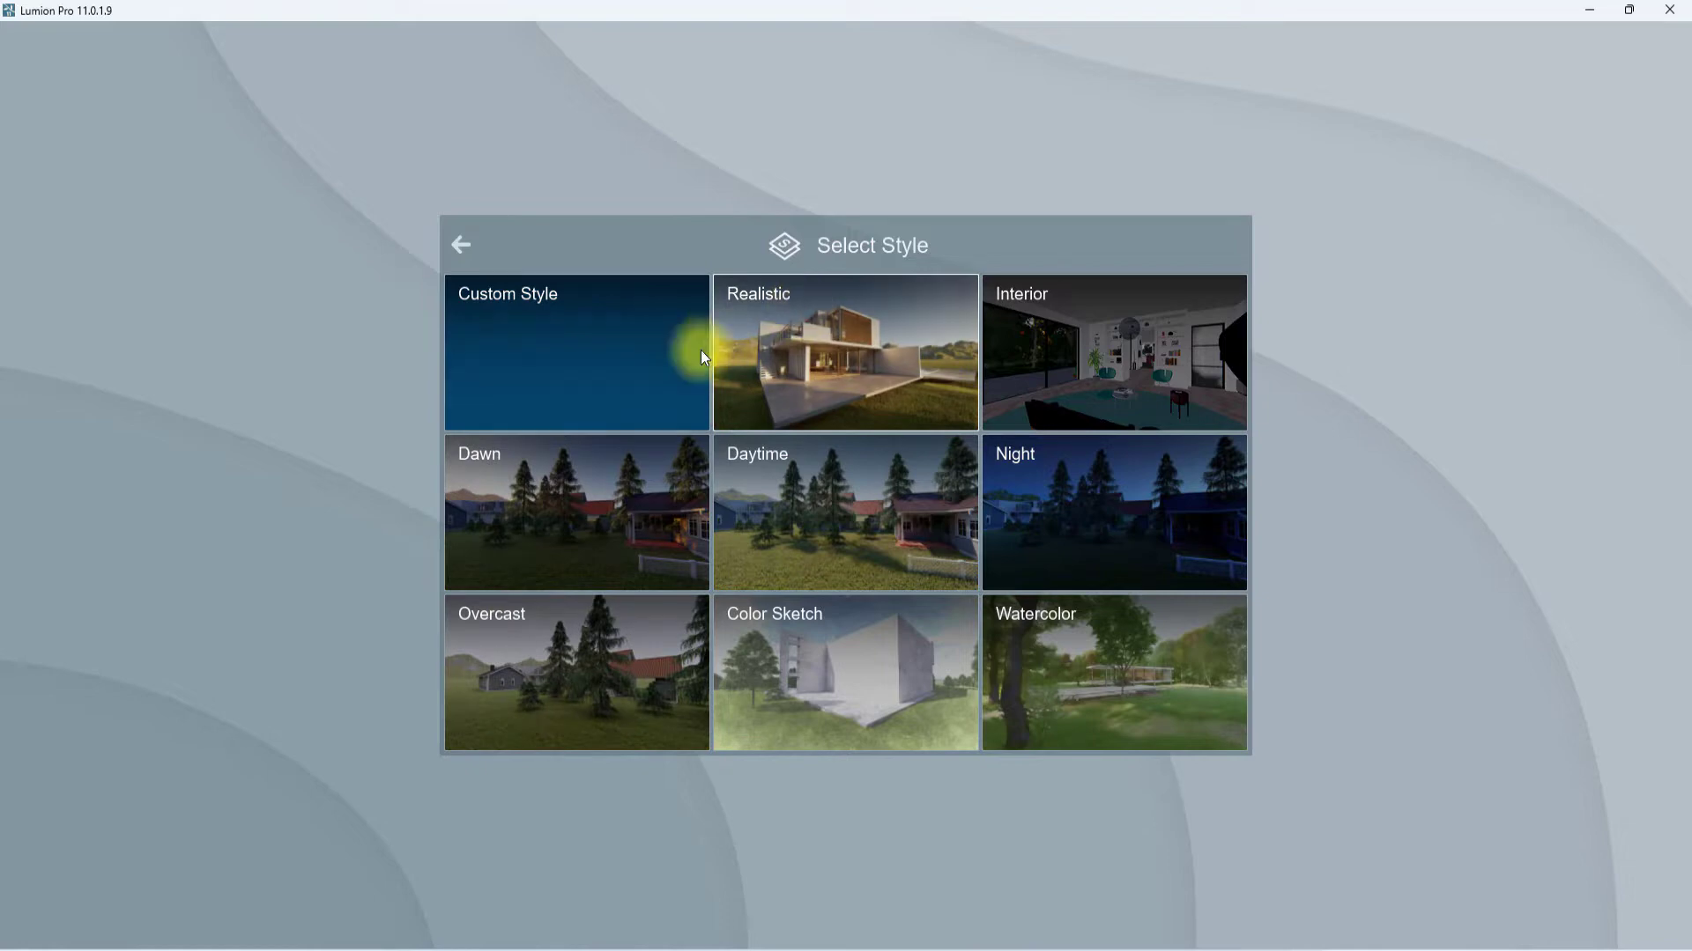
{"action": "mouse_move", "coordinate": [1174, 407]}
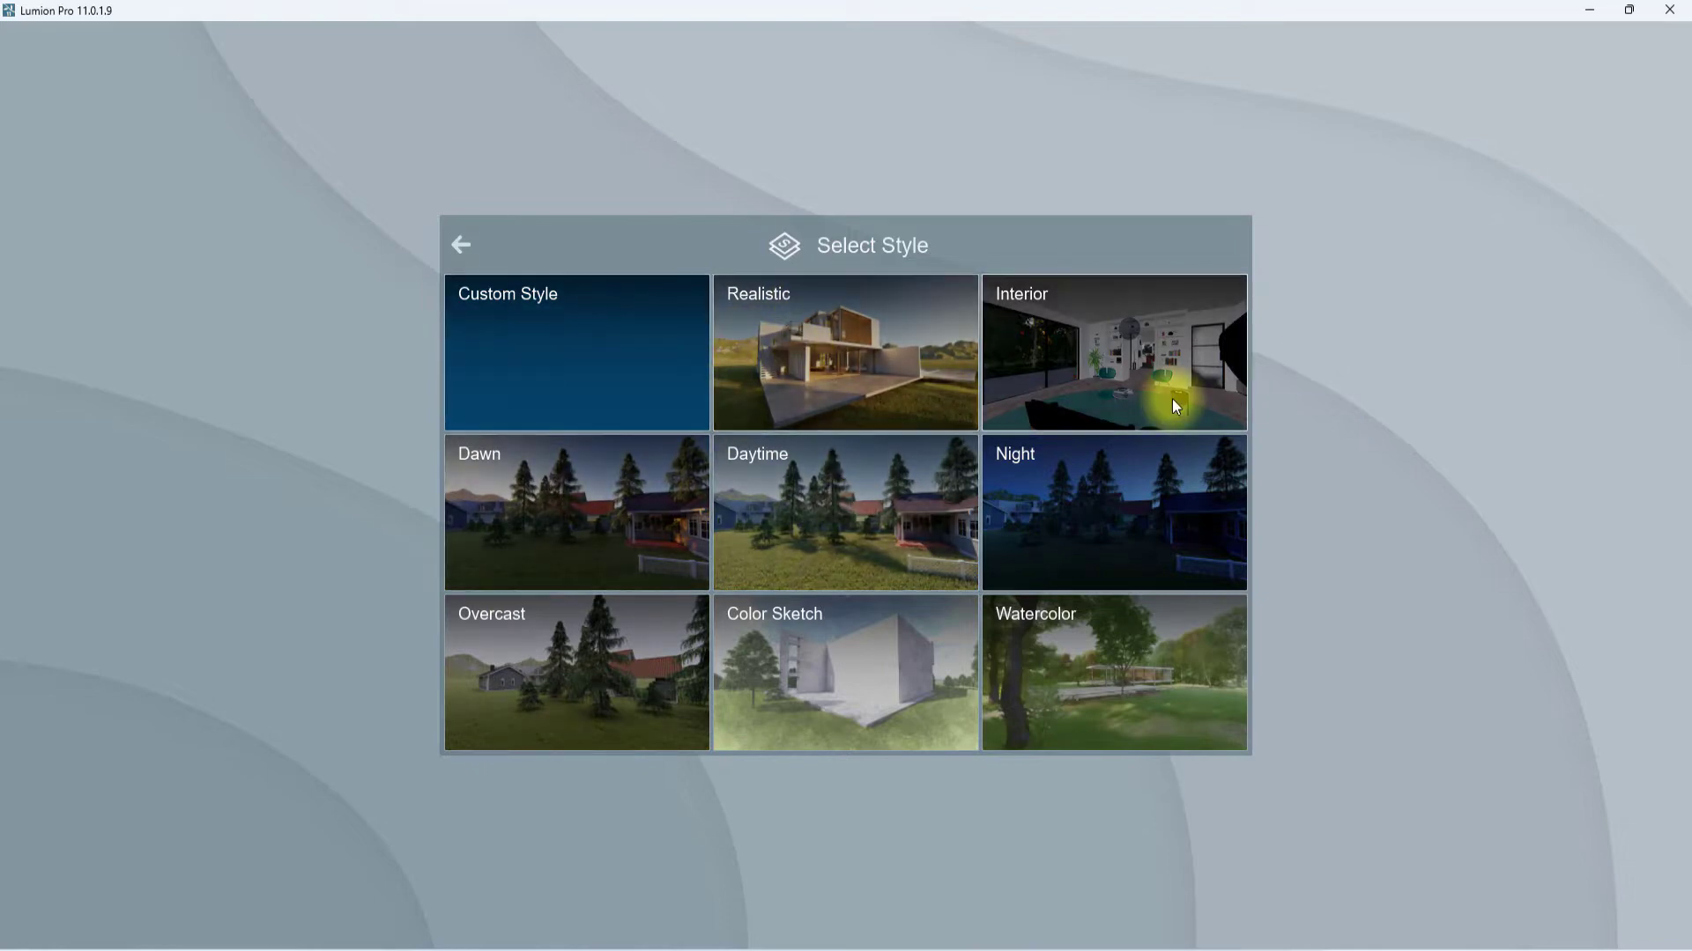
{"action": "mouse_move", "coordinate": [1179, 498]}
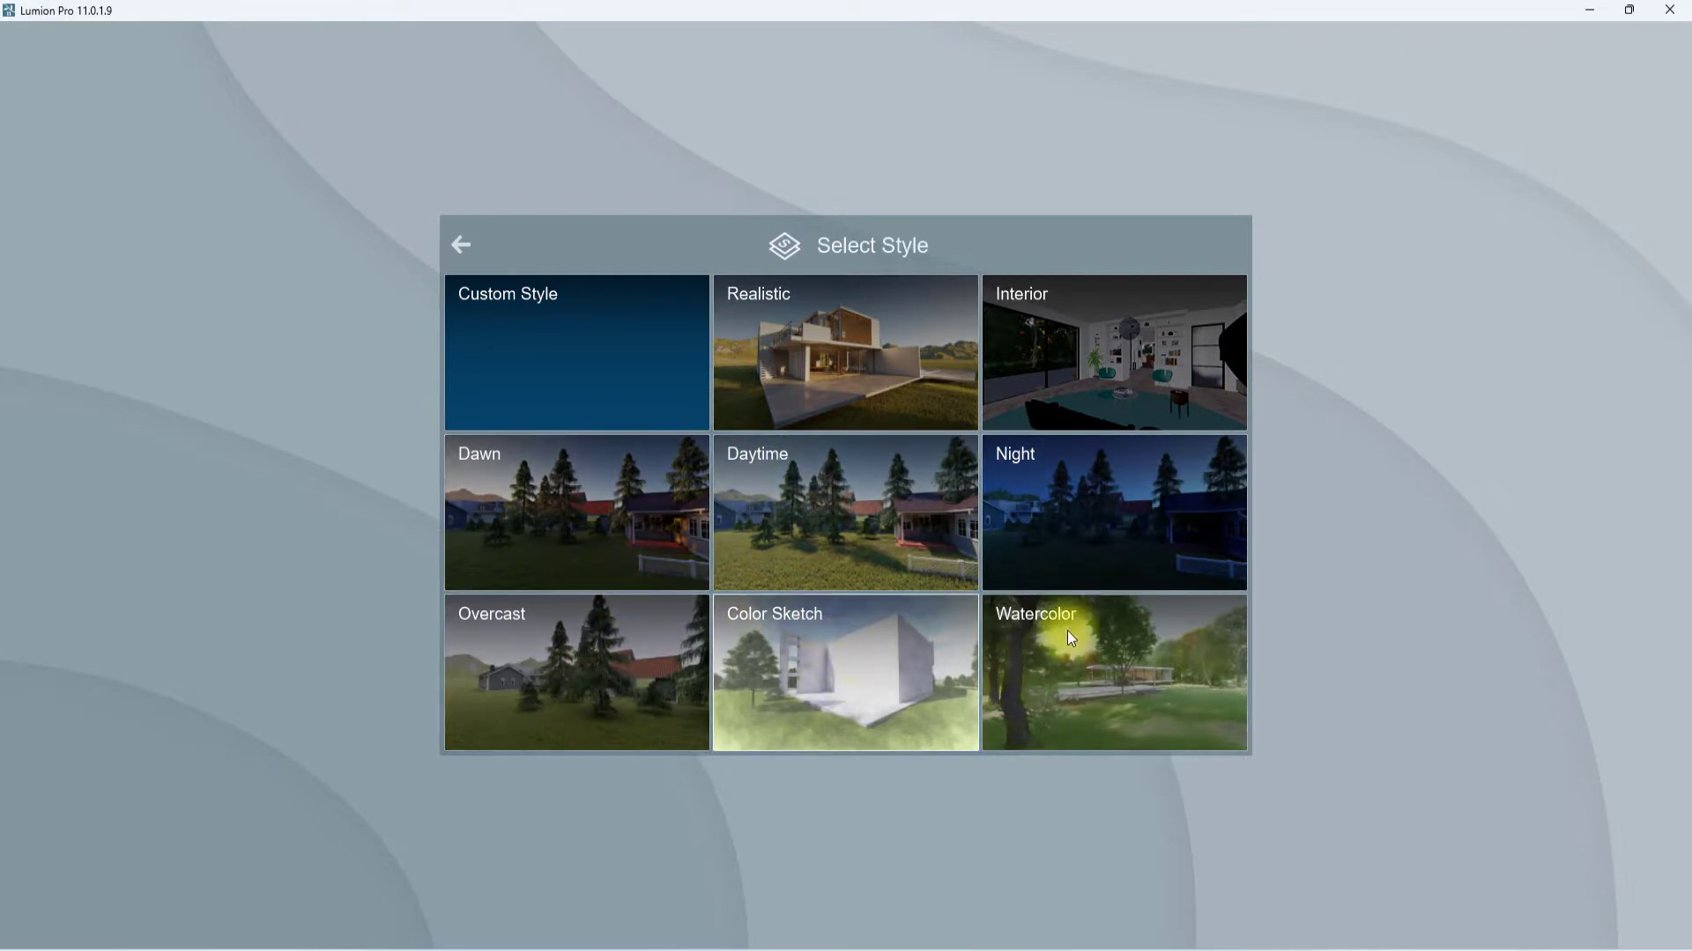
{"action": "mouse_move", "coordinate": [250, 240]}
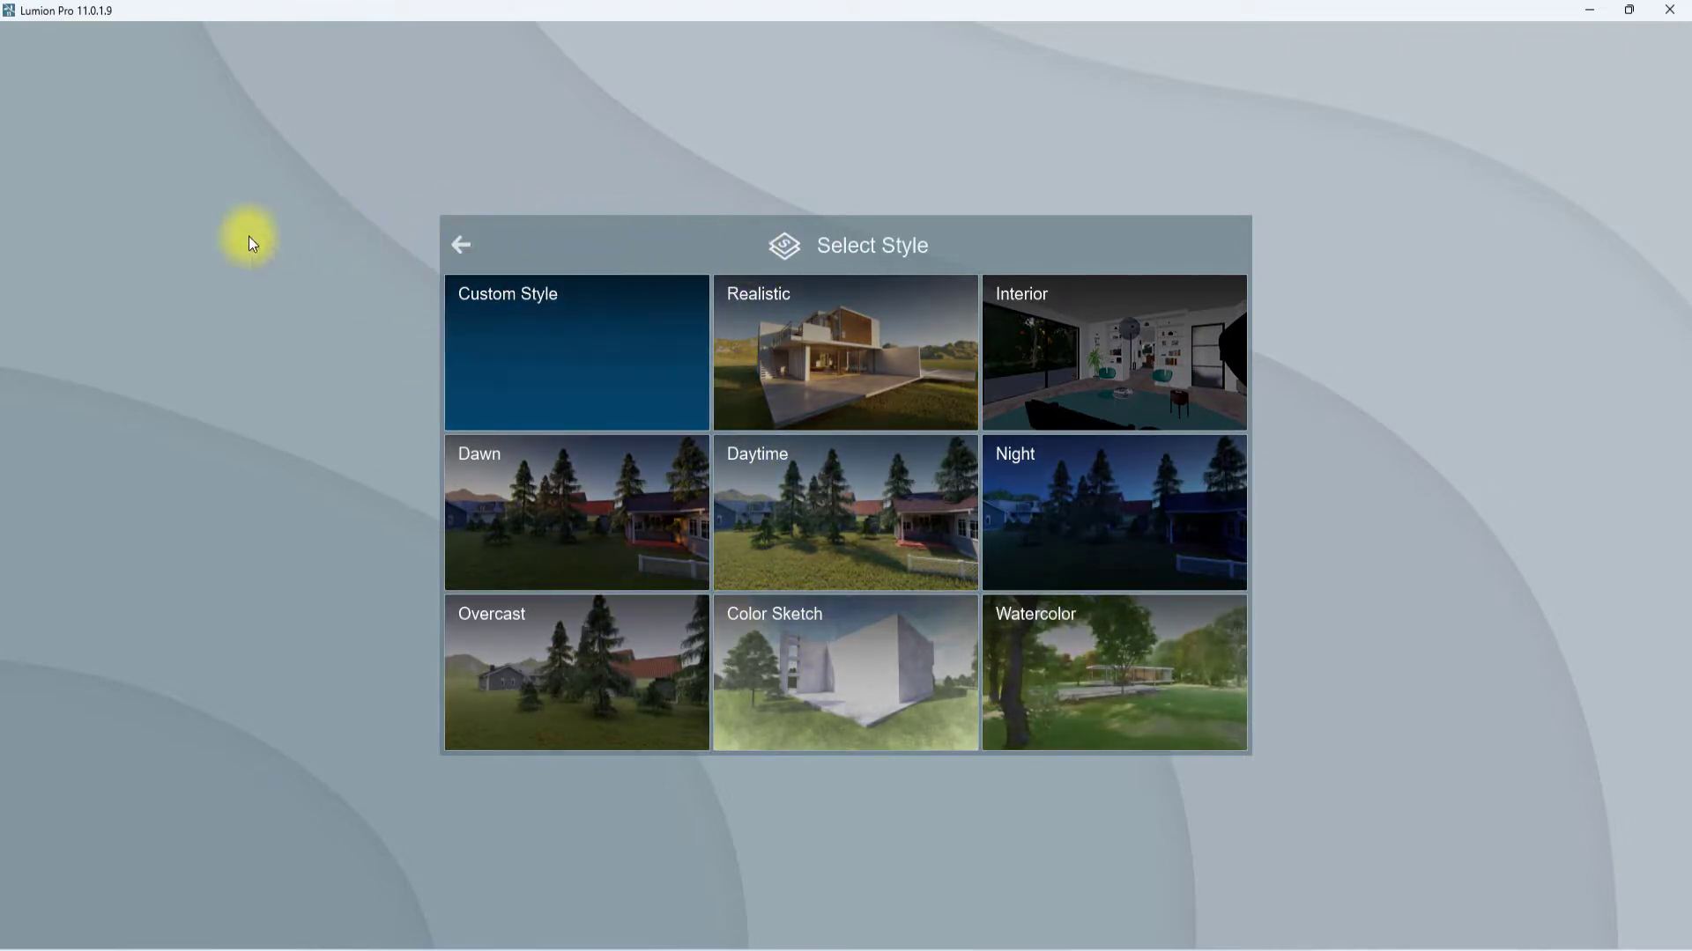
{"action": "left_click", "coordinate": [460, 245]}
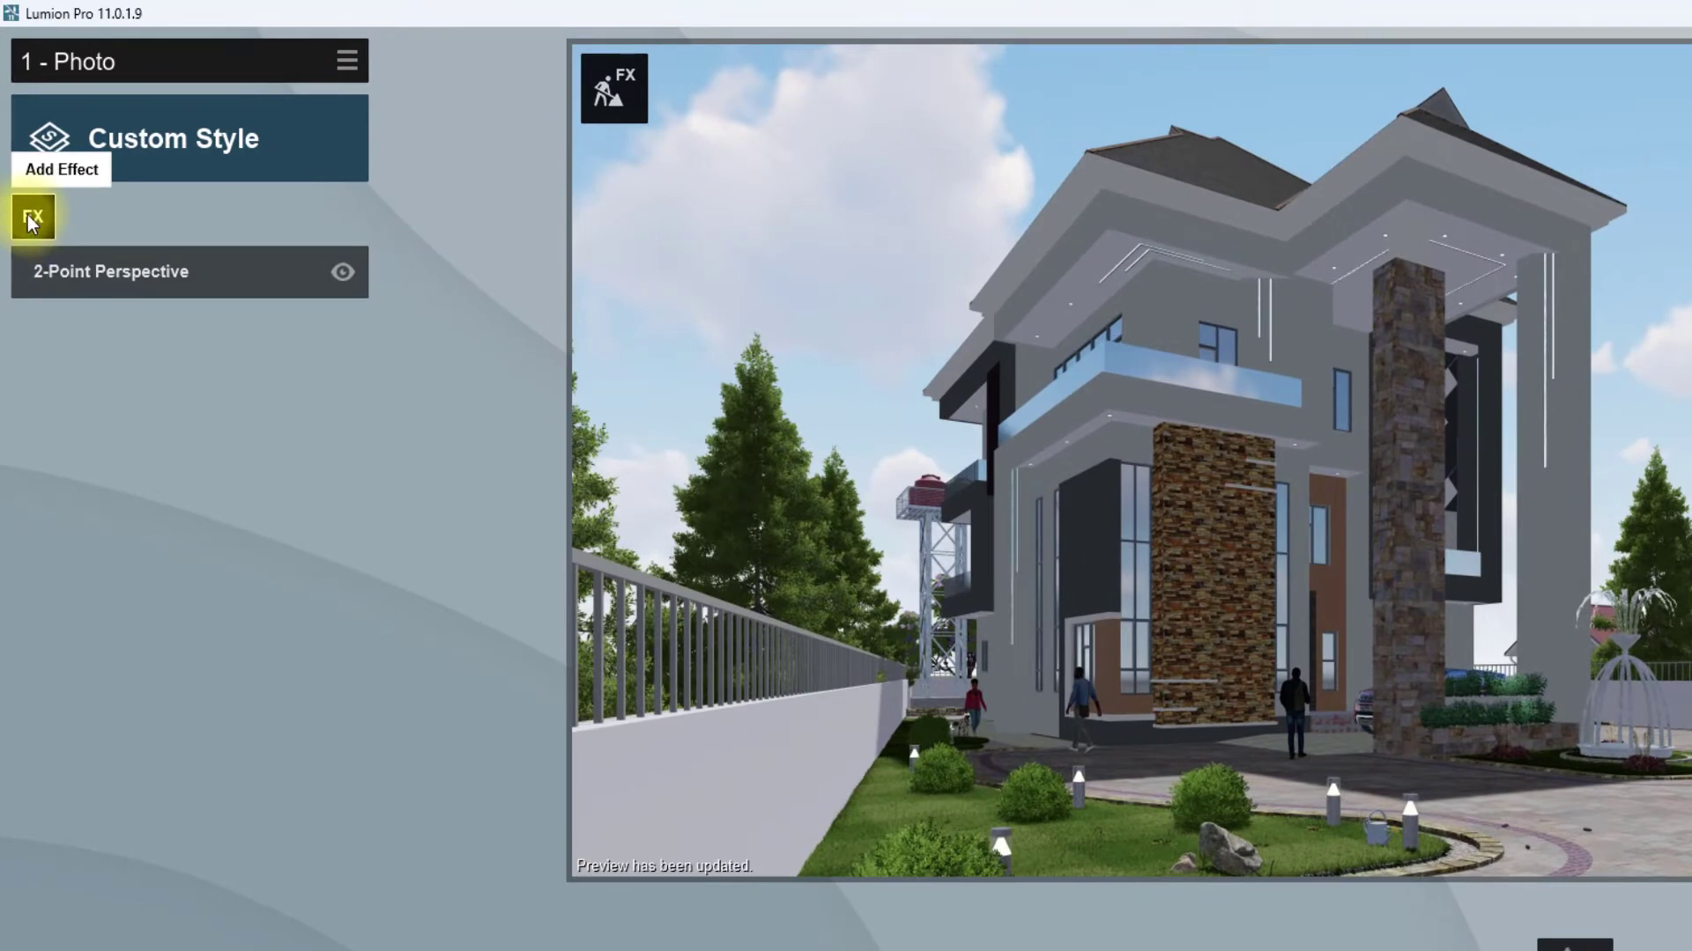
{"action": "left_click", "coordinate": [33, 215]}
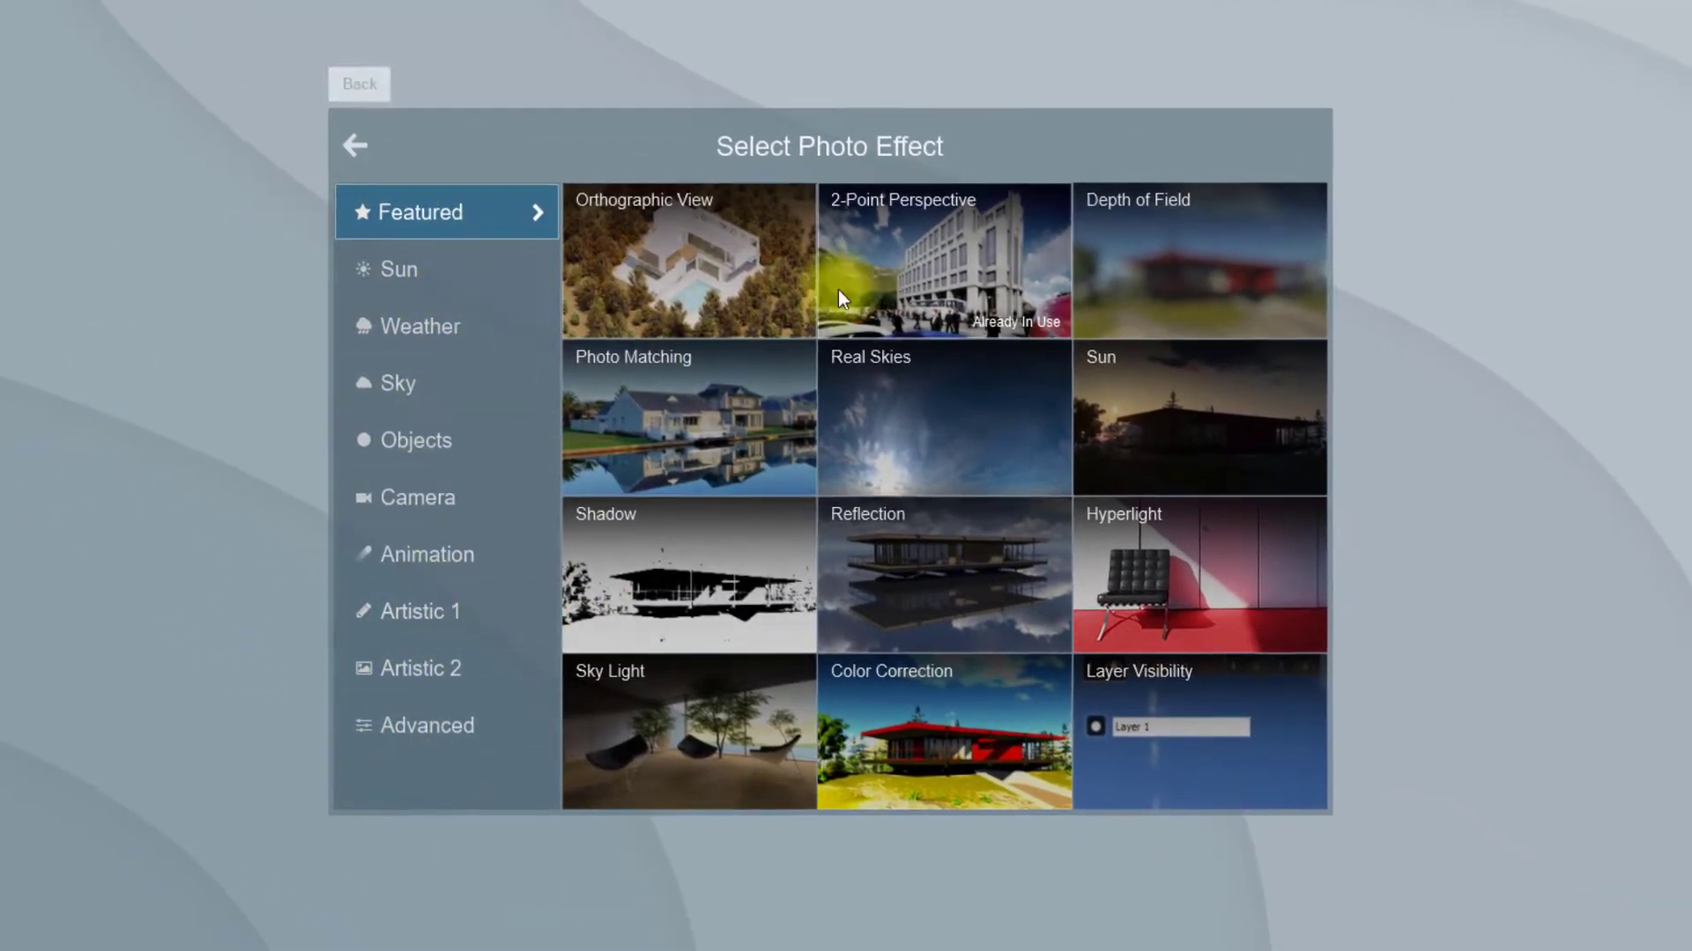
{"action": "left_click", "coordinate": [941, 259]}
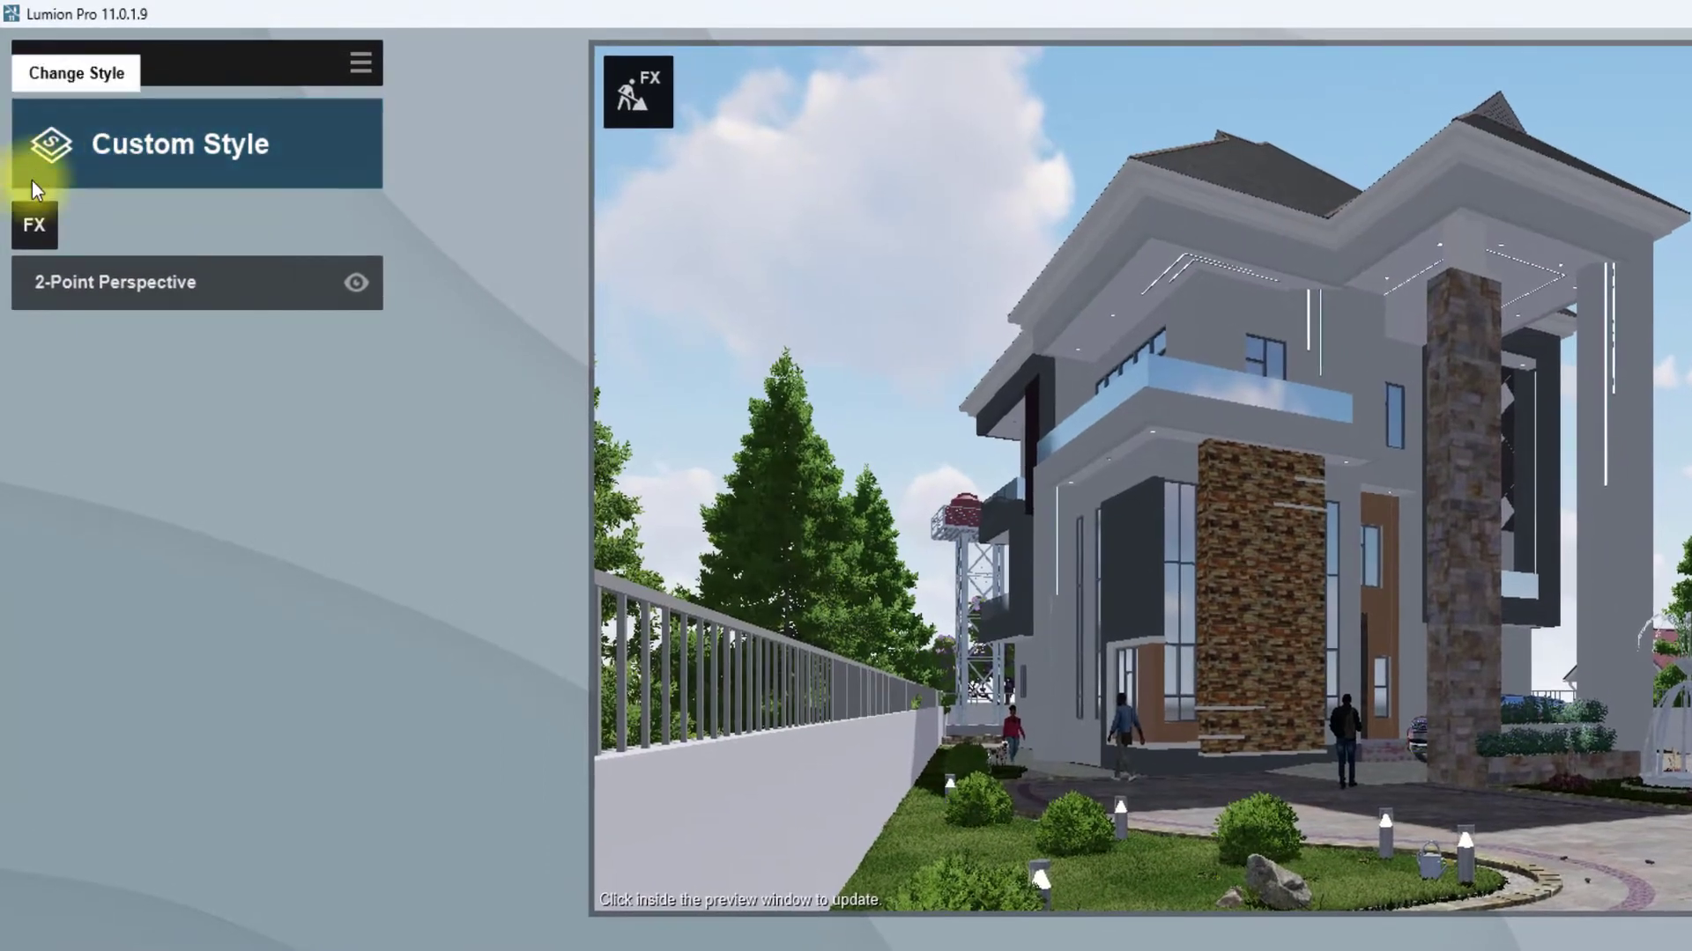
Apply the Realistic style to photo 1 and bring up the Add Effect catalog
{"action": "left_click", "coordinate": [179, 143]}
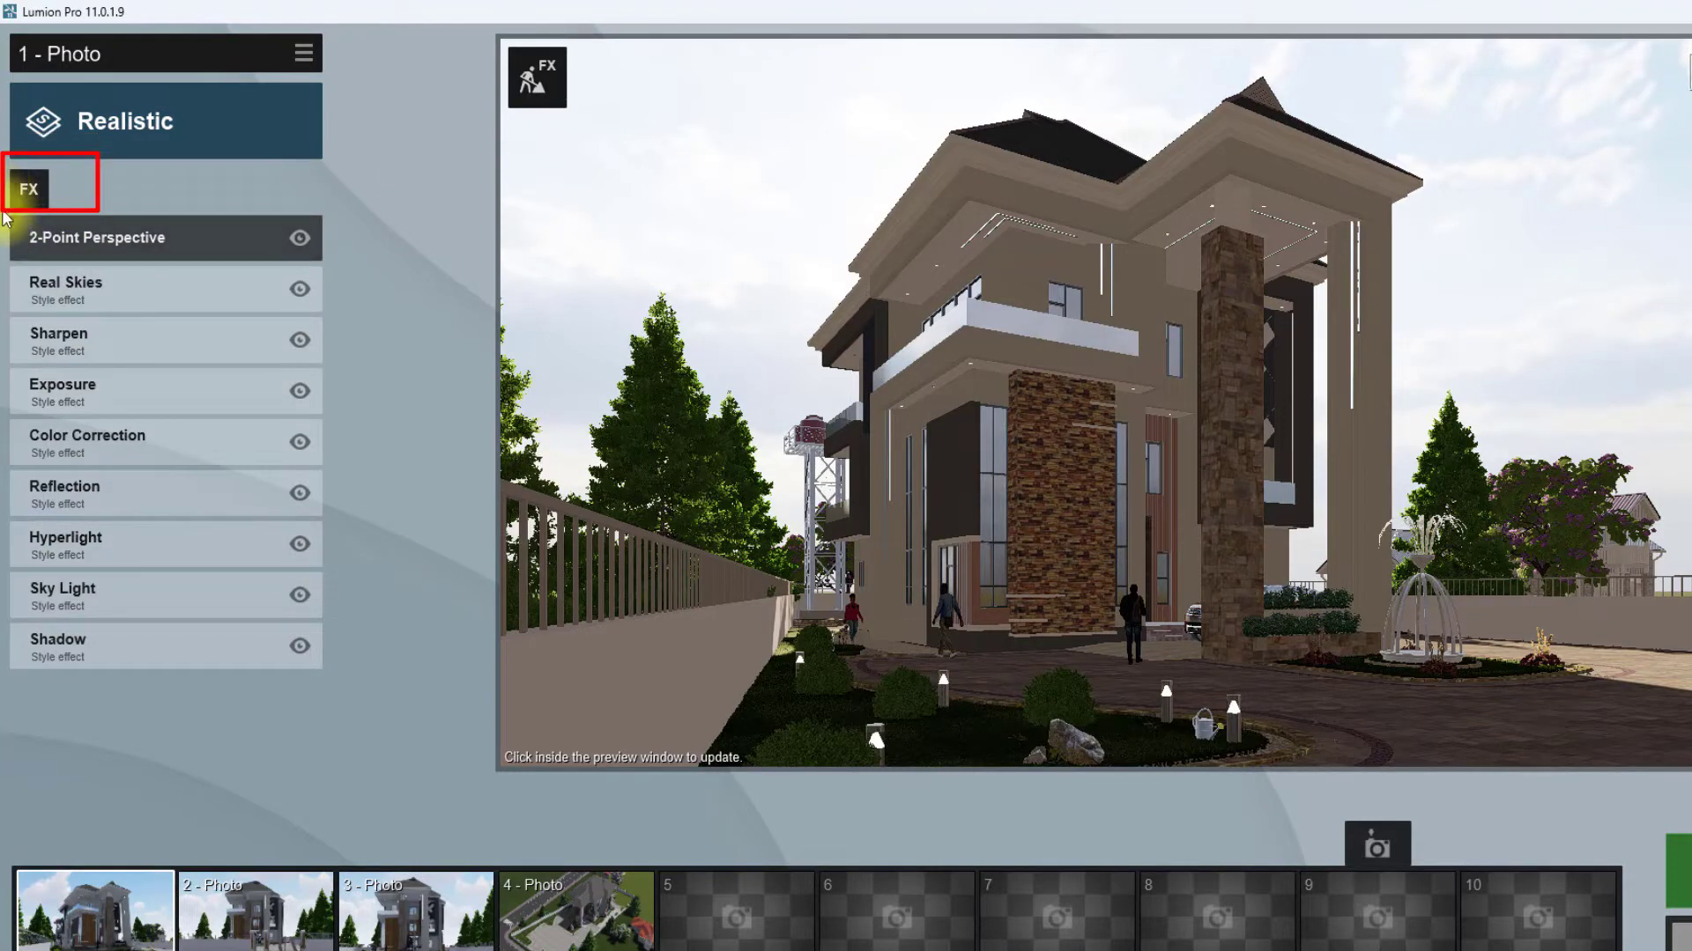
{"action": "left_click", "coordinate": [30, 189]}
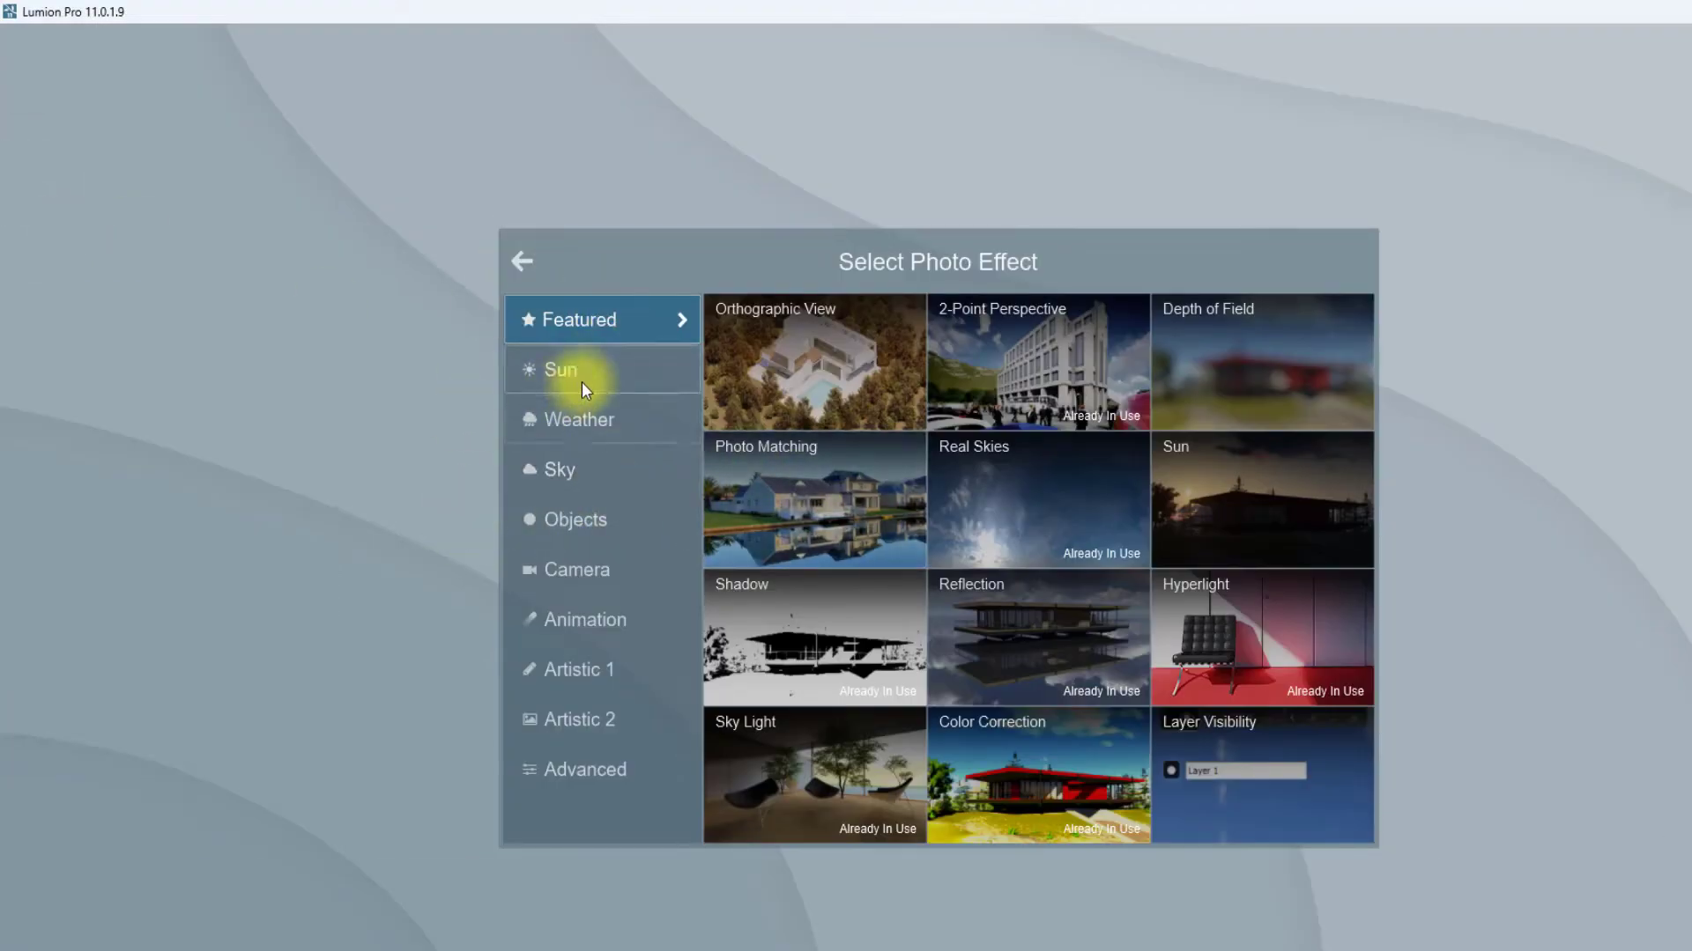
Browse the Sun, Weather and Sky effect groups and open Real Skies settings
{"action": "left_click", "coordinate": [560, 369]}
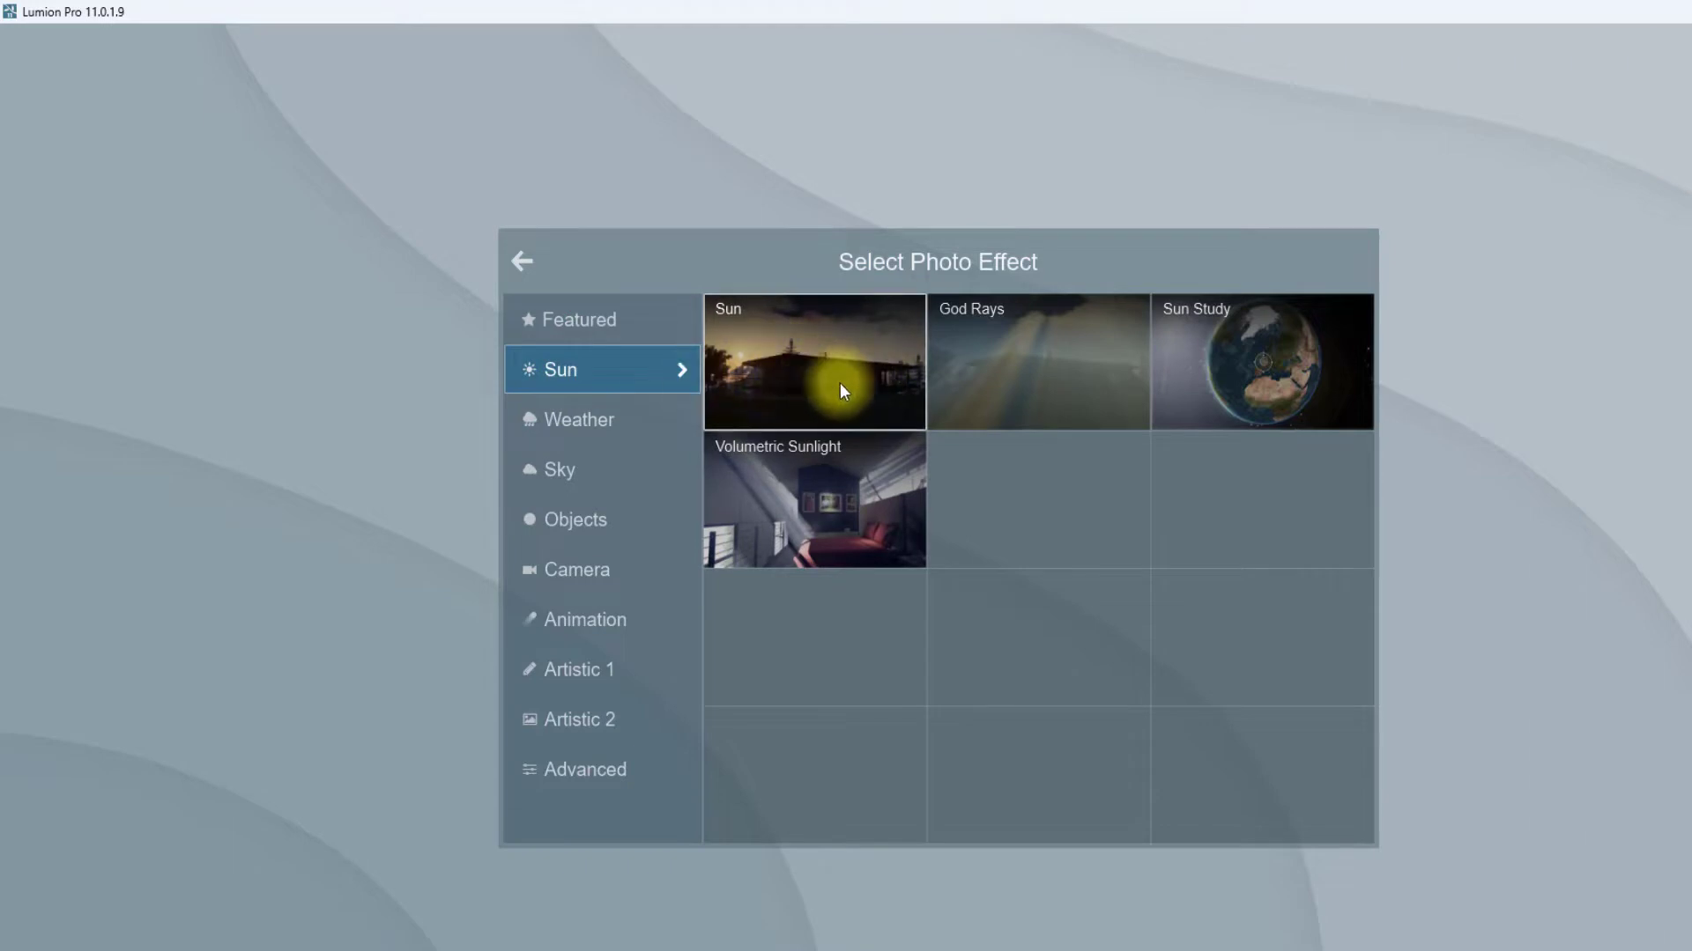
{"action": "mouse_move", "coordinate": [749, 507]}
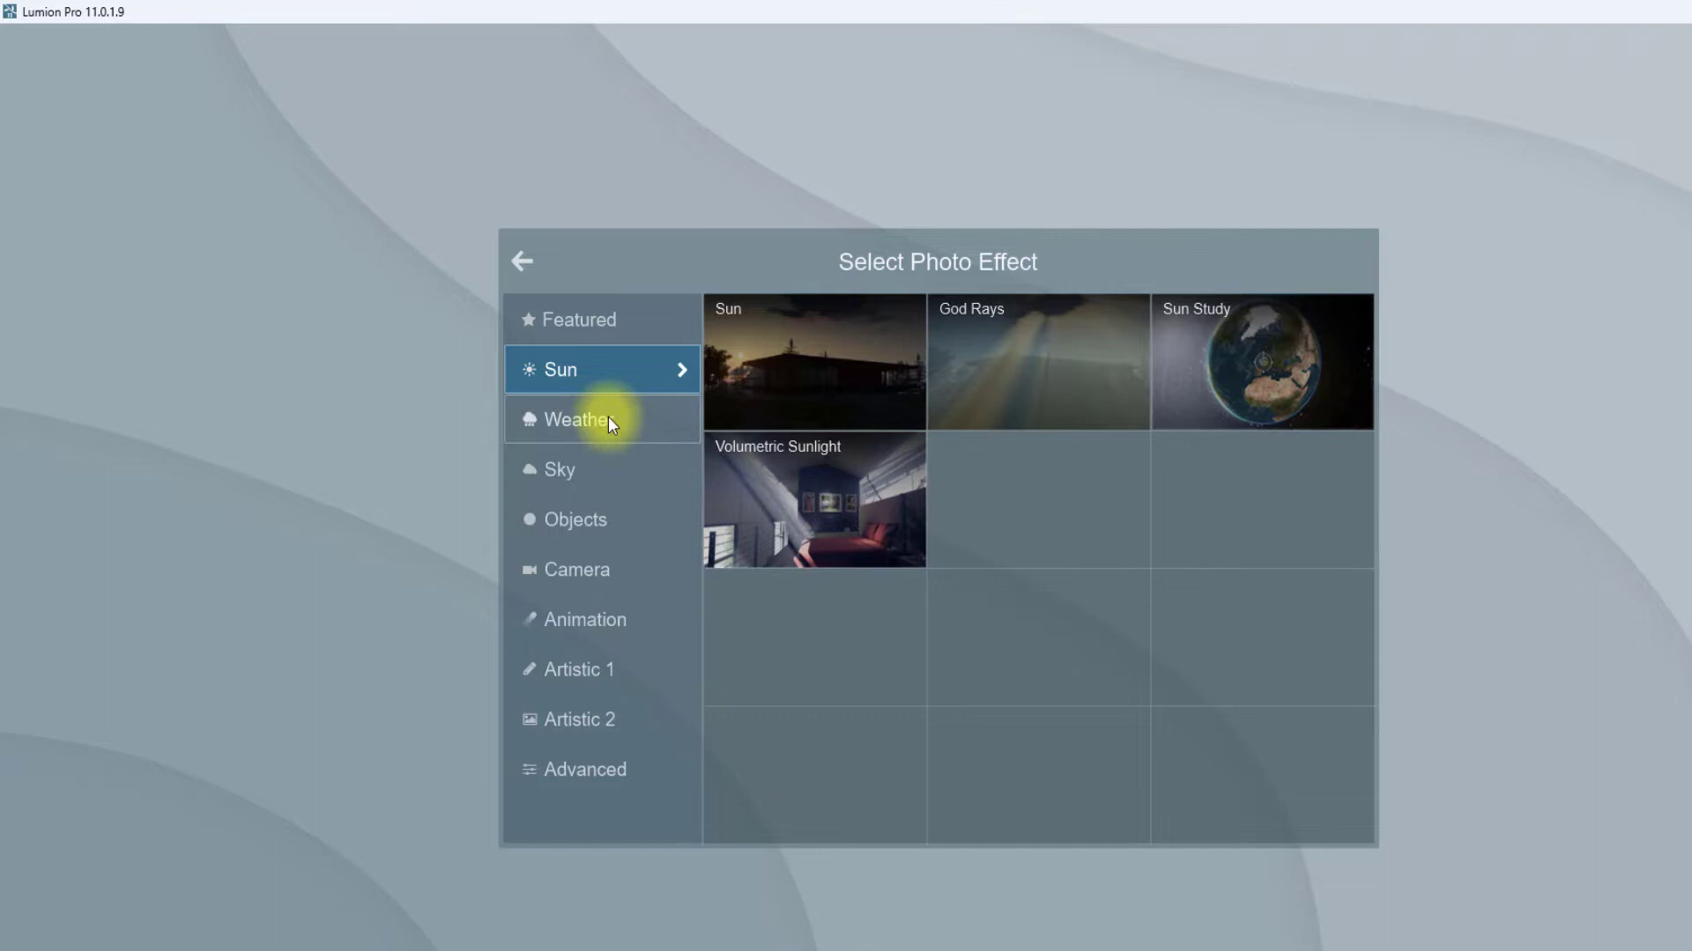
{"action": "left_click", "coordinate": [599, 419]}
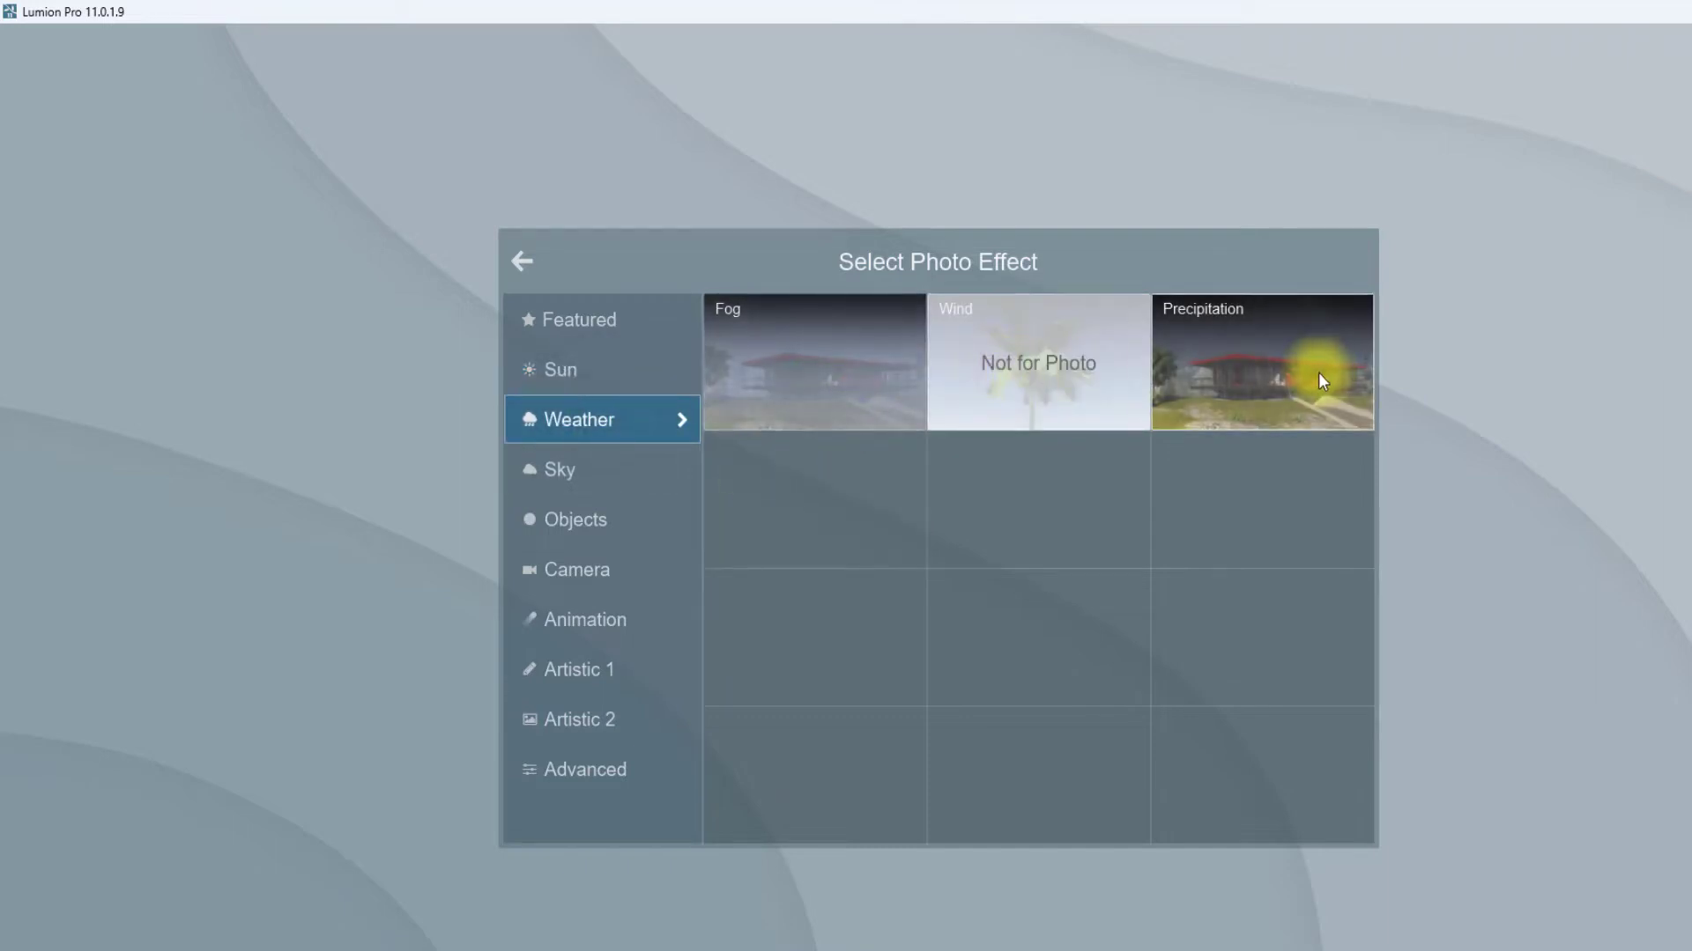
{"action": "mouse_move", "coordinate": [1235, 386]}
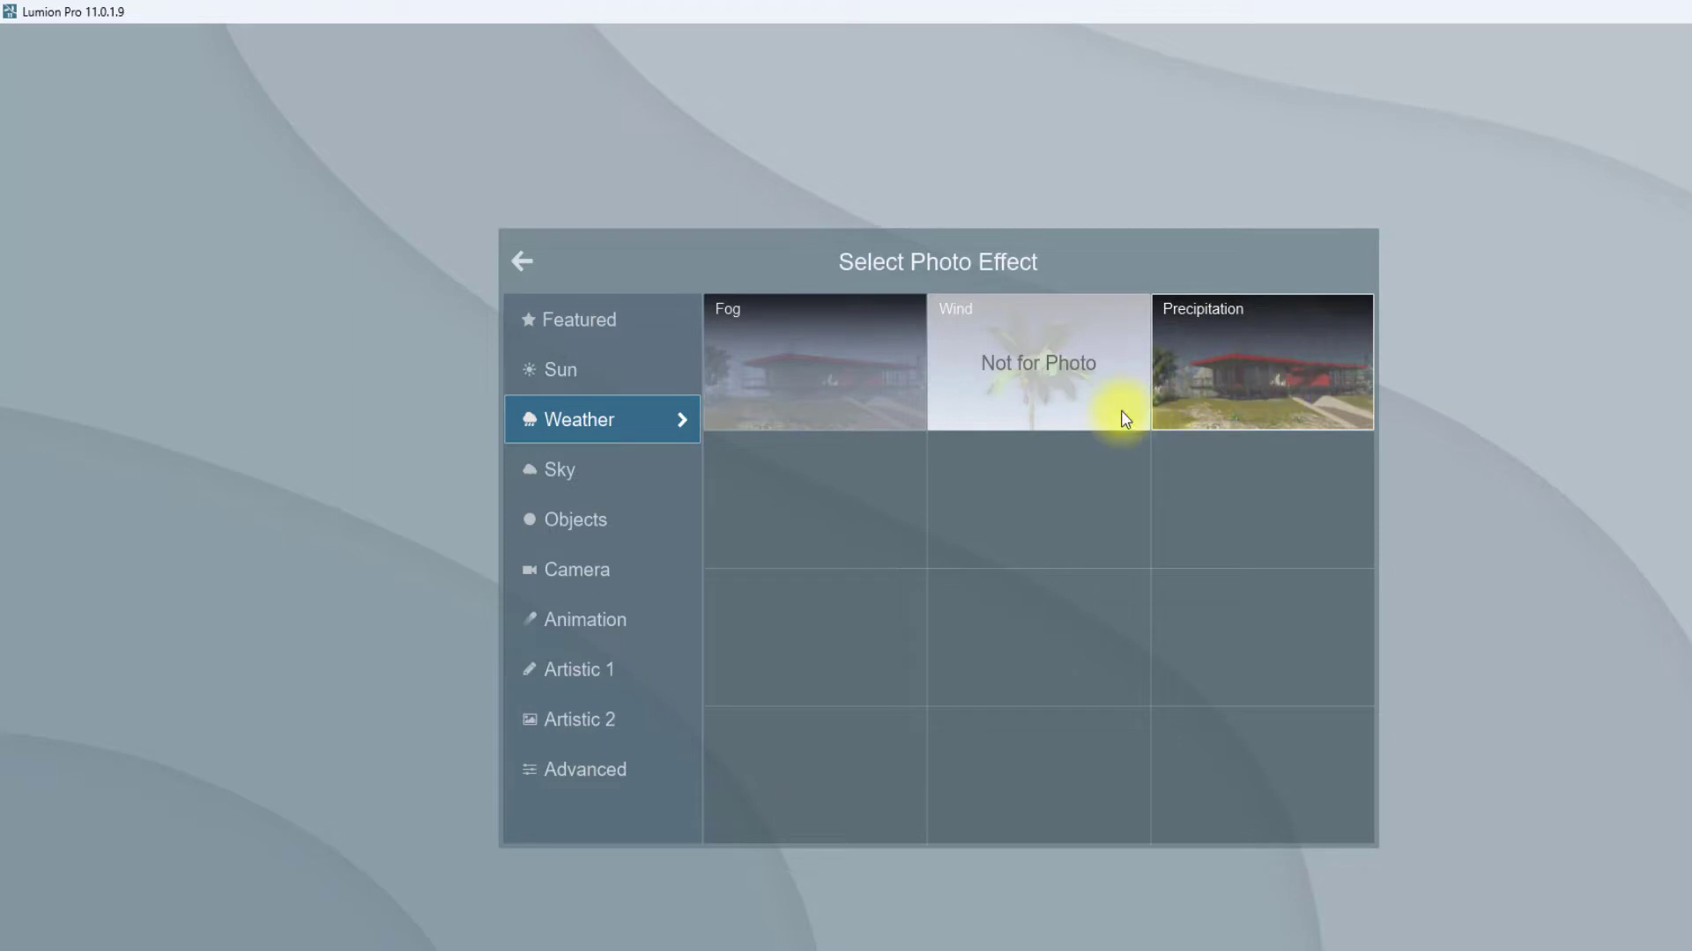
{"action": "mouse_move", "coordinate": [1272, 348]}
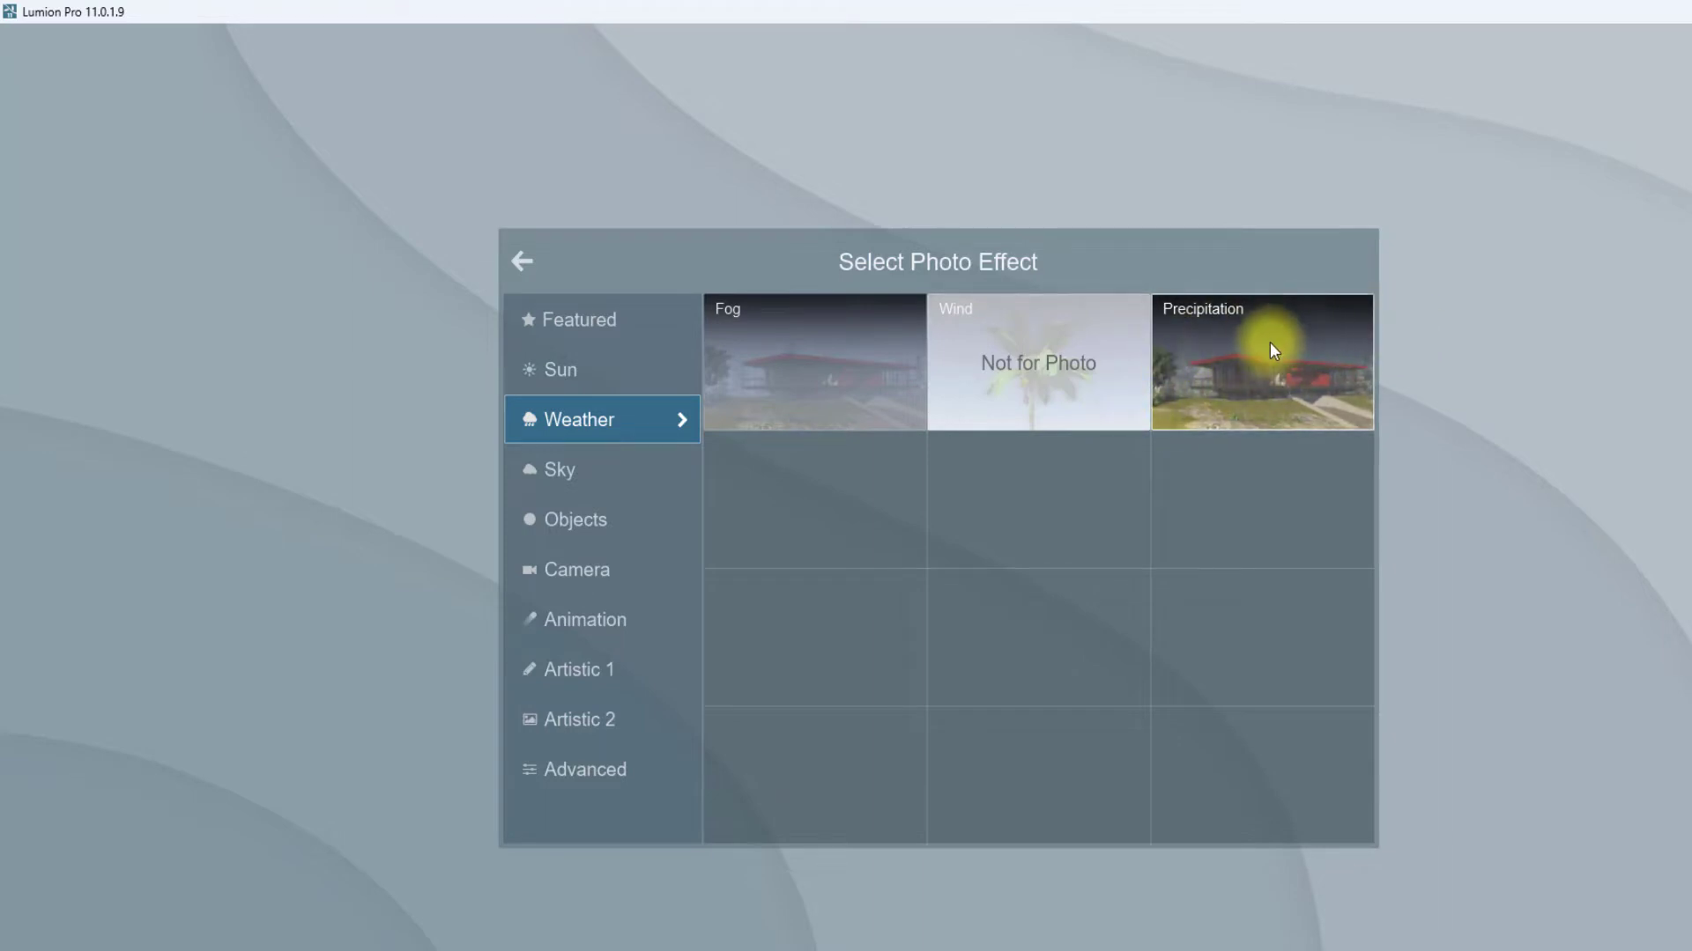
{"action": "left_click", "coordinate": [566, 469]}
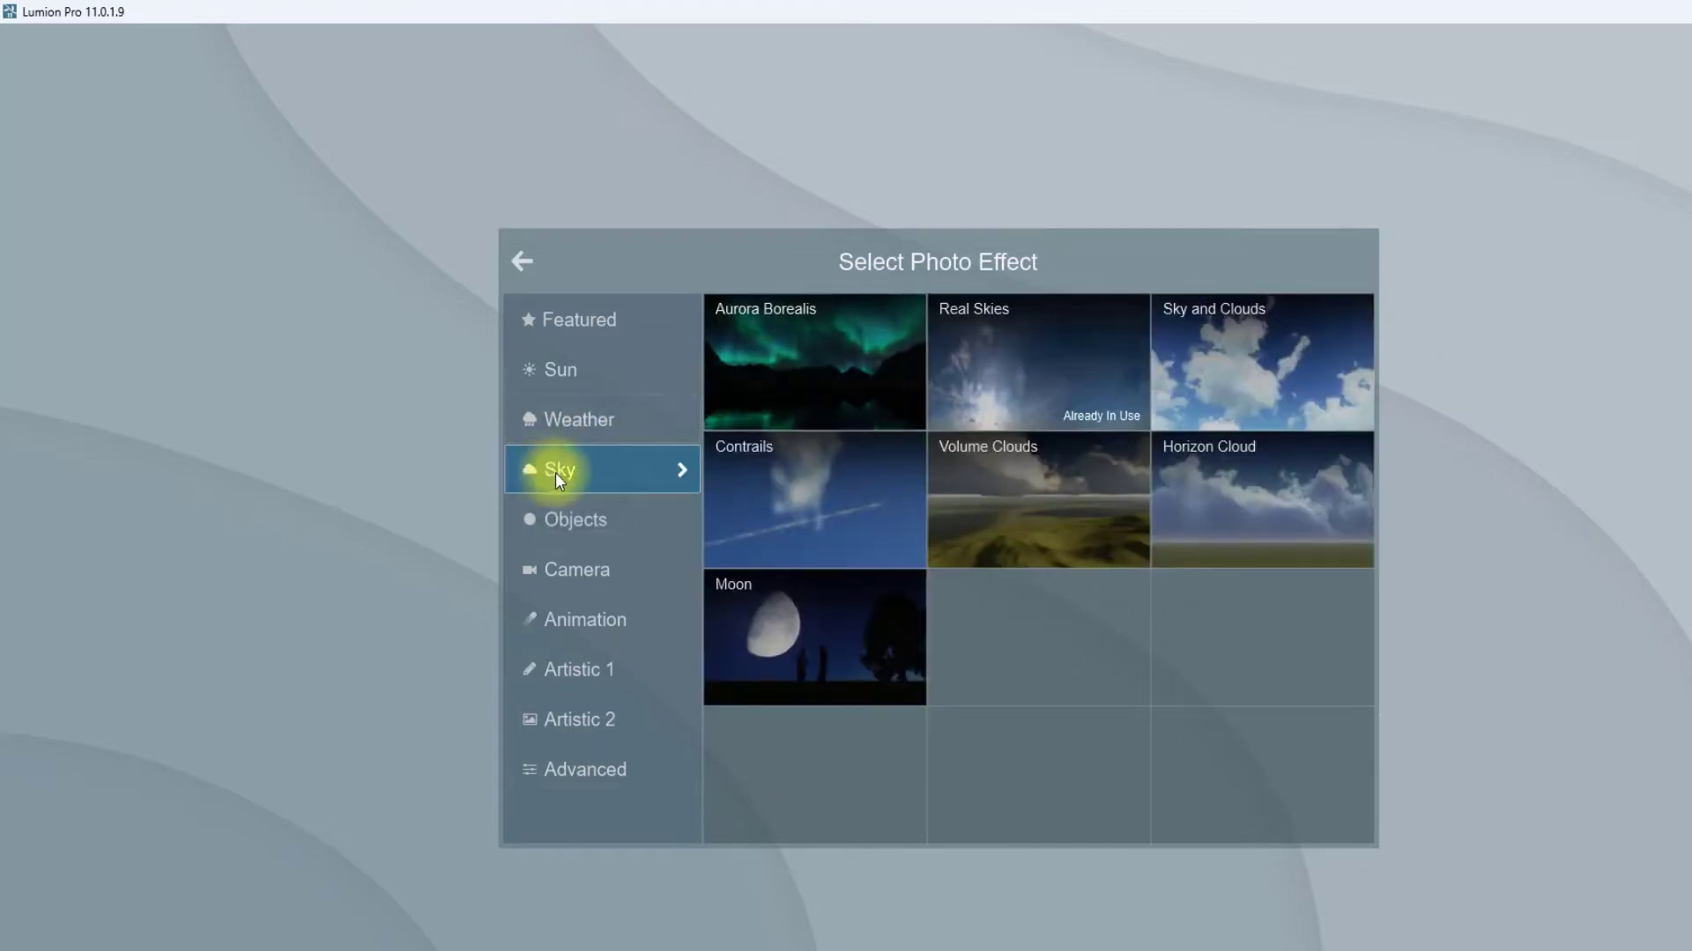
{"action": "mouse_move", "coordinate": [992, 351]}
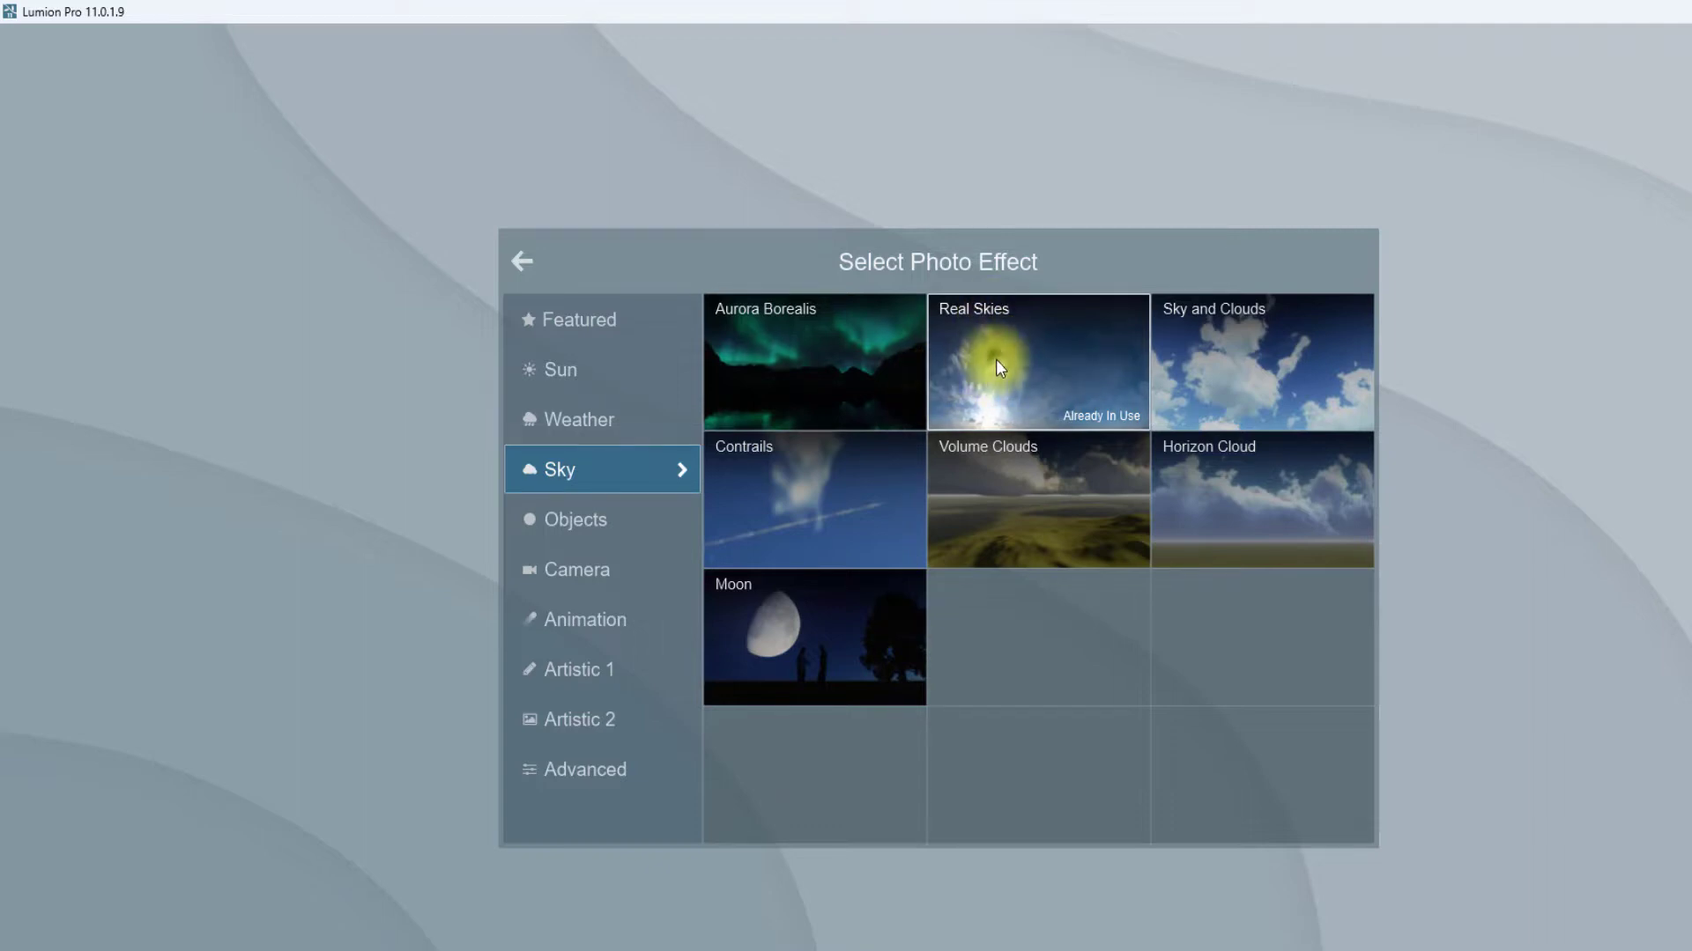
{"action": "left_click", "coordinate": [1034, 362]}
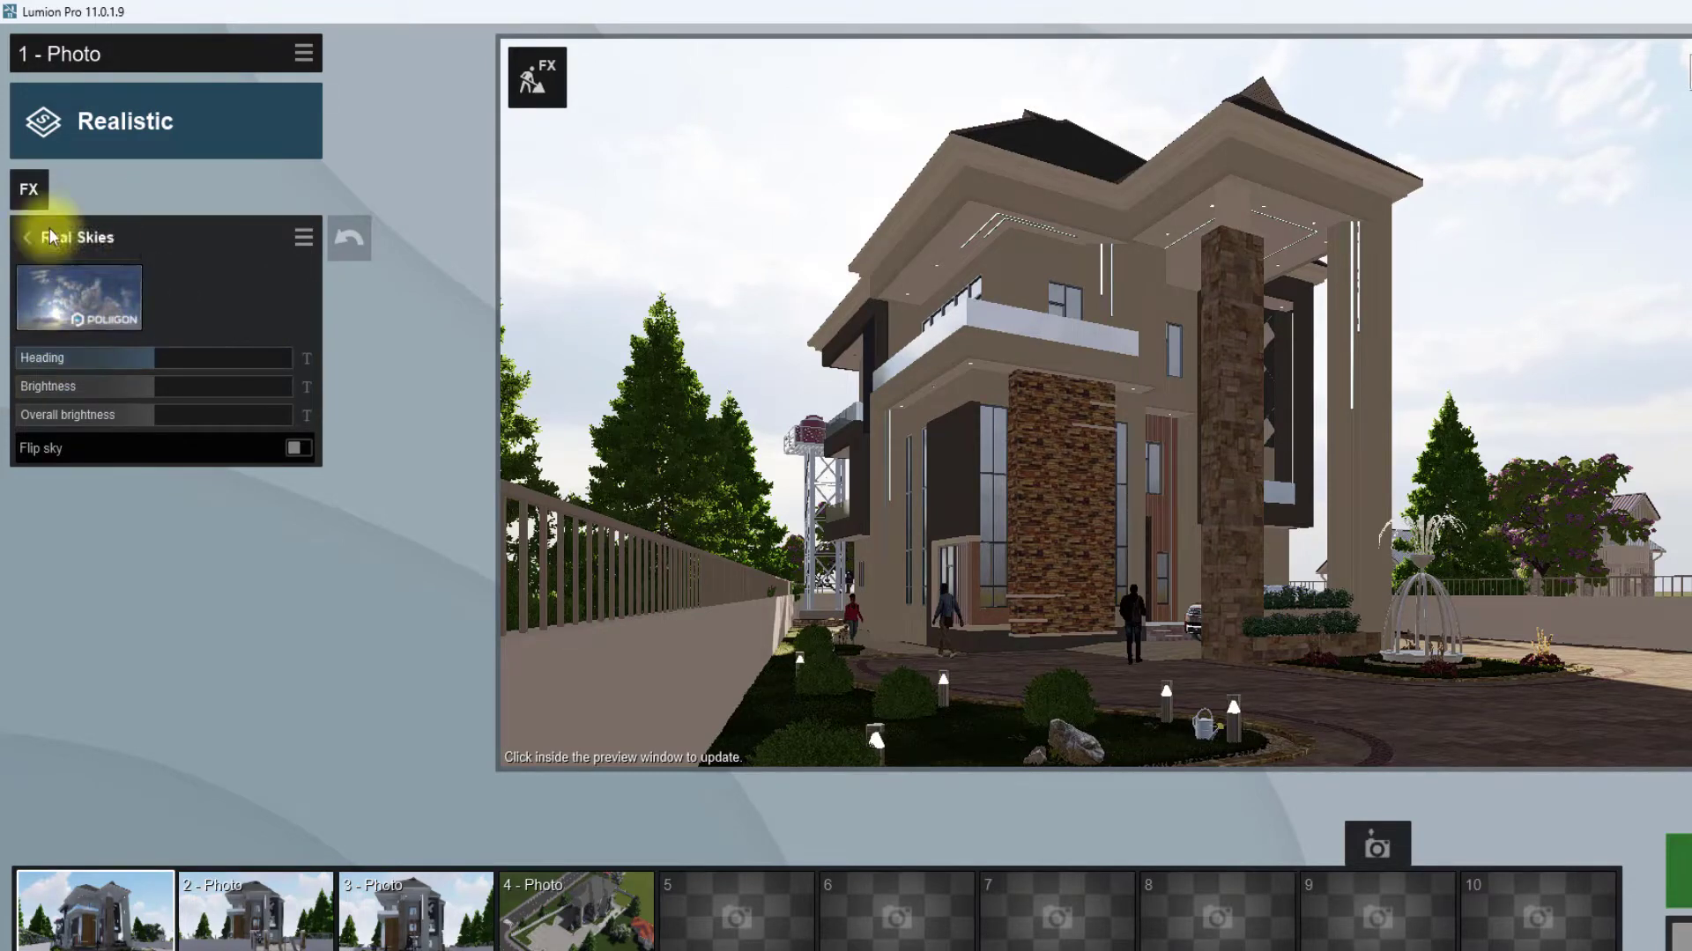
Open the Real Skies library and pick a sky from the morning images
{"action": "left_click", "coordinate": [78, 300]}
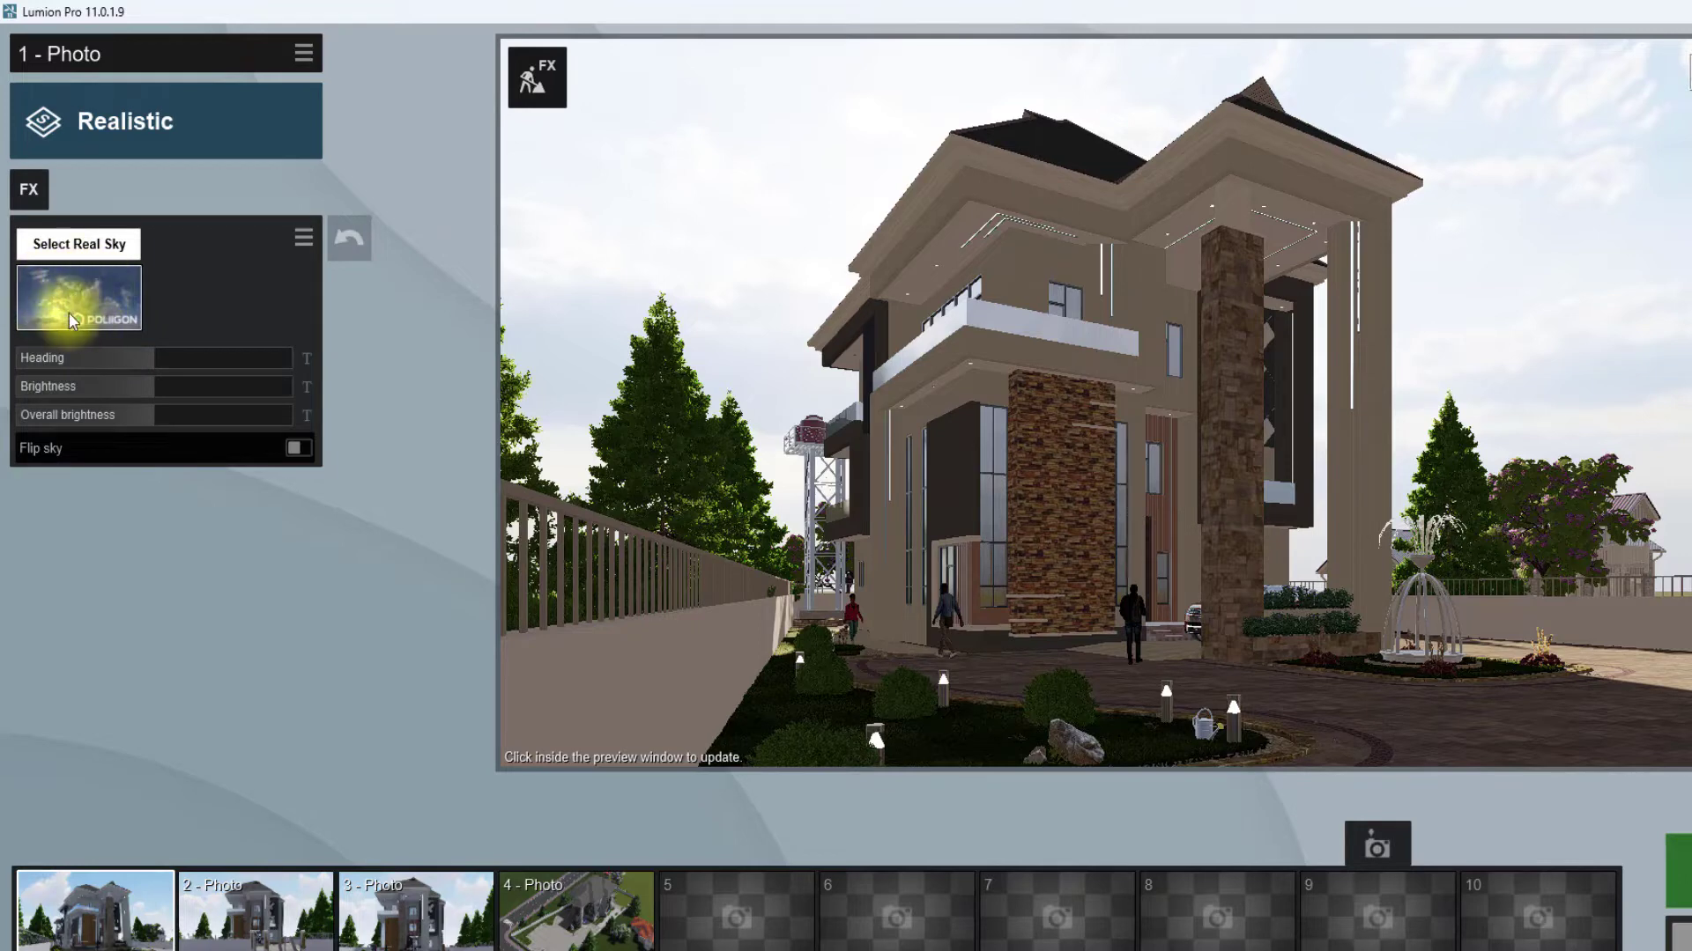
{"action": "left_click", "coordinate": [78, 299]}
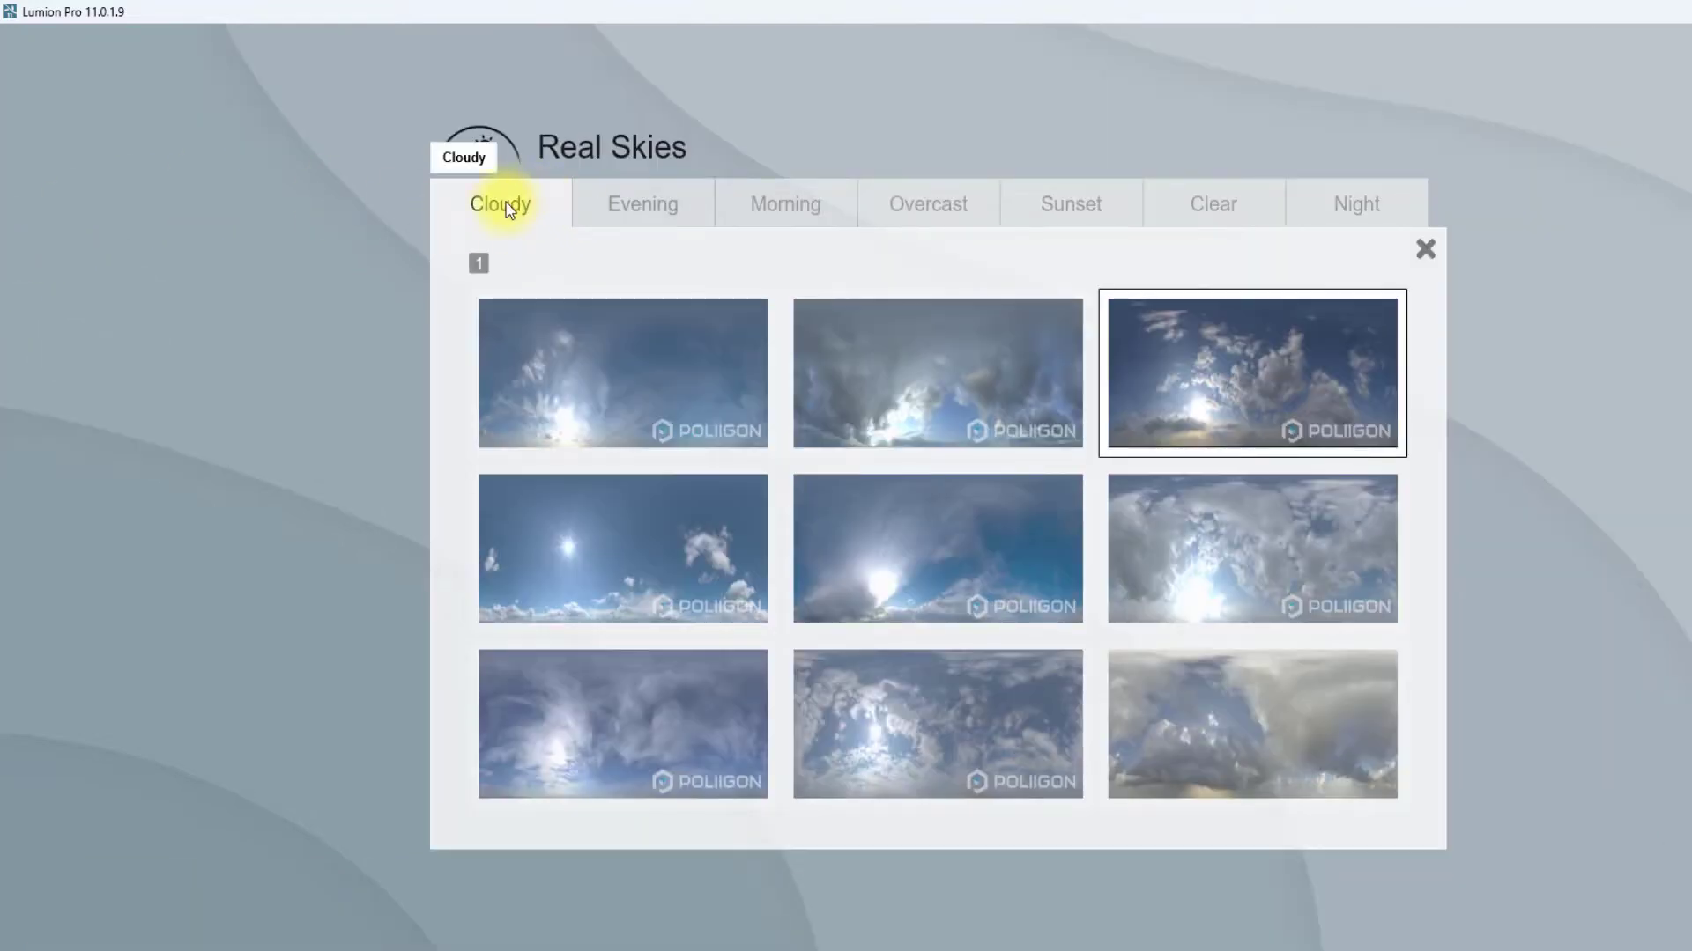
{"action": "mouse_move", "coordinate": [784, 205]}
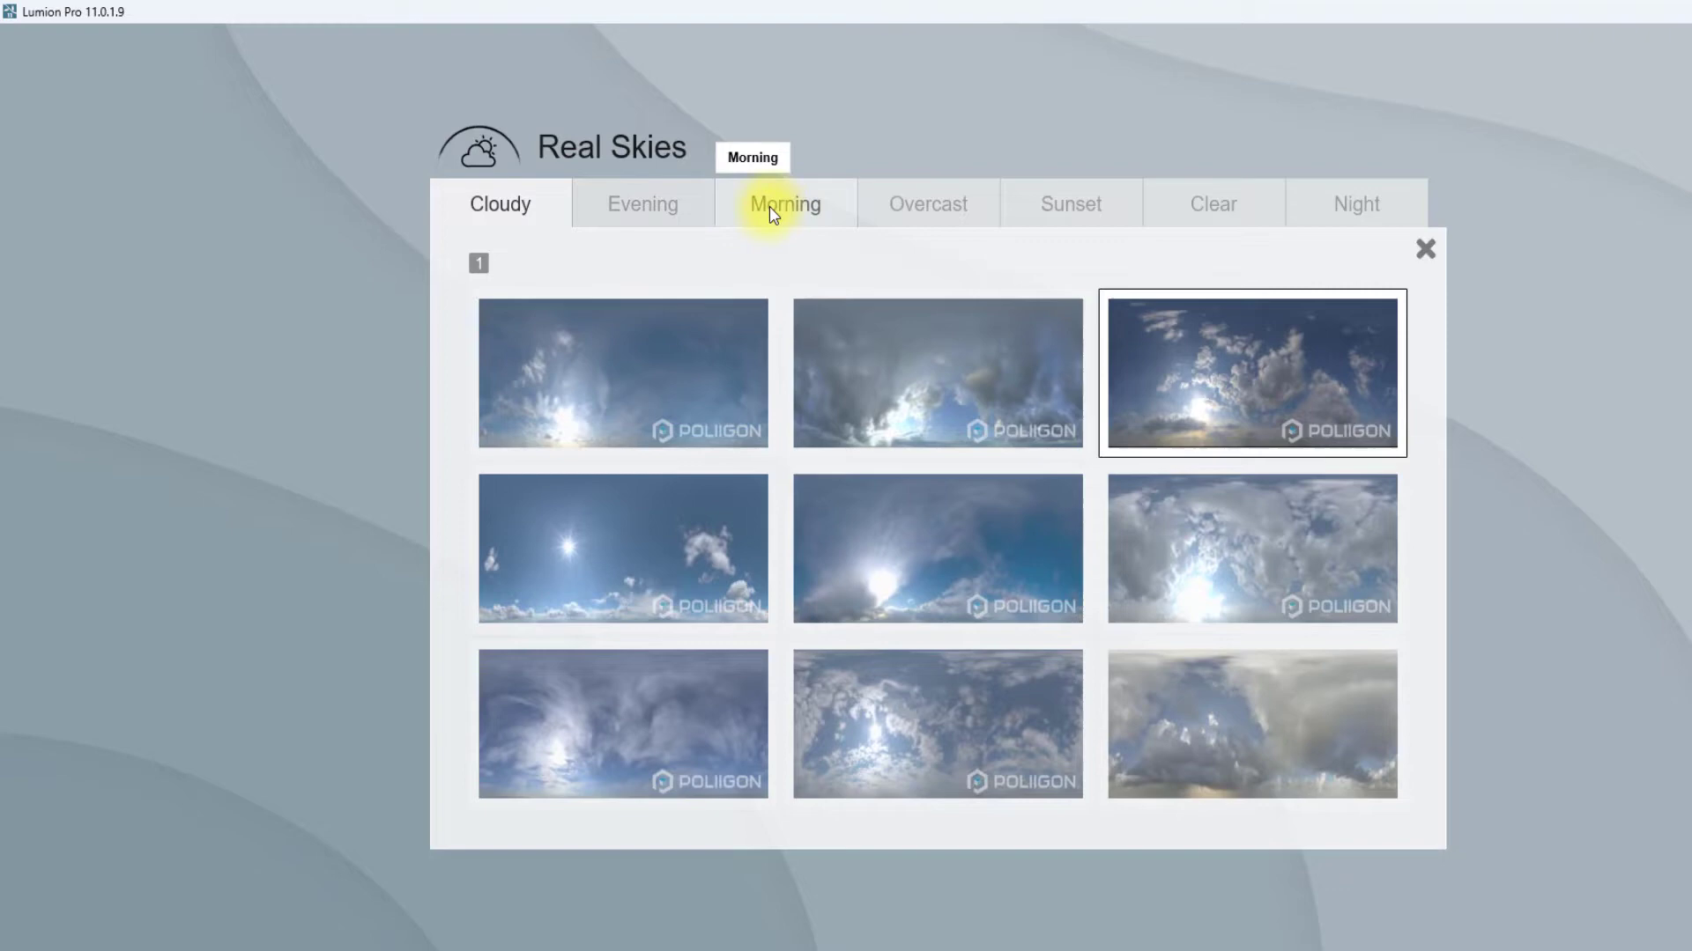
{"action": "left_click", "coordinate": [784, 204]}
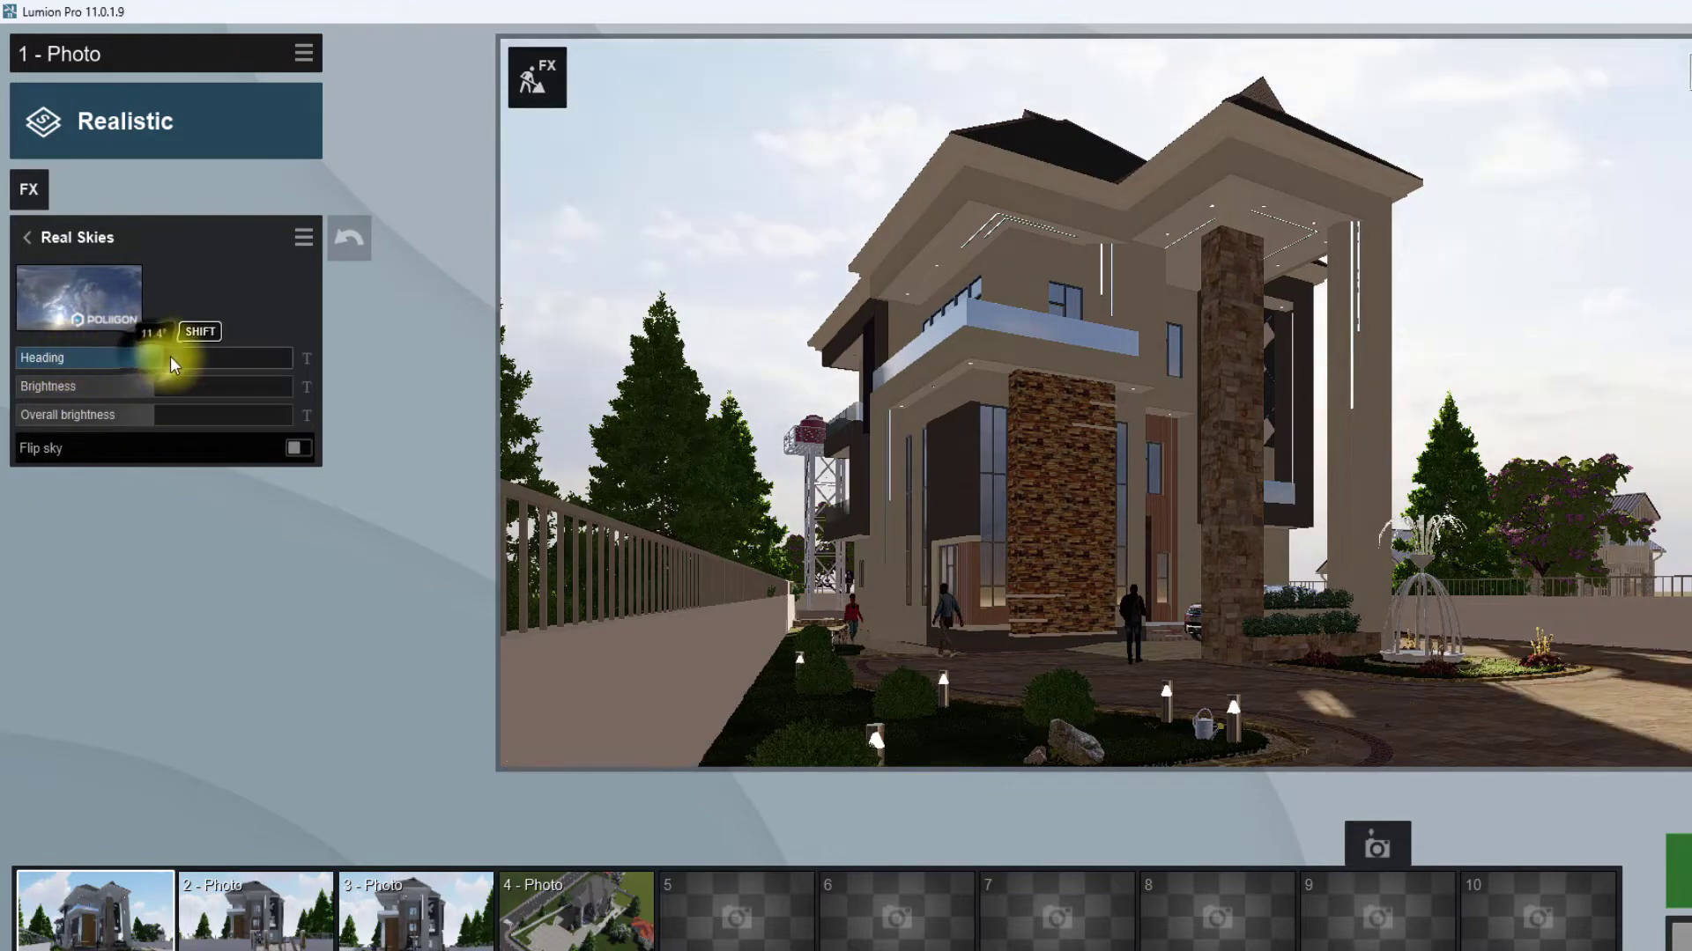
Rotate the sky heading to about 53° to relight the facade and enable Flip sky
{"action": "left_click_drag", "start_coordinate": [167, 358], "coordinate": [215, 357]}
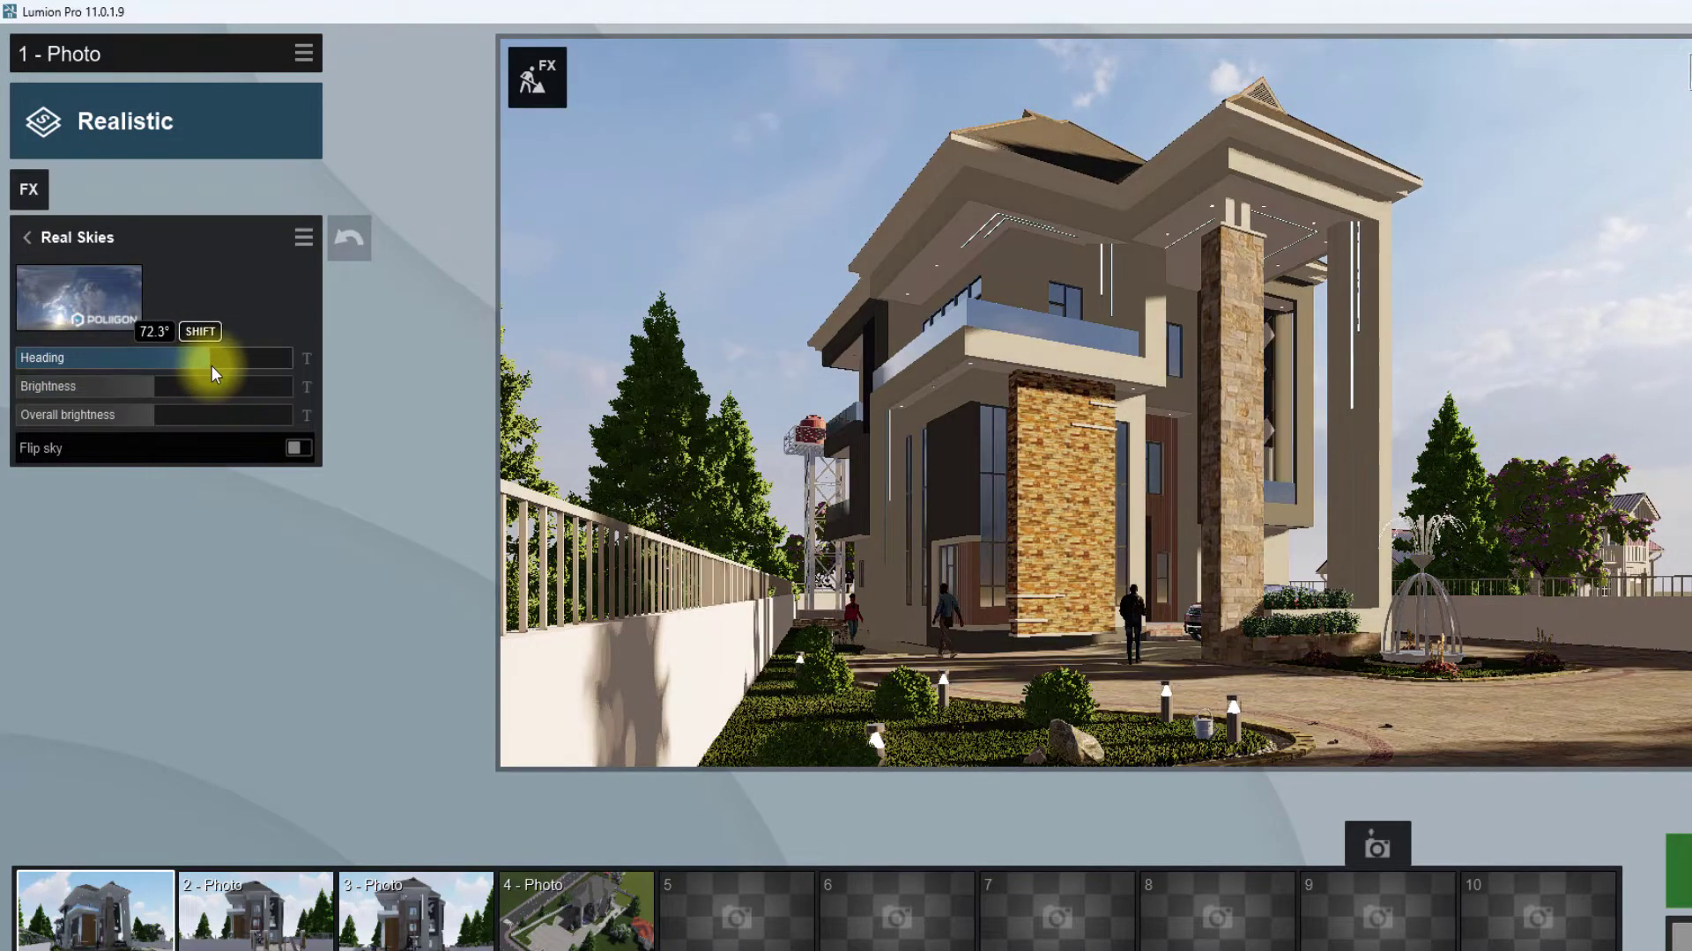
{"action": "left_click_drag", "start_coordinate": [210, 372], "coordinate": [222, 372]}
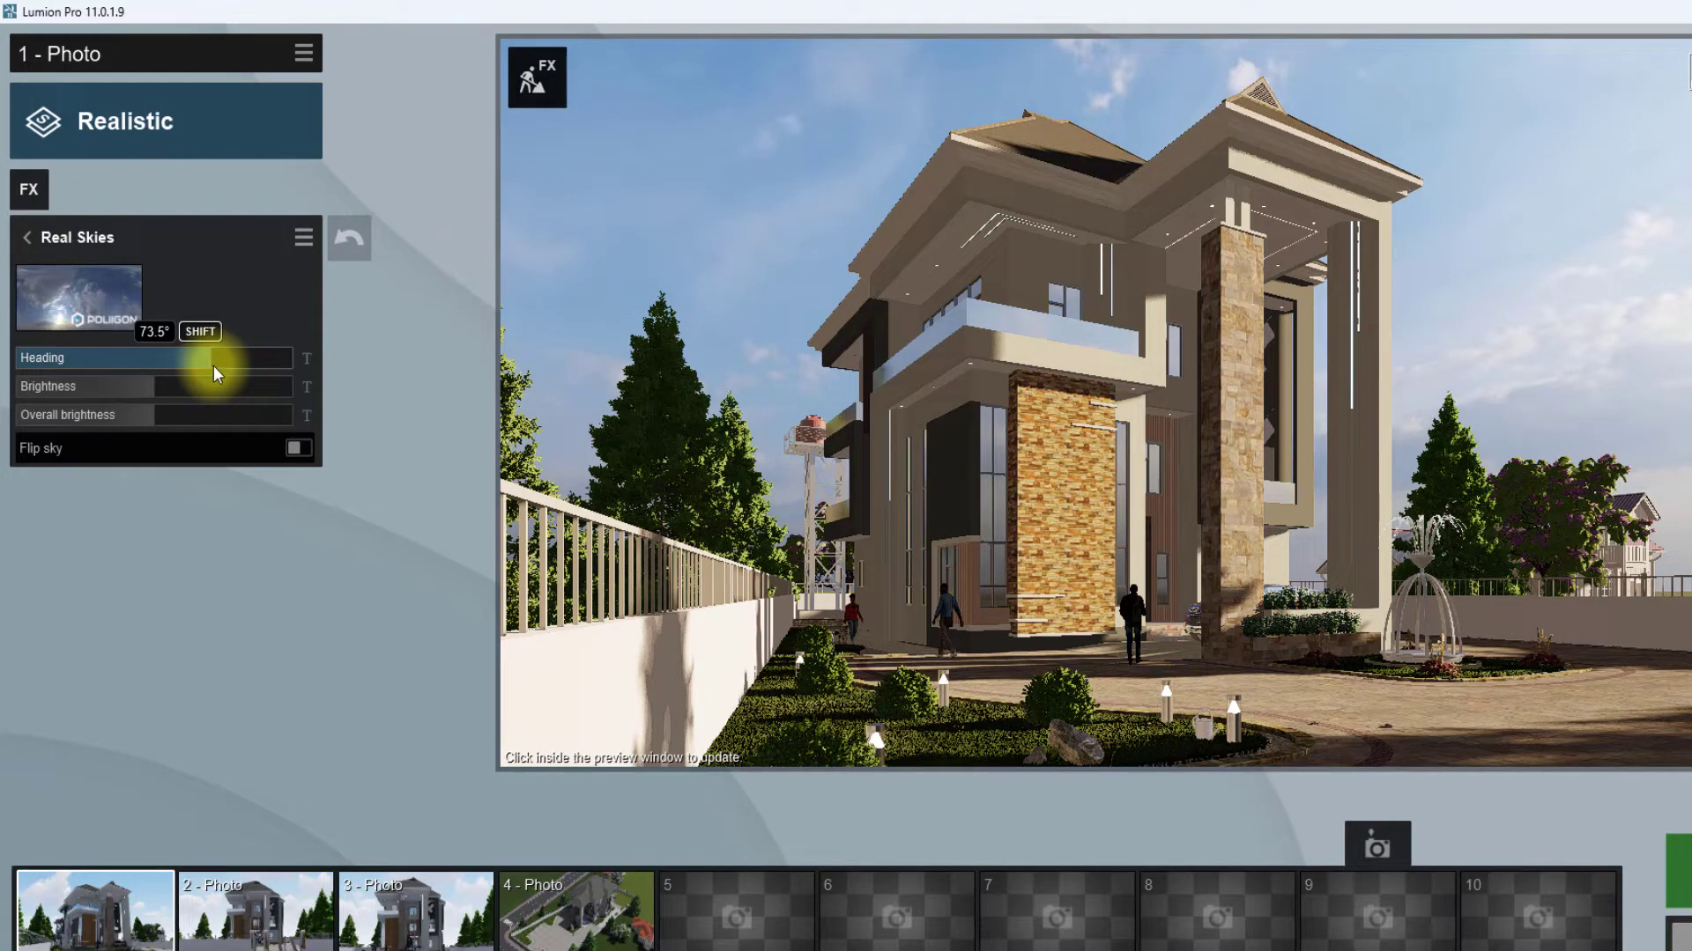
{"action": "left_click_drag", "start_coordinate": [215, 357], "coordinate": [189, 358]}
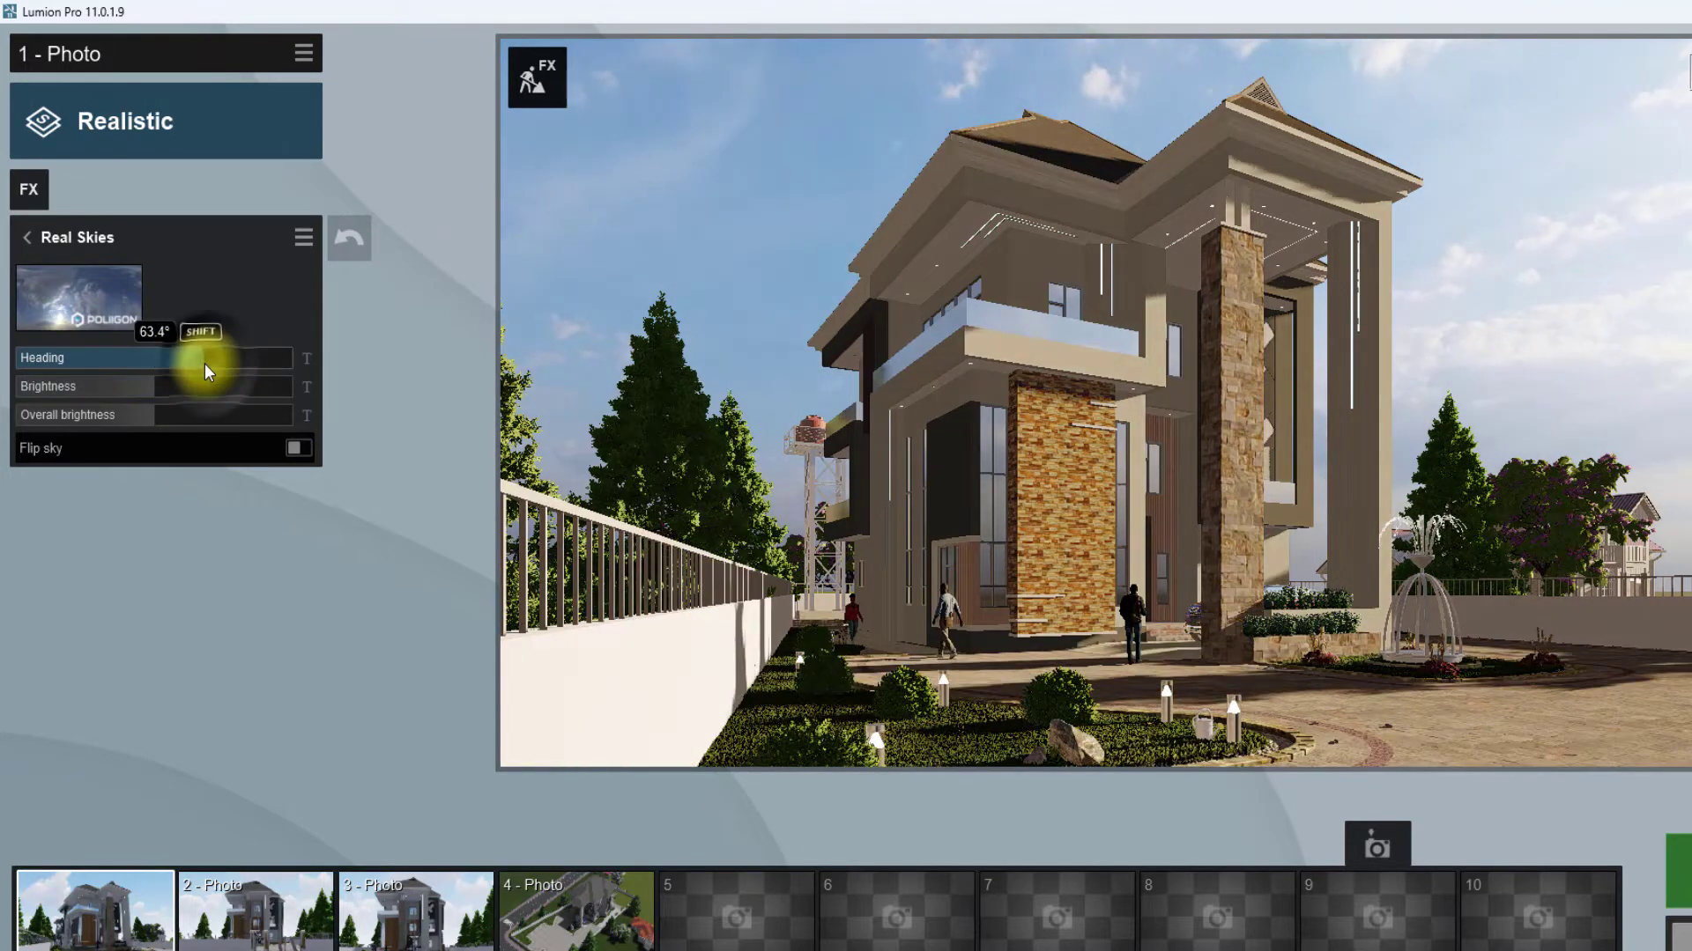
{"action": "left_click_drag", "start_coordinate": [215, 357], "coordinate": [199, 358]}
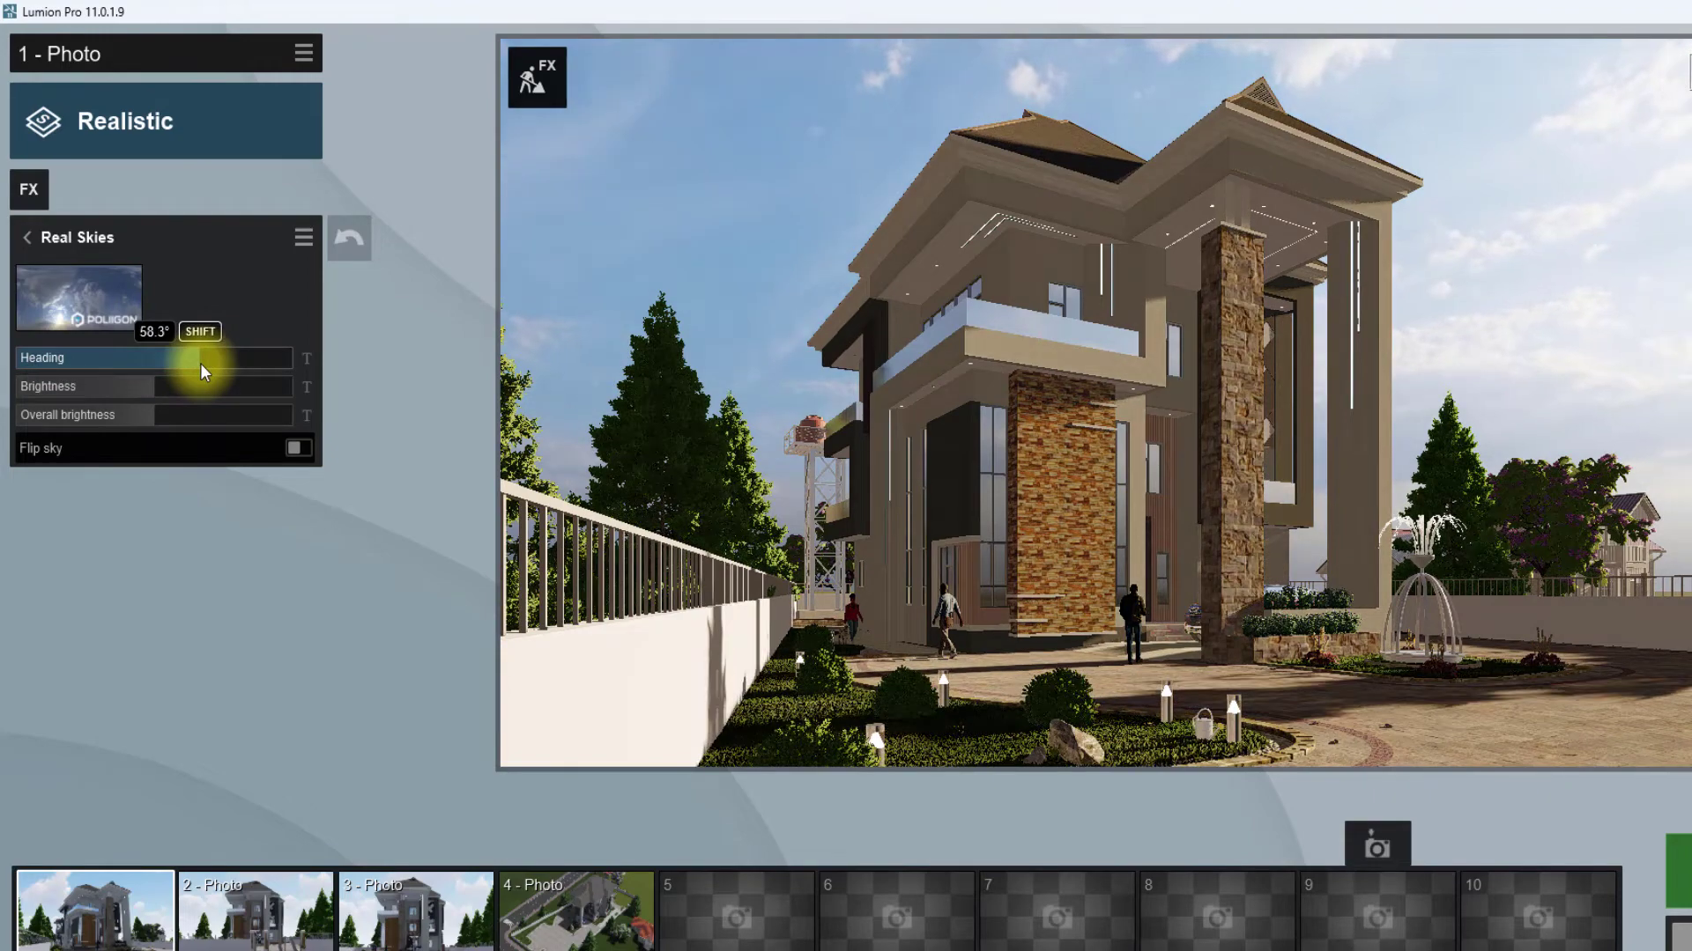
{"action": "left_click_drag", "start_coordinate": [215, 358], "coordinate": [183, 358]}
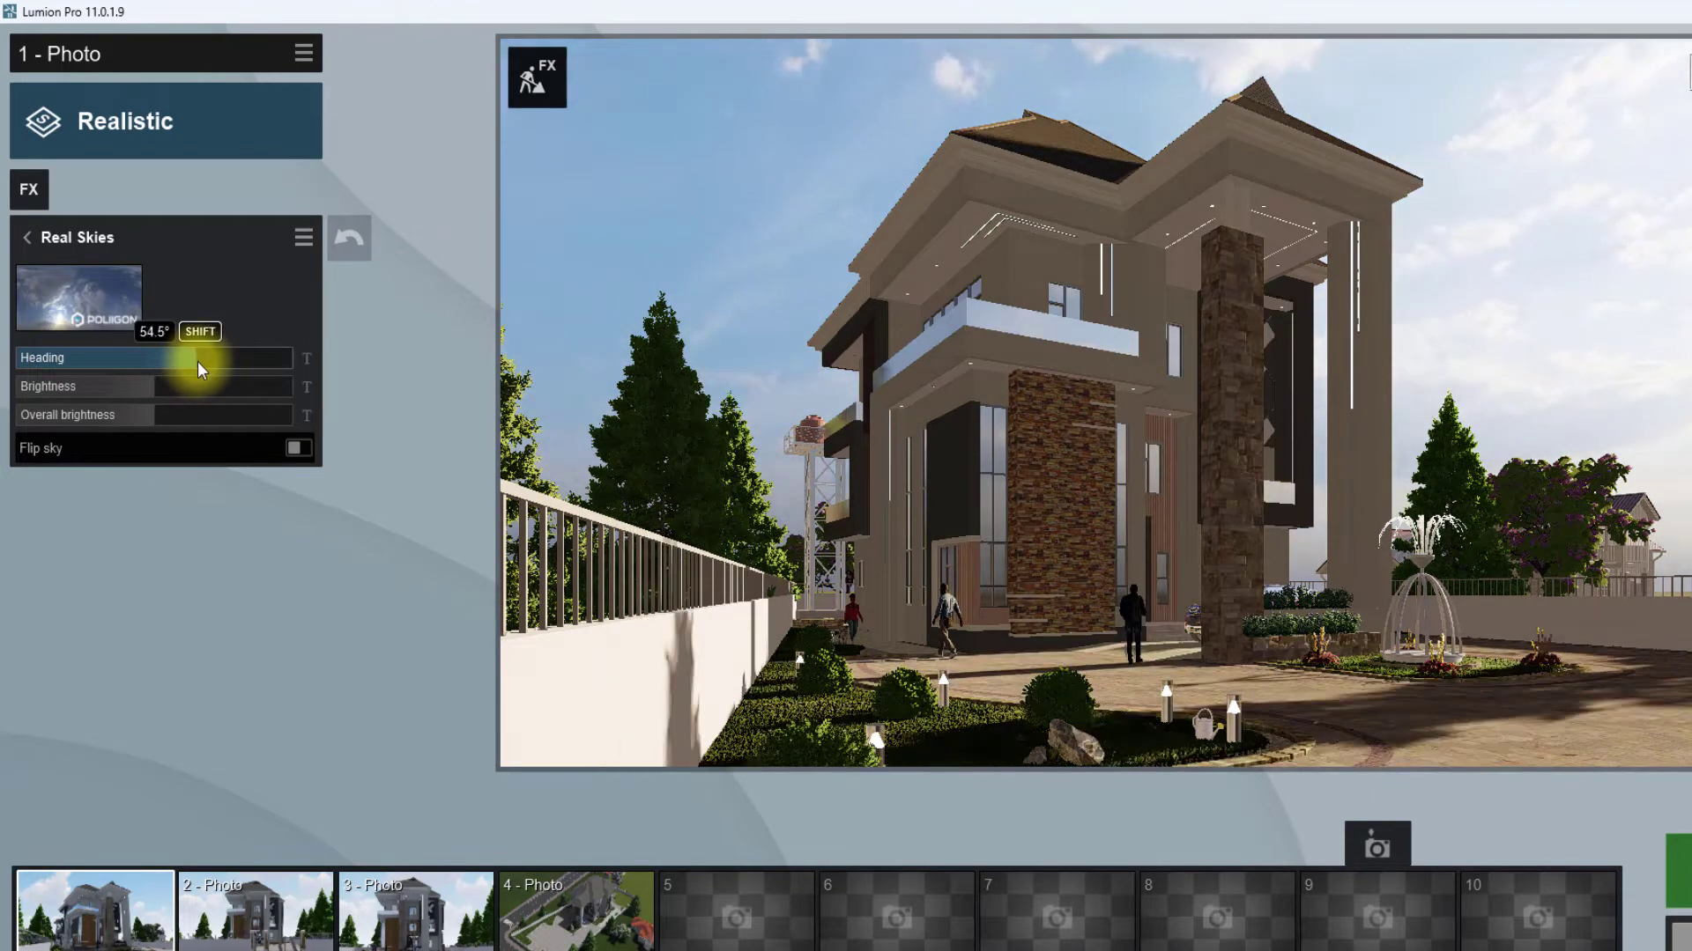
{"action": "left_click_drag", "start_coordinate": [194, 358], "coordinate": [173, 357]}
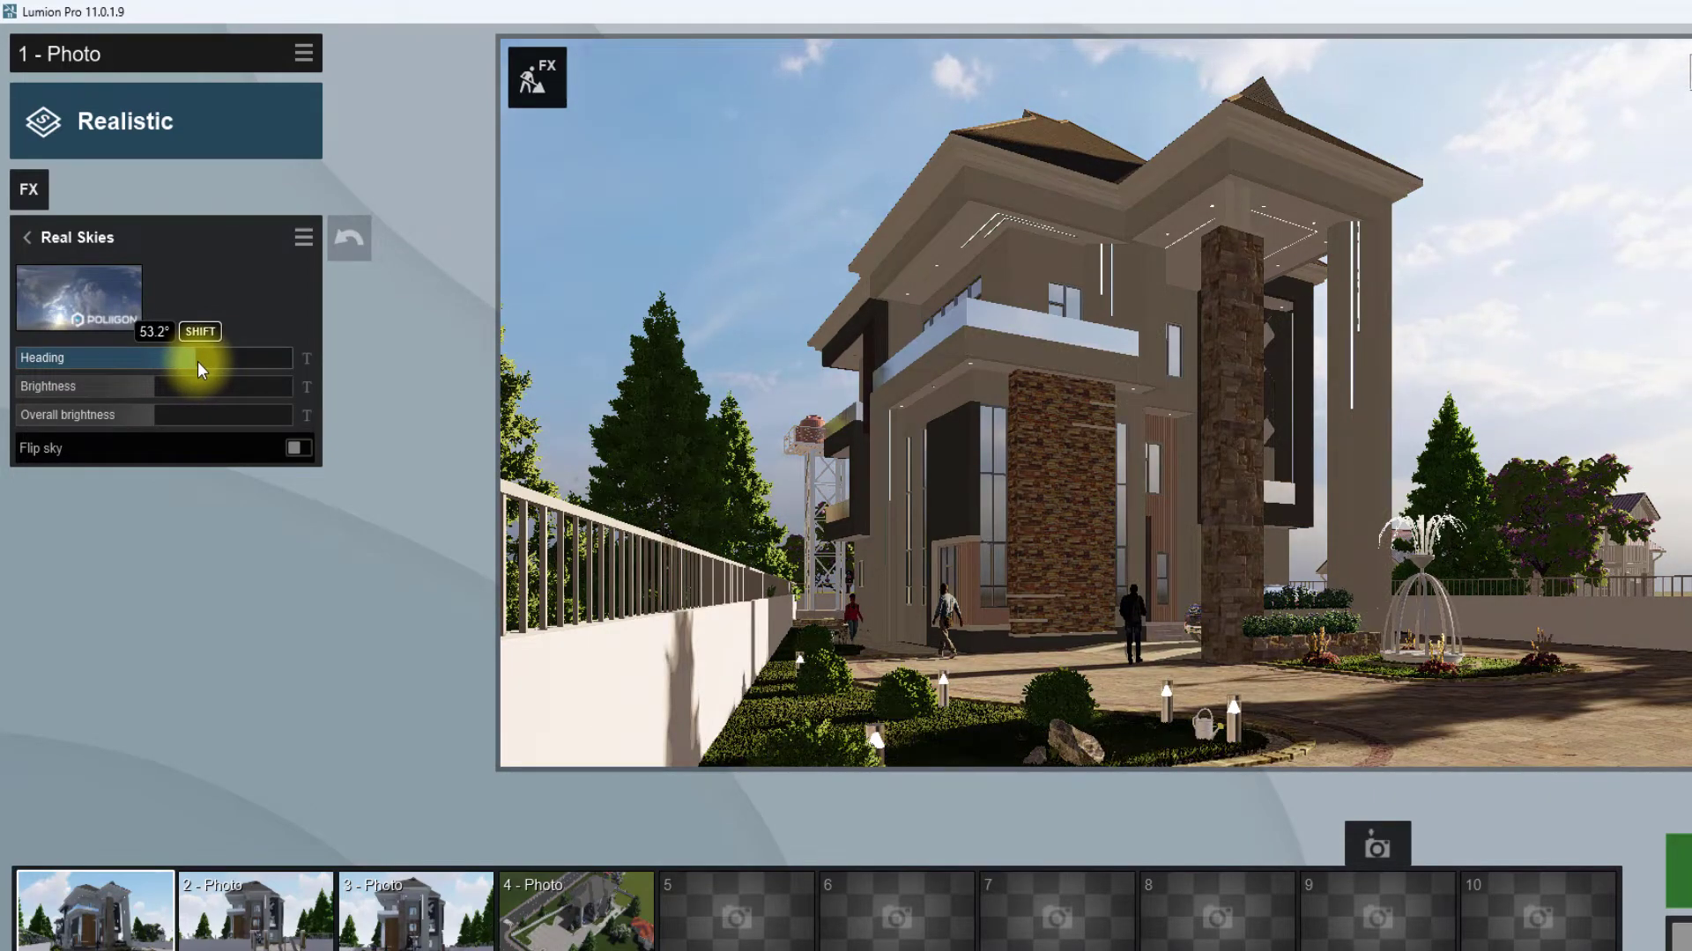
{"action": "left_click_drag", "start_coordinate": [184, 357], "coordinate": [199, 358]}
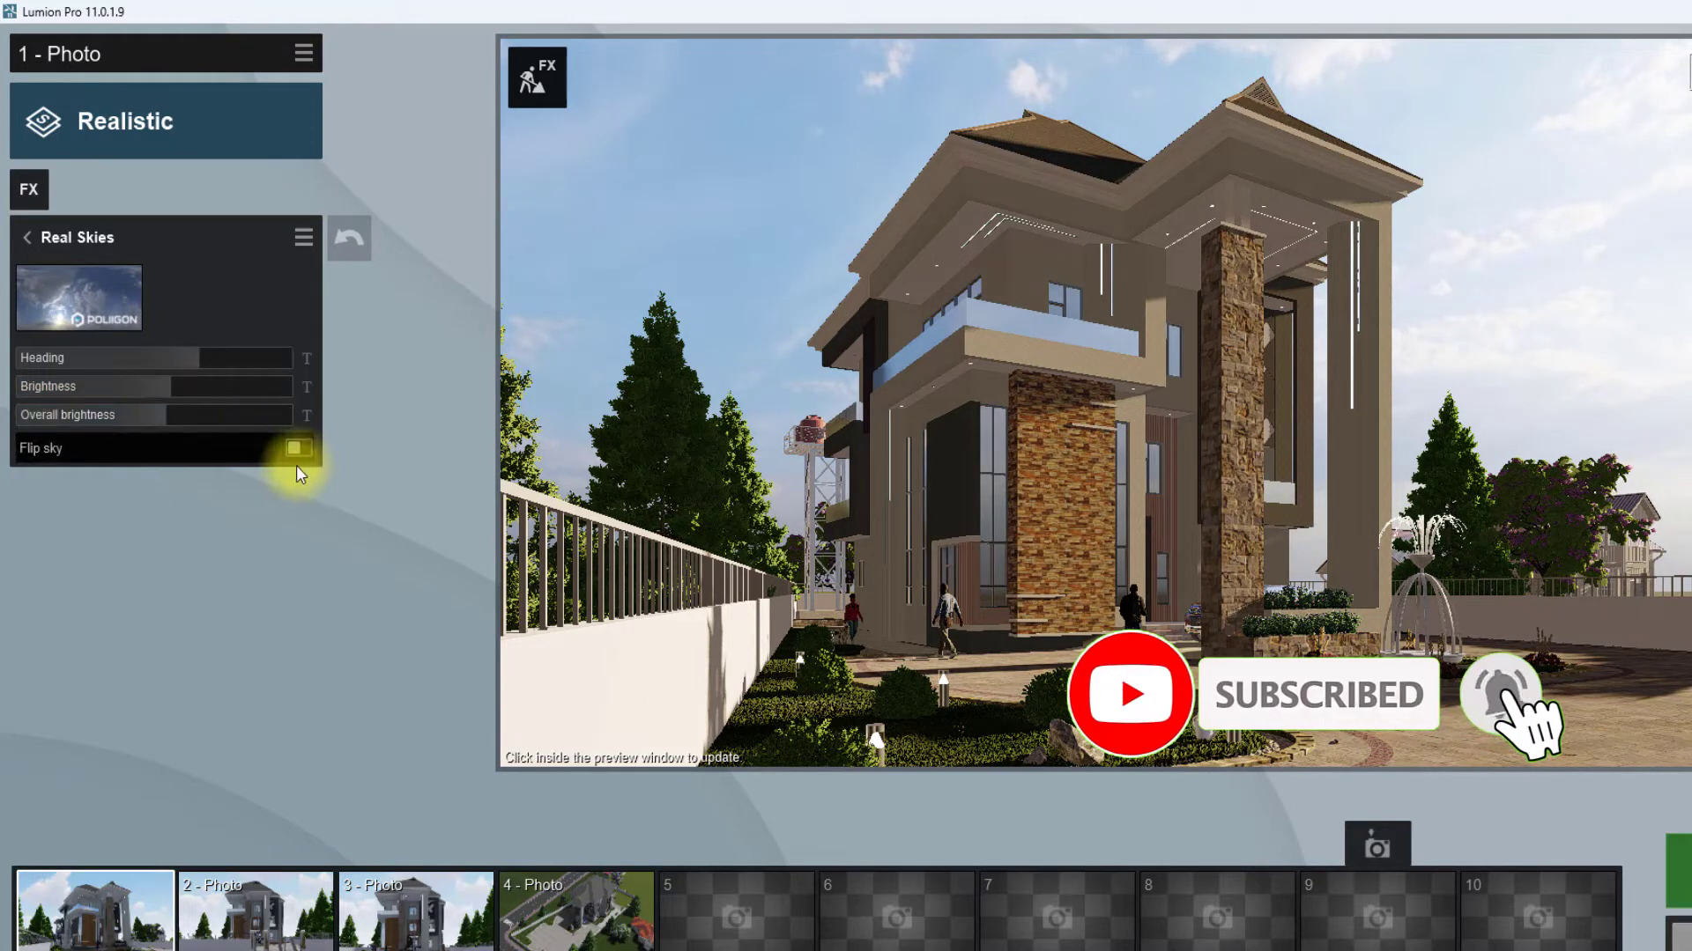
{"action": "left_click", "coordinate": [299, 447]}
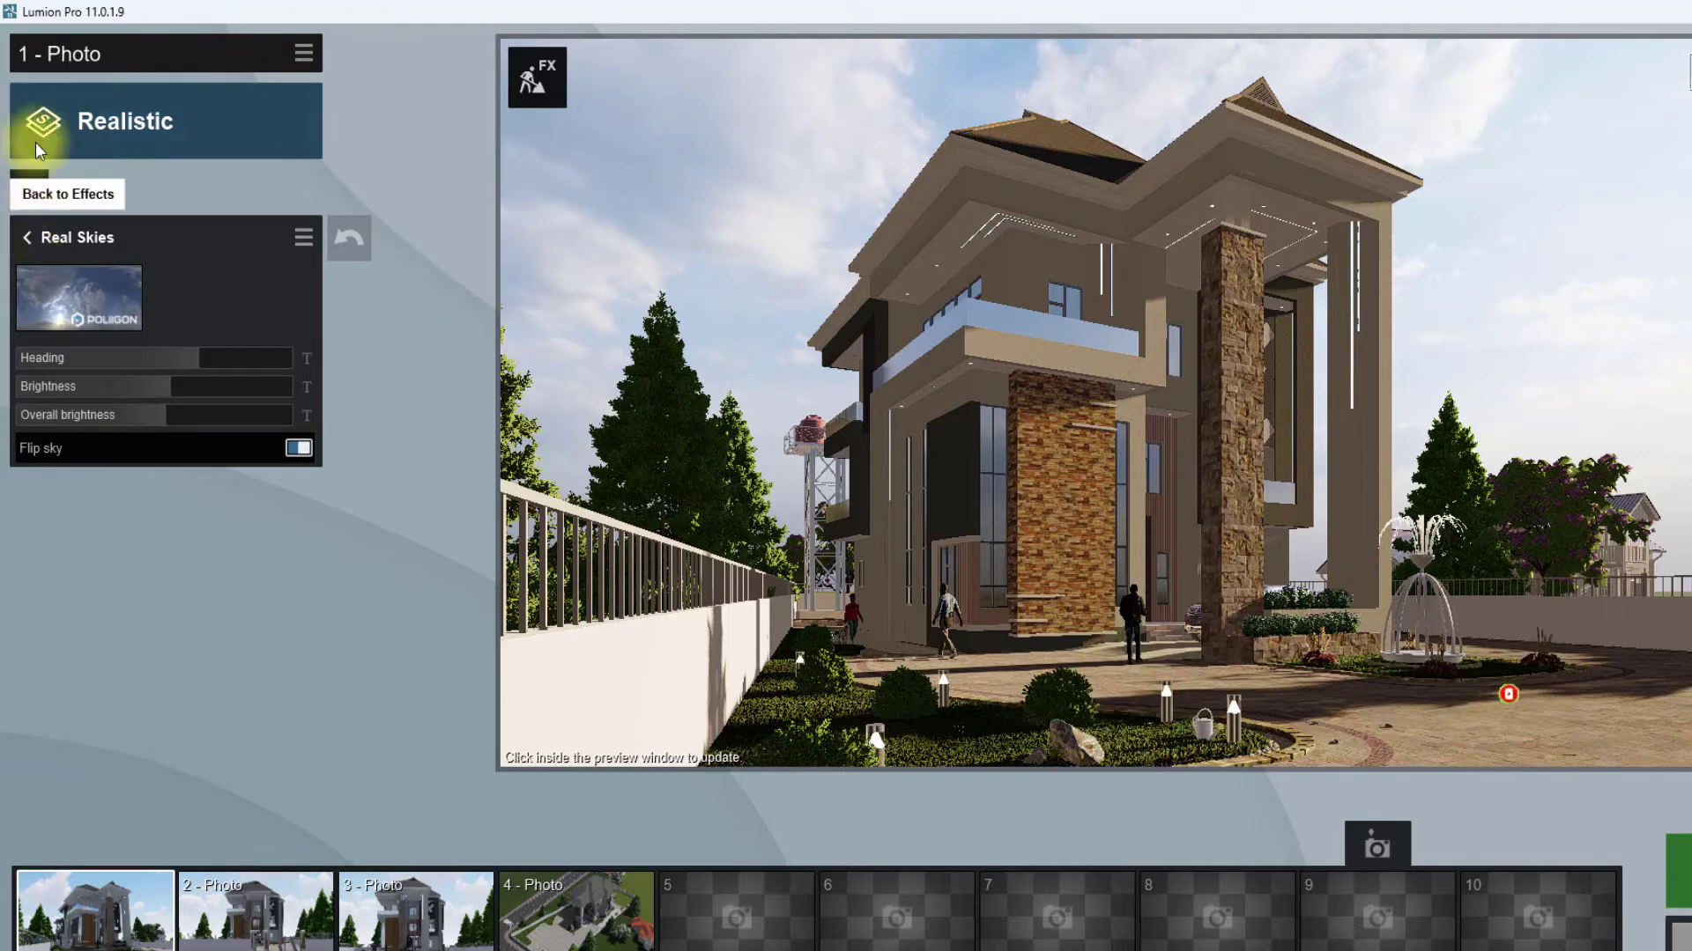
Add the Autumn Colors effect from the Objects group to the photo
{"action": "left_click", "coordinate": [67, 193]}
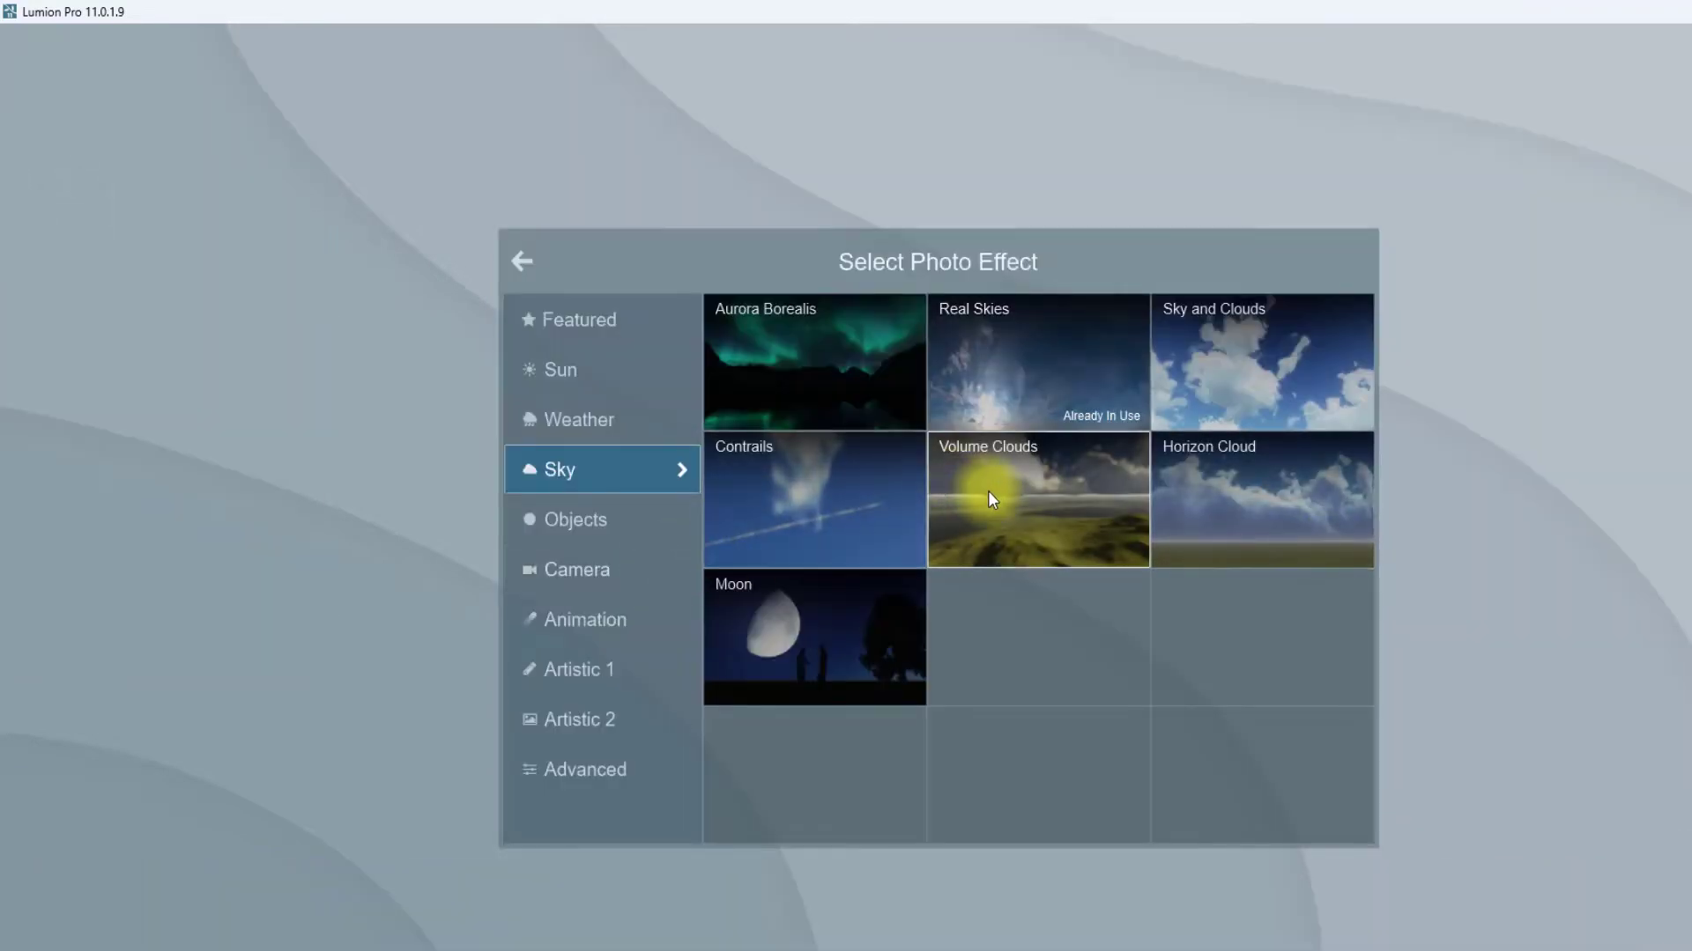
{"action": "left_click", "coordinate": [578, 518]}
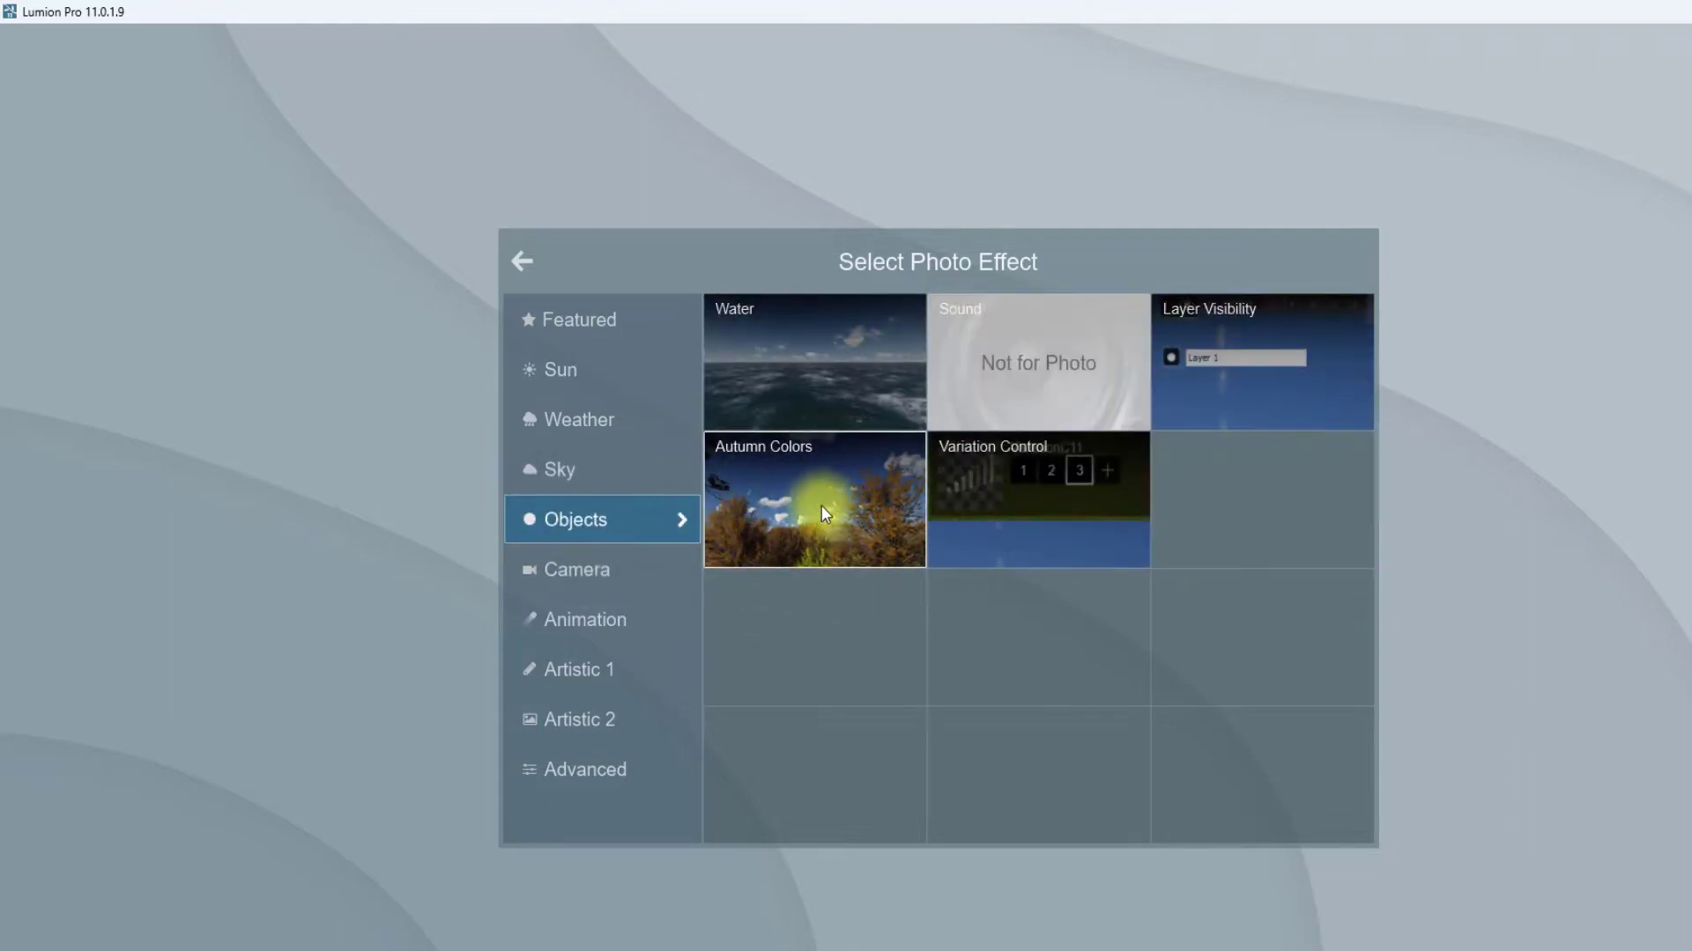
{"action": "left_click", "coordinate": [814, 498]}
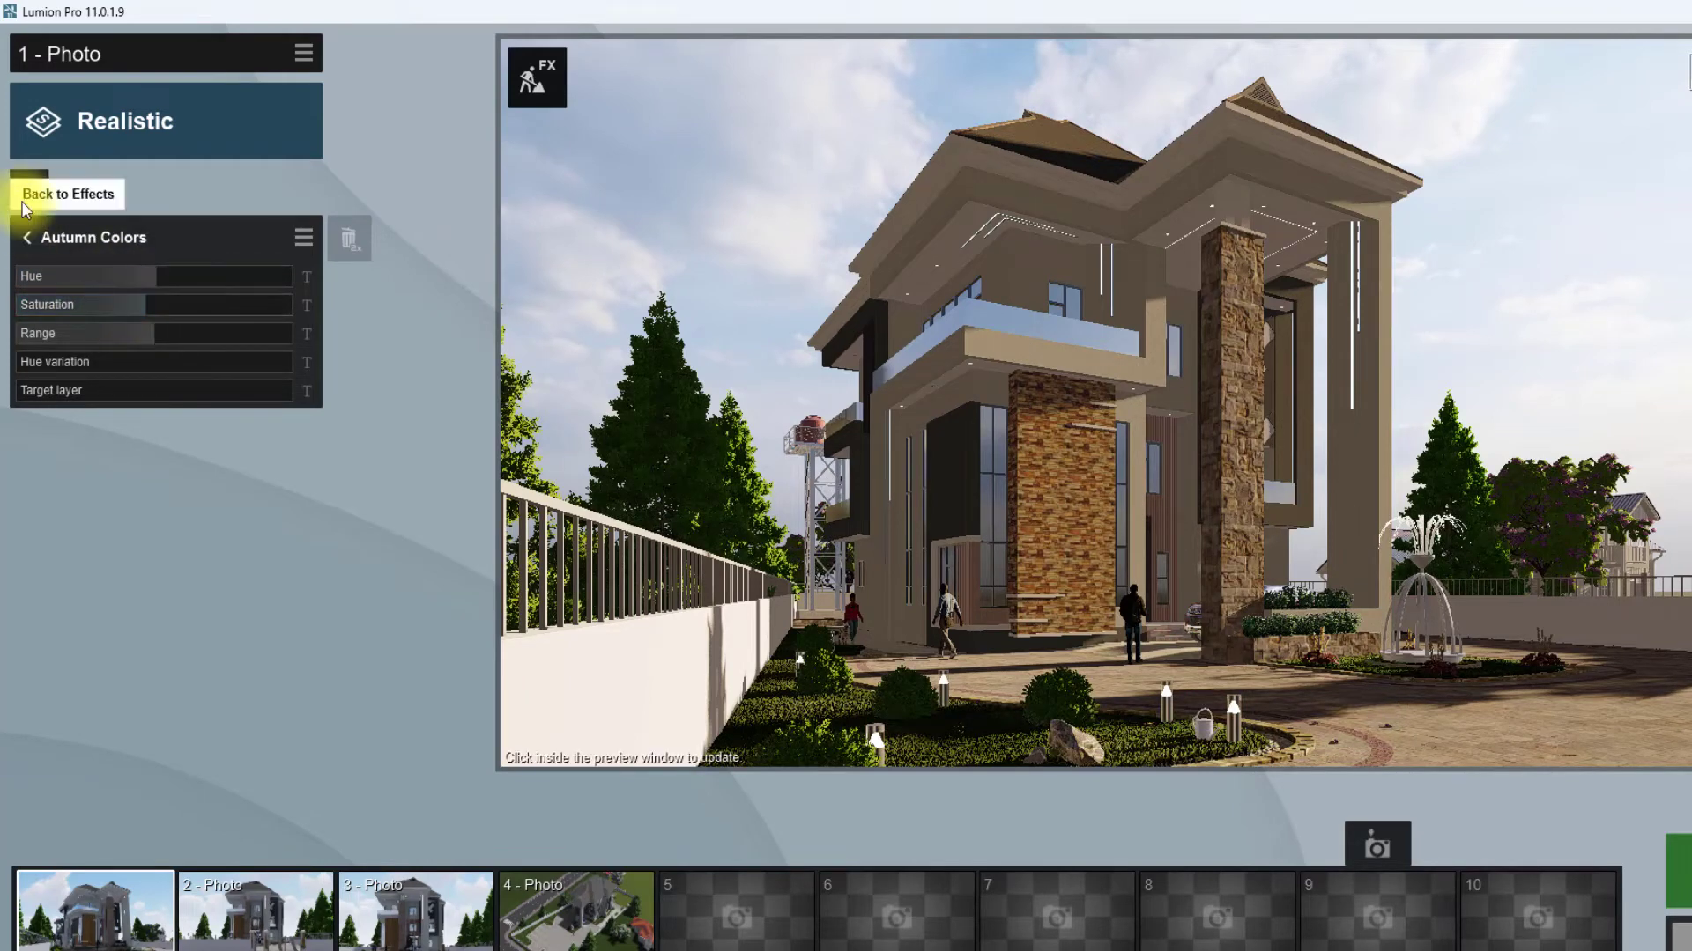
Add the Exposure and Lens Flare camera effects to the photo
{"action": "left_click", "coordinate": [67, 194]}
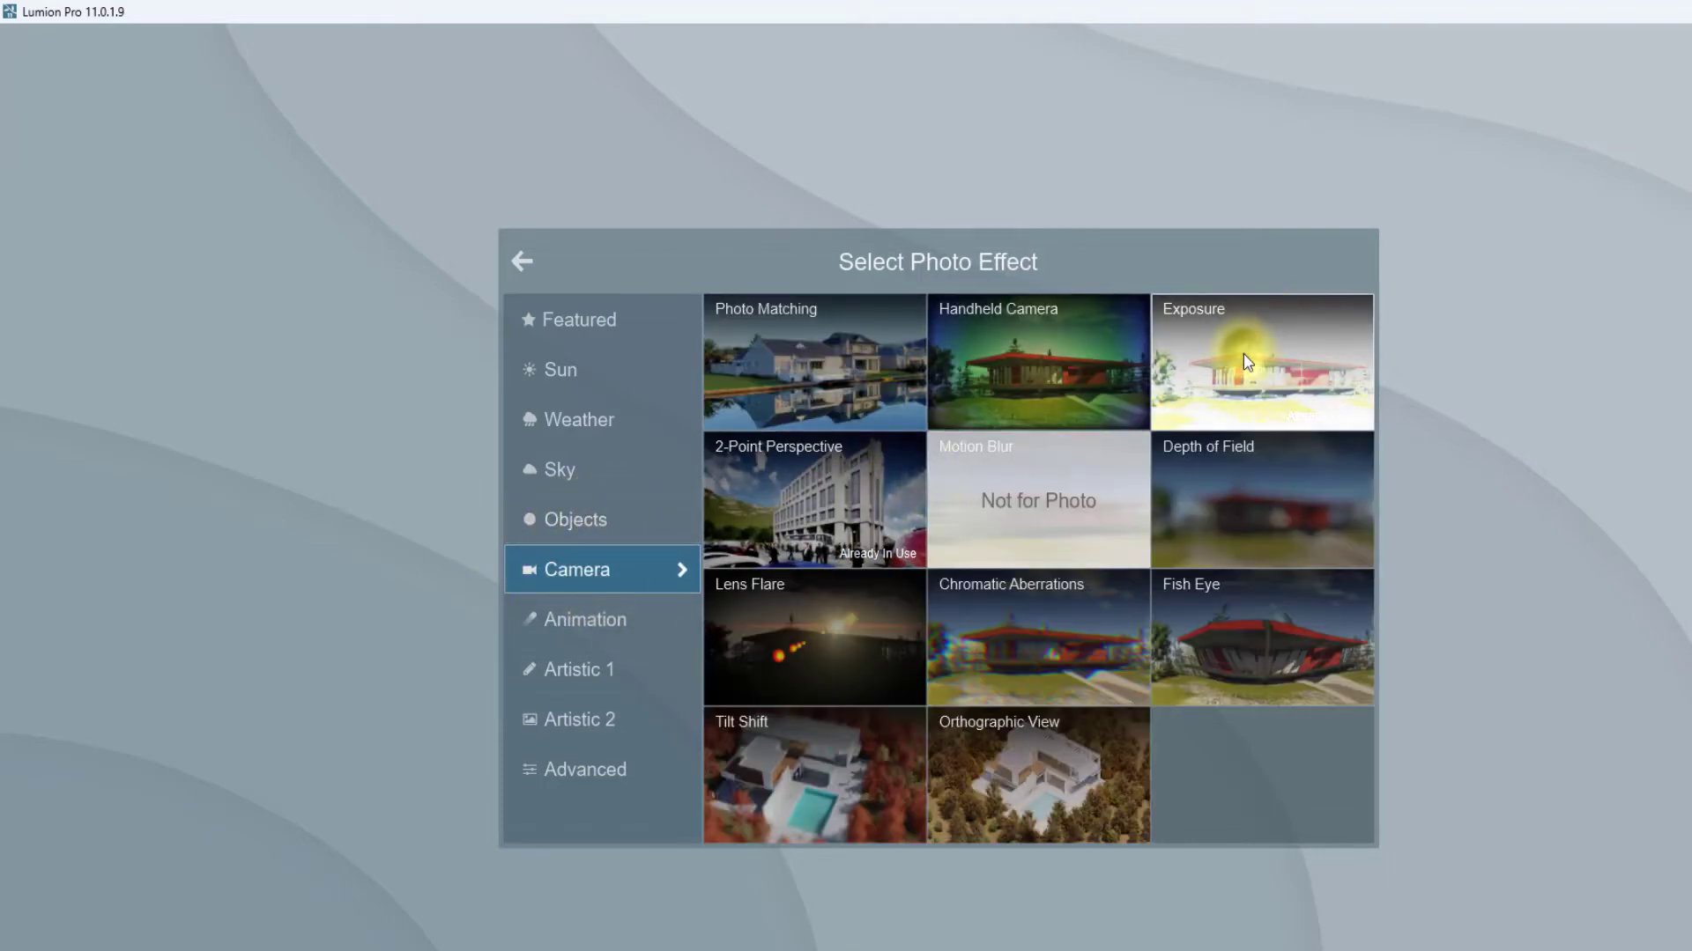
{"action": "left_click", "coordinate": [1260, 361]}
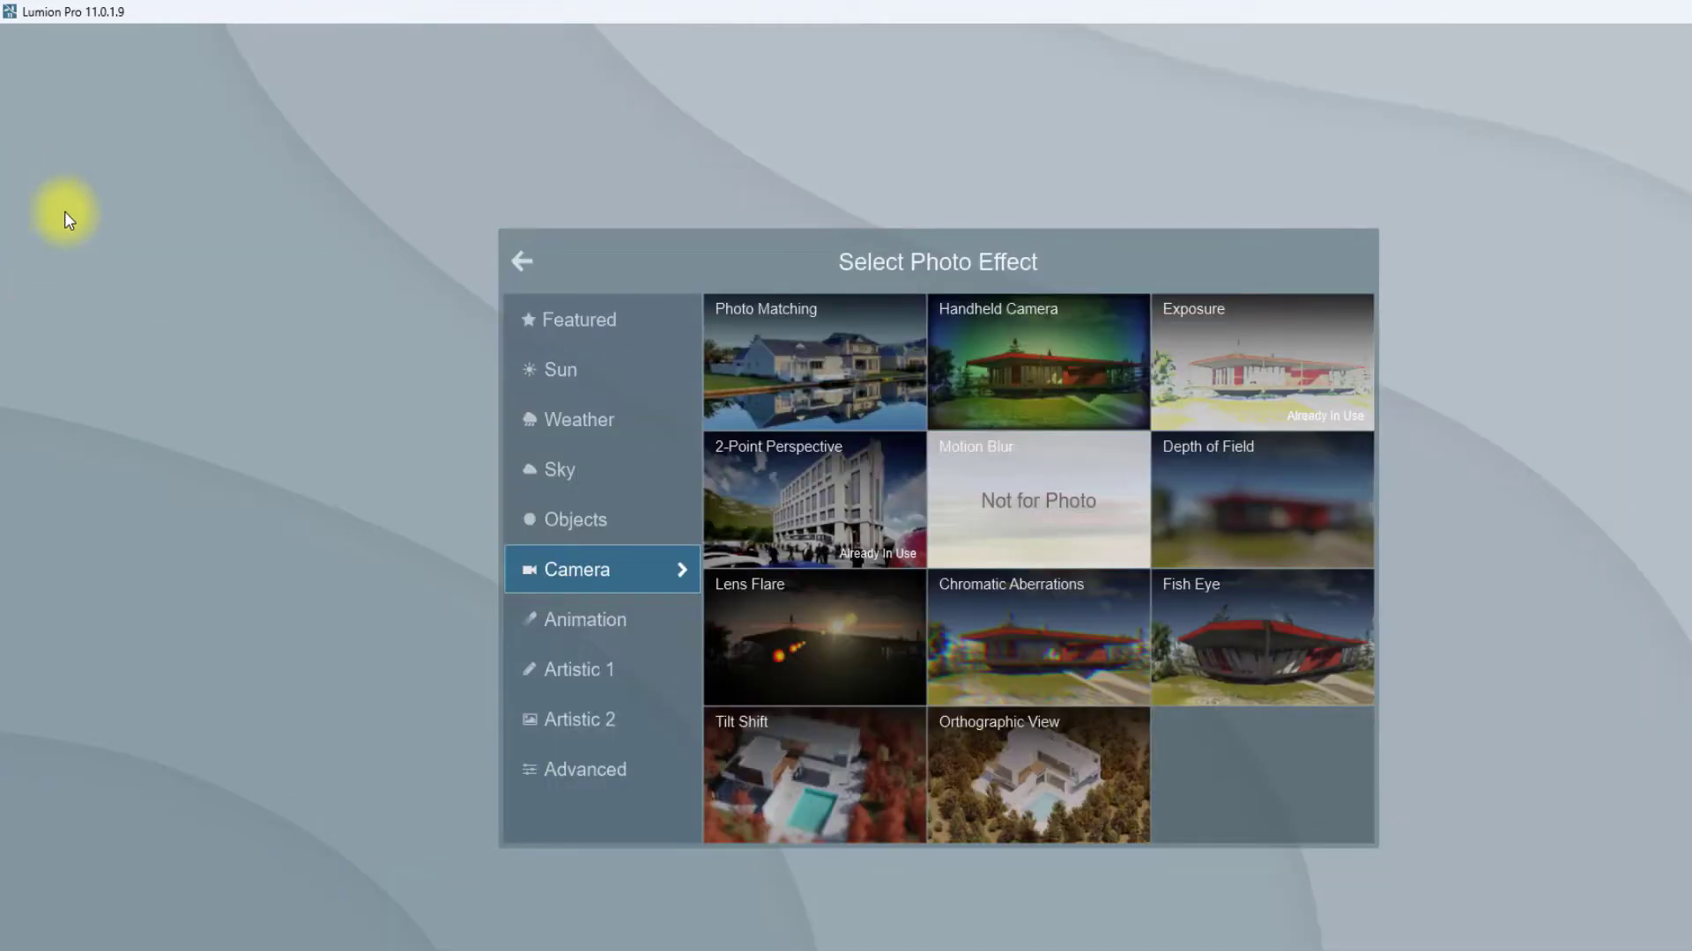
{"action": "mouse_move", "coordinate": [803, 627]}
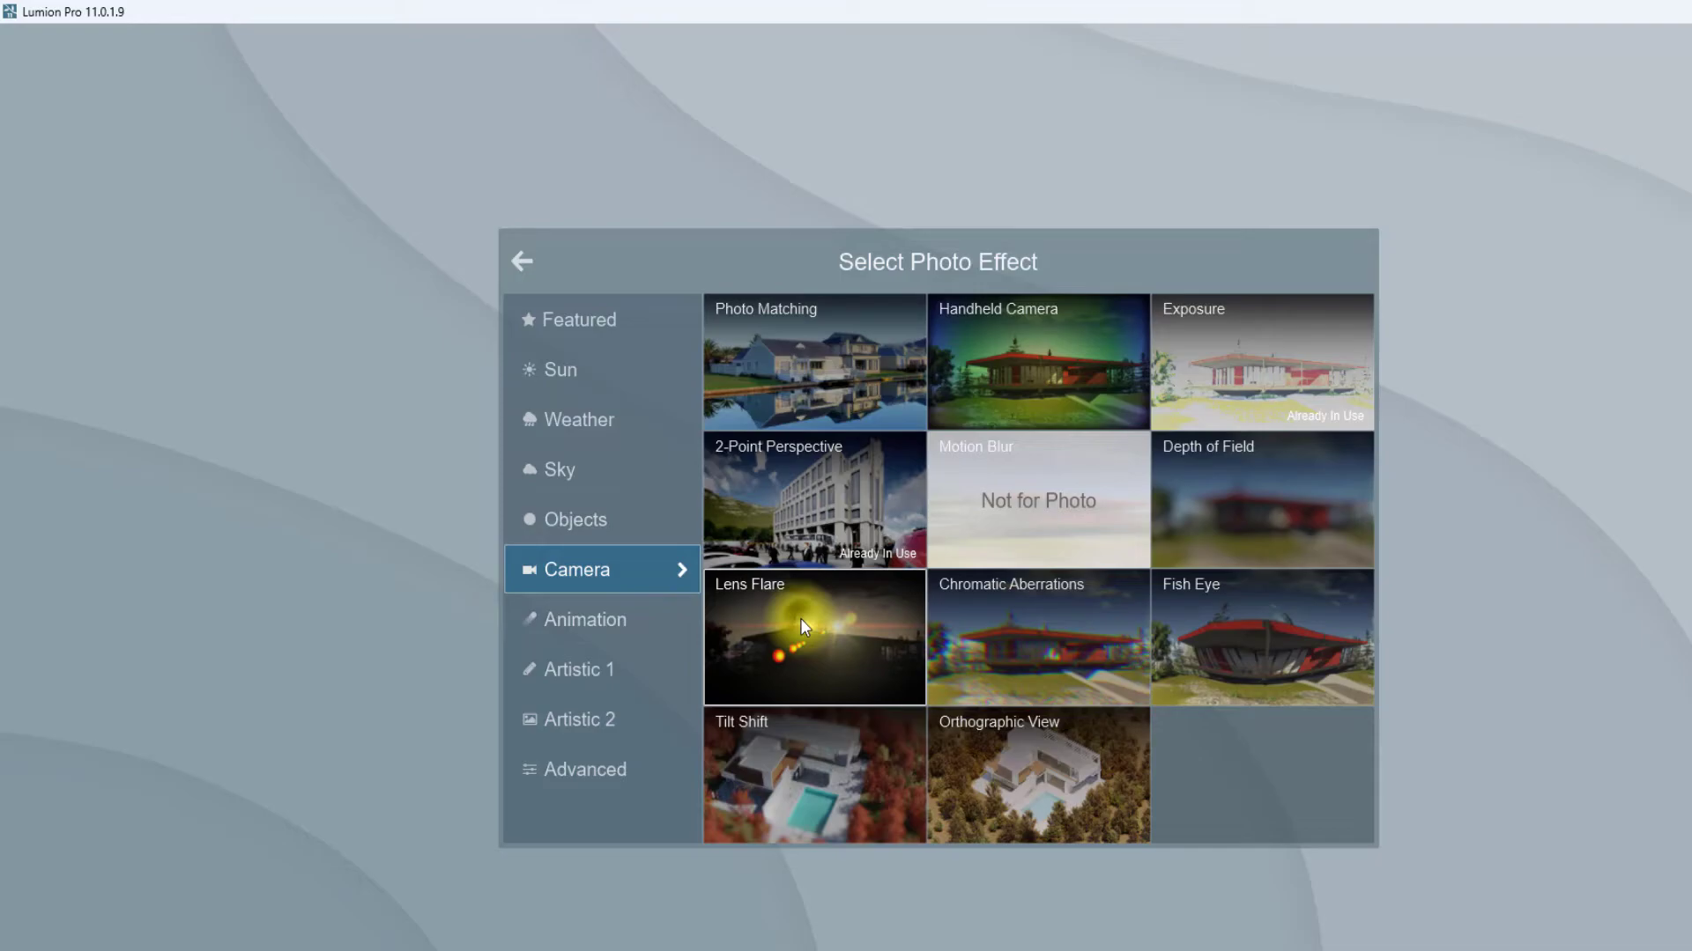
{"action": "left_click", "coordinate": [814, 636]}
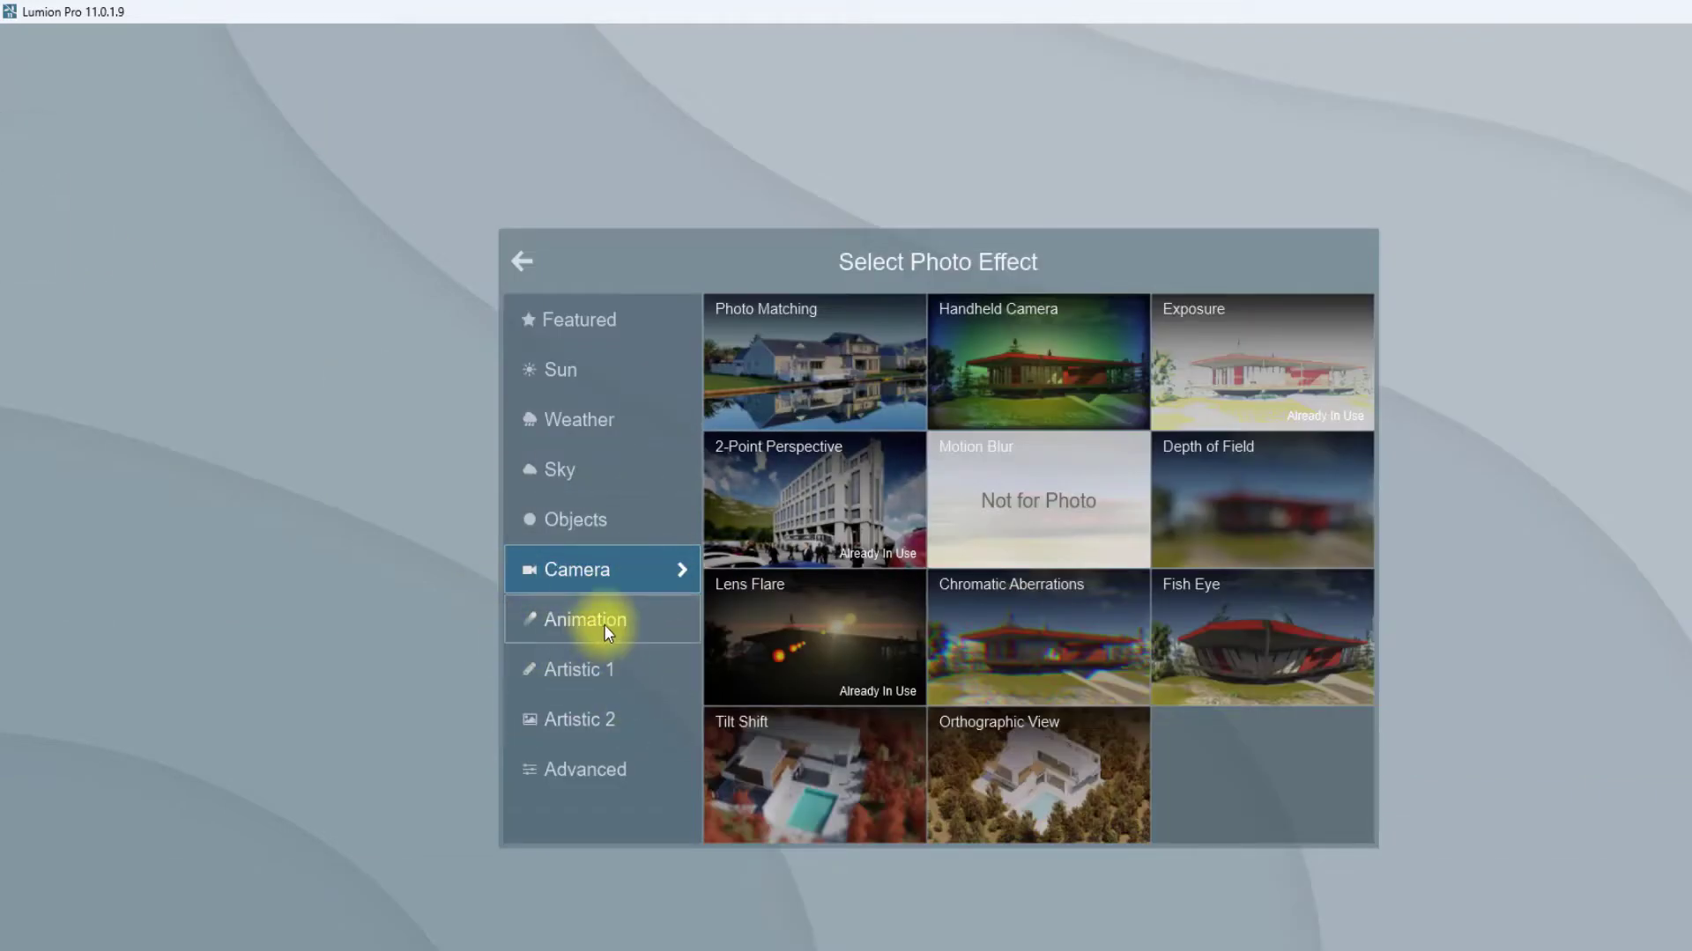
Lower the Color Correction temperature to about 0.1 in the Artistic 1 group
{"action": "left_click", "coordinate": [583, 670]}
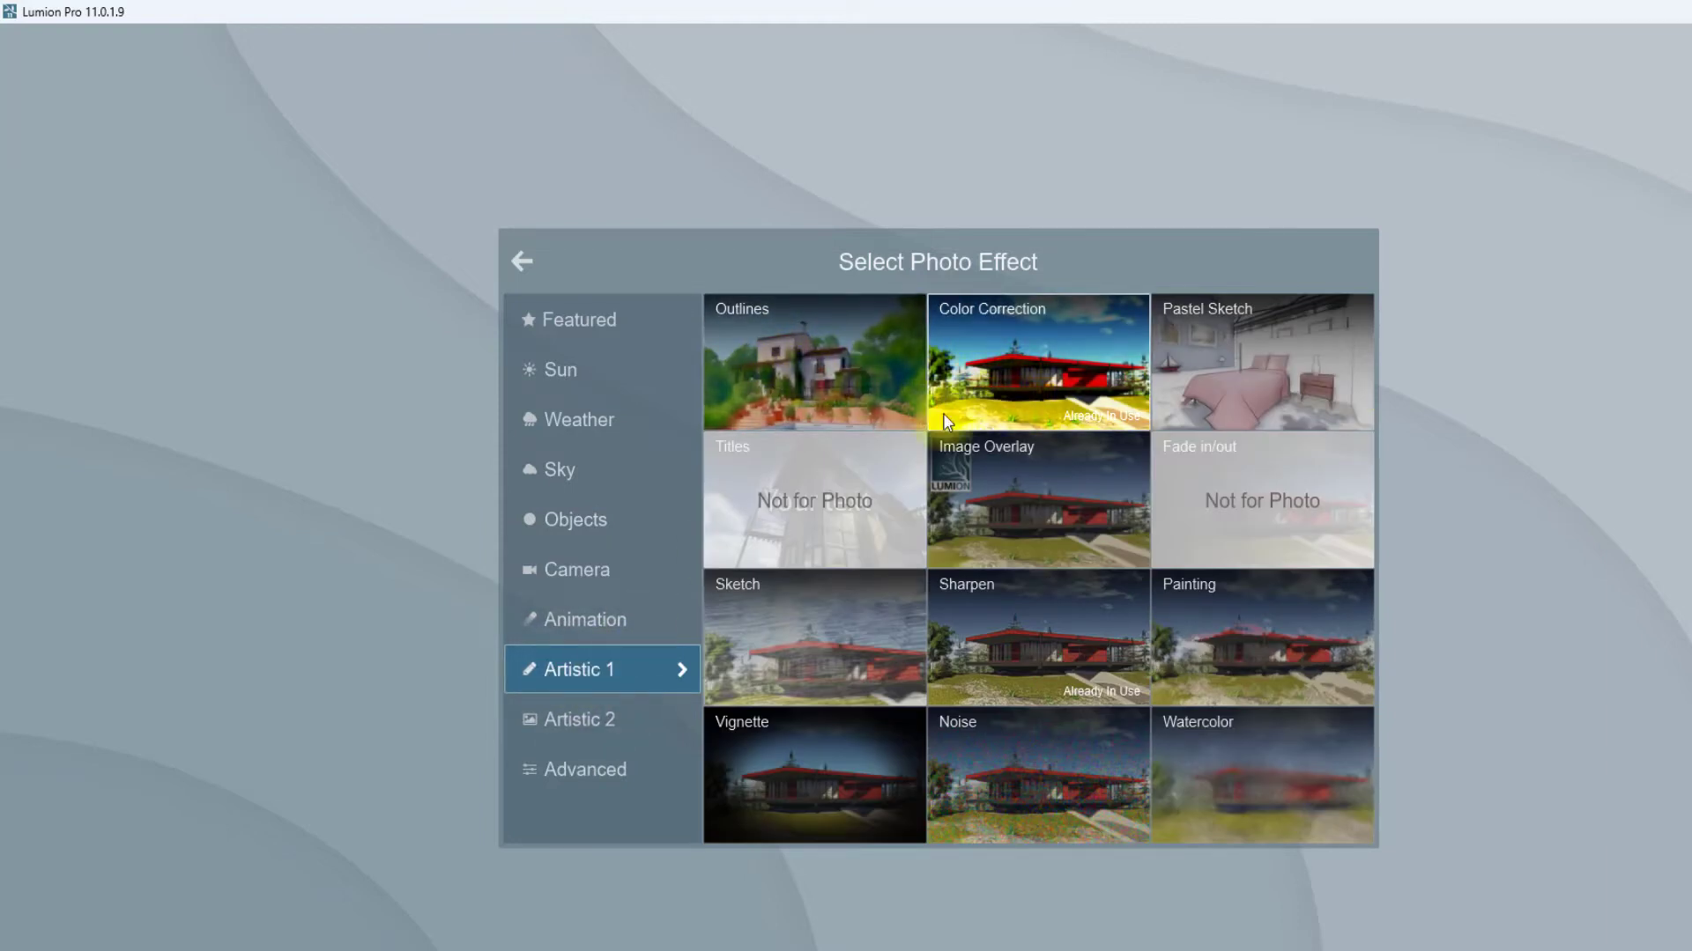
{"action": "left_click", "coordinate": [1036, 361]}
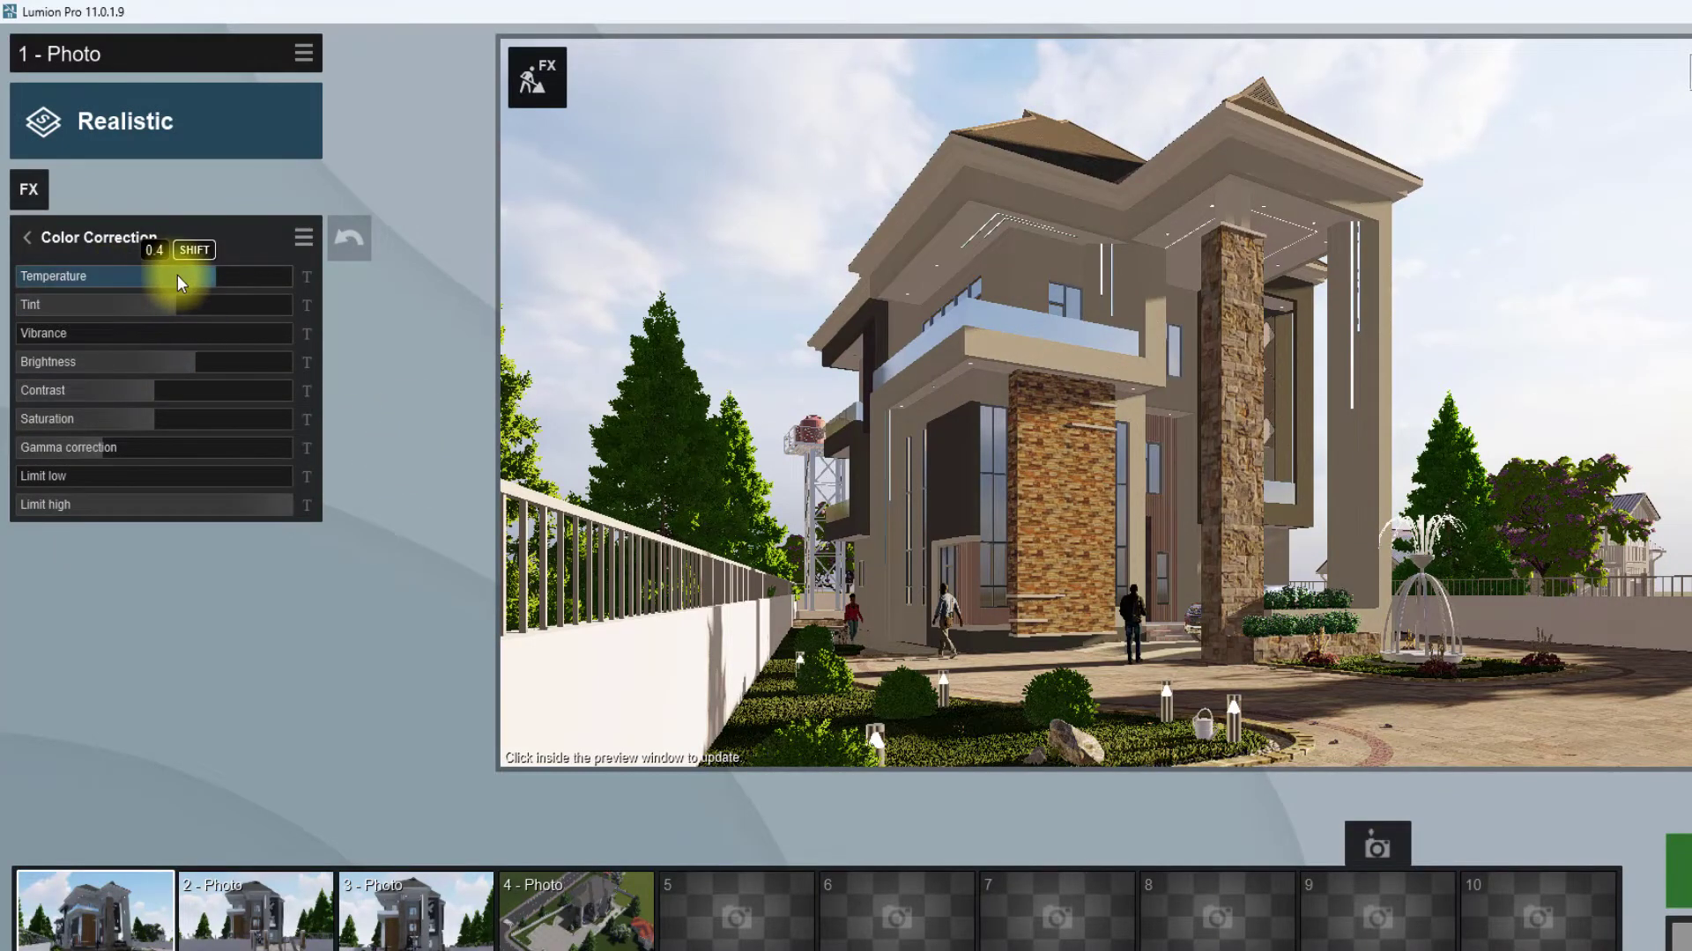
{"action": "left_click_drag", "start_coordinate": [194, 276], "coordinate": [146, 276]}
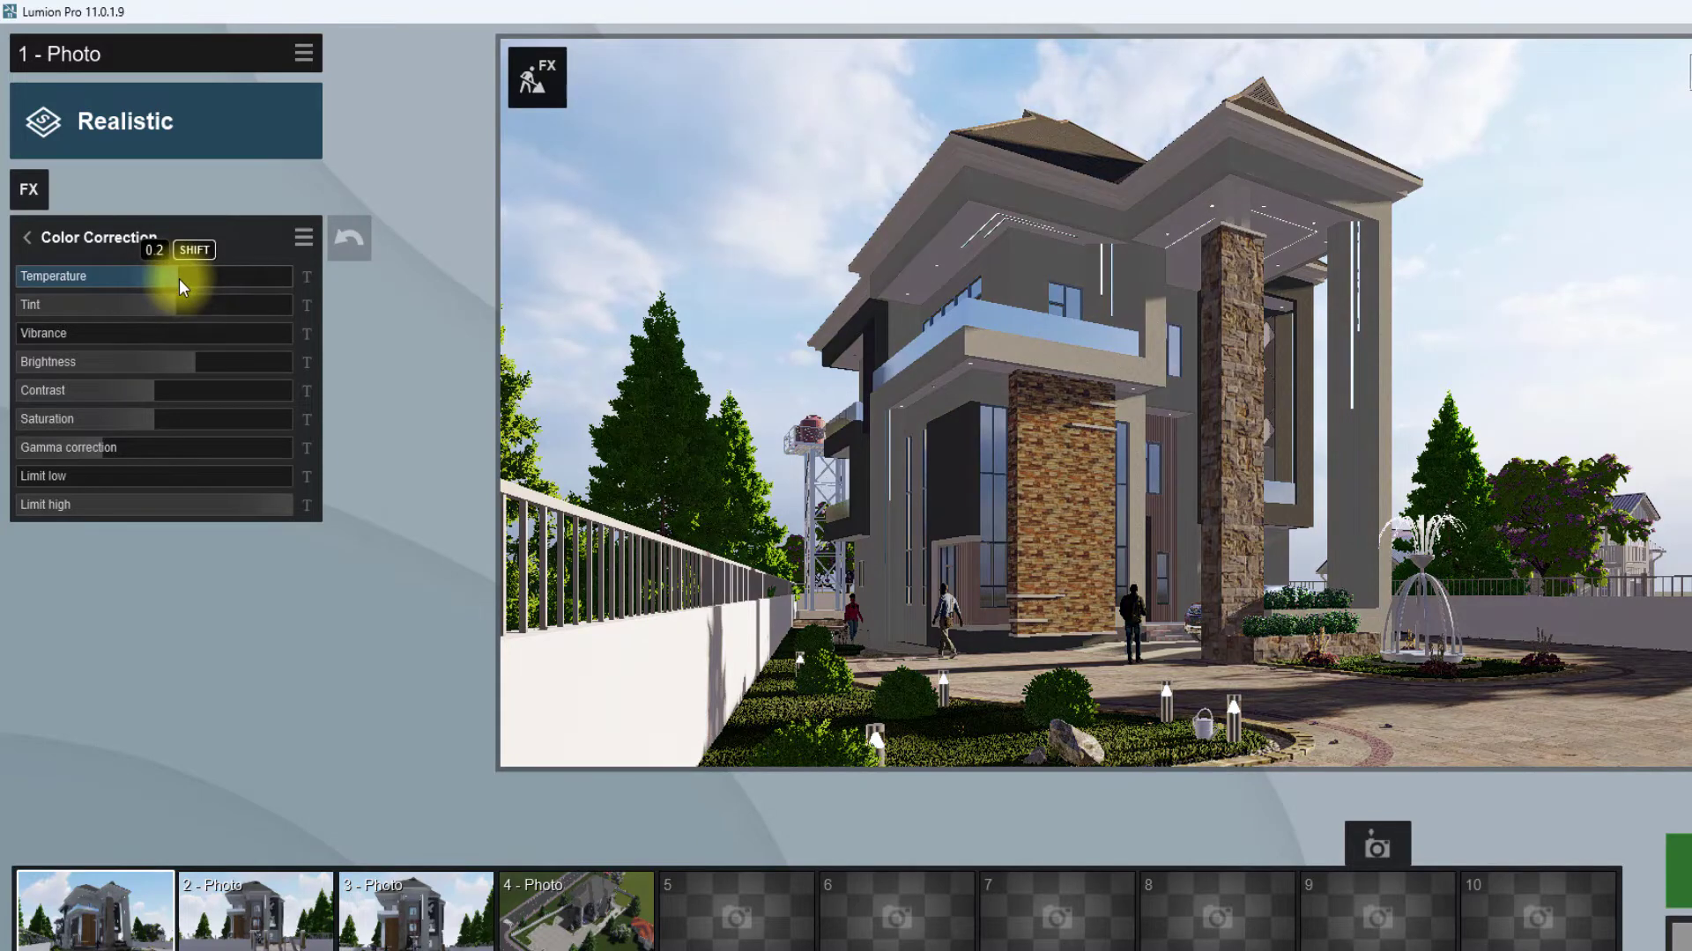
{"action": "left_click_drag", "start_coordinate": [178, 286], "coordinate": [162, 286]}
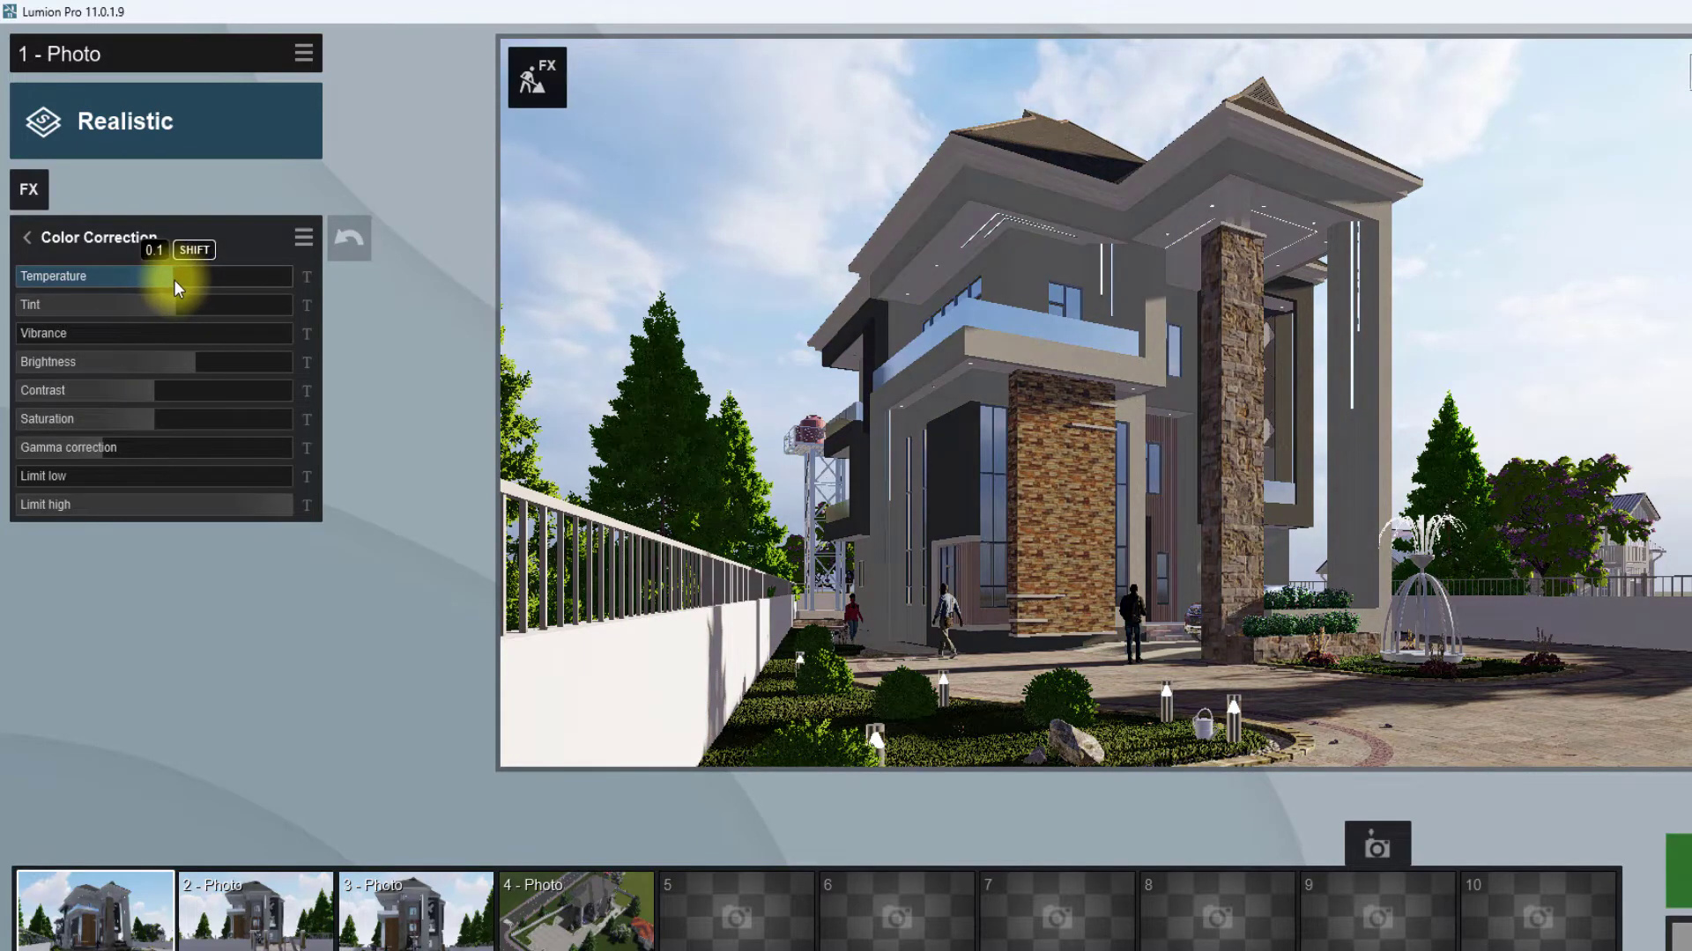
{"action": "mouse_move", "coordinate": [167, 315]}
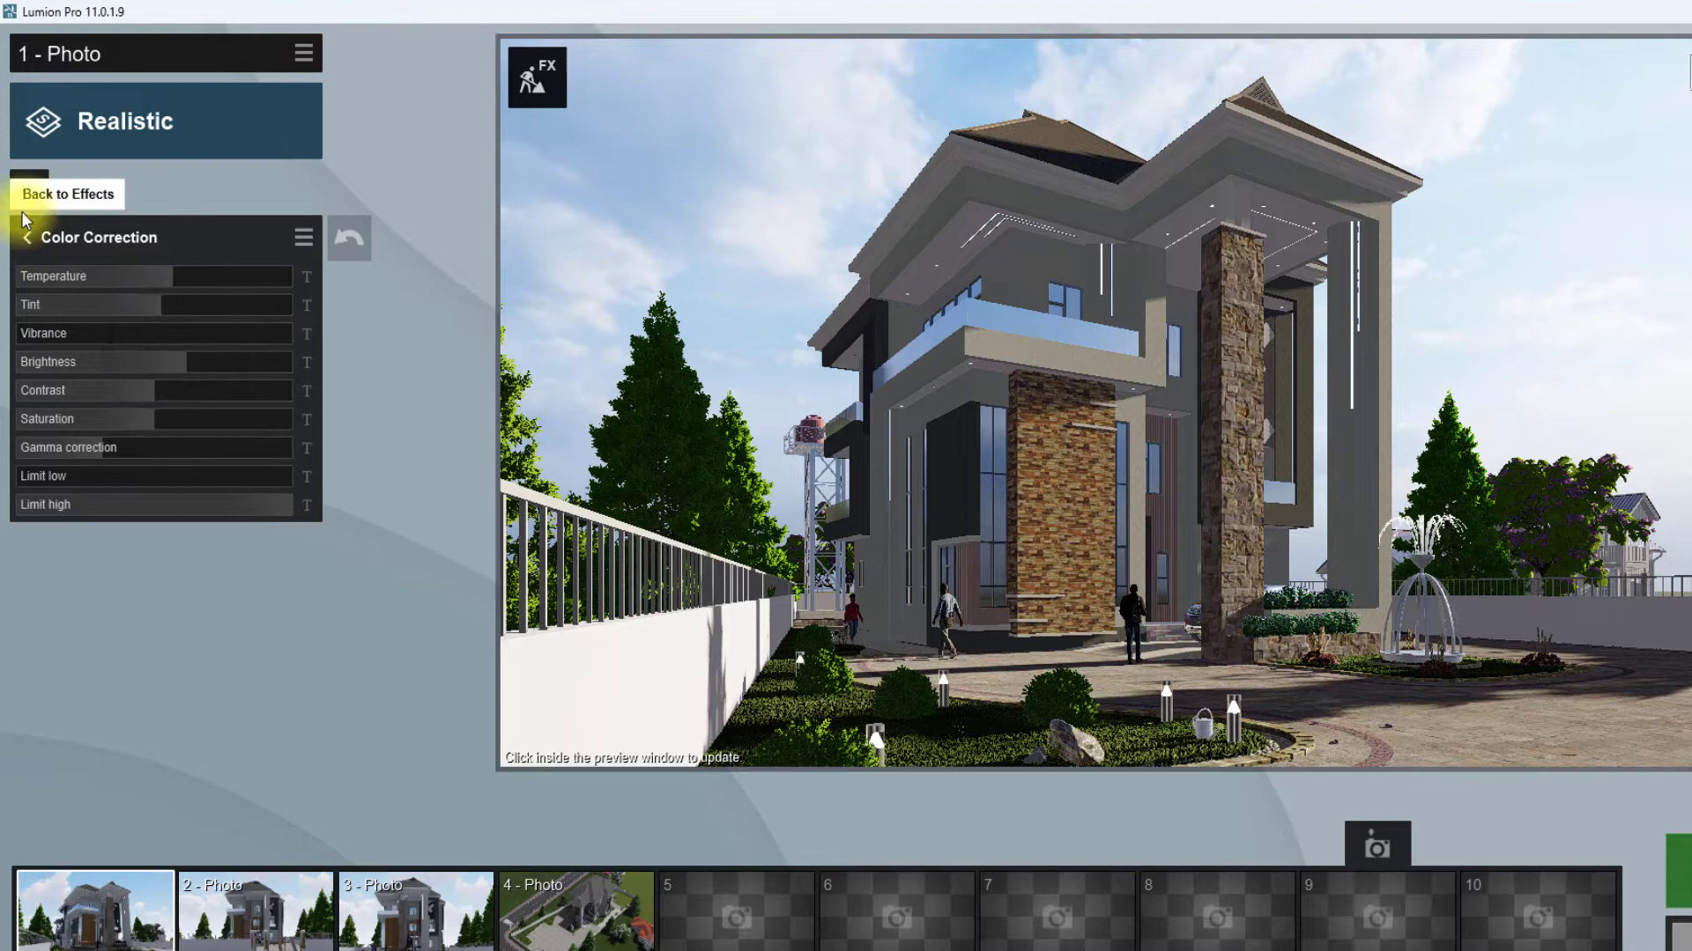
Set the Sharpen effect strength to about 0.2
{"action": "left_click", "coordinate": [66, 193]}
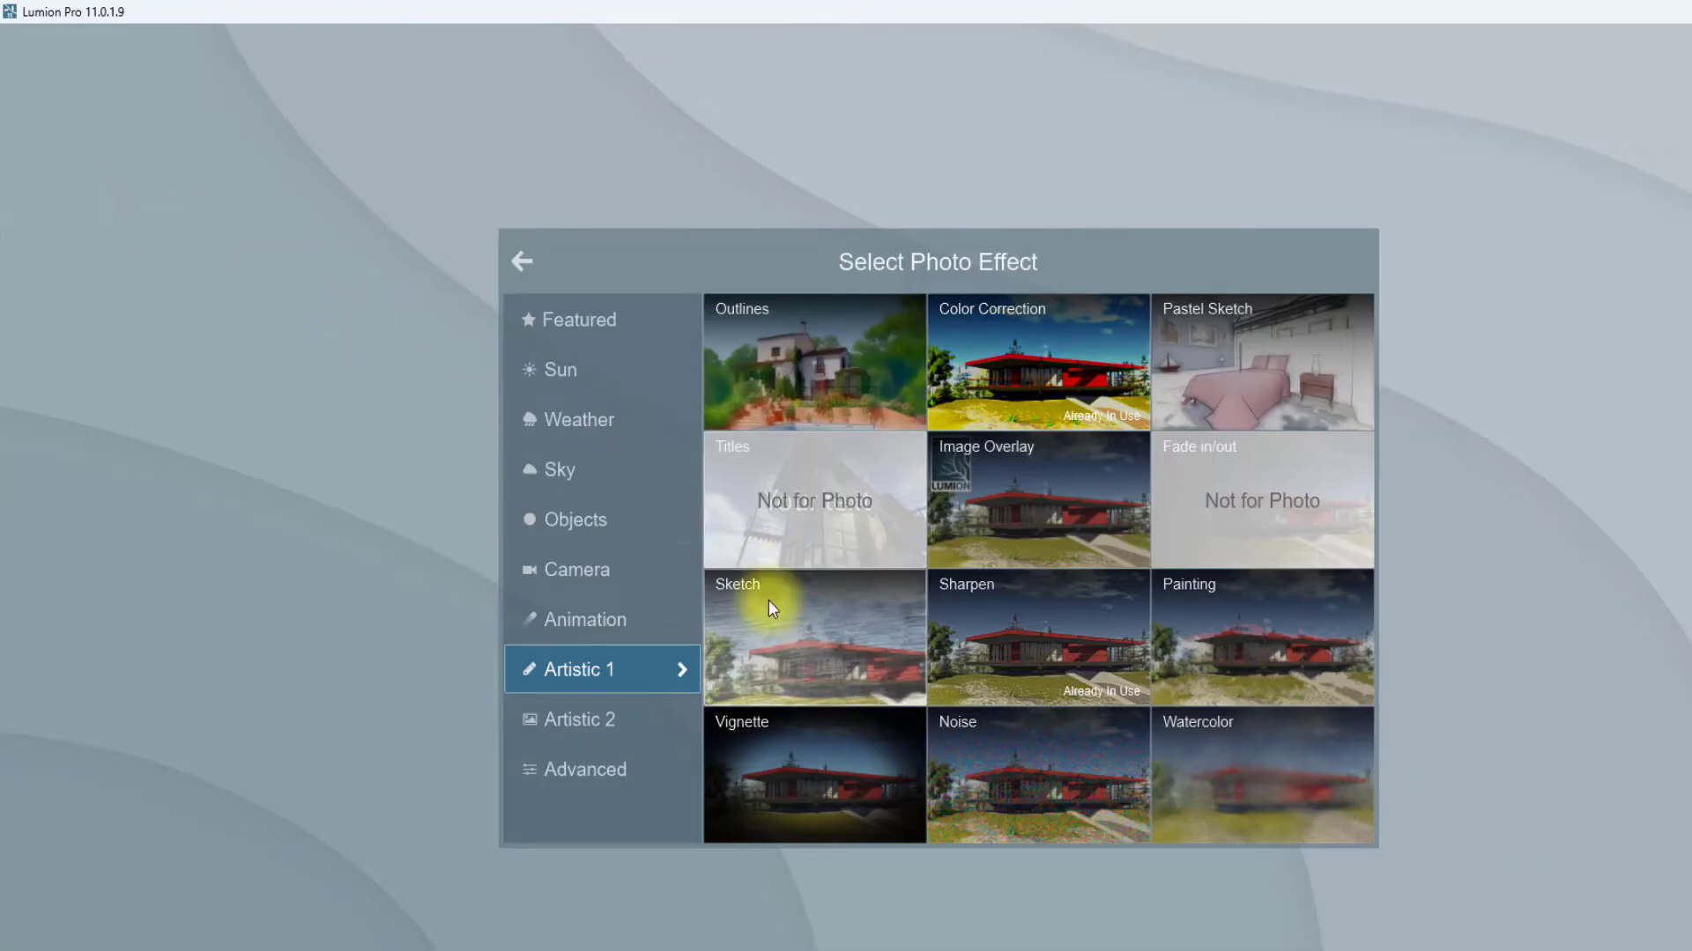
{"action": "mouse_move", "coordinate": [1020, 628]}
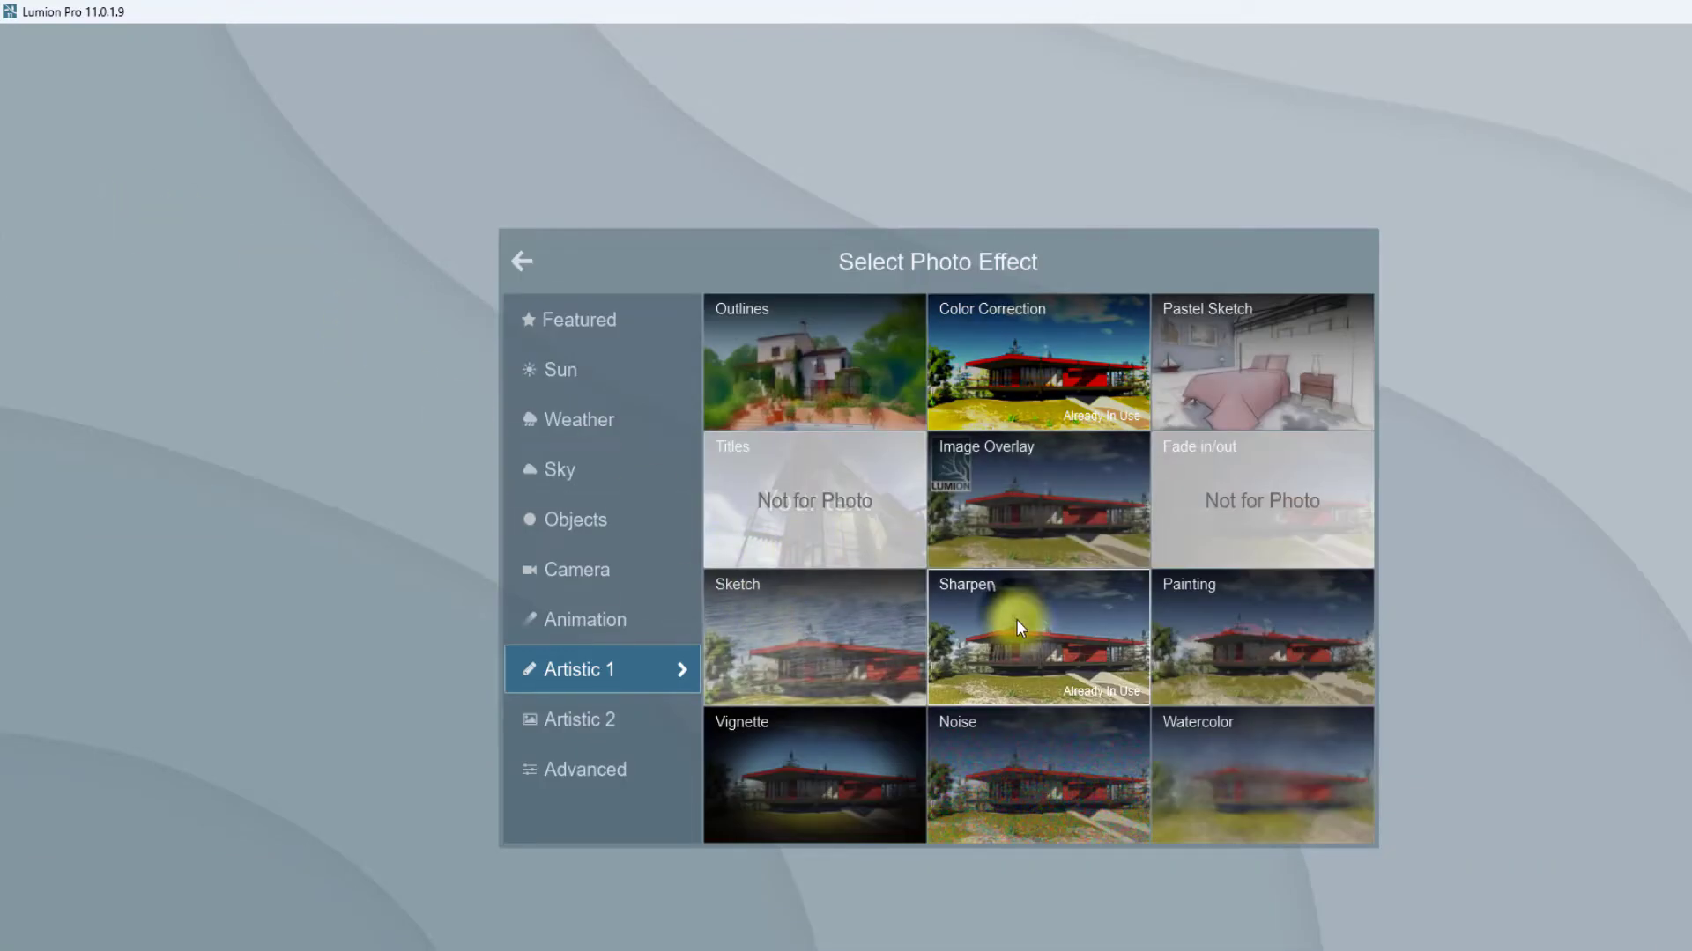
{"action": "left_click", "coordinate": [1036, 636]}
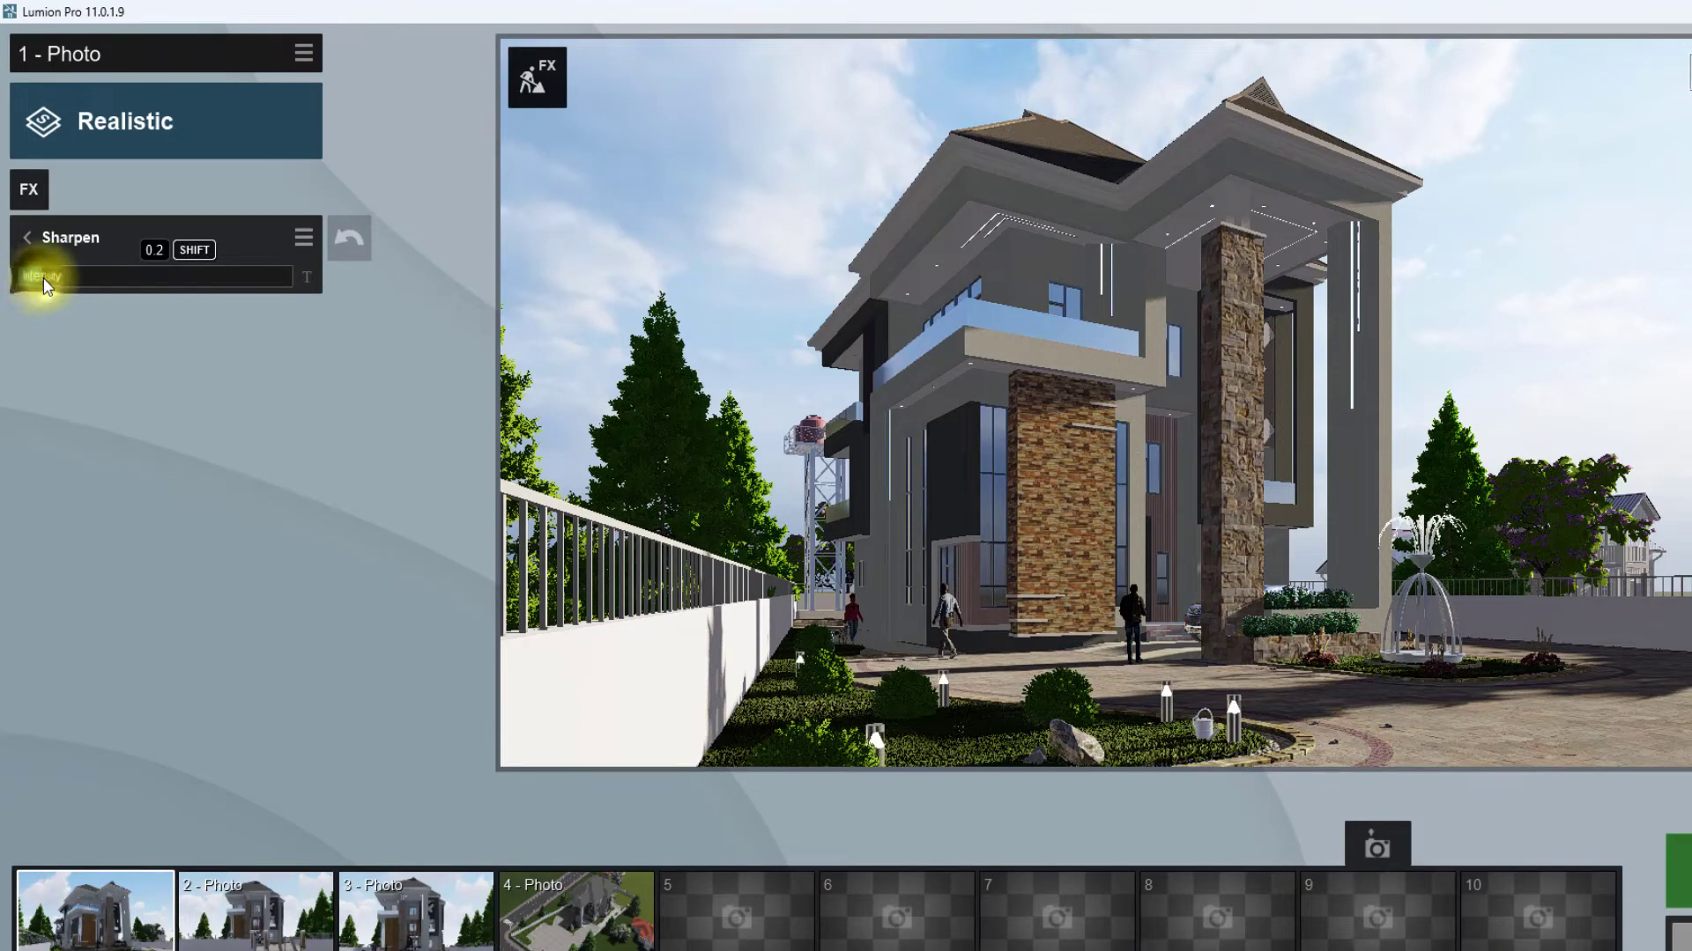
{"action": "left_click_drag", "start_coordinate": [42, 277], "coordinate": [57, 276]}
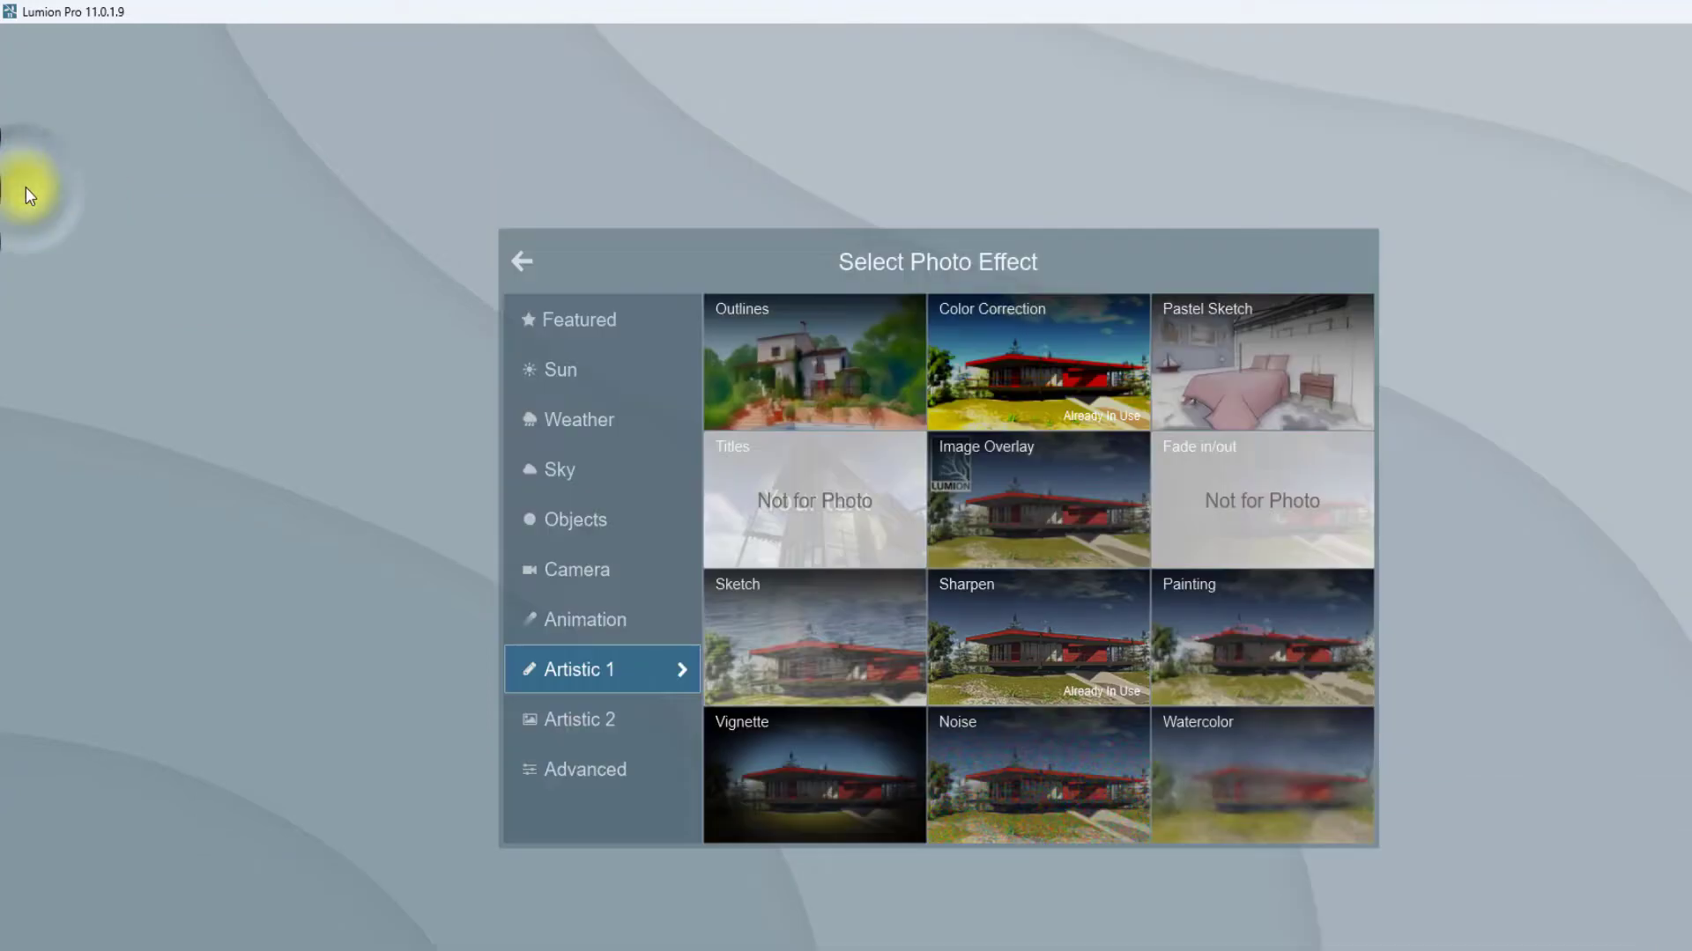
Add a Bloom effect from the Artistic 2 group, then bring up Shadow's settings from the Advanced group
{"action": "left_click", "coordinate": [580, 719]}
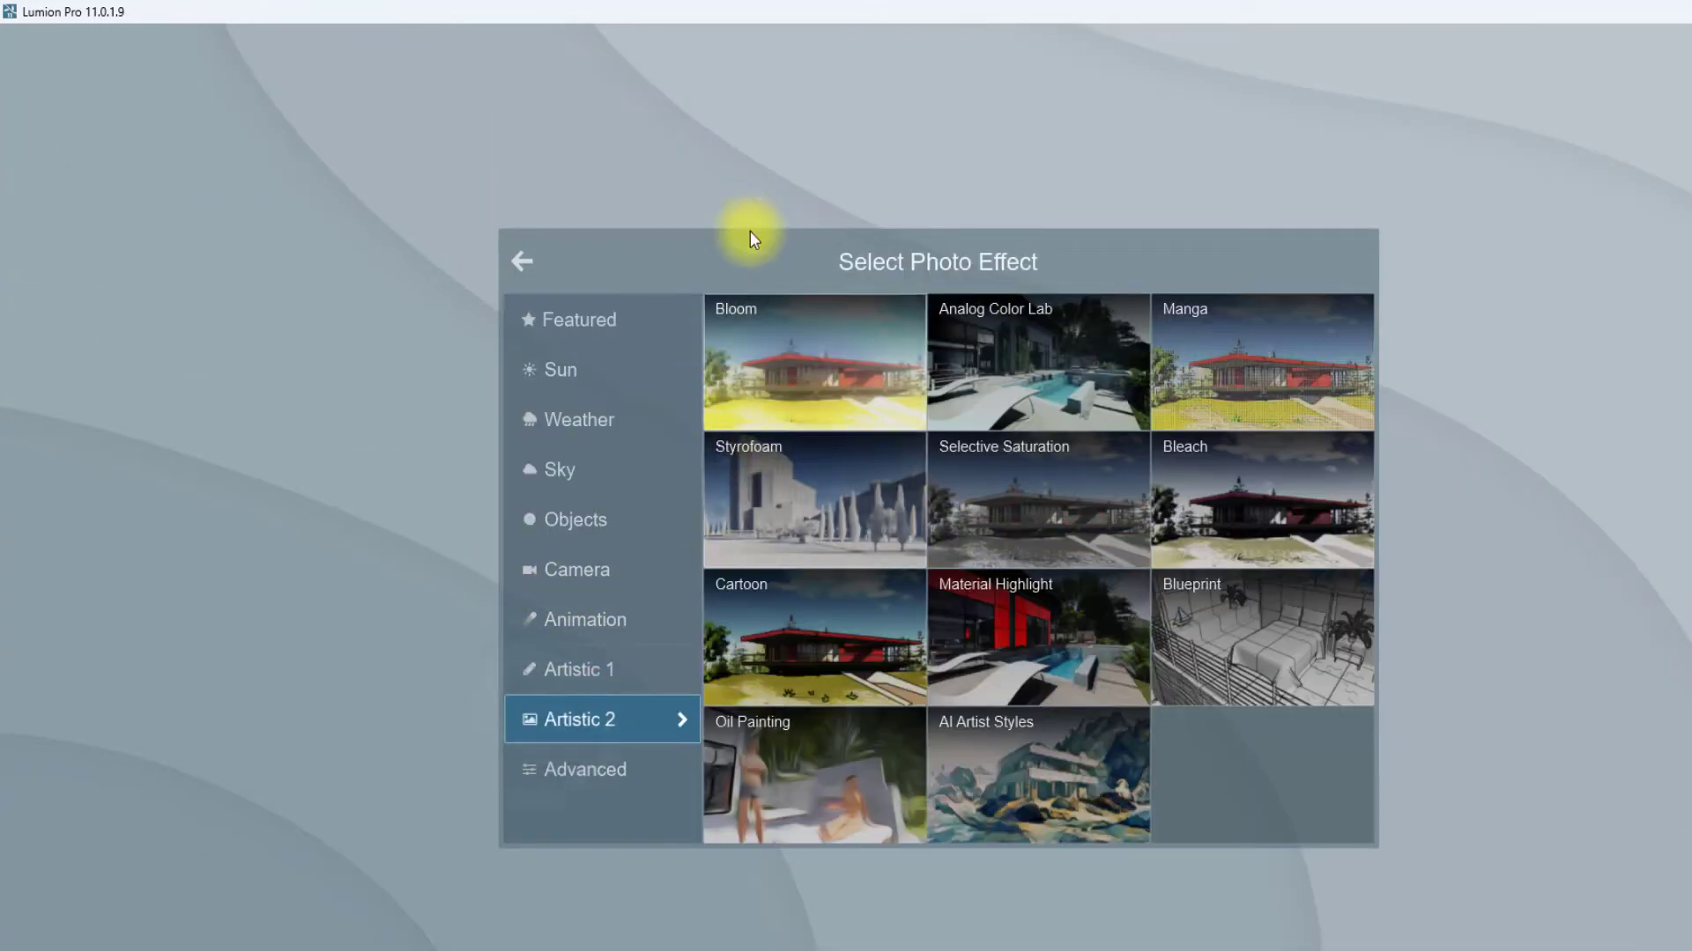
{"action": "mouse_move", "coordinate": [247, 211]}
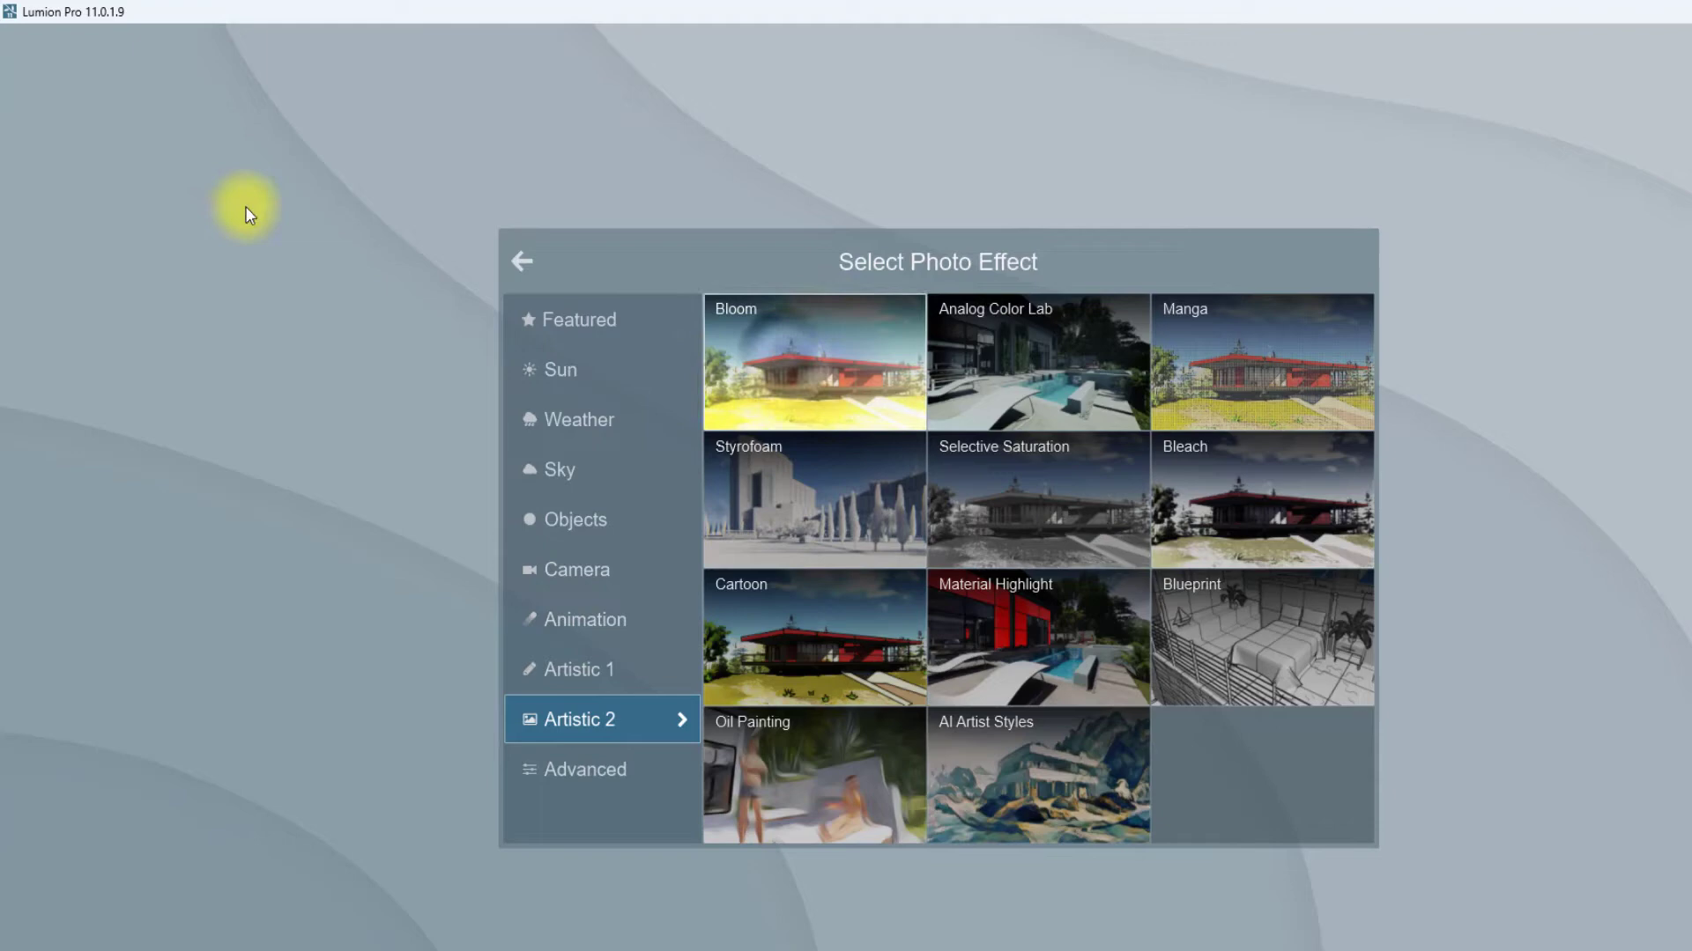
{"action": "left_click", "coordinate": [814, 361]}
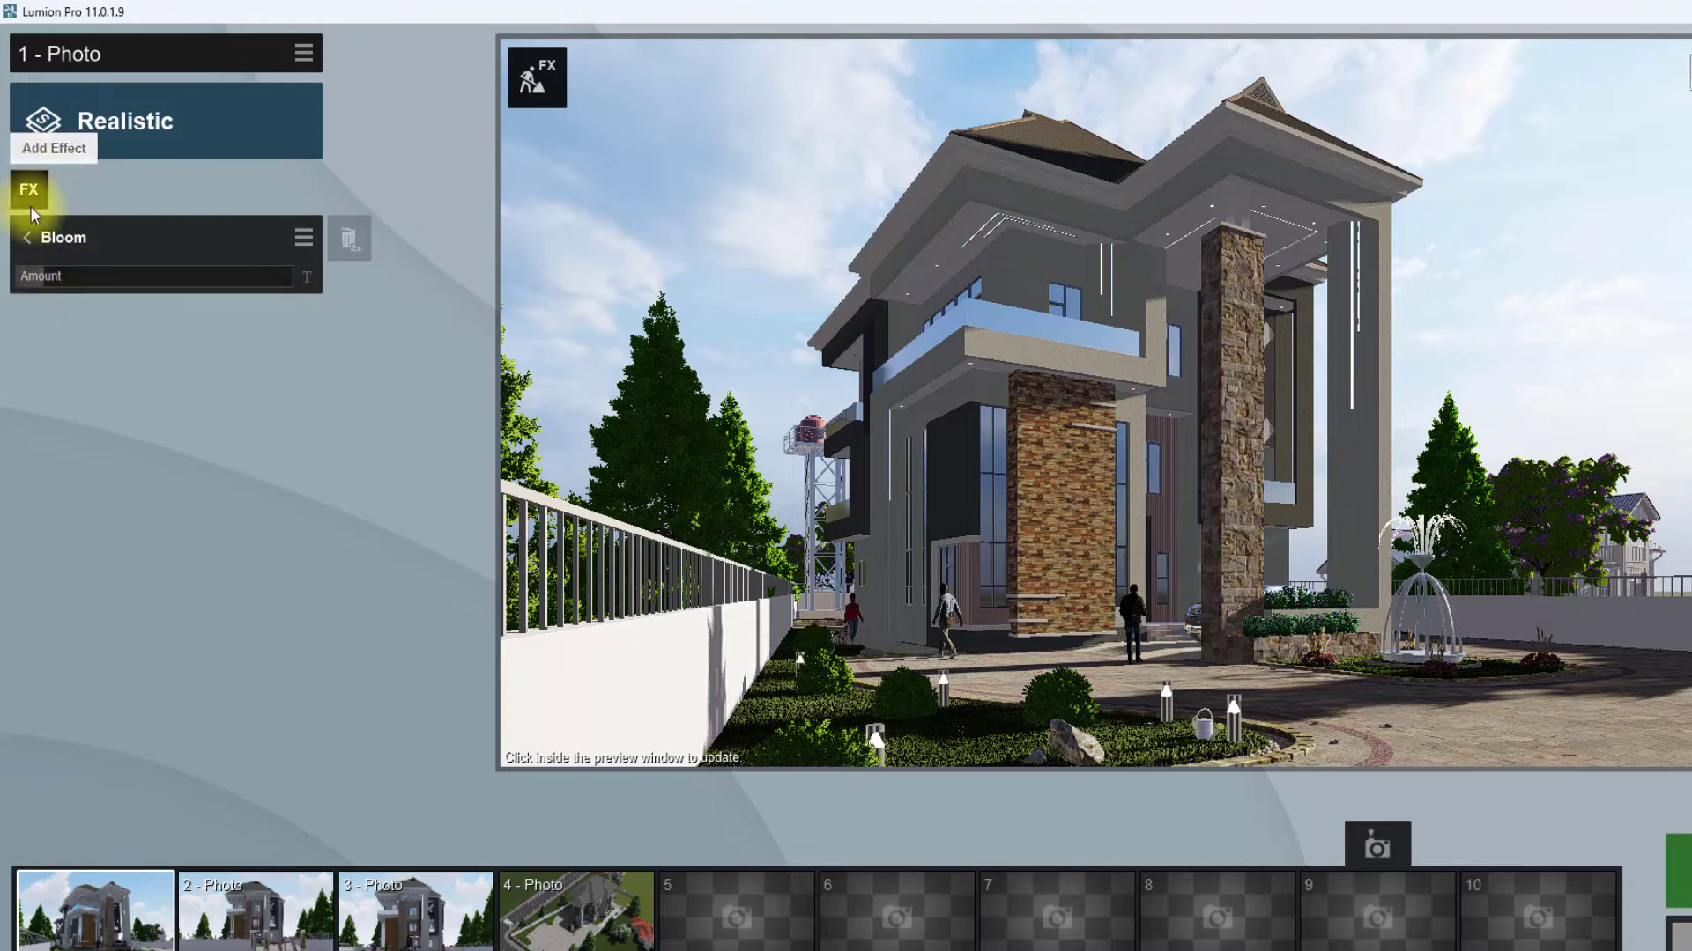
{"action": "left_click", "coordinate": [30, 188]}
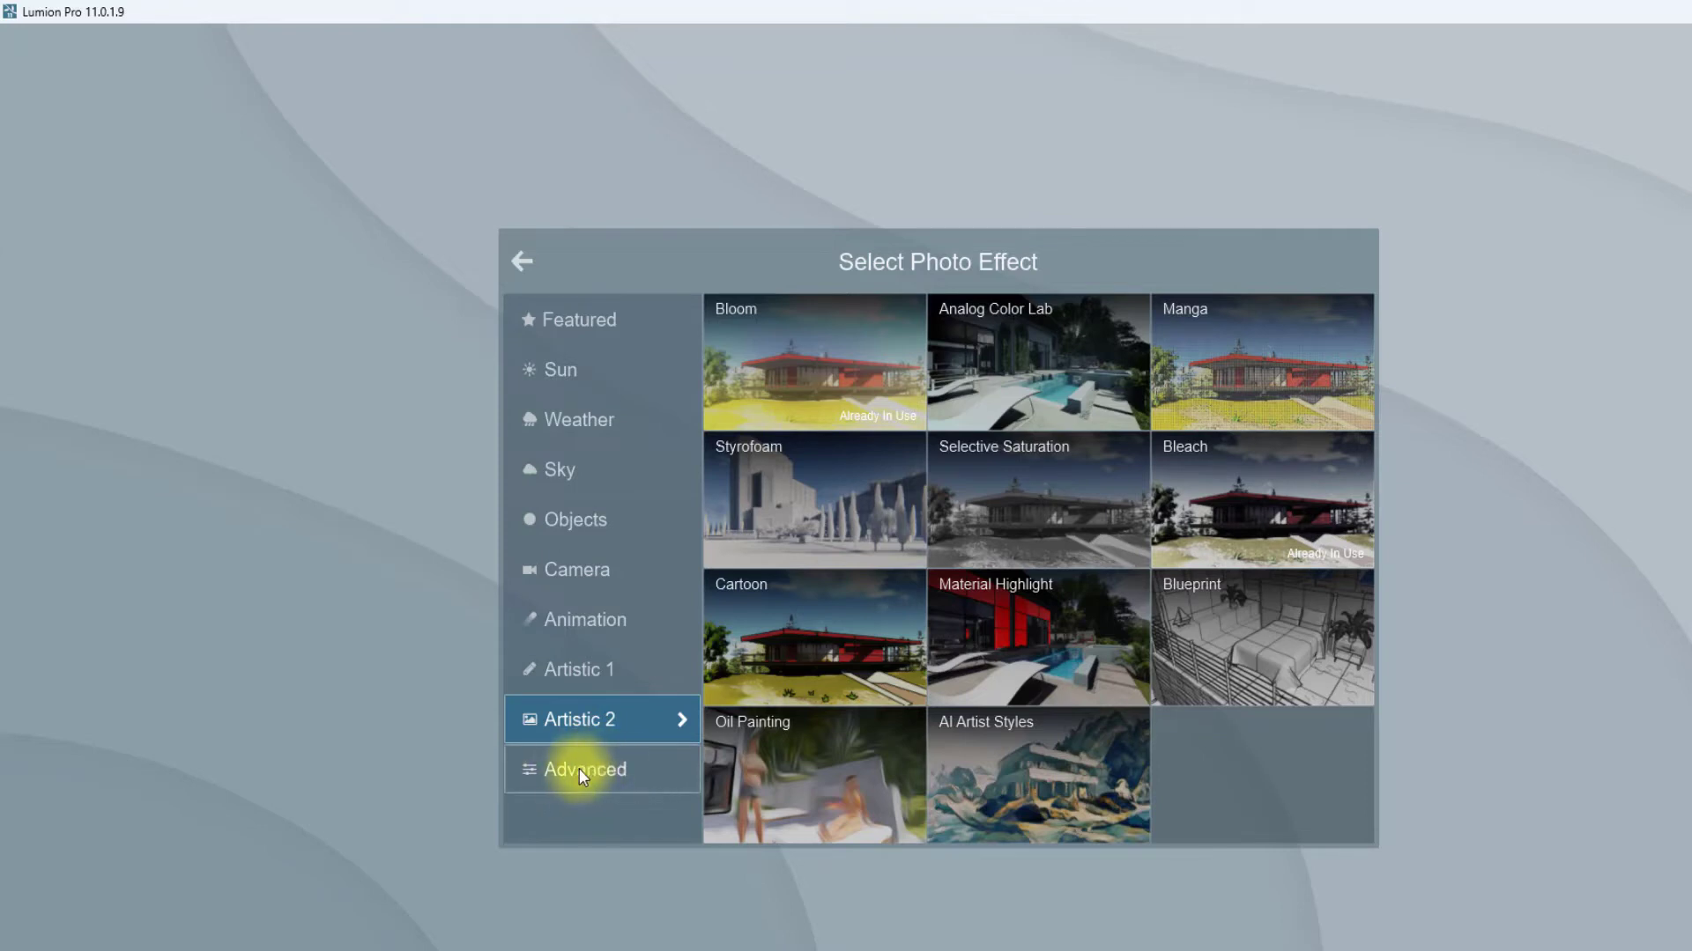
{"action": "left_click", "coordinate": [583, 768]}
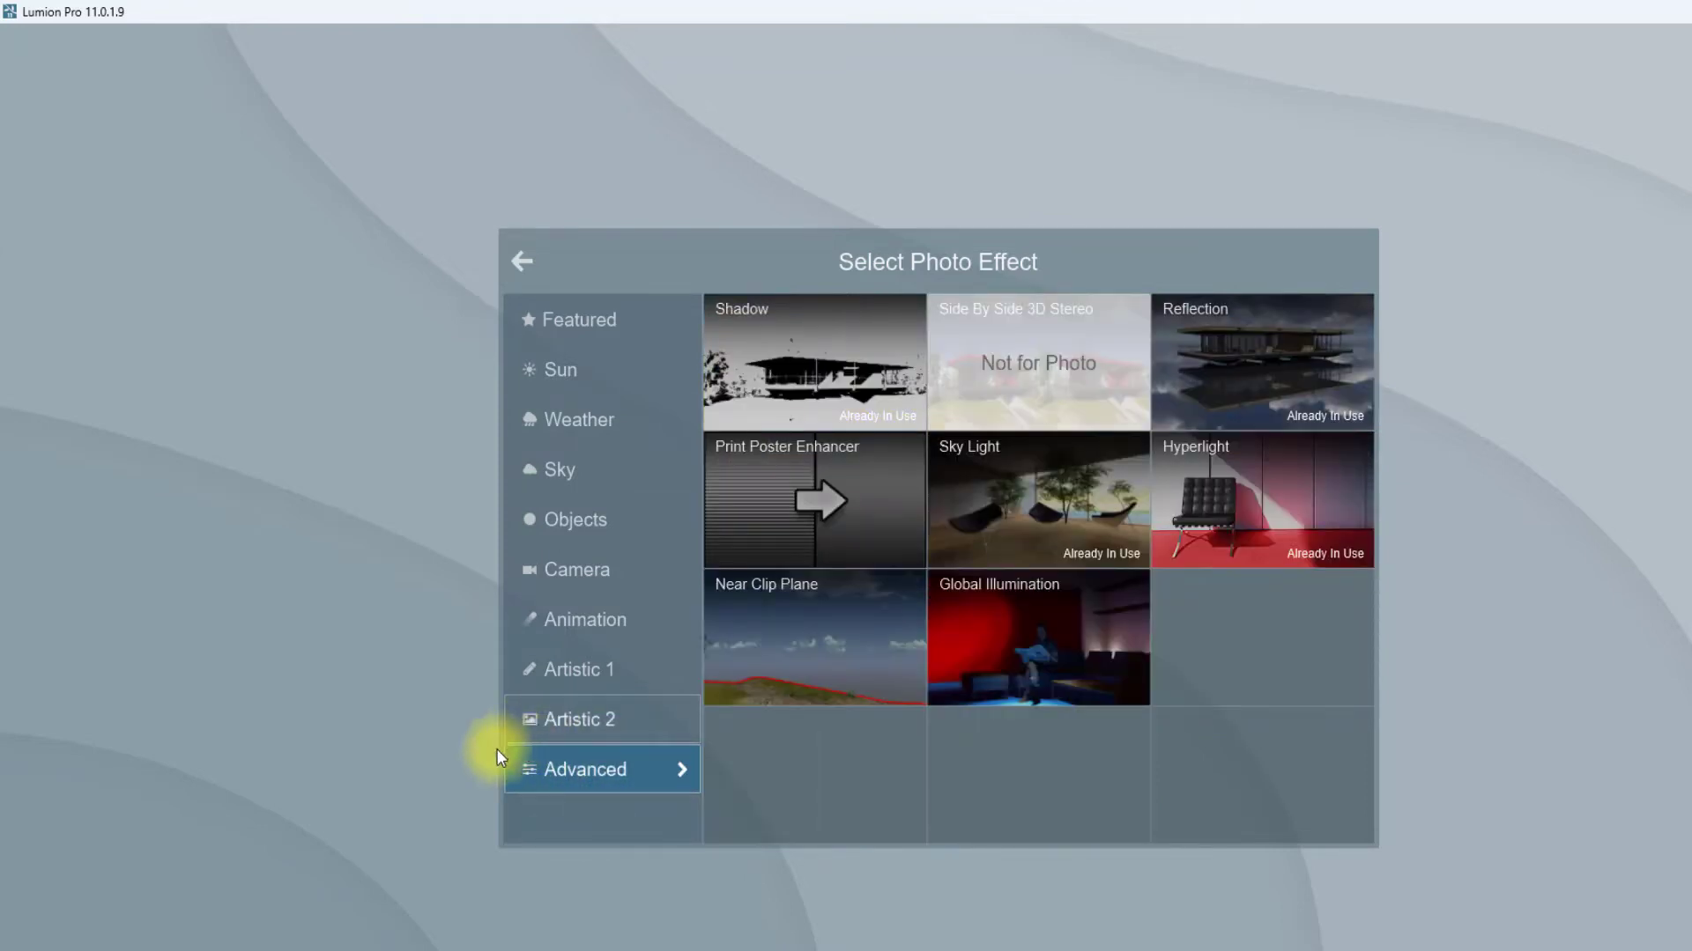
{"action": "left_click", "coordinate": [814, 361]}
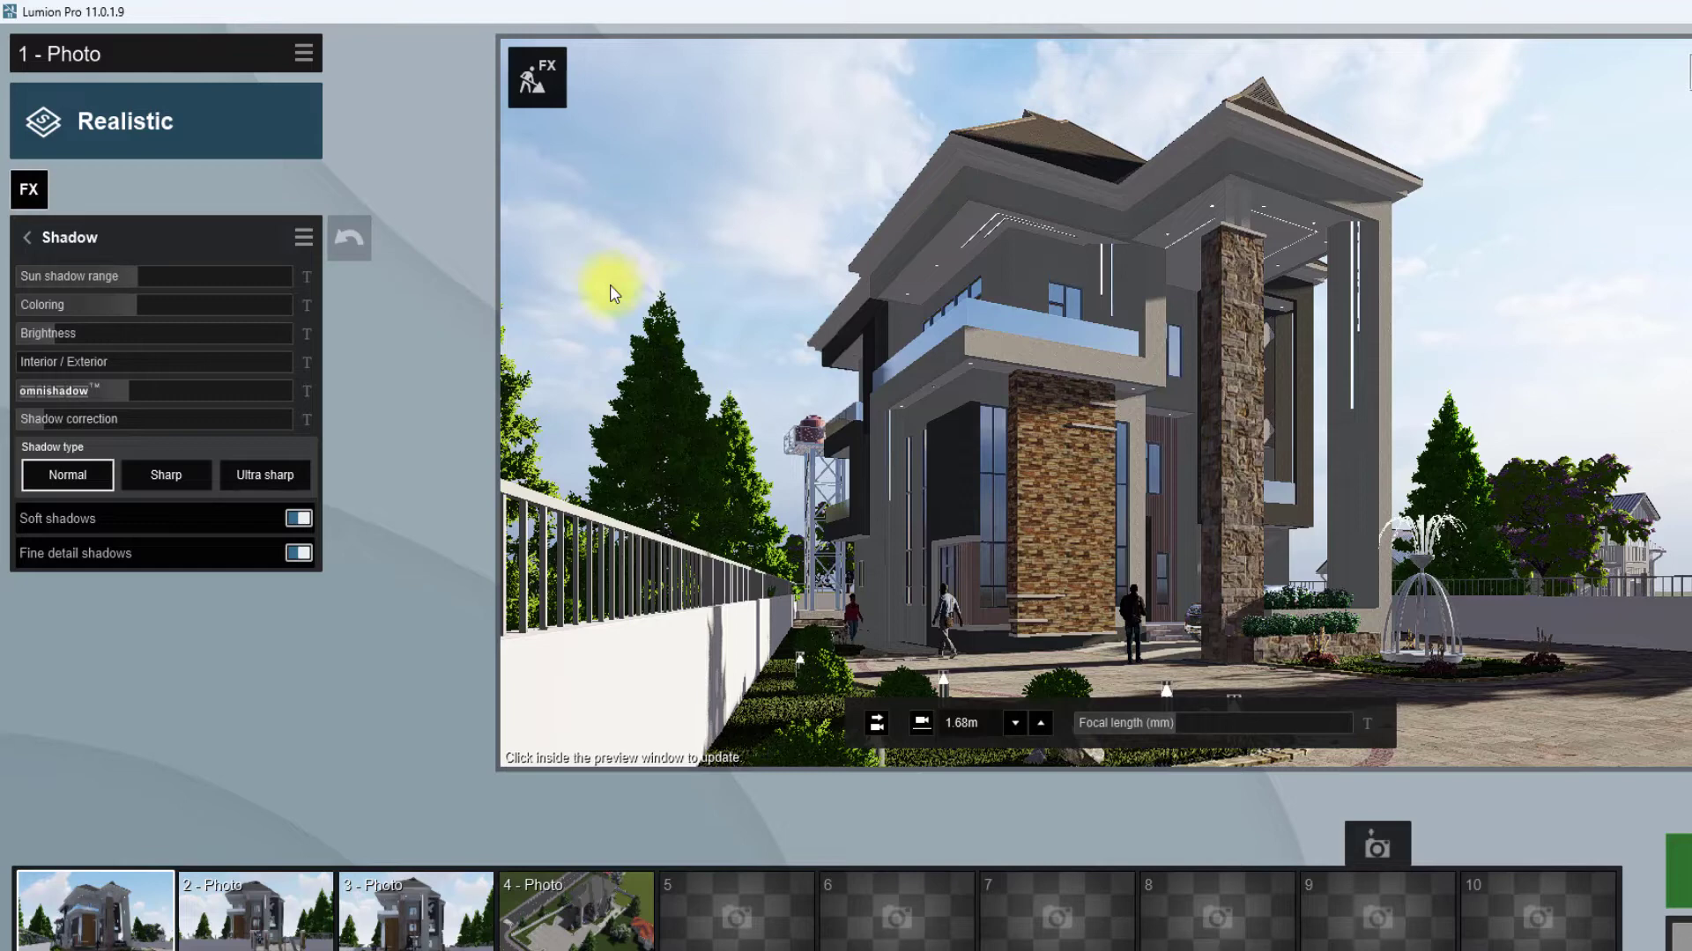
Refresh the photo preview and return from Shadow to the effect list
{"action": "left_click", "coordinate": [65, 476]}
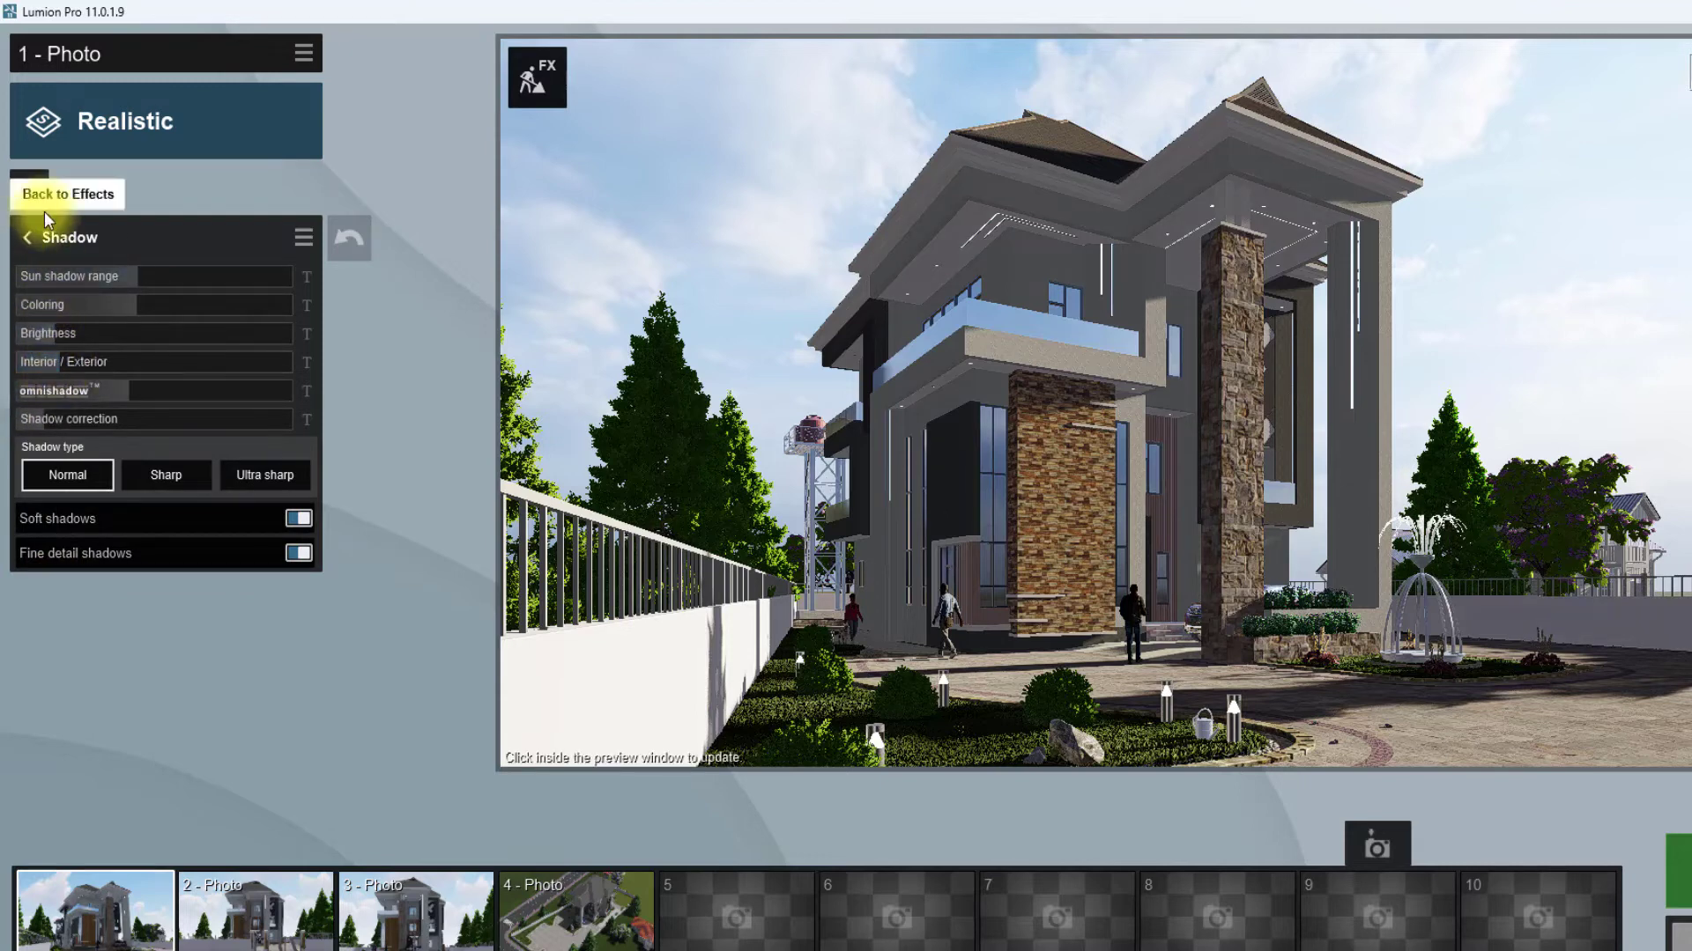
{"action": "left_click", "coordinate": [66, 194]}
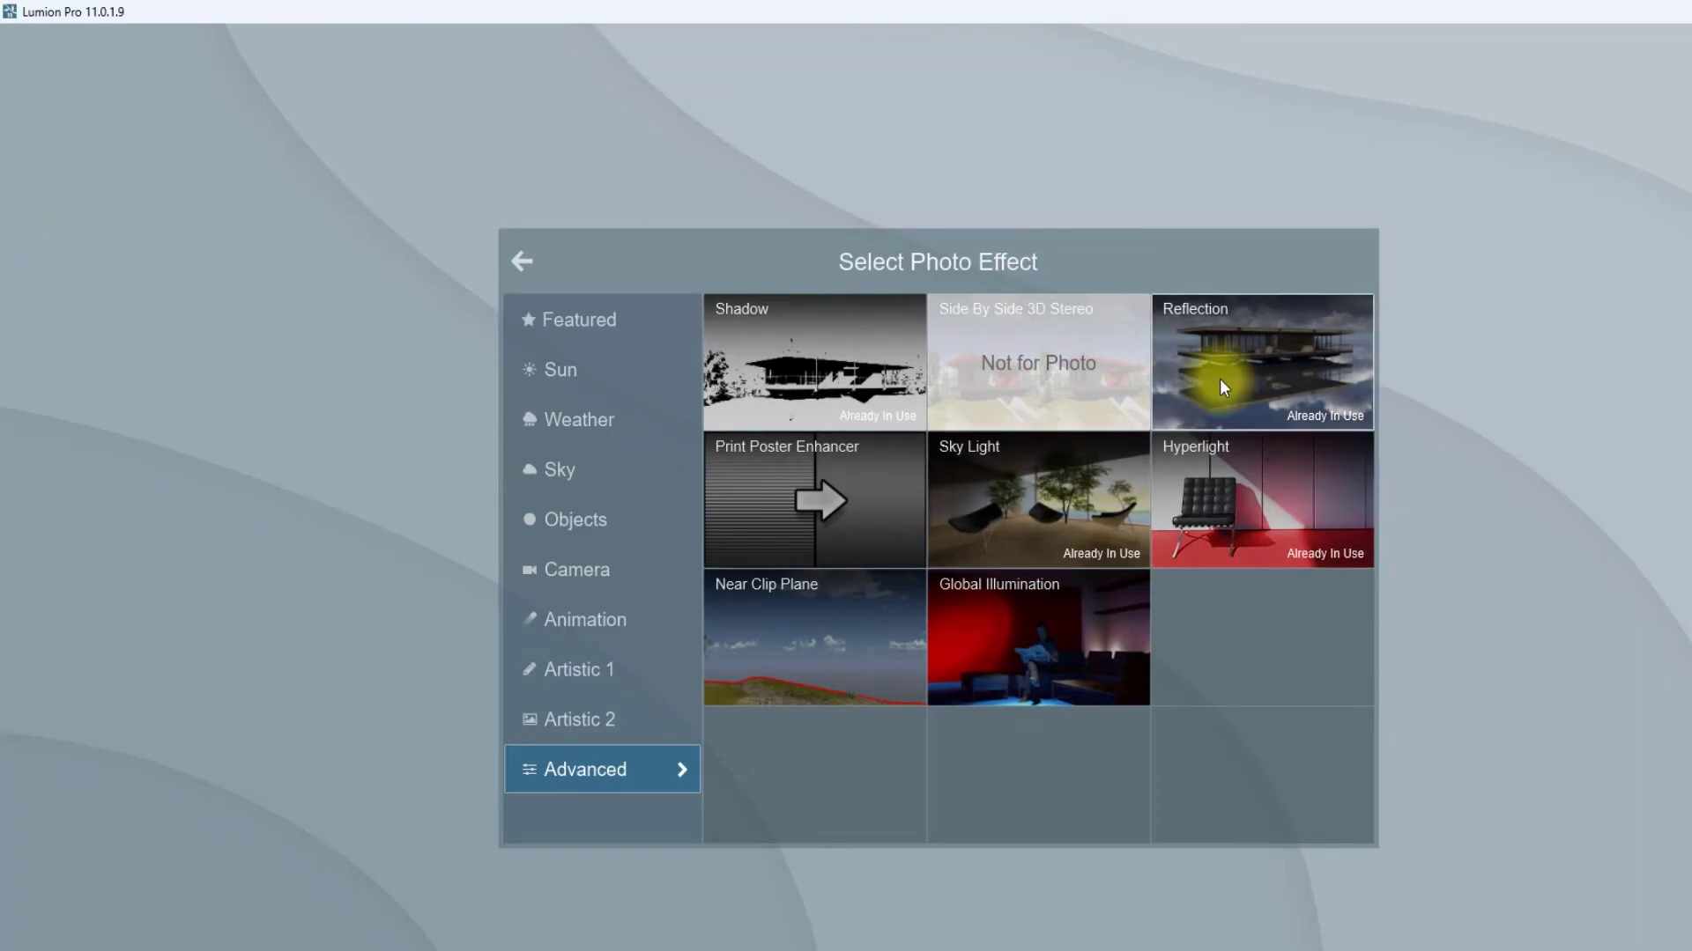
Set the Reflection effect's preview quality to High and enter reflection-plane editing
{"action": "left_click", "coordinate": [1260, 362]}
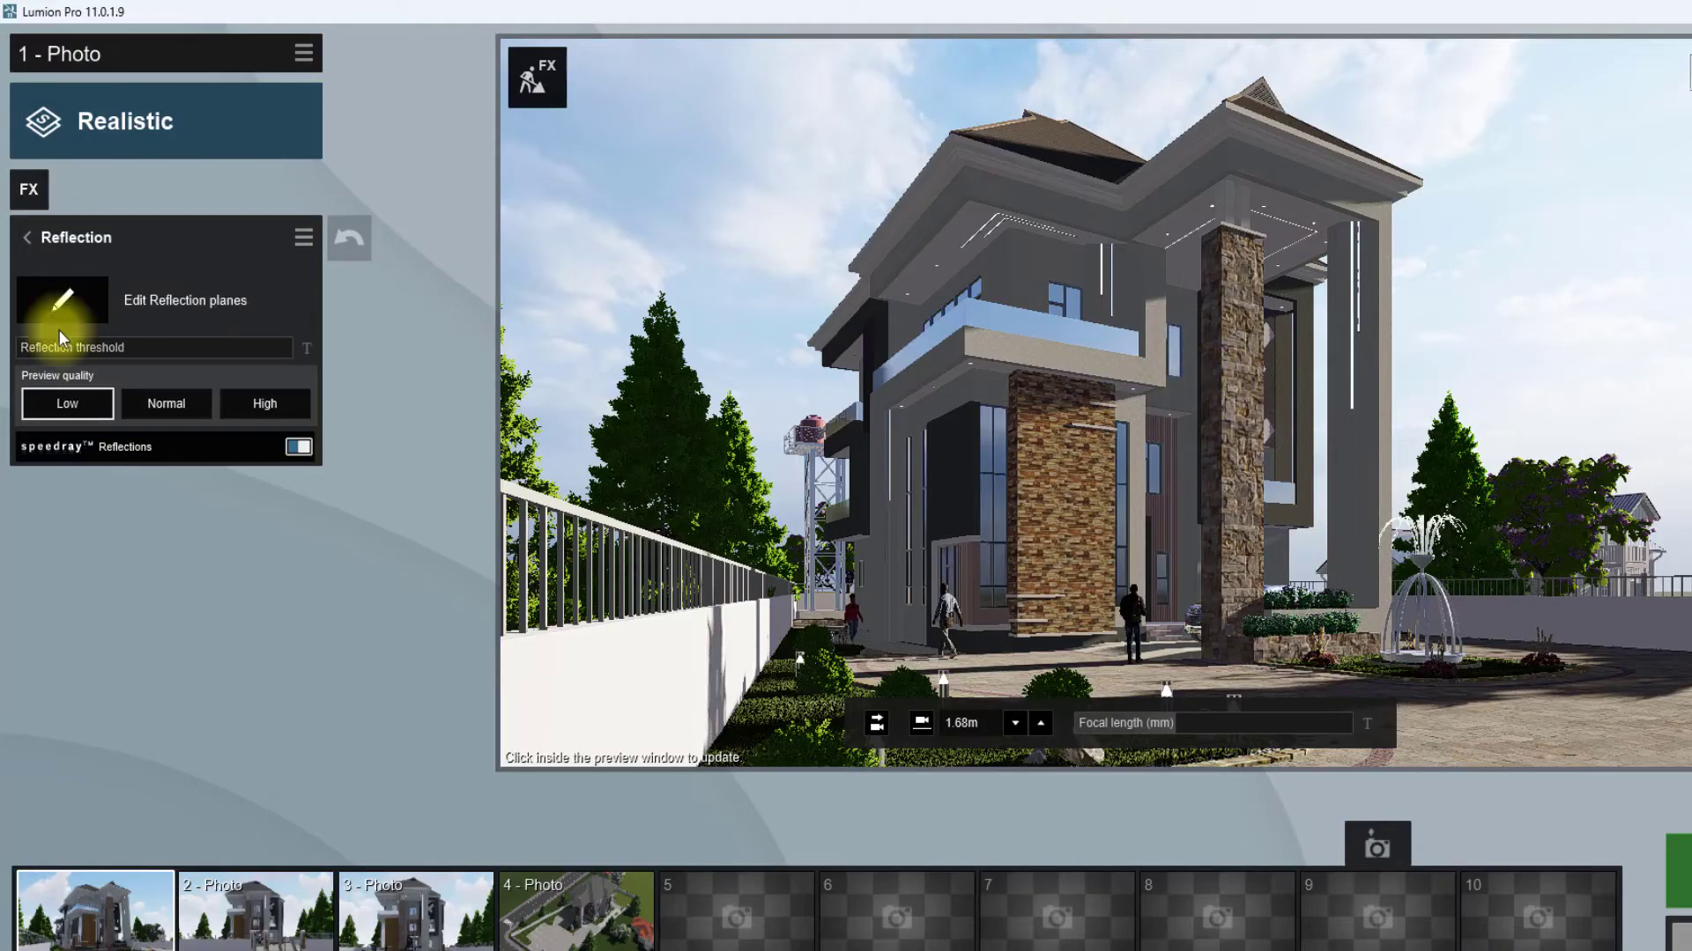
{"action": "left_click", "coordinate": [263, 404]}
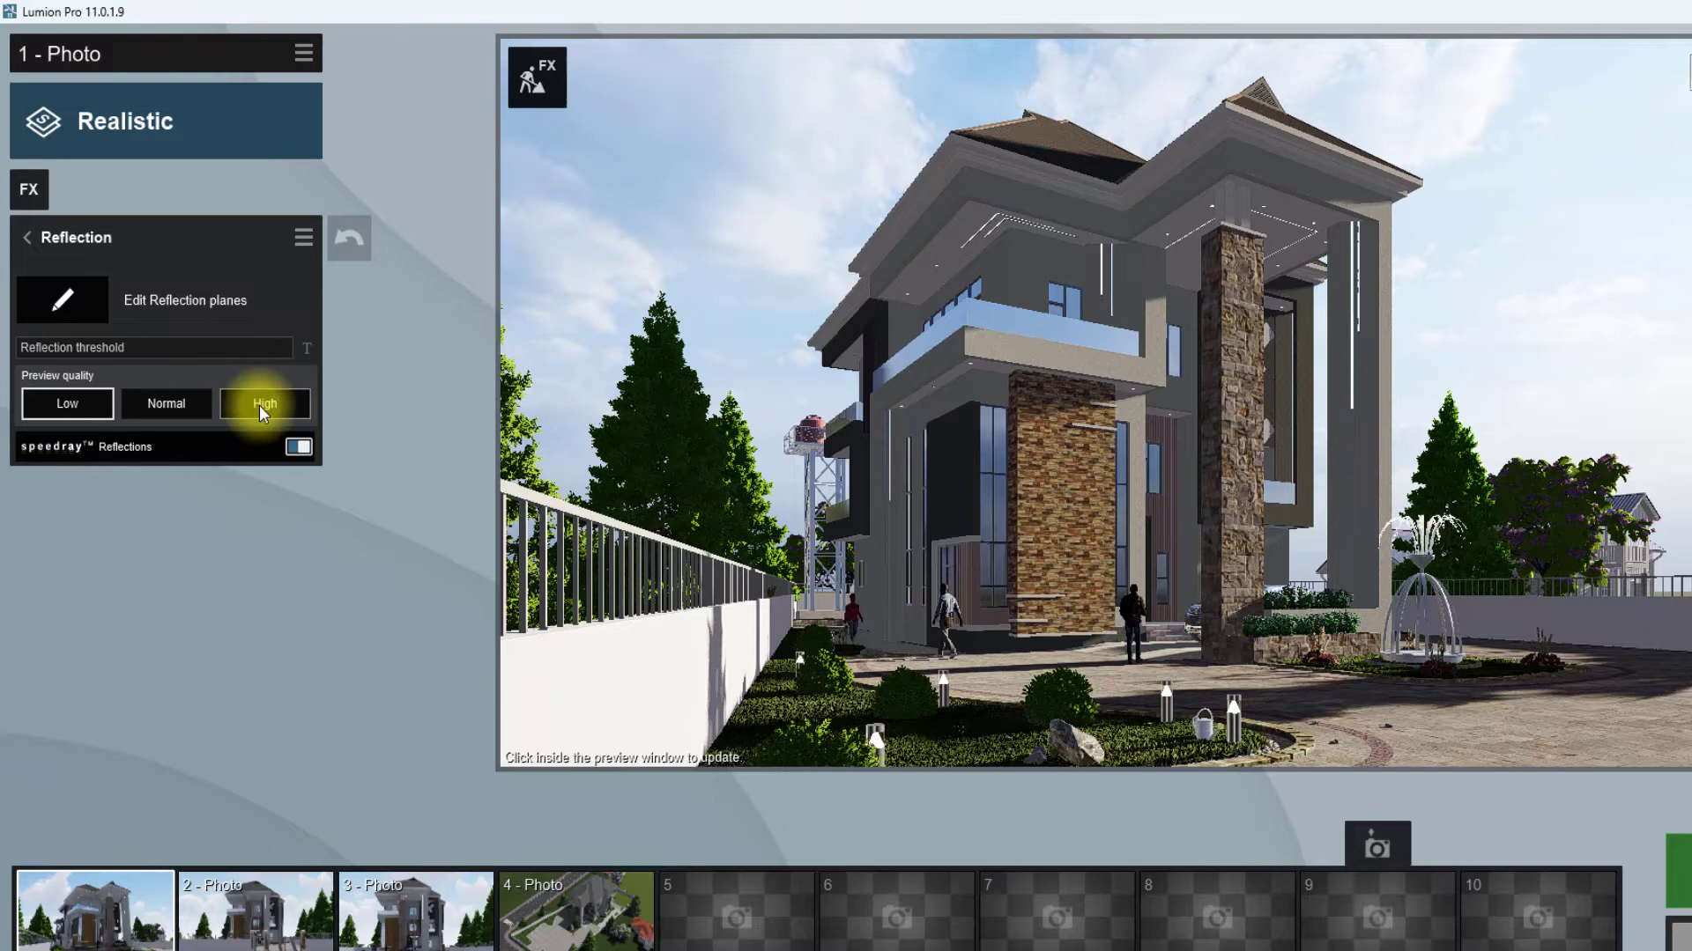
{"action": "left_click", "coordinate": [300, 445]}
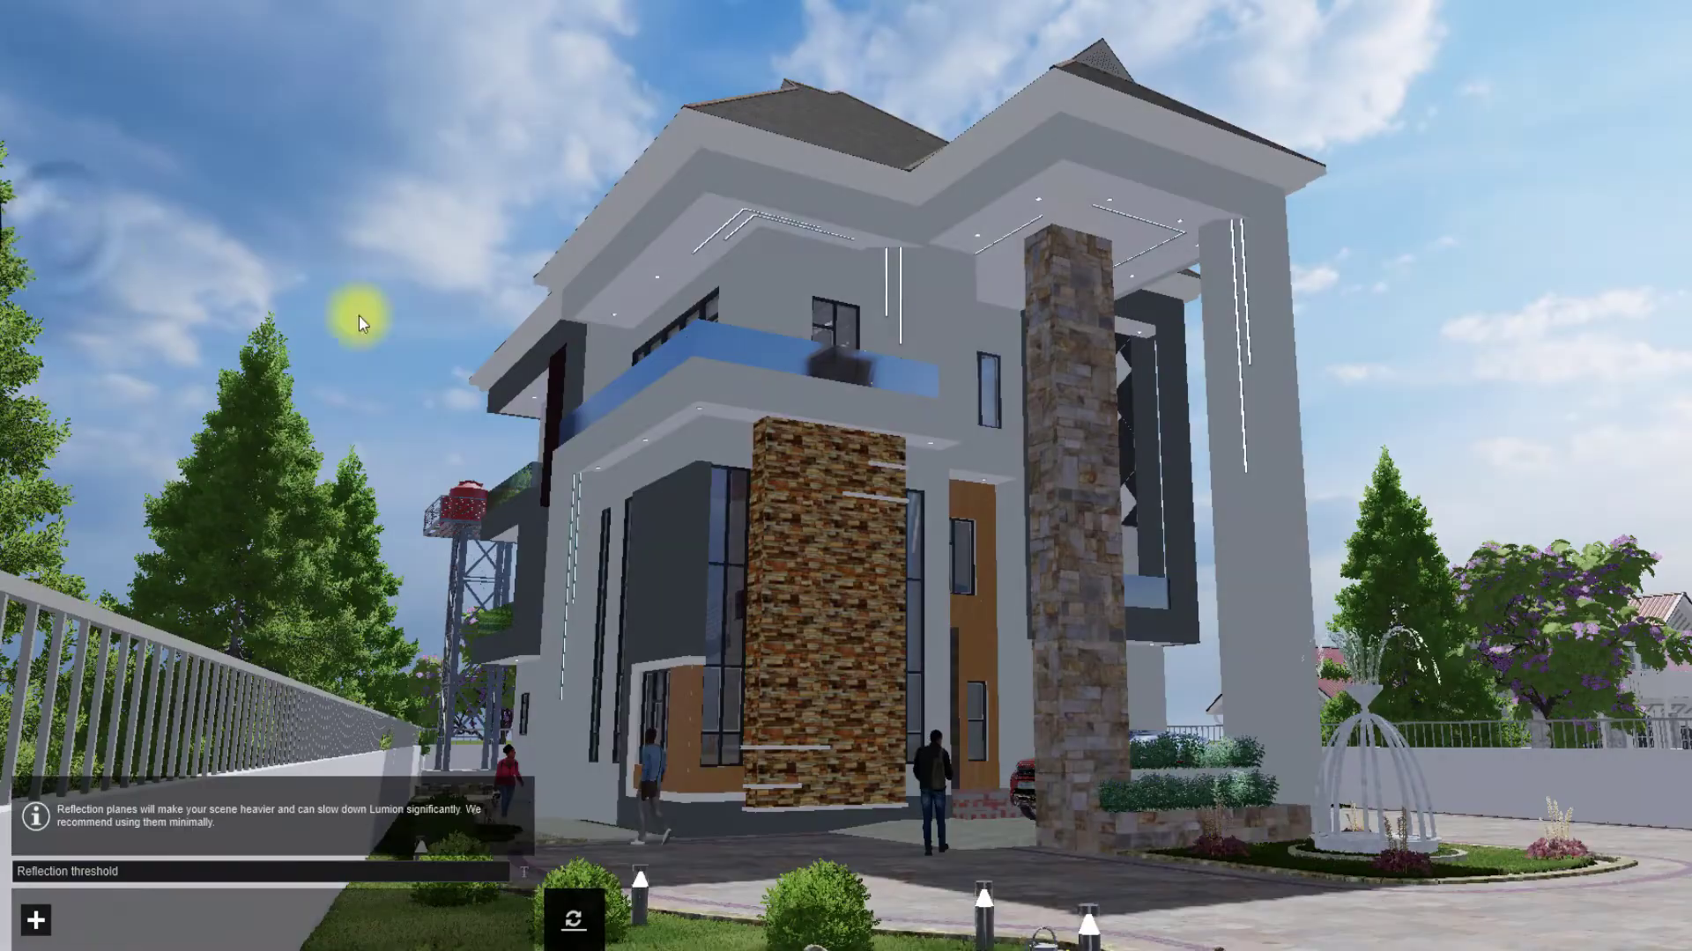
Place reflection planes on the house's glass panes, including the tall window
{"action": "left_click", "coordinate": [37, 920]}
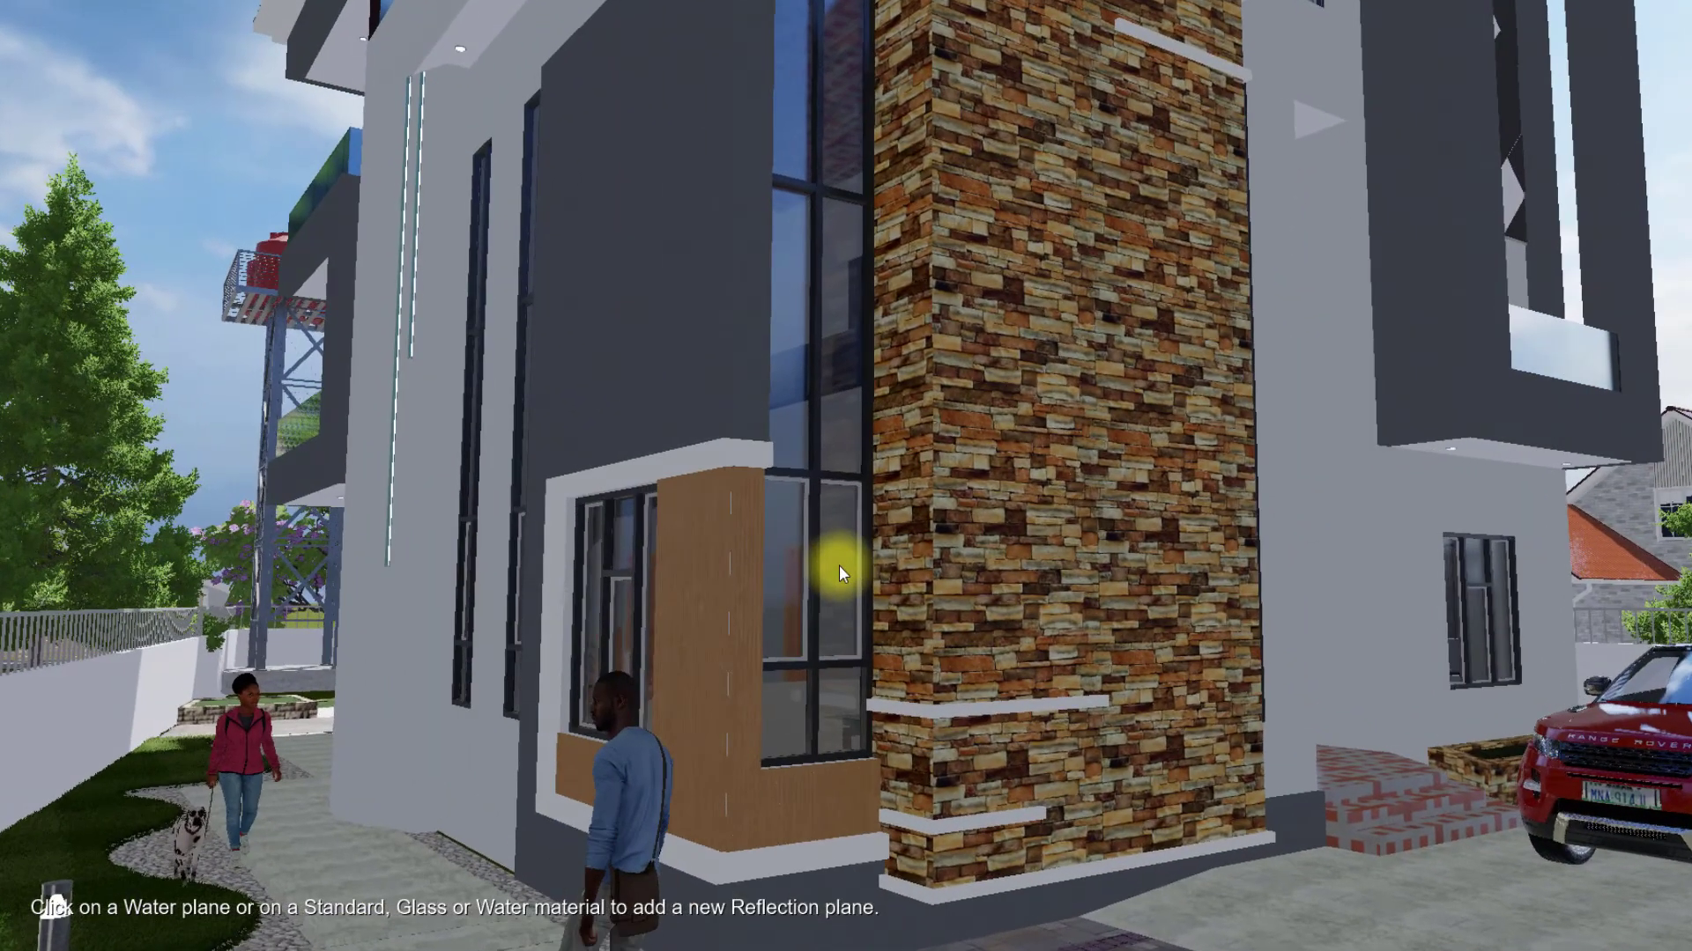
{"action": "left_click", "coordinate": [842, 571]}
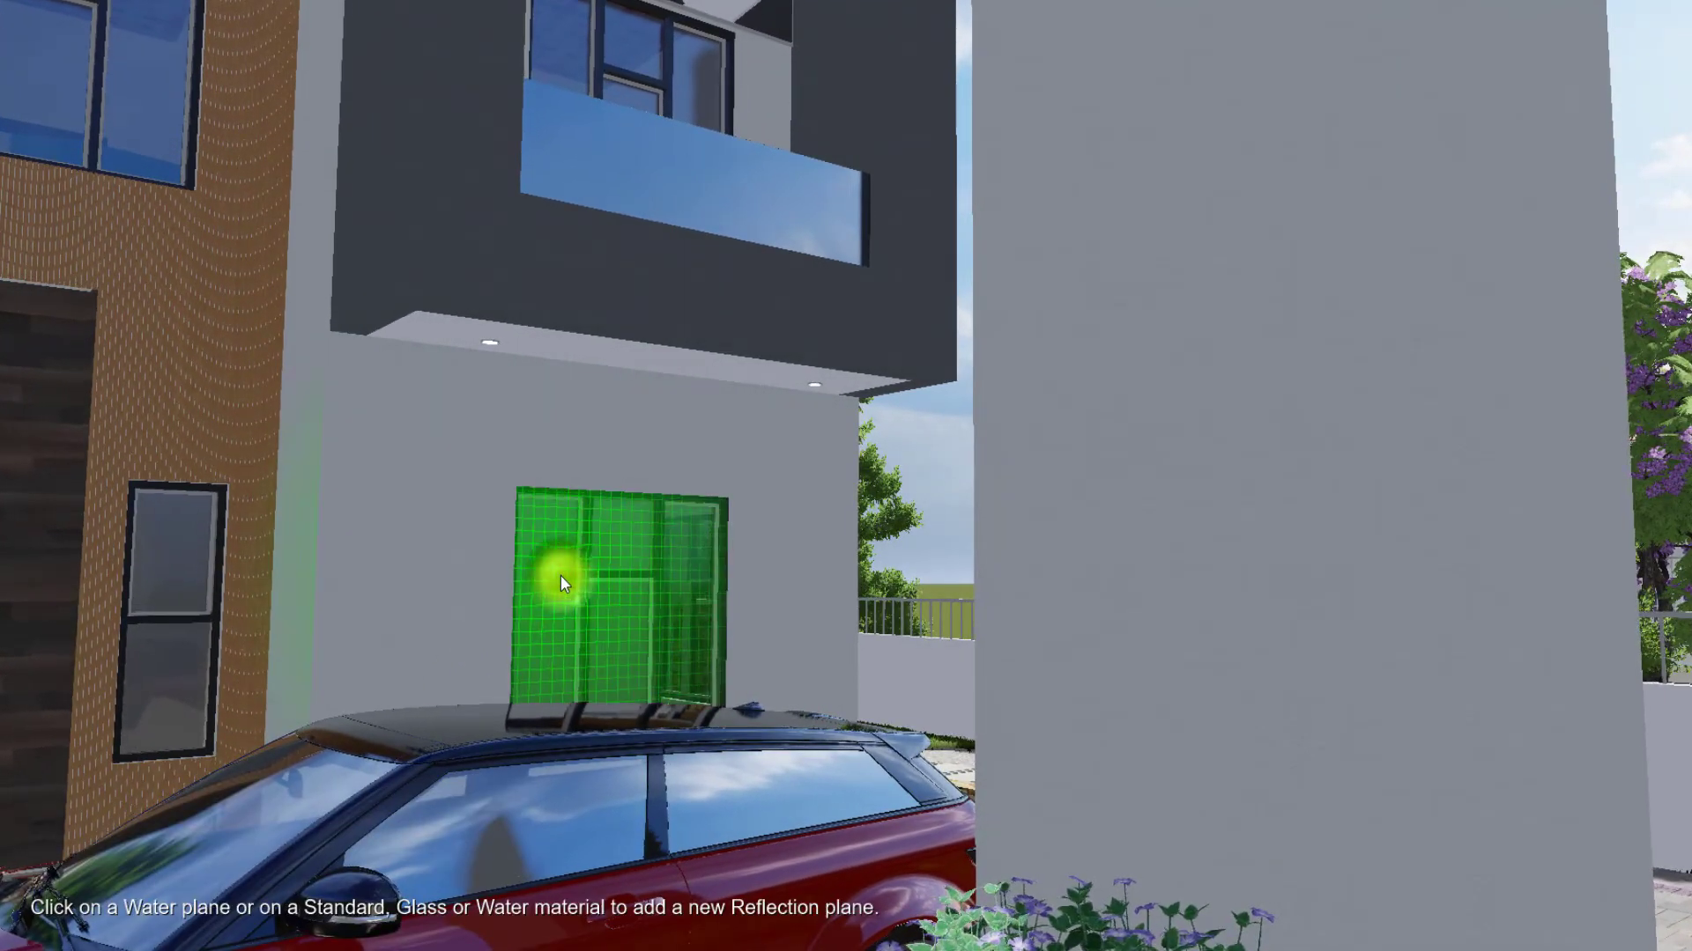
{"action": "left_click", "coordinate": [560, 583]}
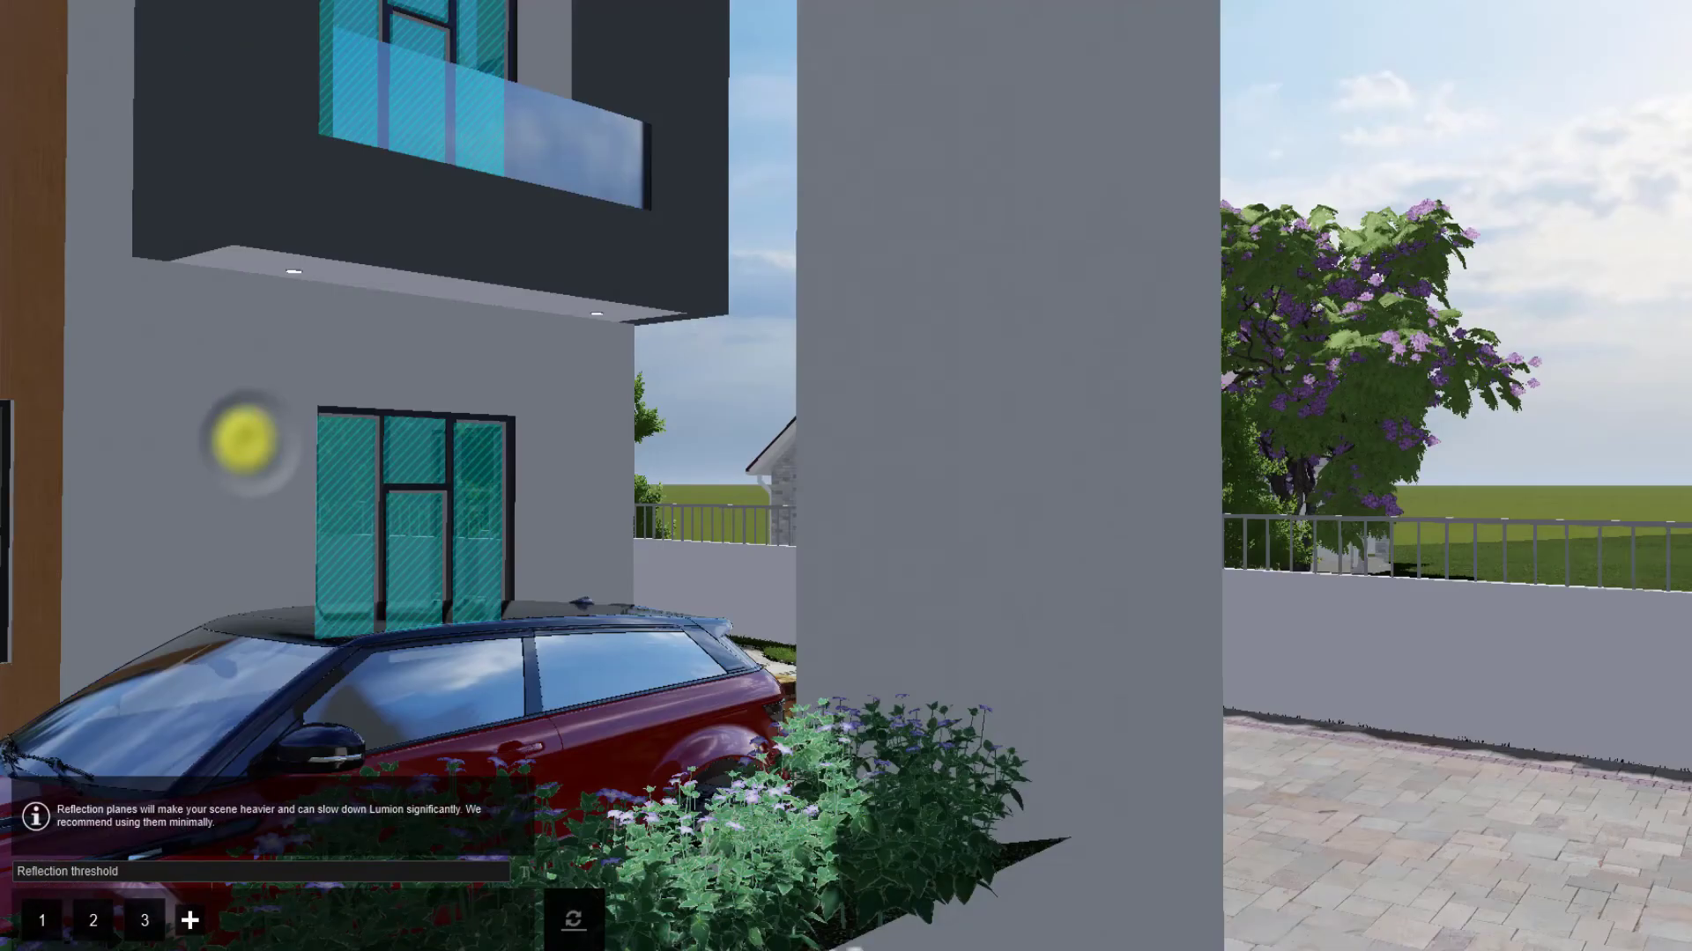
{"action": "left_click", "coordinate": [143, 920]}
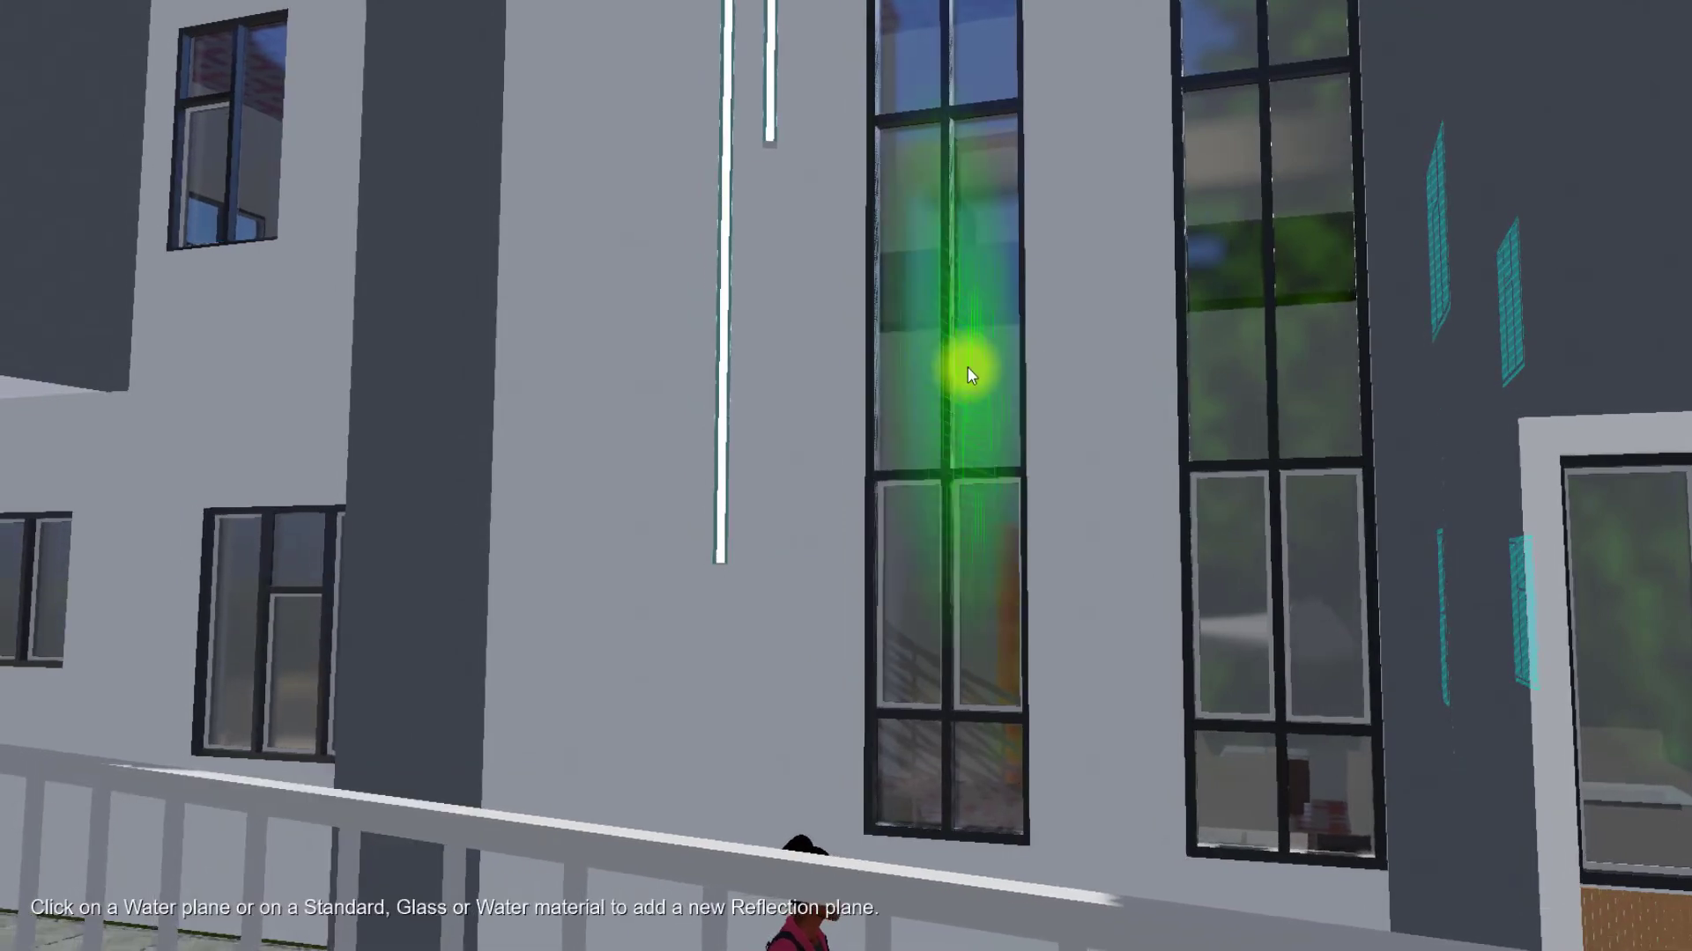
{"action": "left_click", "coordinate": [967, 372]}
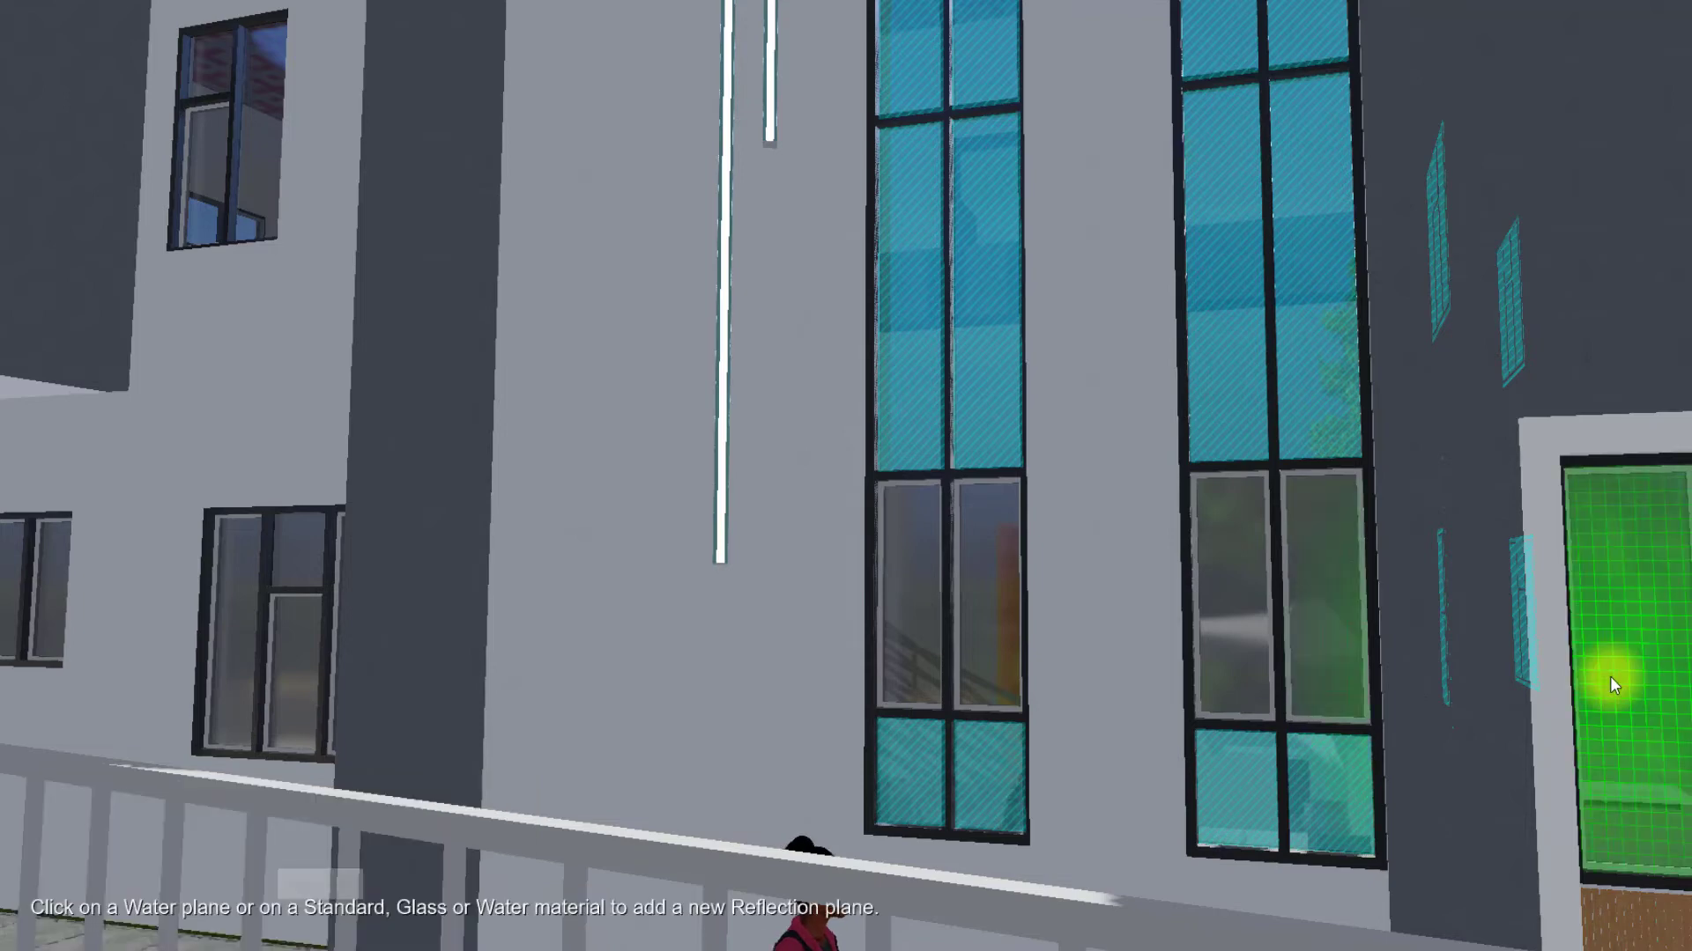
{"action": "left_click", "coordinate": [1612, 680]}
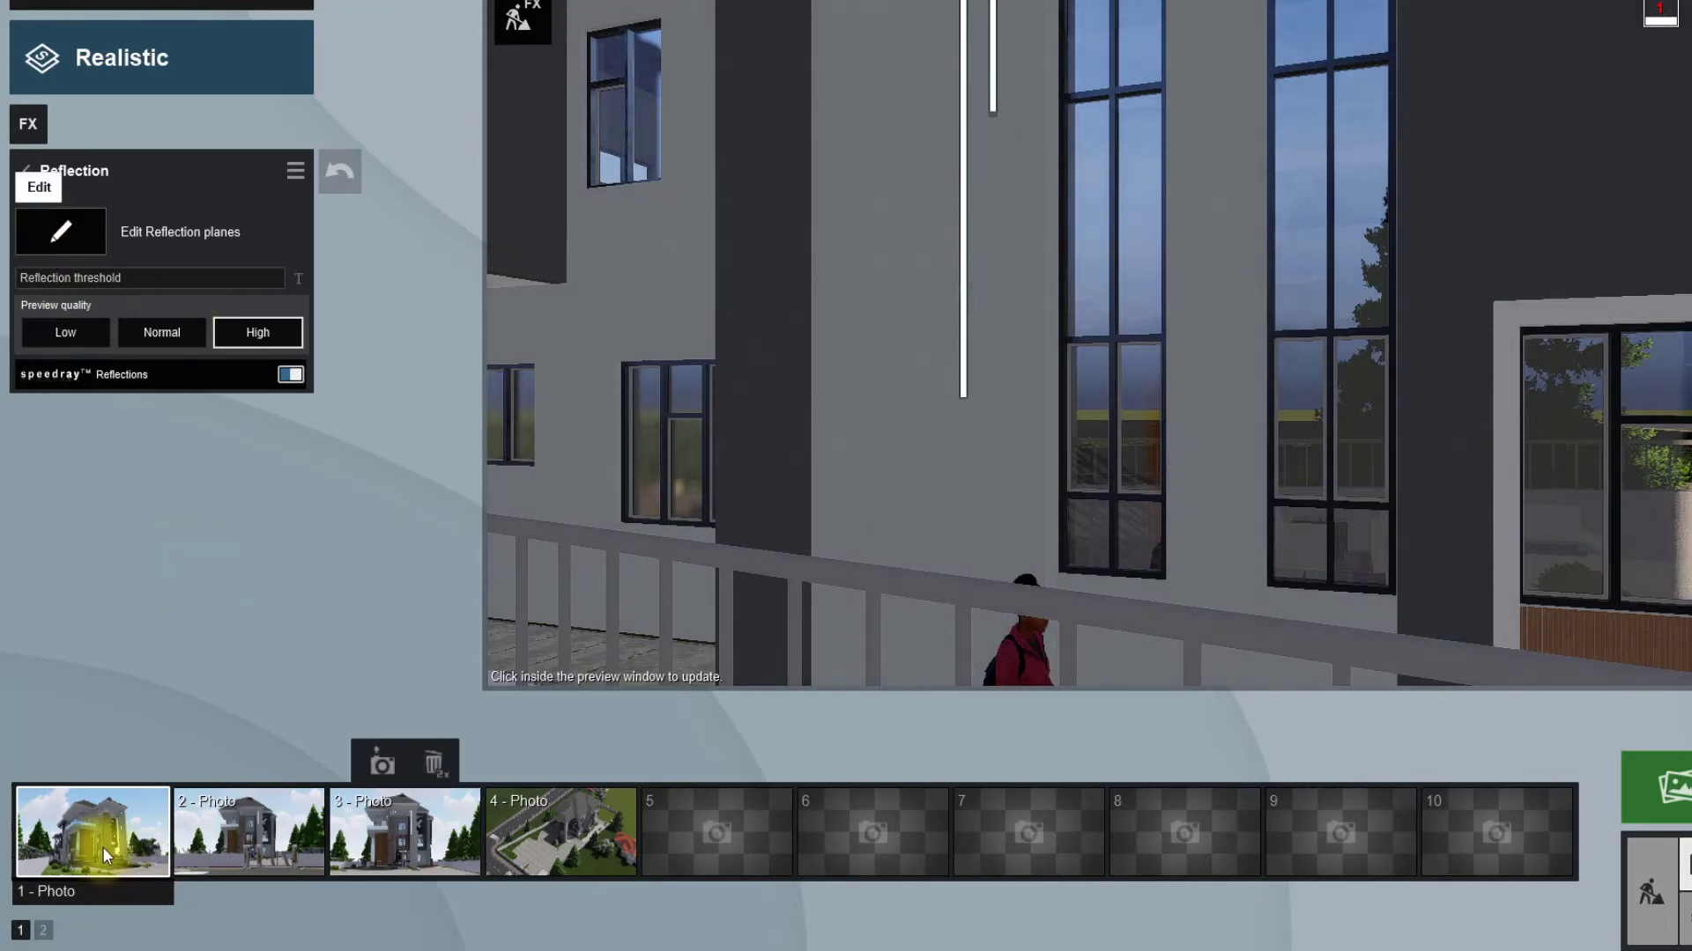
Add a Hyperlight effect, enable it in the preview and raise its amount to 38%
{"action": "left_click", "coordinate": [93, 830]}
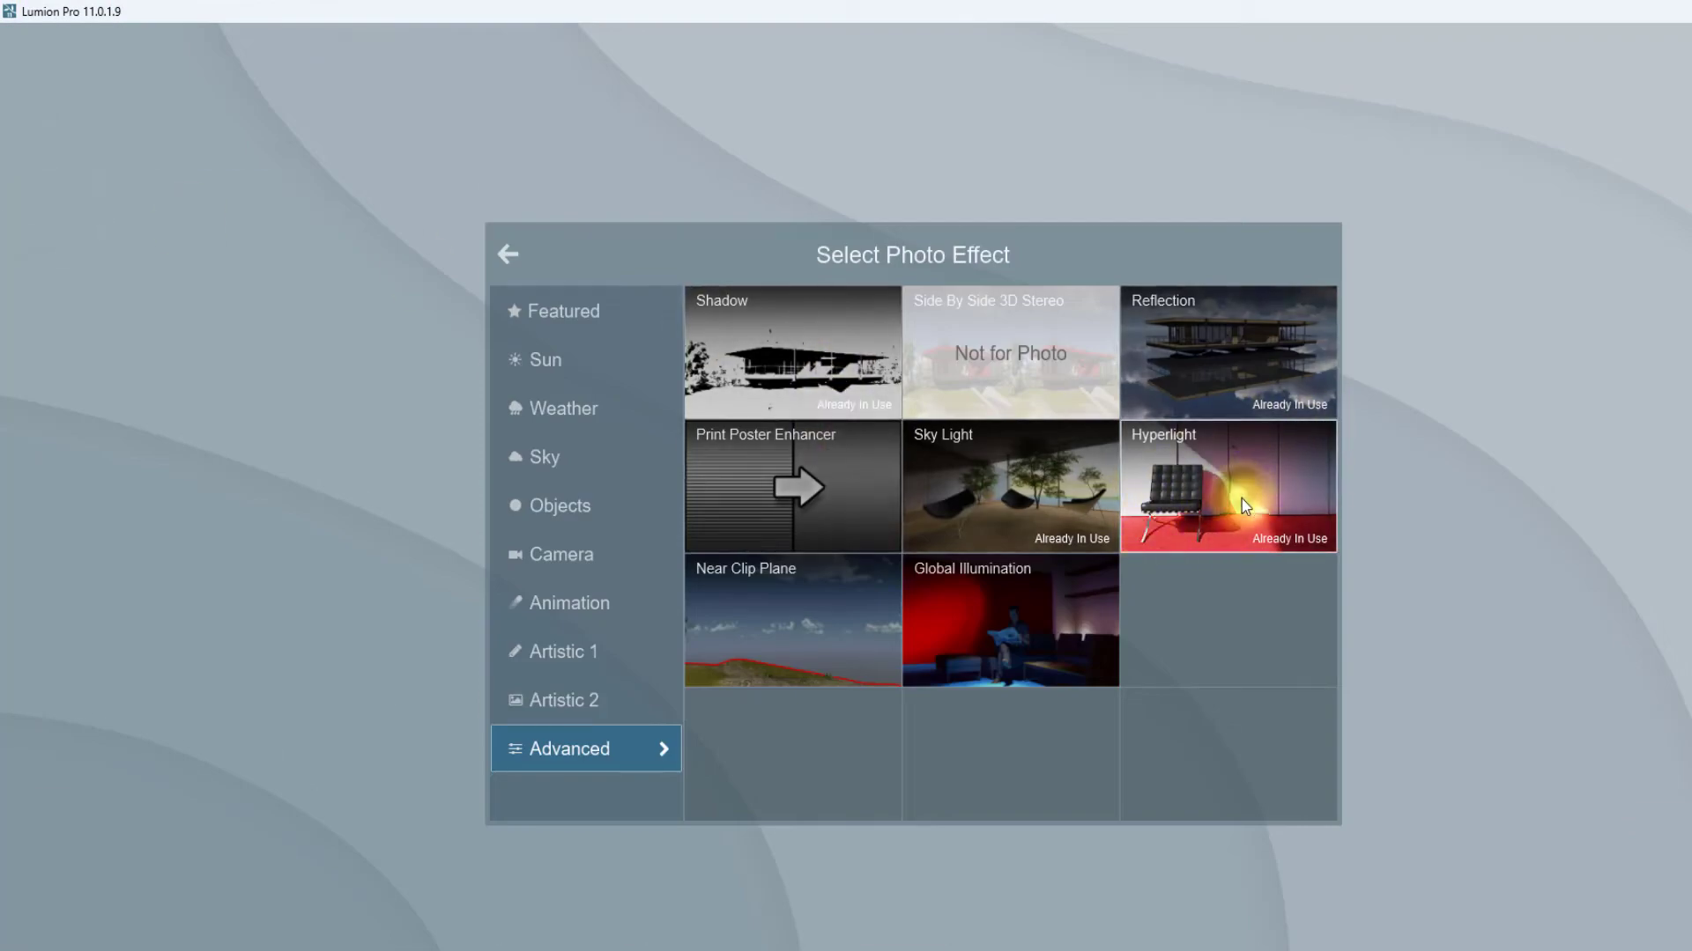
{"action": "left_click", "coordinate": [1229, 486]}
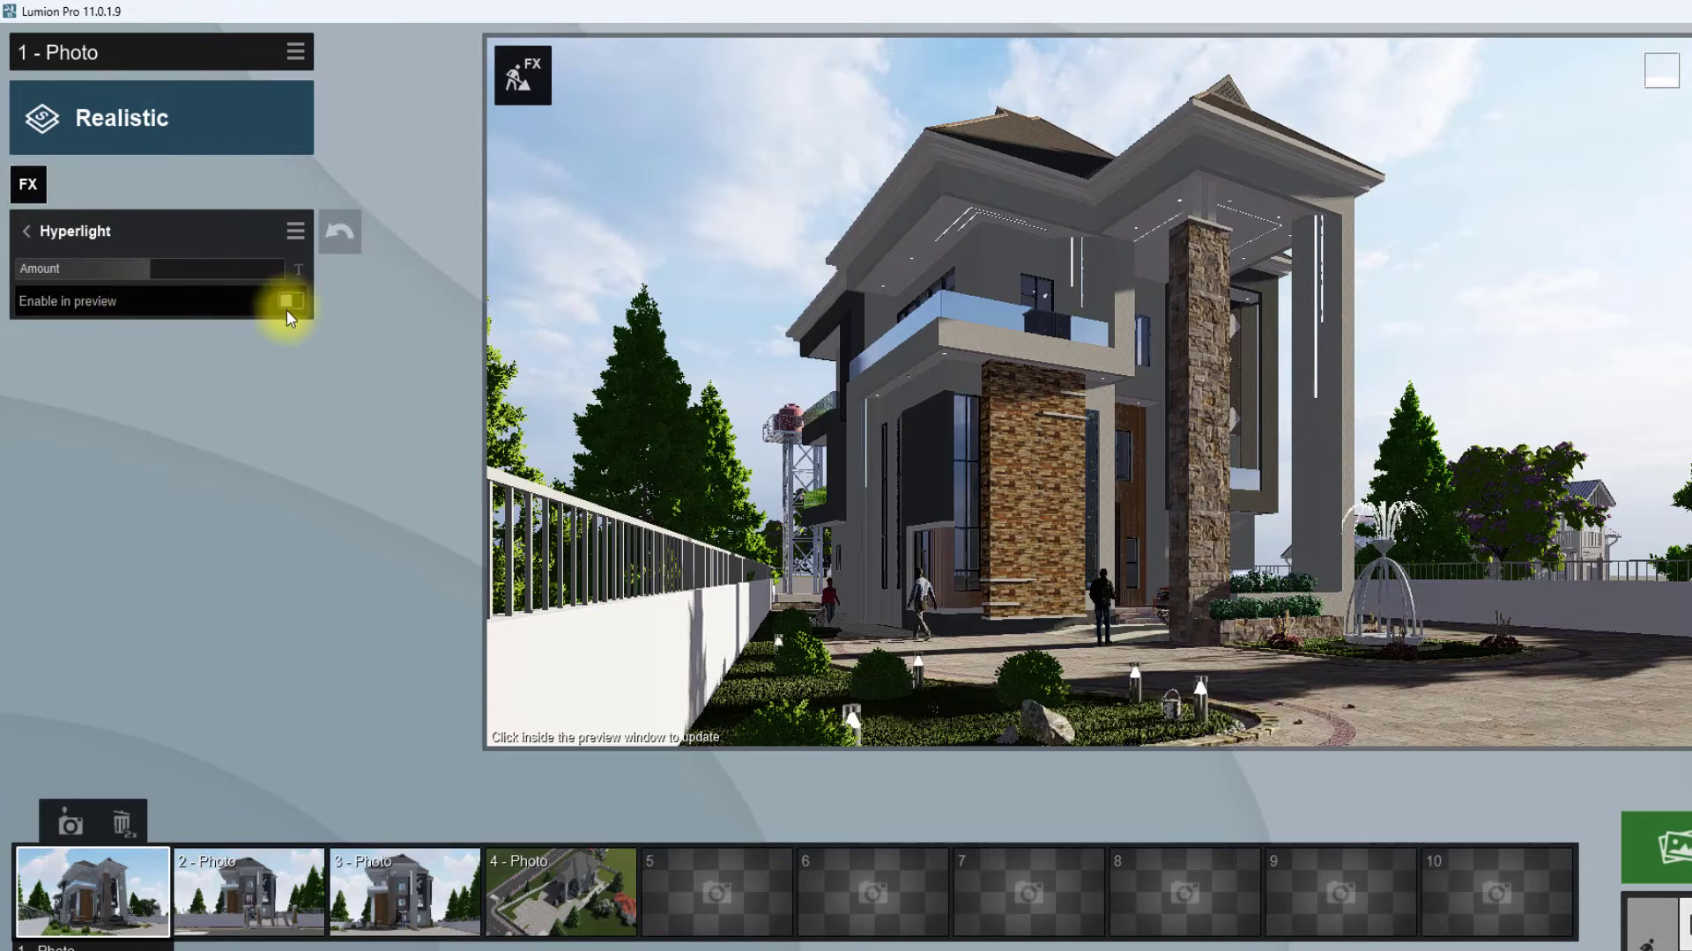
{"action": "left_click", "coordinate": [291, 301]}
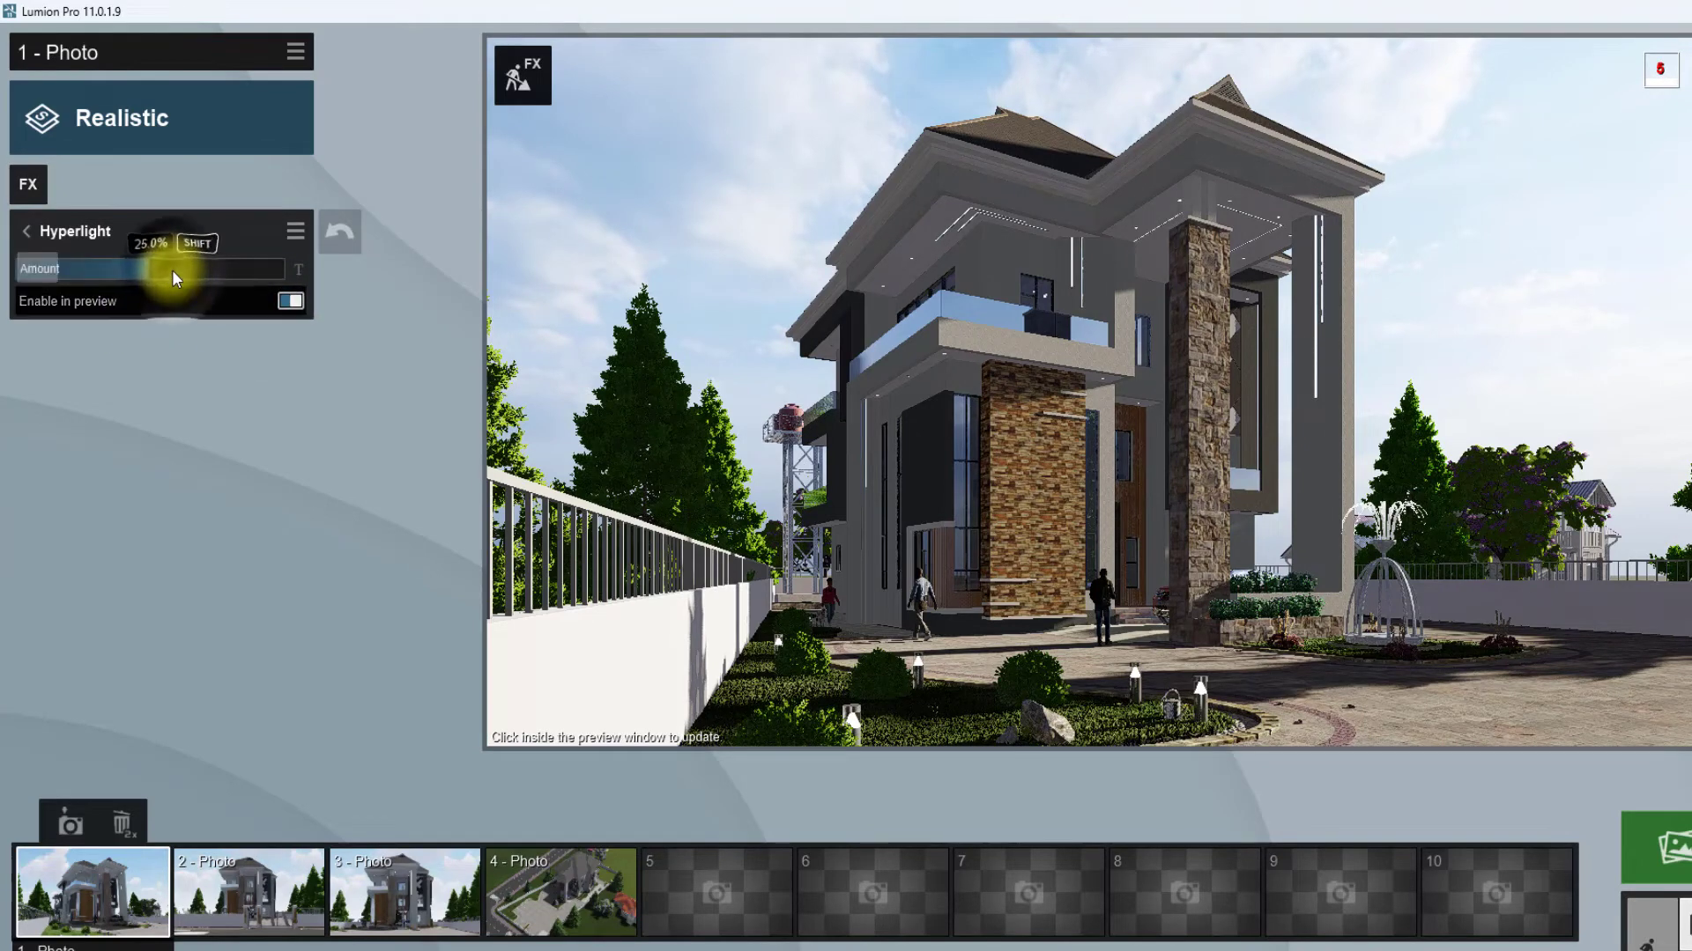
{"action": "left_click_drag", "start_coordinate": [141, 268], "coordinate": [183, 267]}
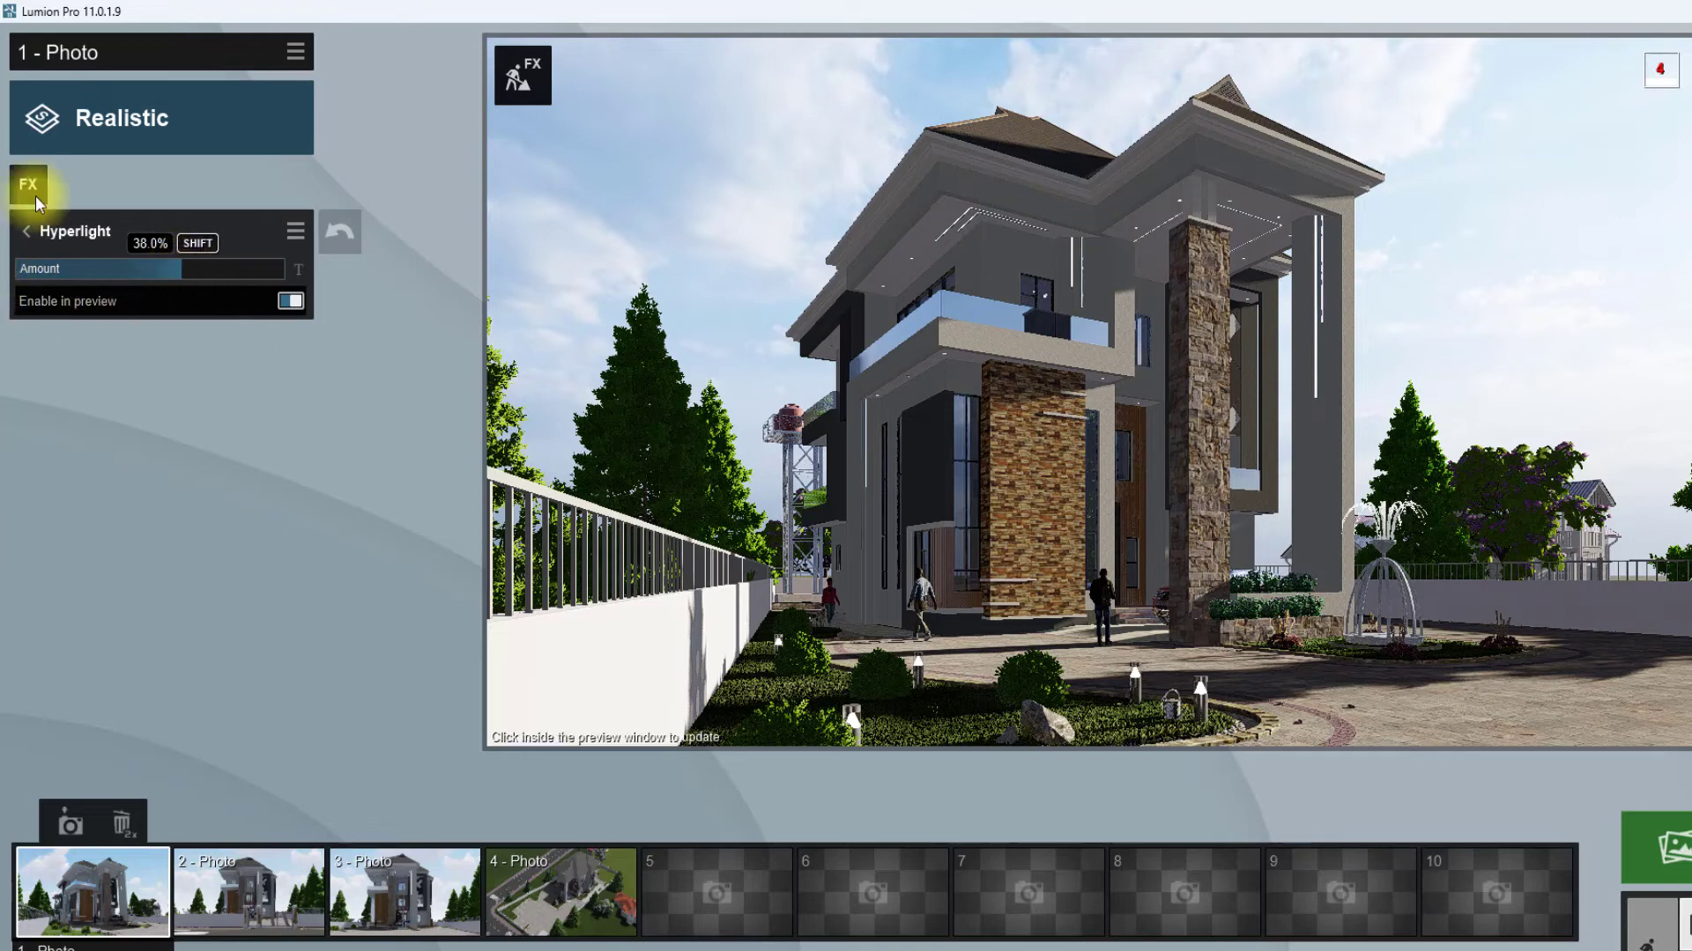
{"action": "left_click", "coordinate": [30, 185]}
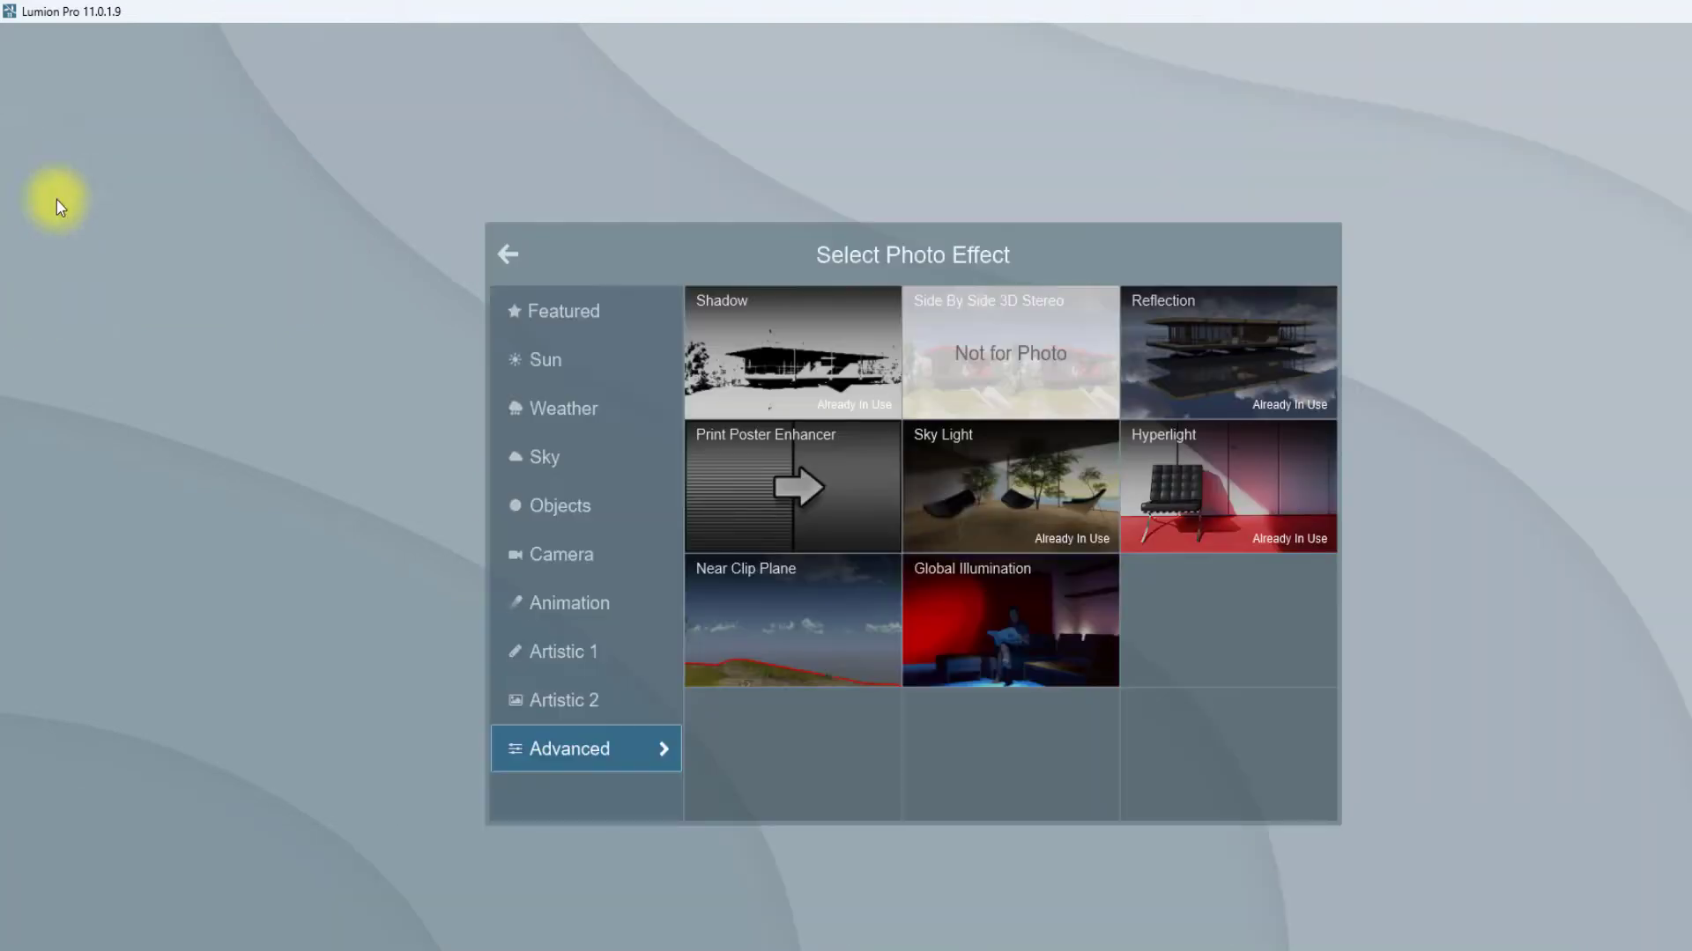
{"action": "mouse_move", "coordinate": [968, 520]}
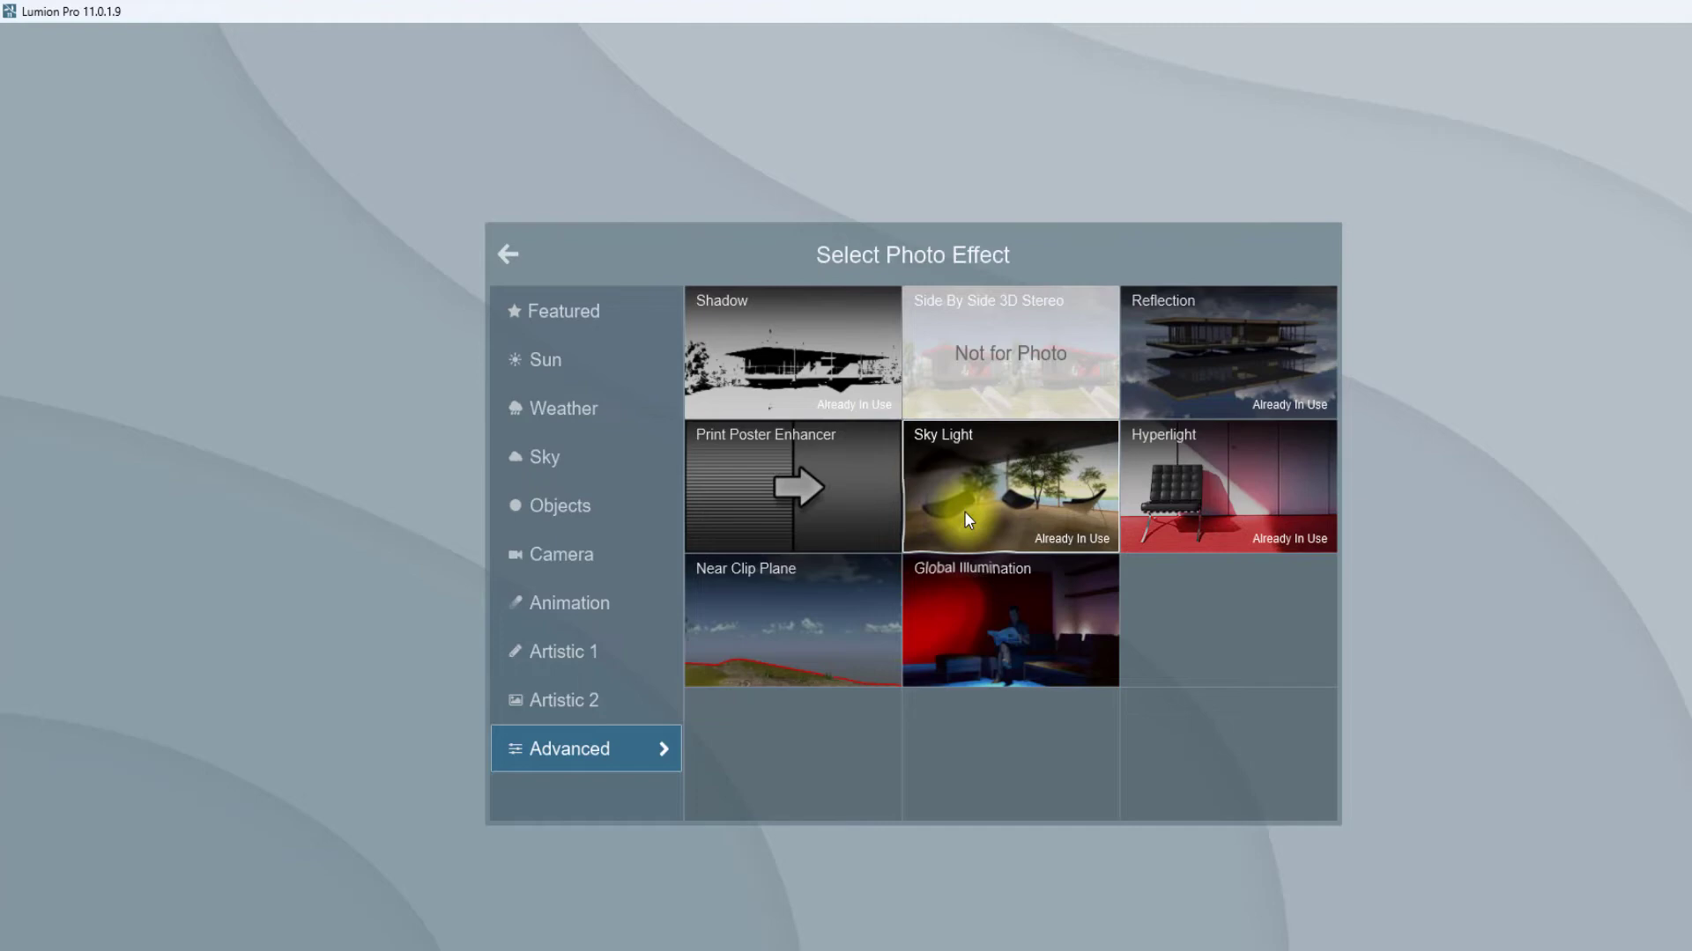
Add Sky Light with brightness 1.2 and High render quality
{"action": "left_click", "coordinate": [1008, 486]}
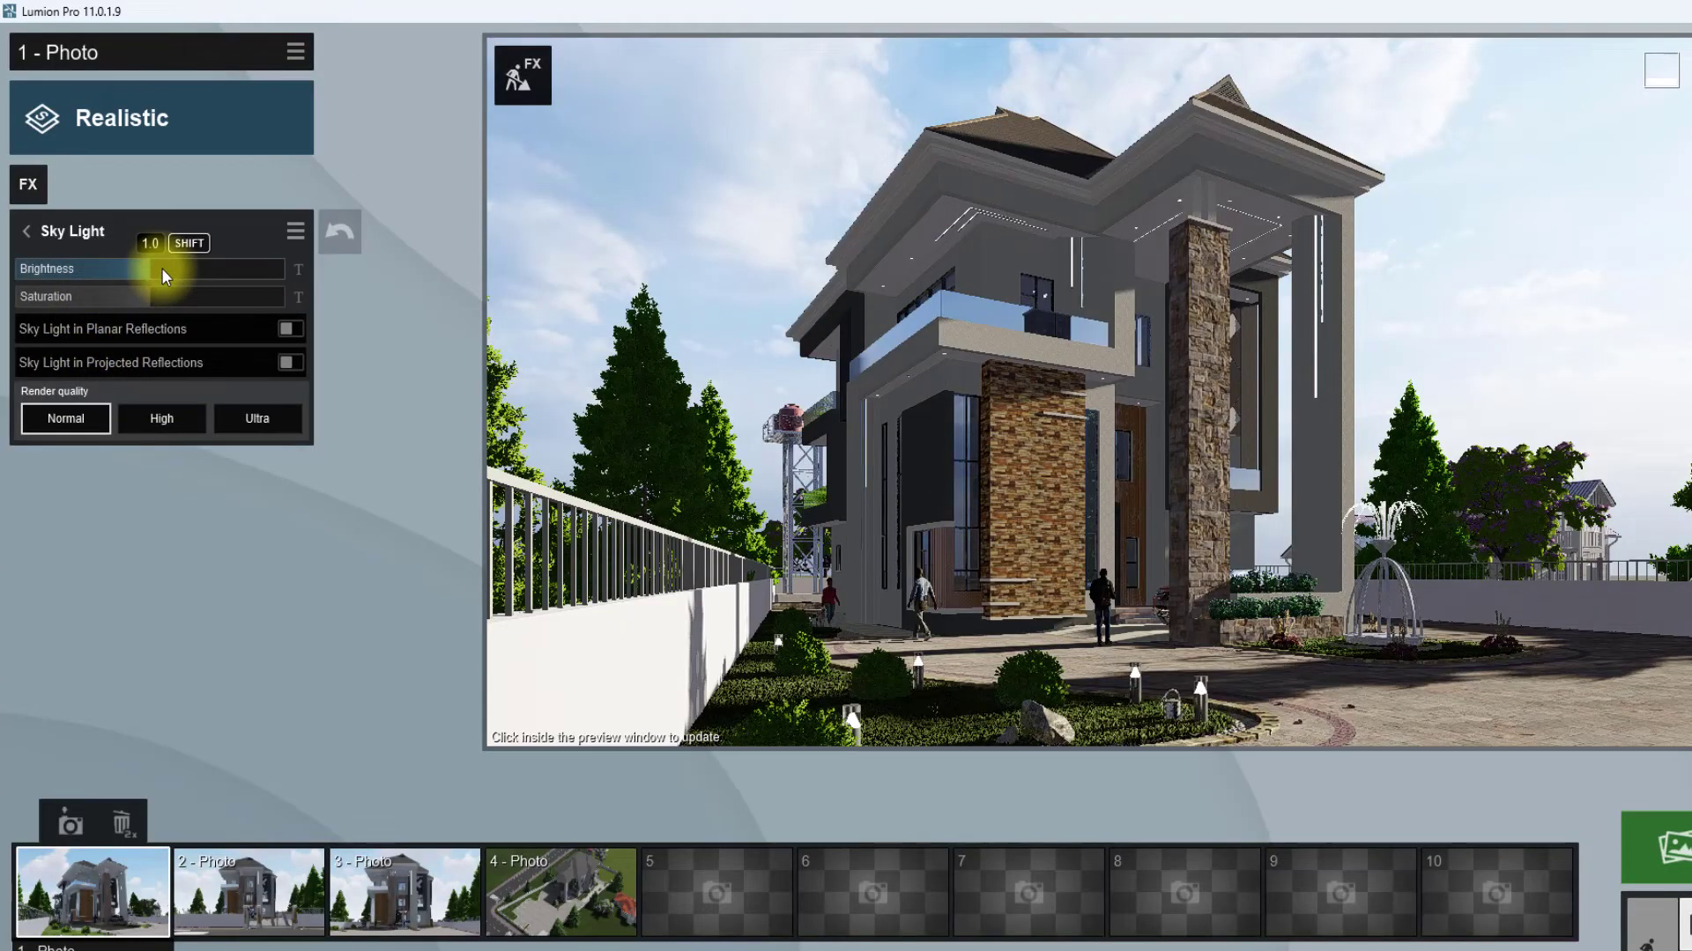
{"action": "left_click_drag", "start_coordinate": [151, 268], "coordinate": [168, 296]}
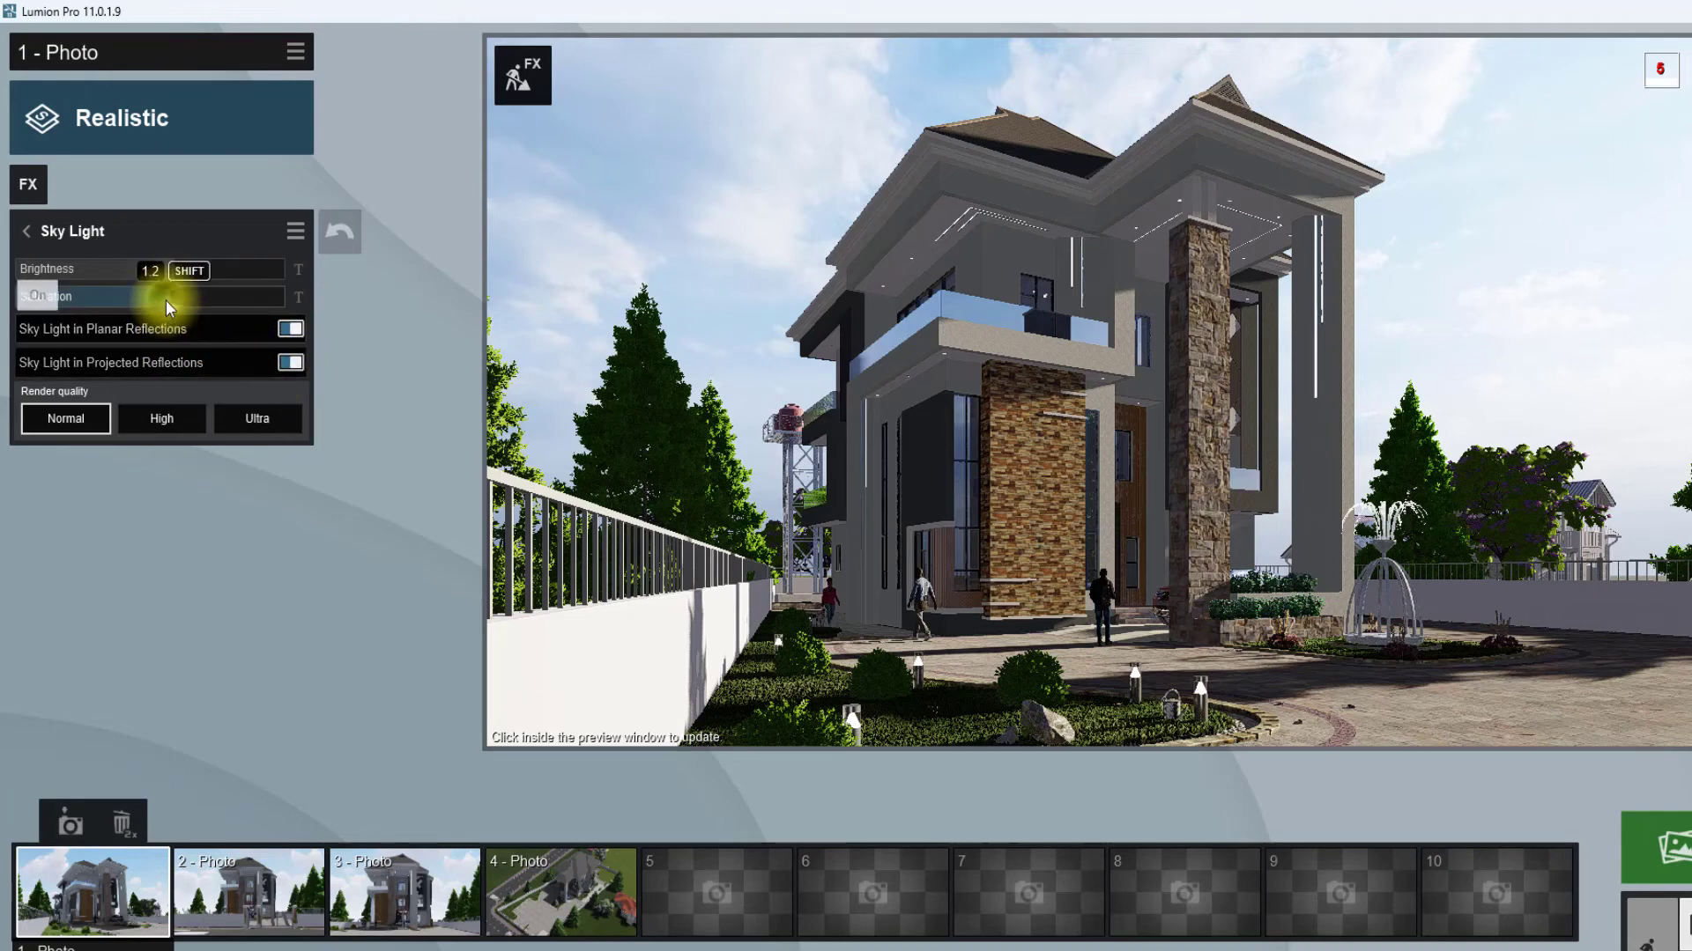
{"action": "mouse_move", "coordinate": [160, 419]}
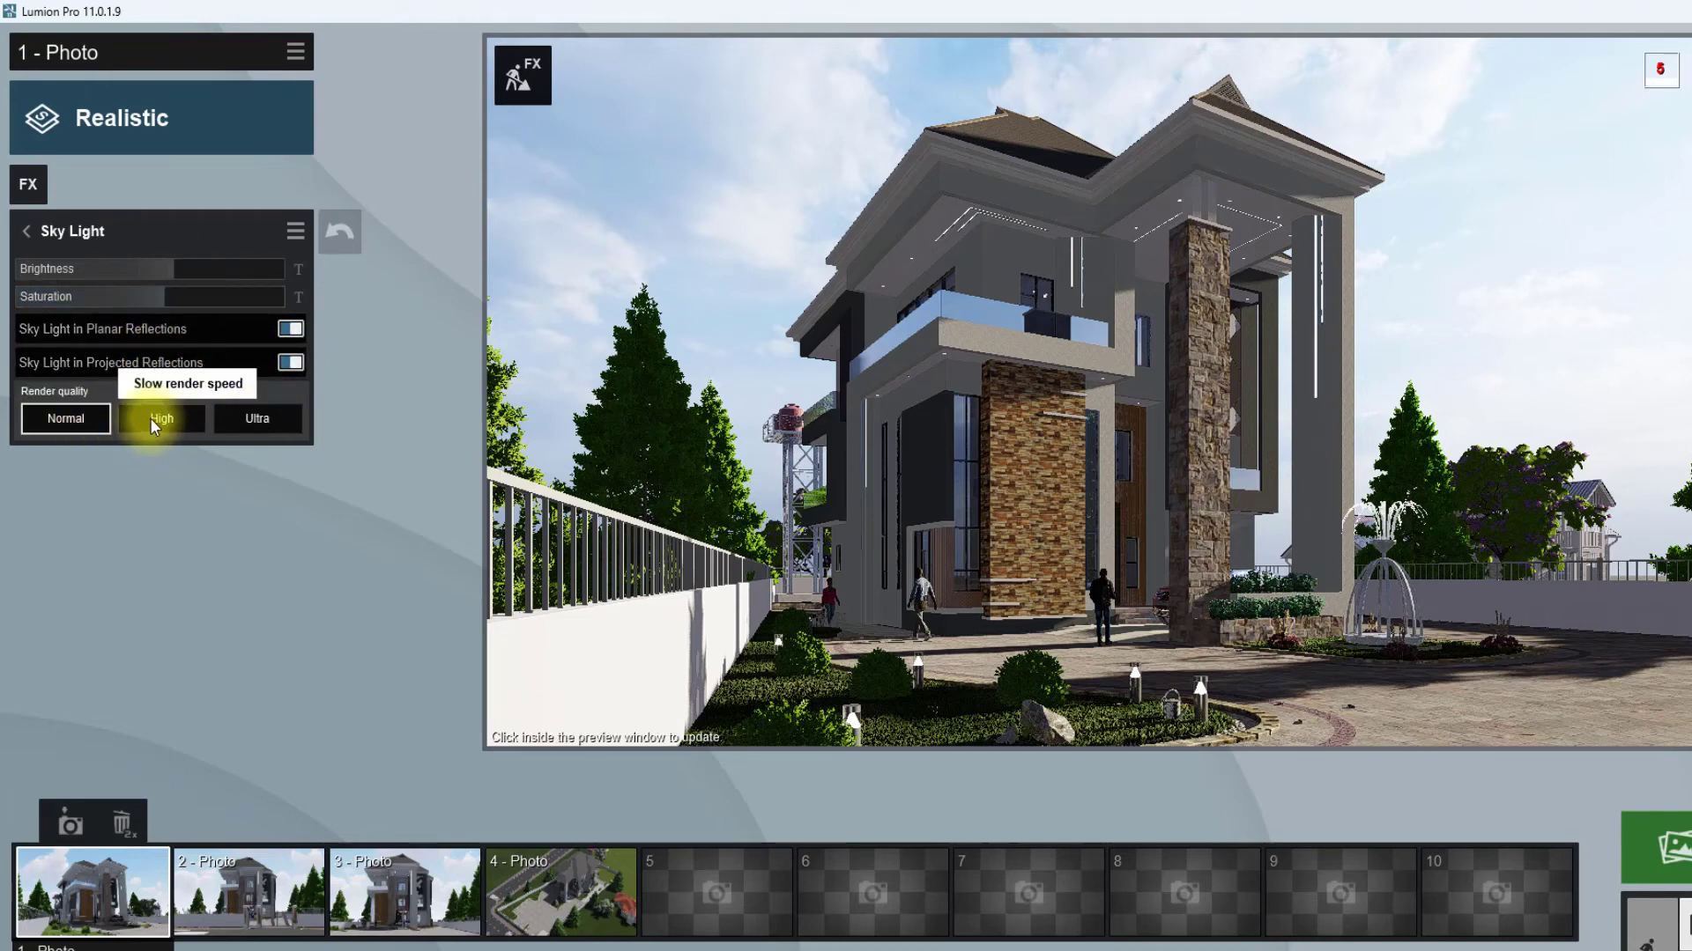
{"action": "left_click", "coordinate": [162, 419]}
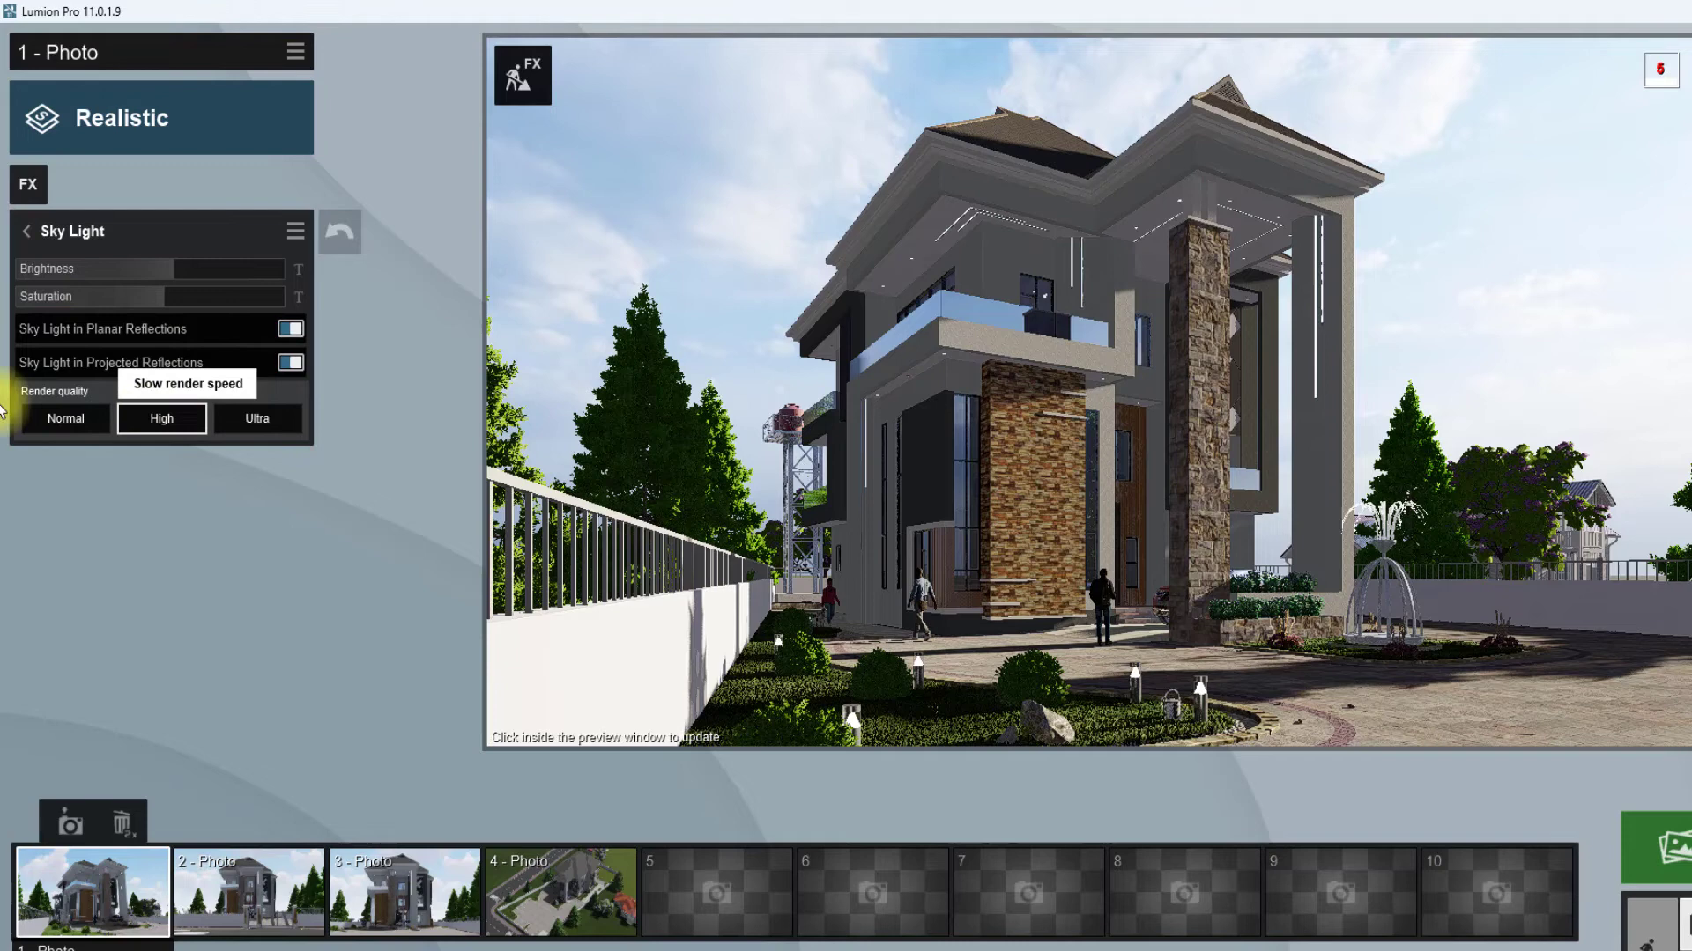
{"action": "left_click", "coordinate": [28, 185]}
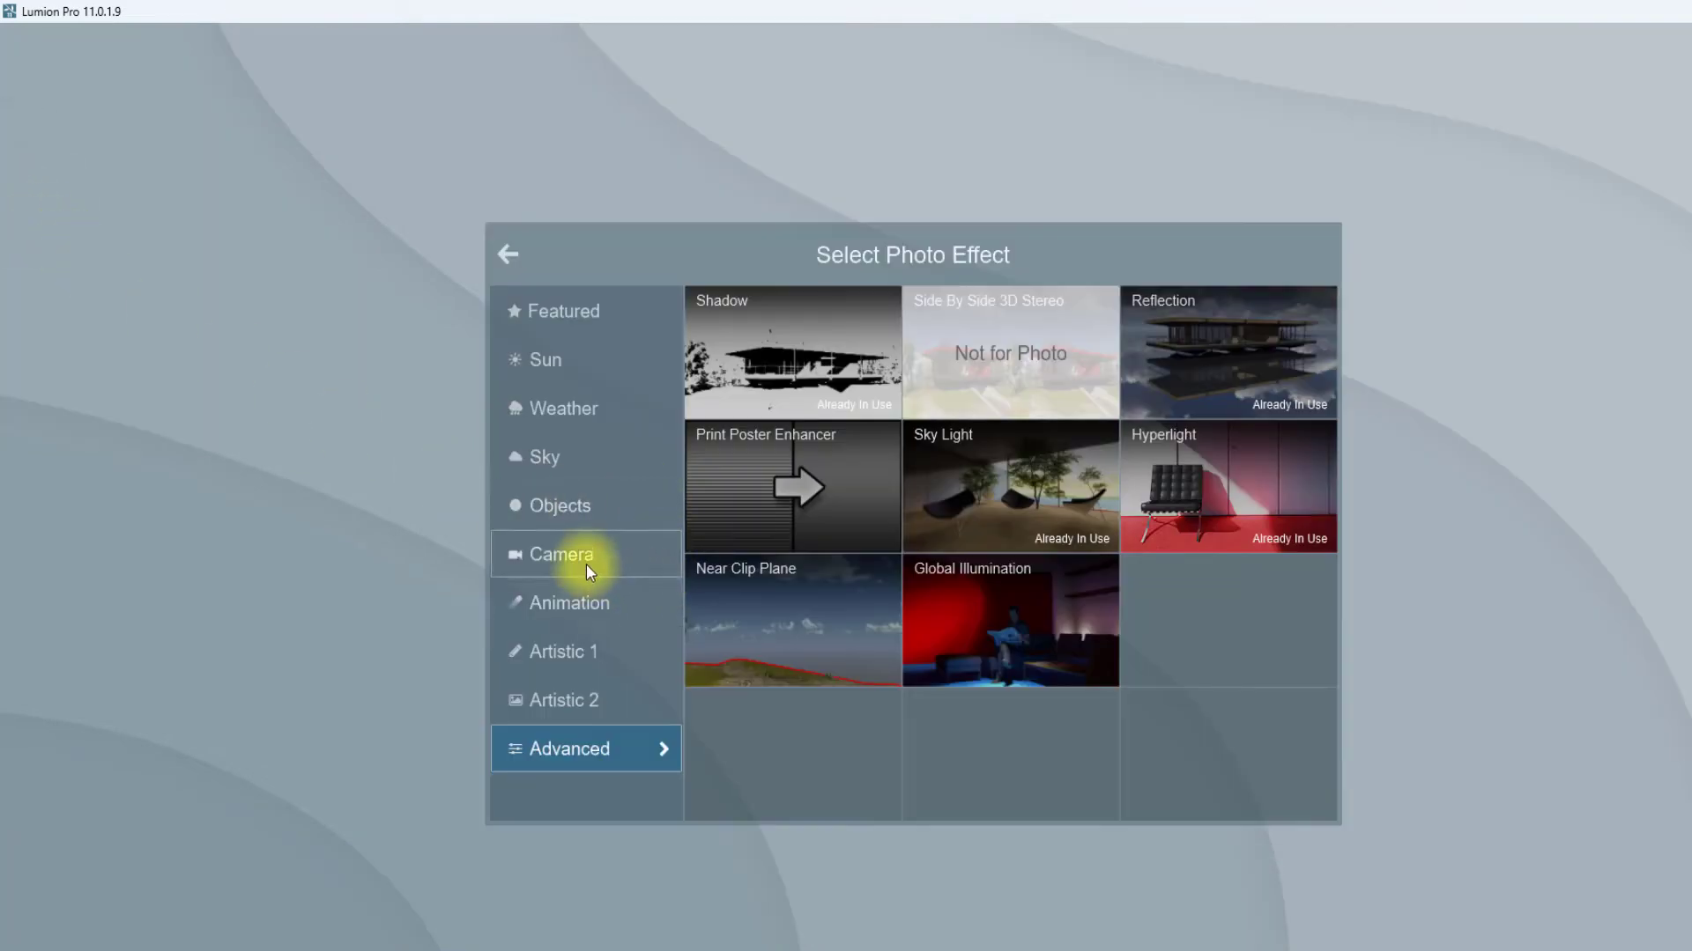
{"action": "mouse_move", "coordinate": [570, 583]}
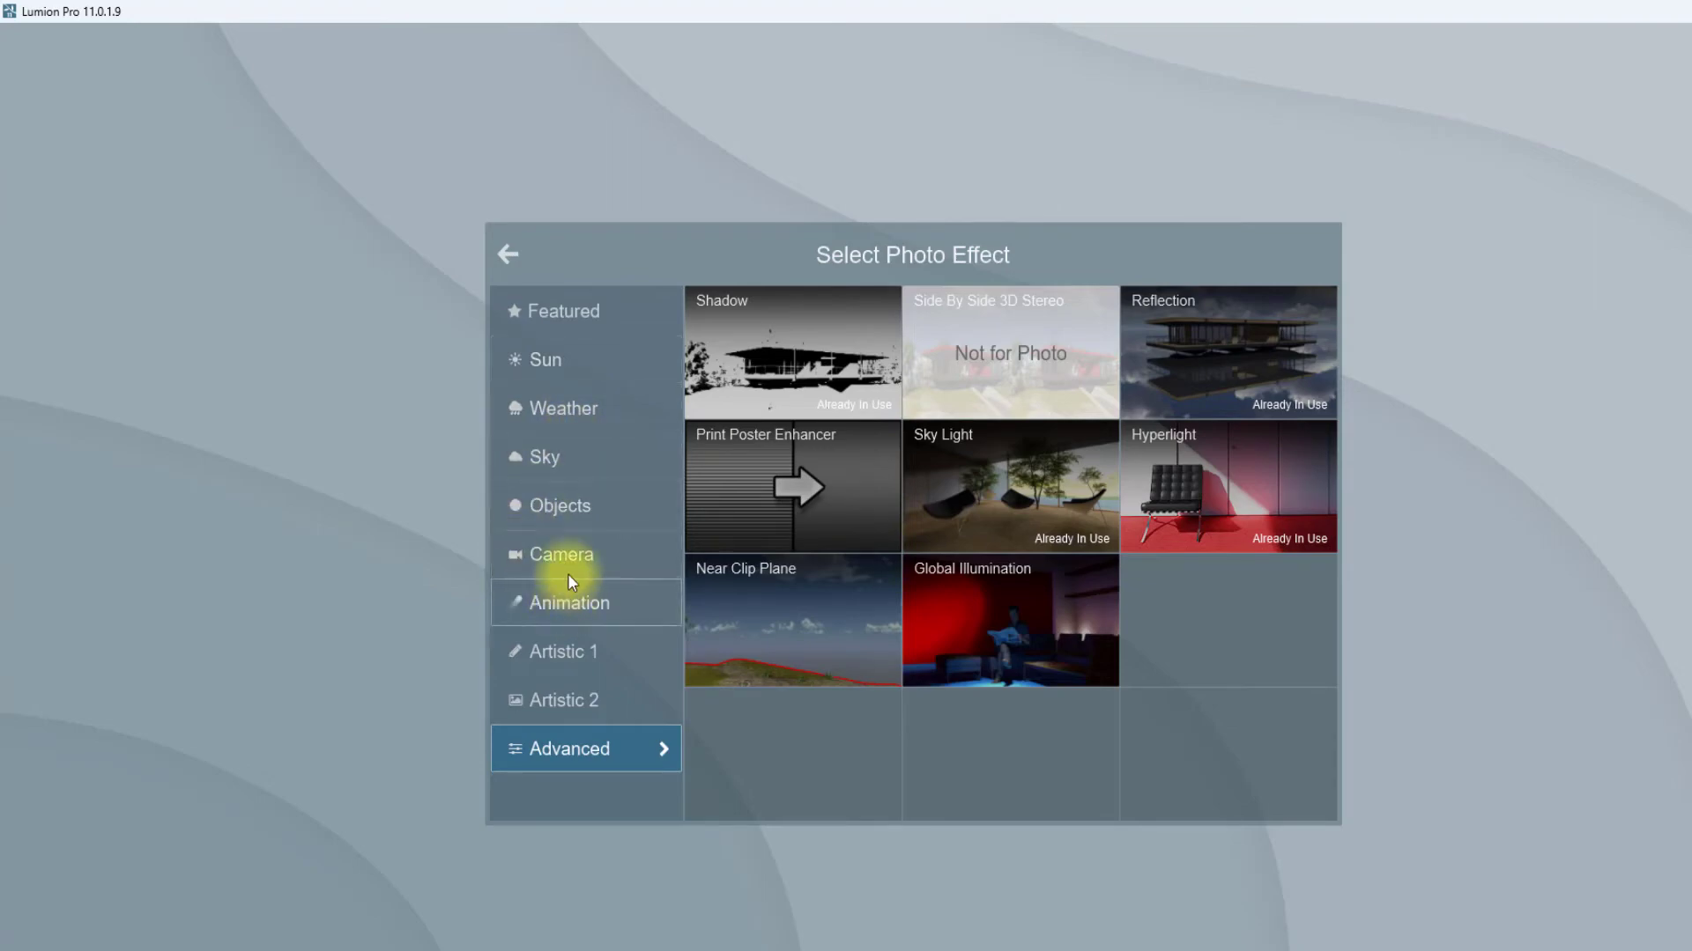
Add an Exposure effect from the Camera group and bring up the render options
{"action": "left_click", "coordinate": [561, 555]}
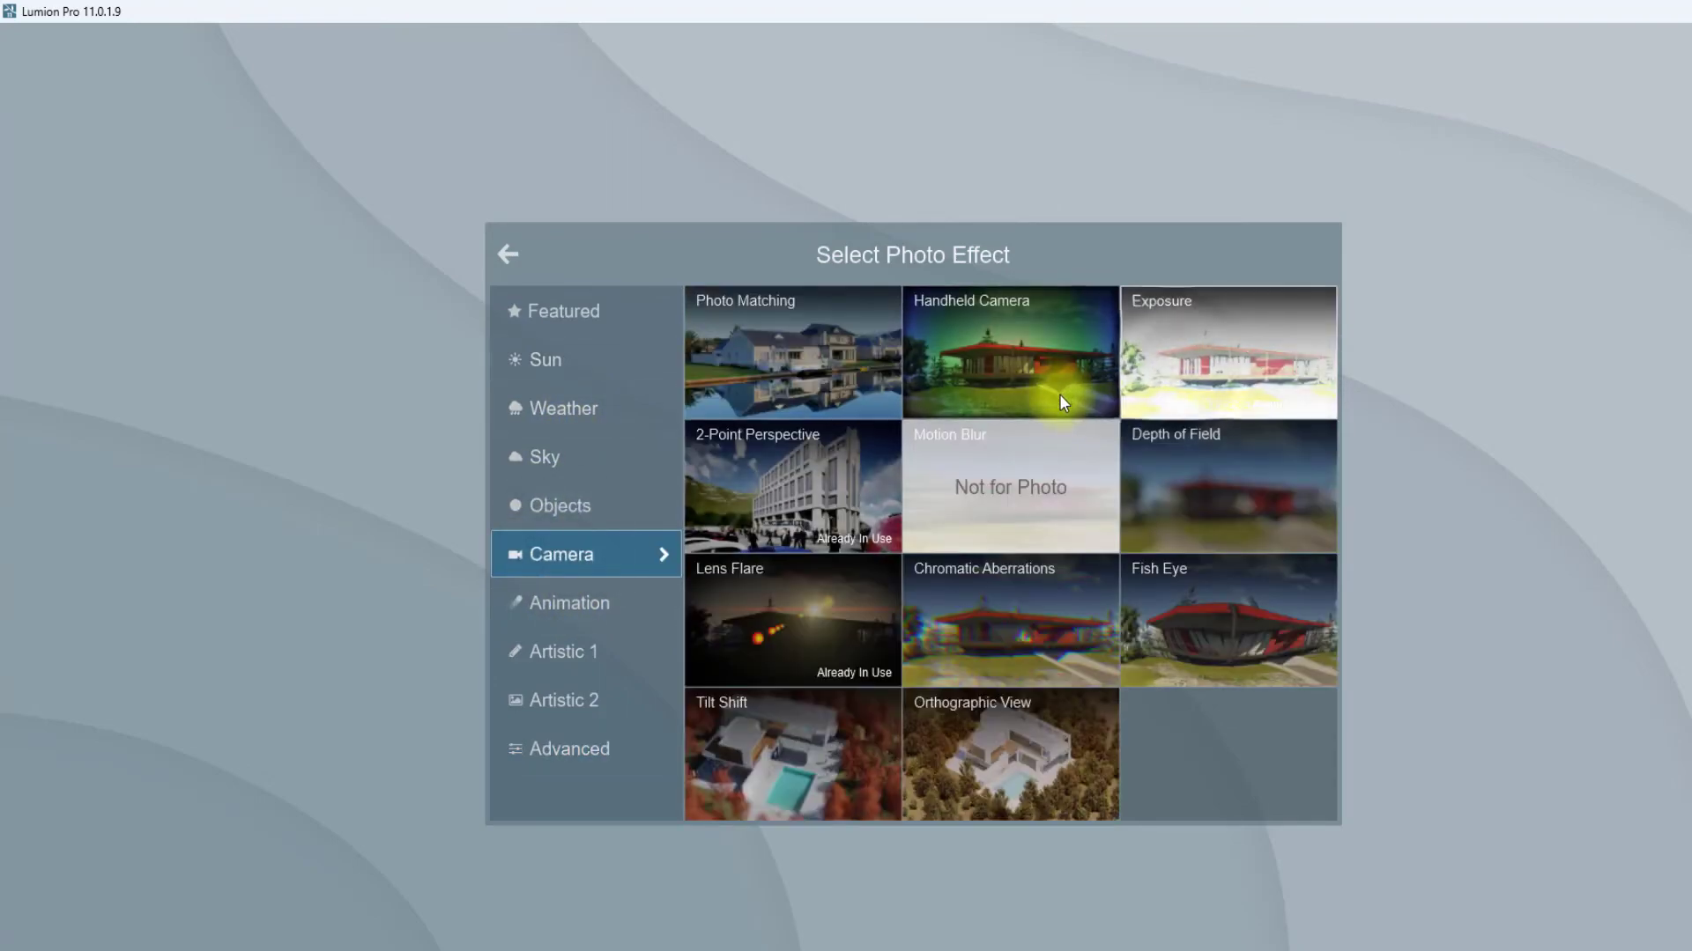
{"action": "left_click", "coordinate": [1226, 352]}
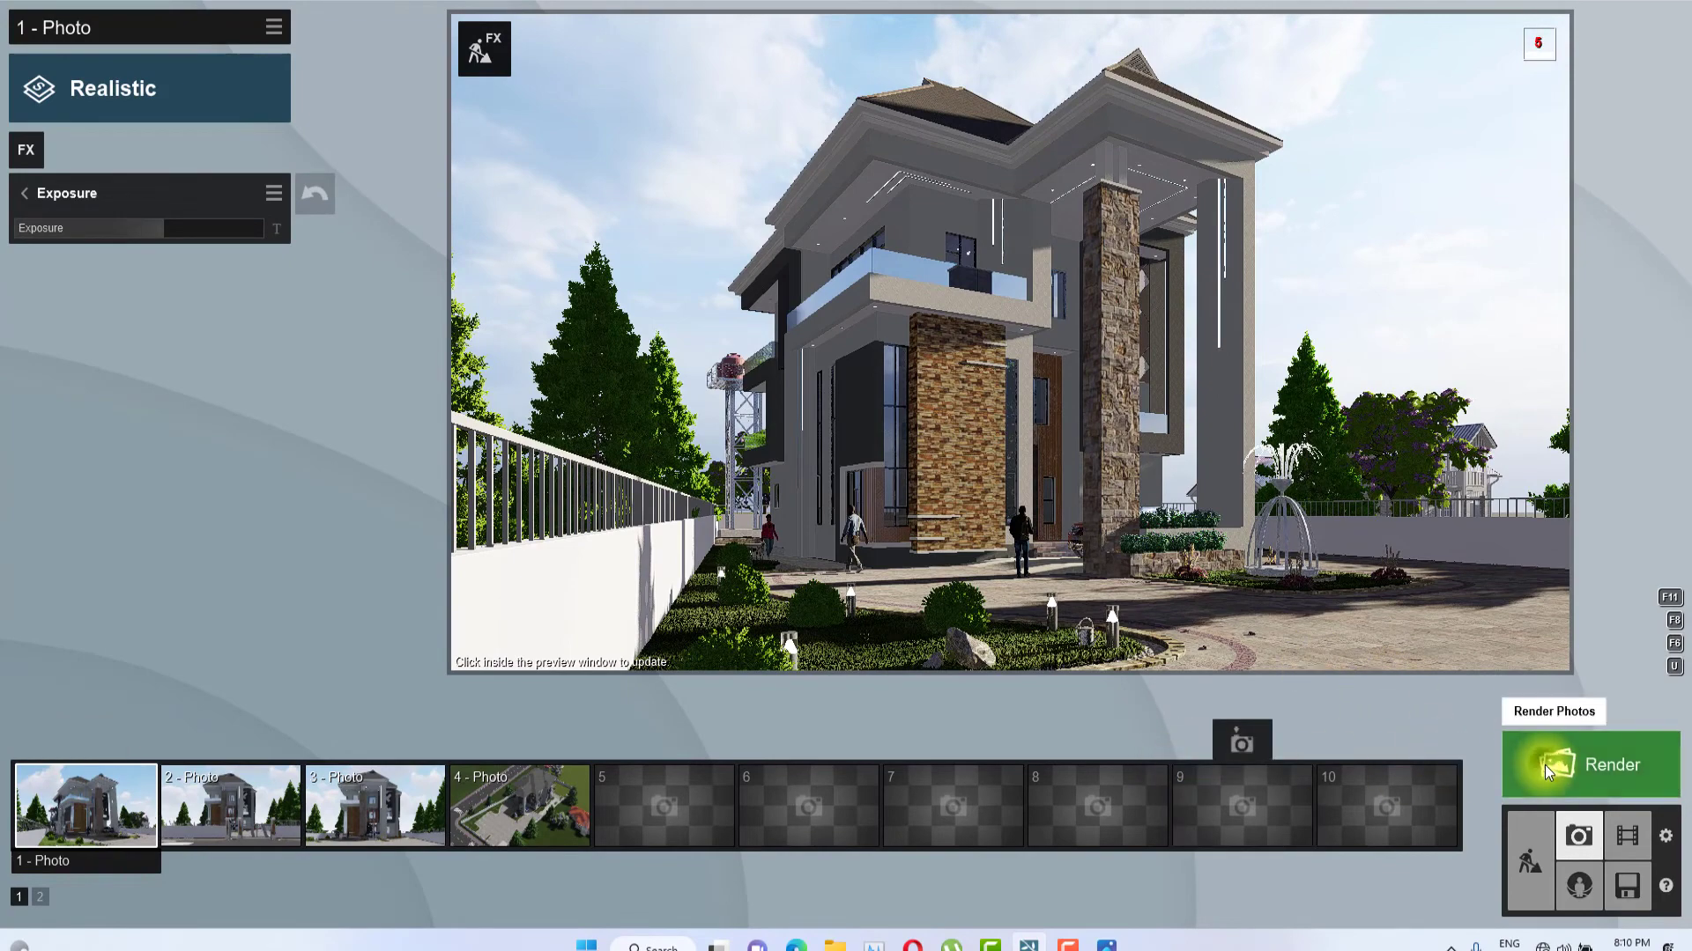
{"action": "left_click", "coordinate": [1607, 763]}
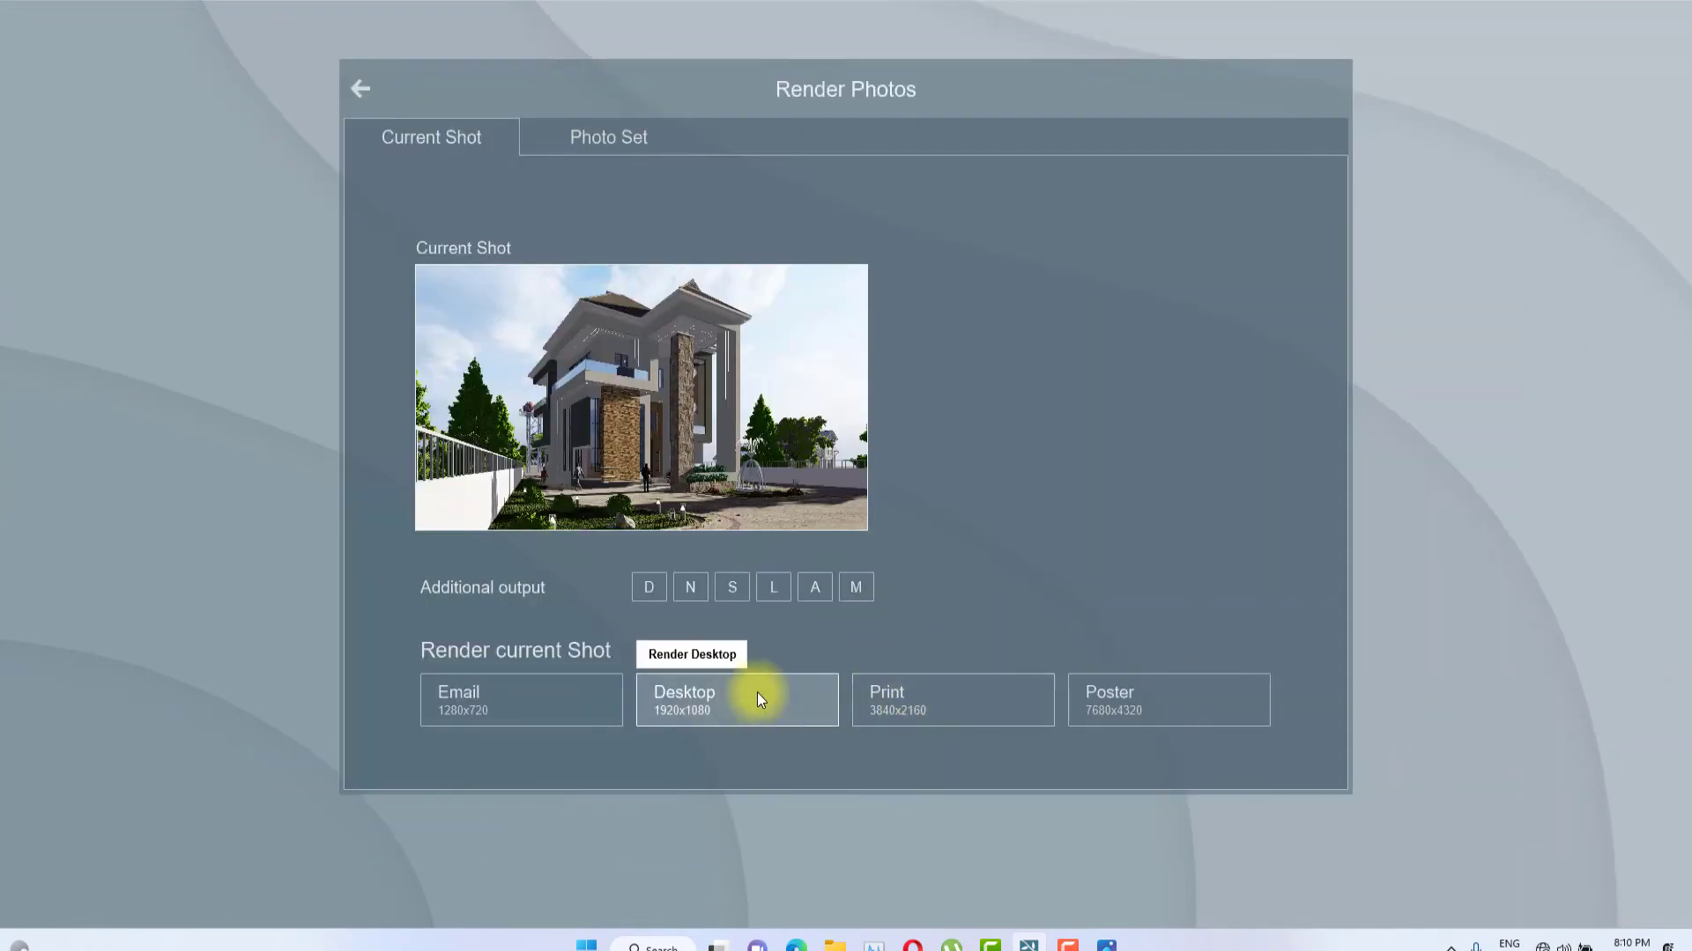
Render the shot at 1920x1080 as a JPG named 2 and open its folder
{"action": "left_click", "coordinate": [736, 699]}
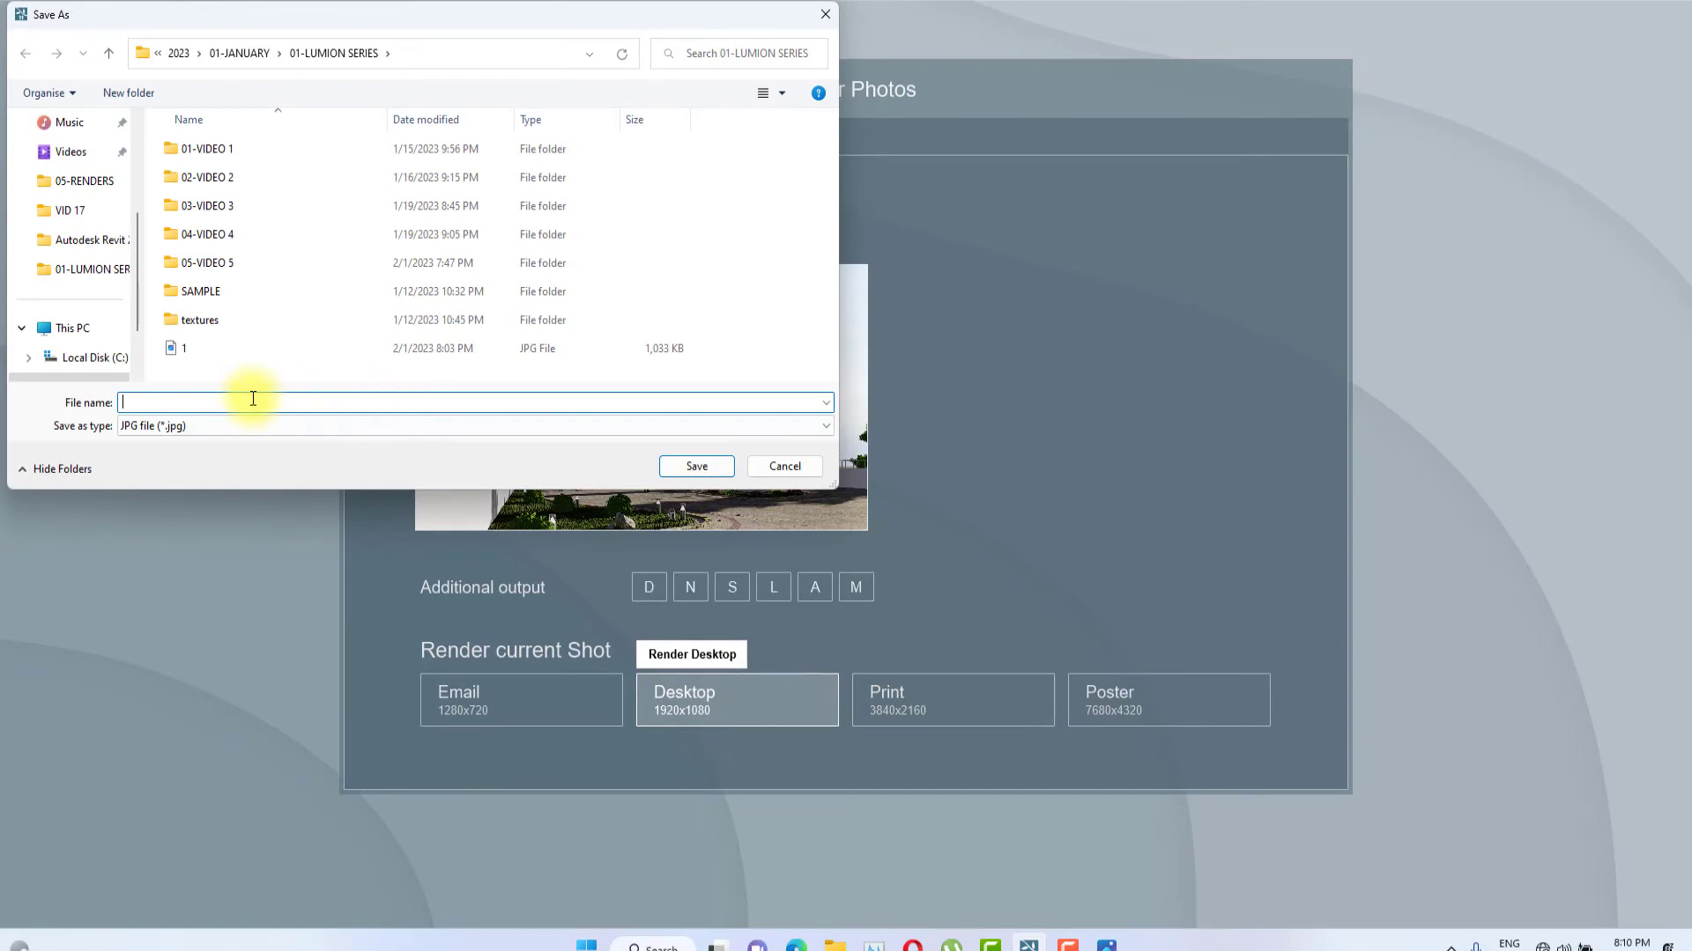
{"action": "type", "text": "2"}
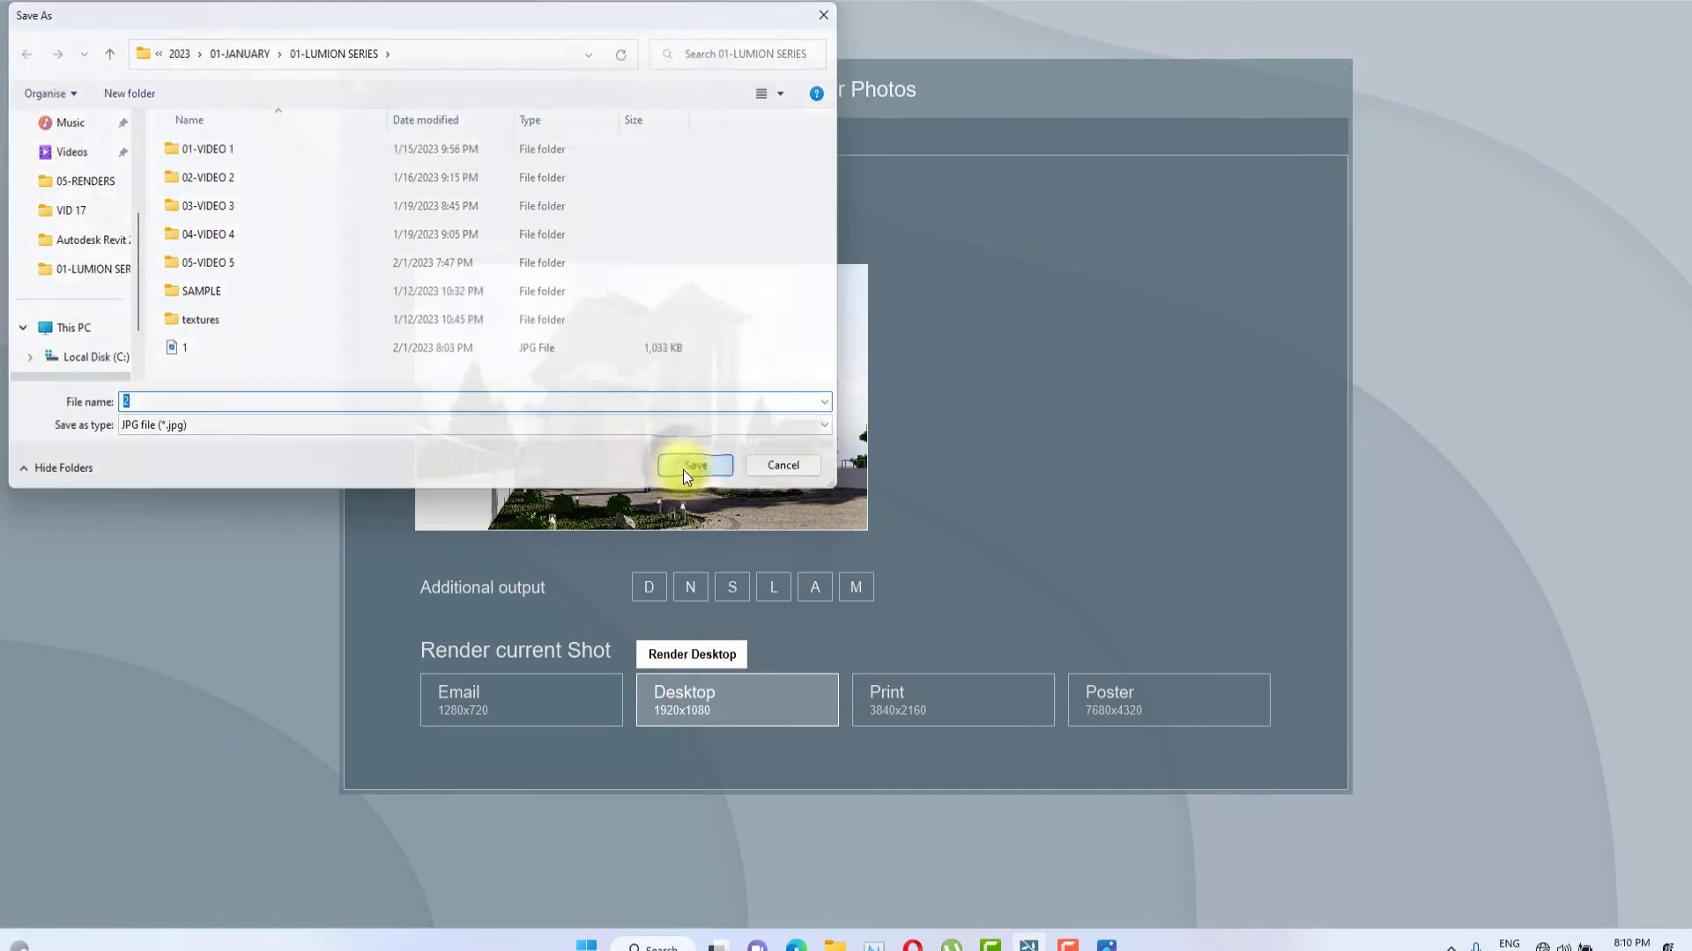
{"action": "left_click", "coordinate": [695, 465]}
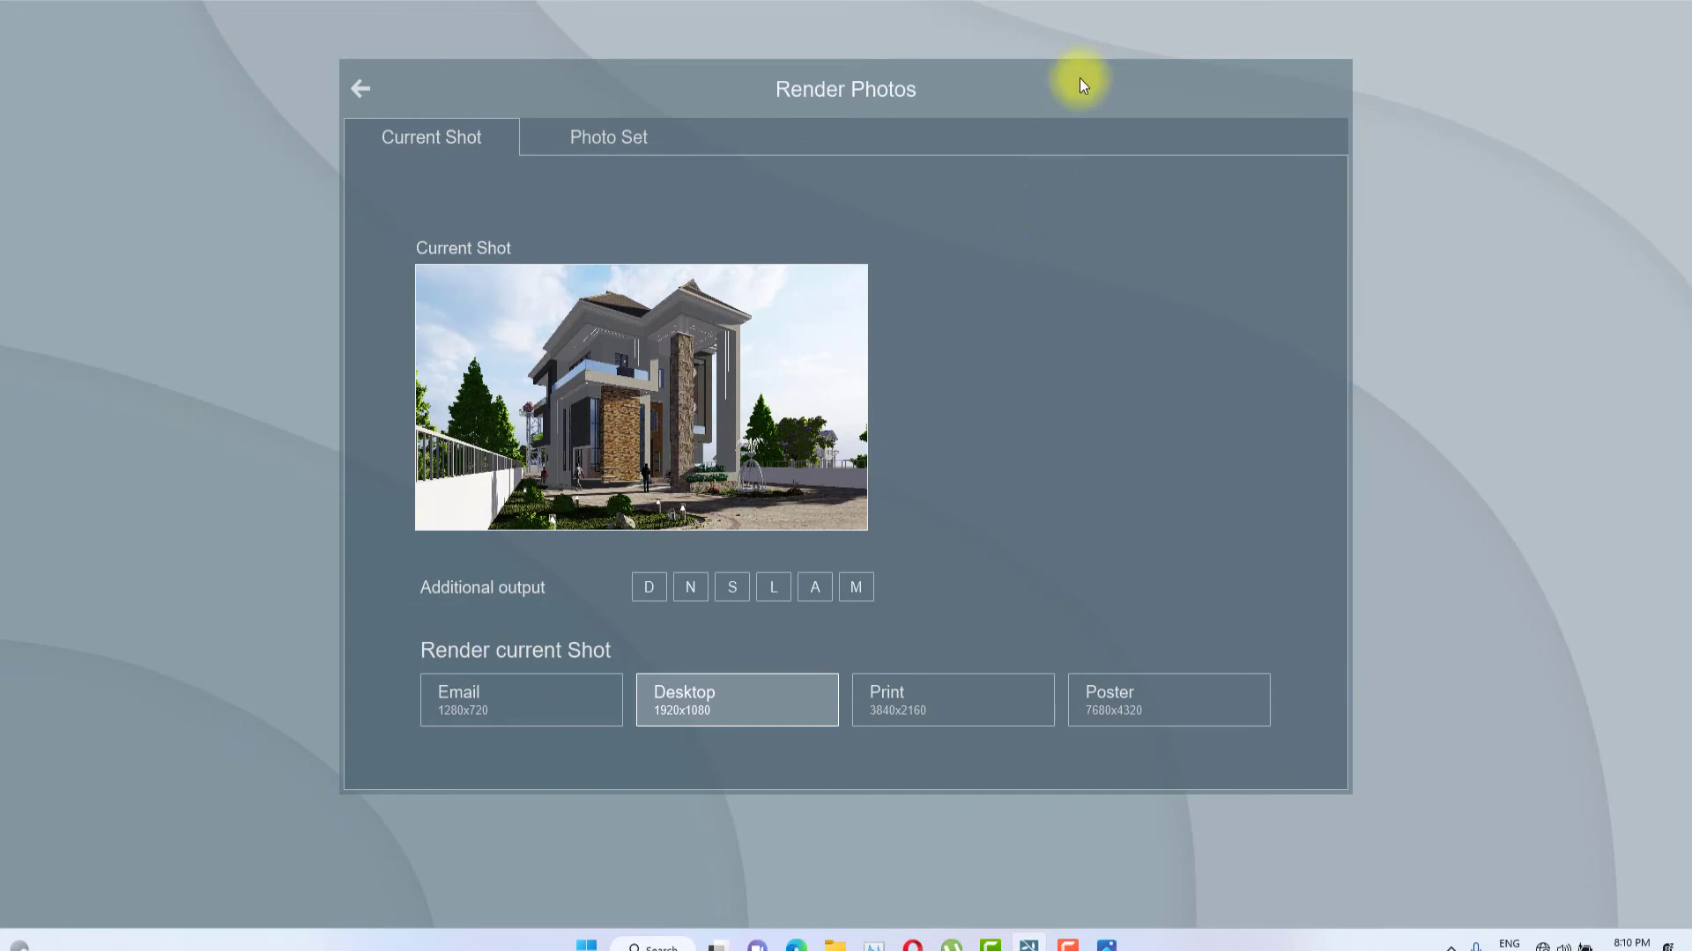
{"action": "left_click", "coordinate": [736, 699]}
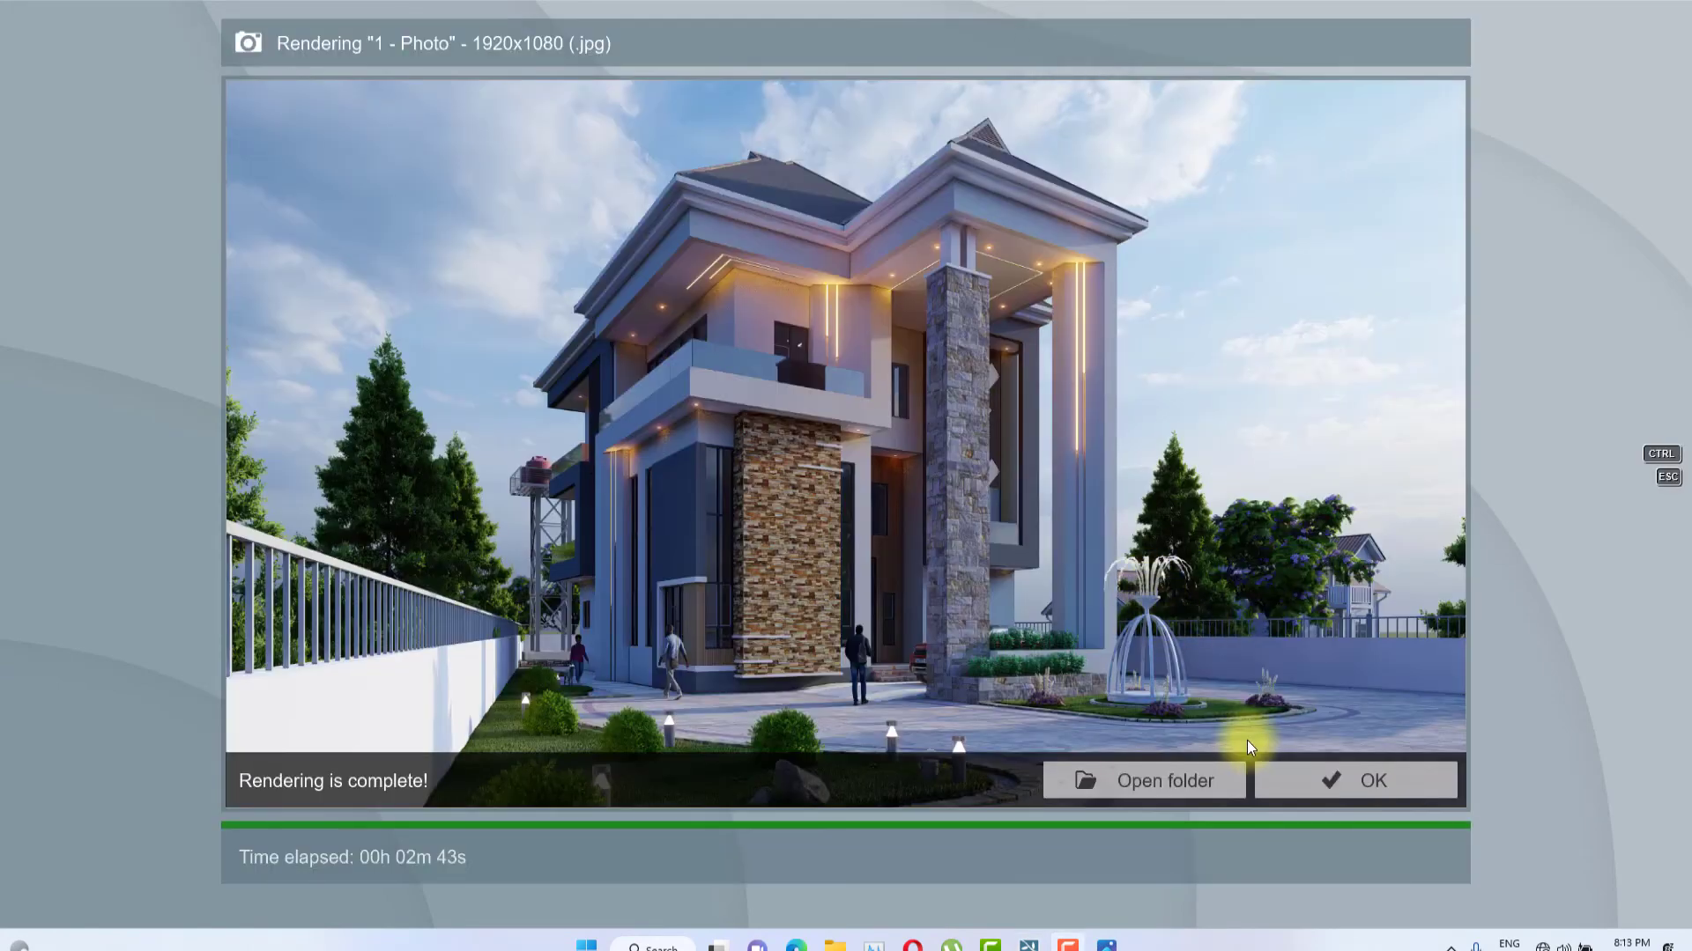
{"action": "left_click", "coordinate": [1355, 781]}
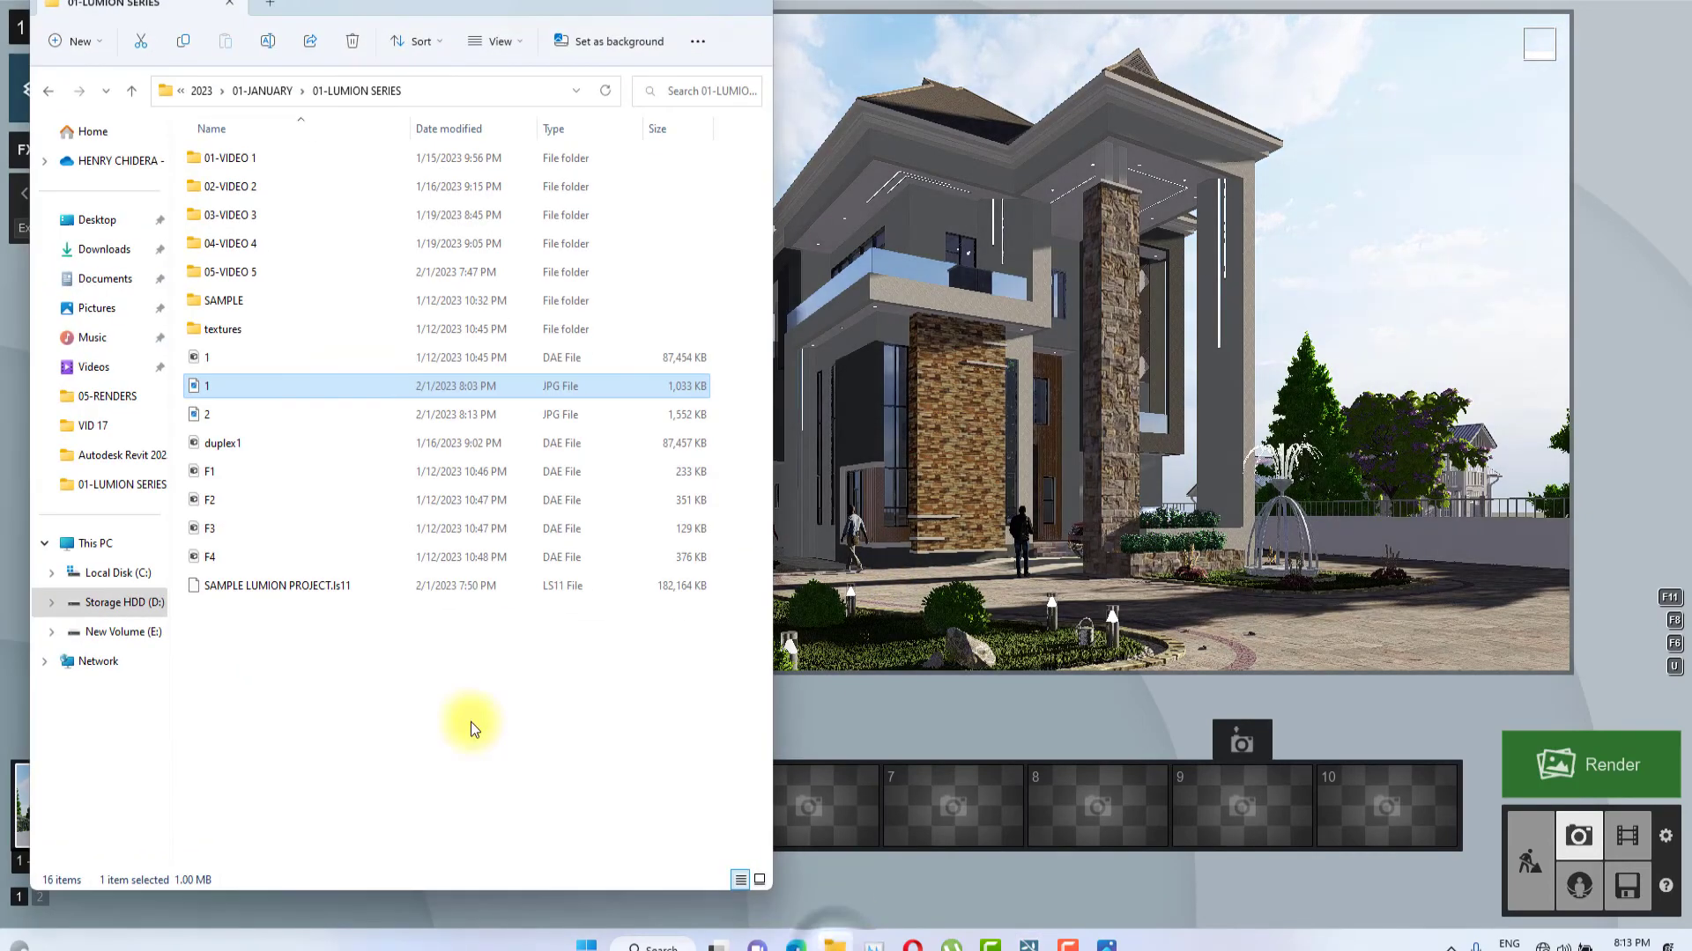
Open the earlier render 1 from the 01-LUMION SERIES folder in Photos
{"action": "double_click", "coordinate": [206, 386]}
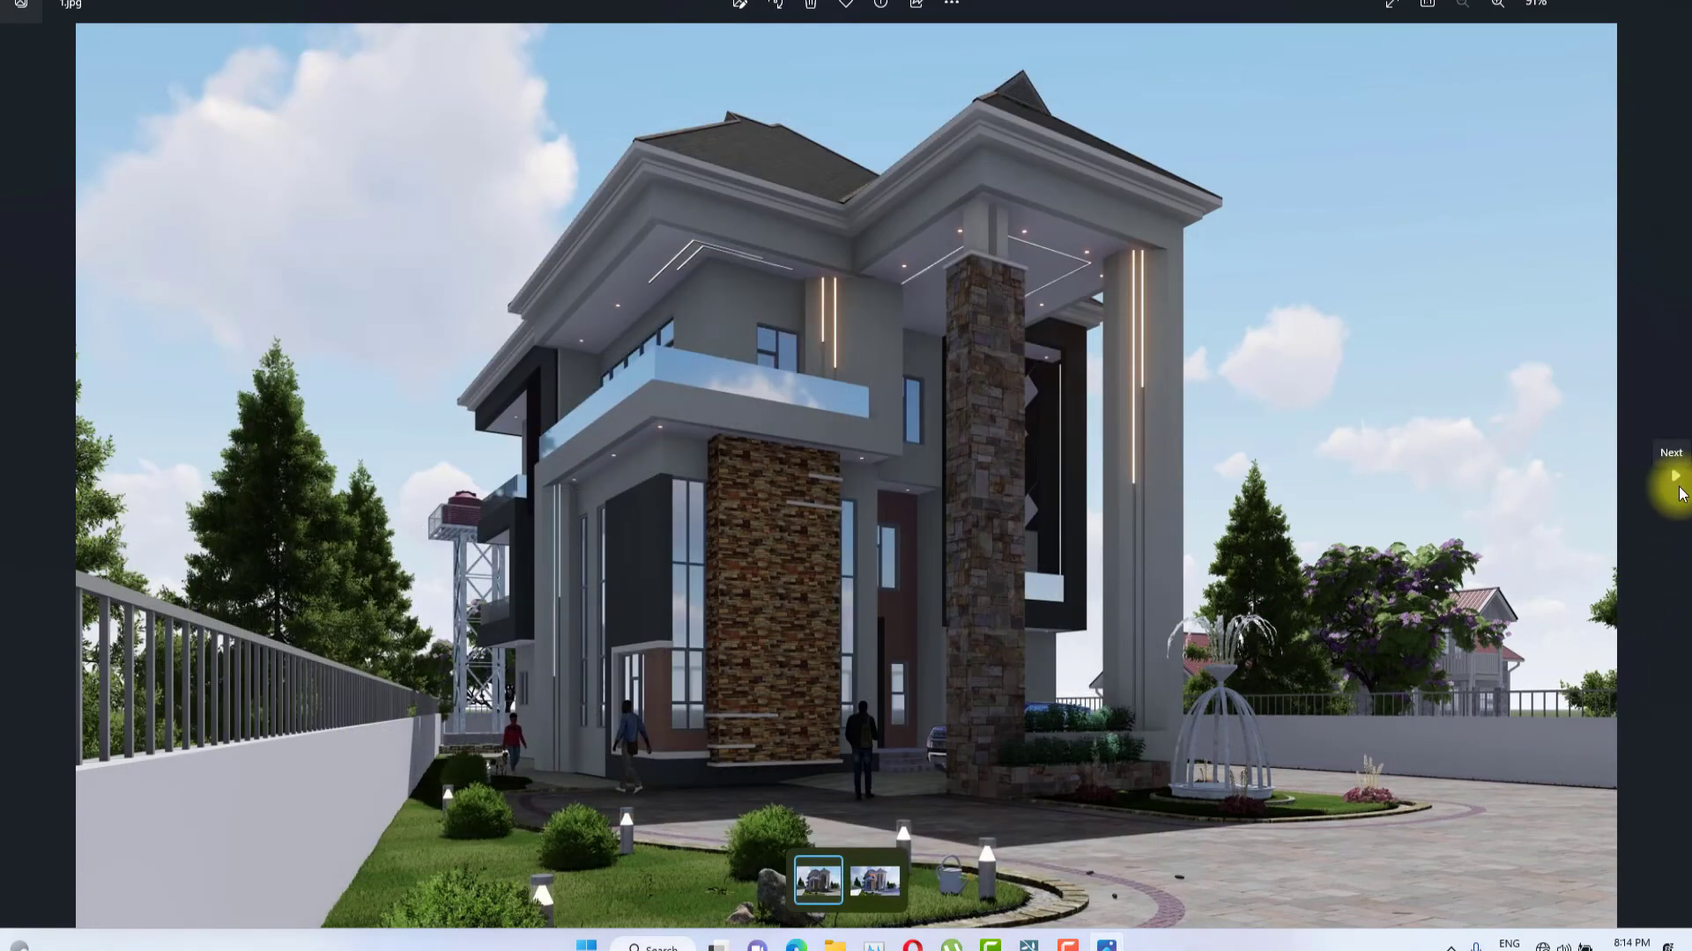
{"action": "left_click", "coordinate": [1674, 476]}
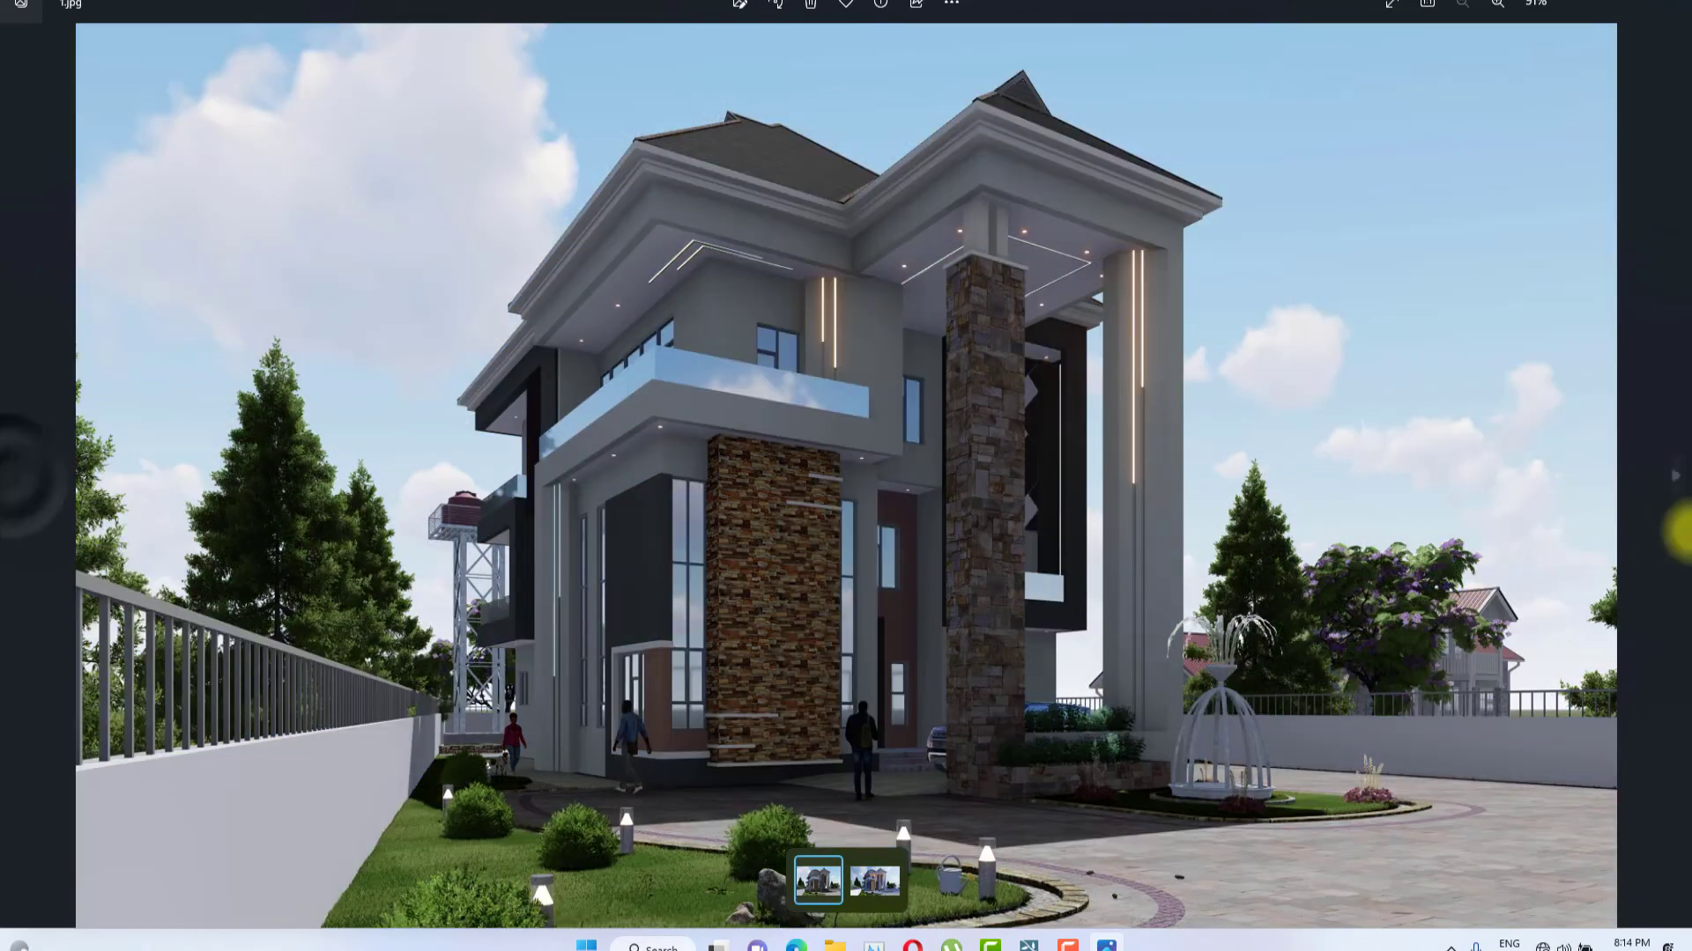
{"action": "left_click", "coordinate": [874, 879]}
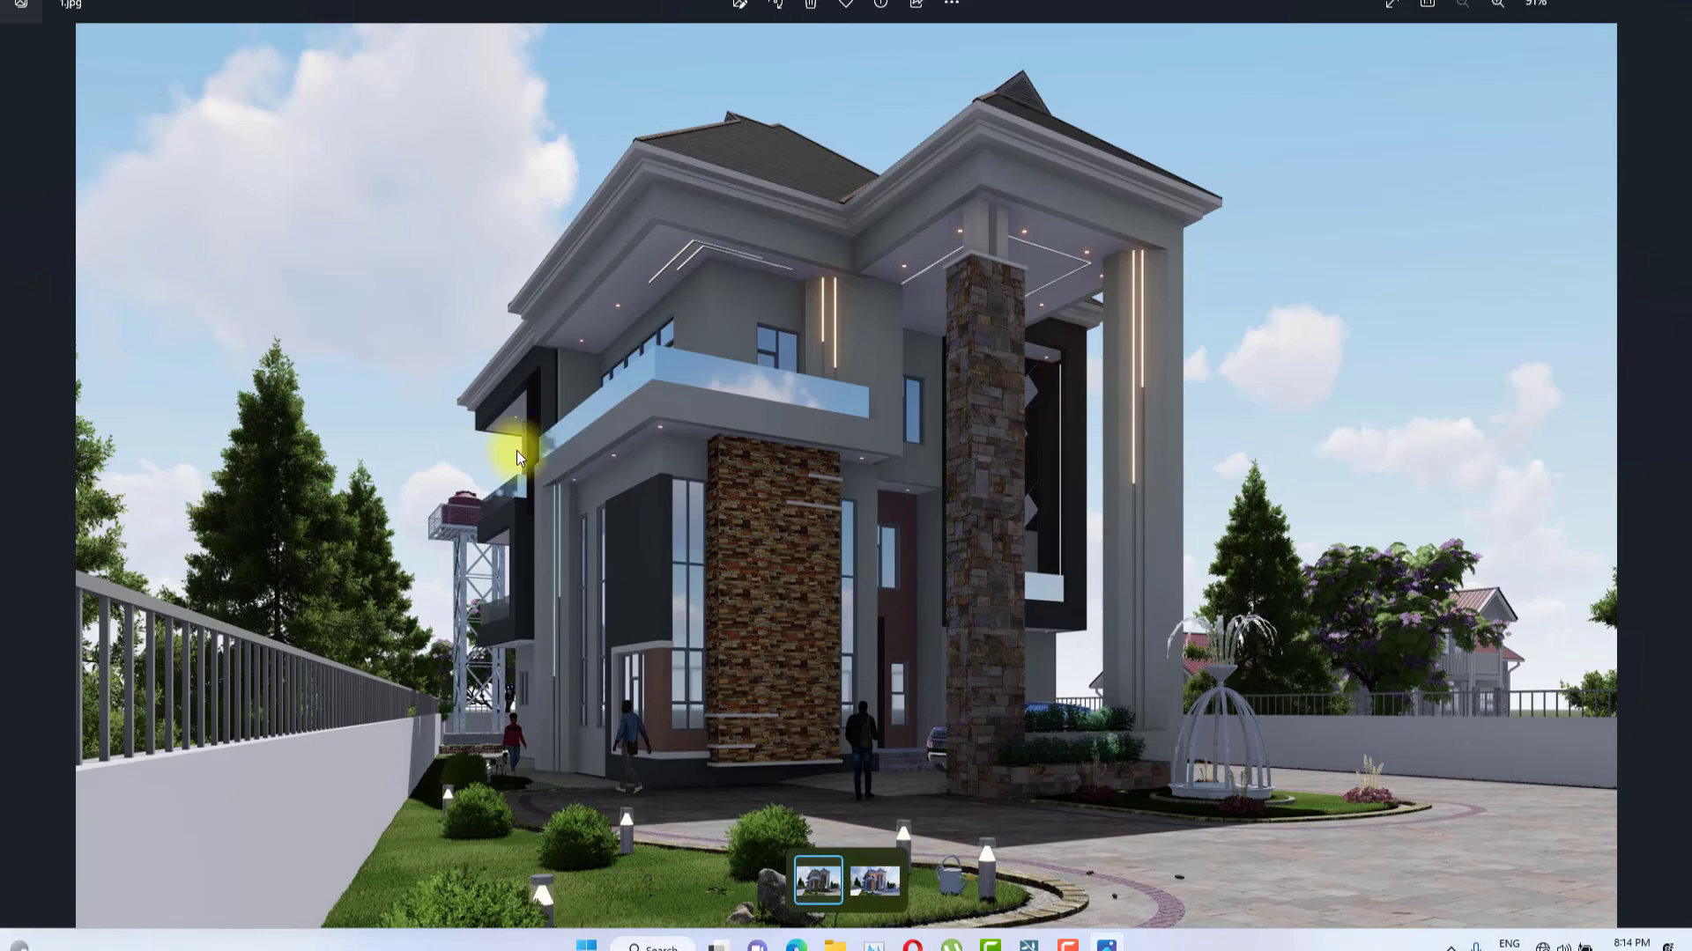
{"action": "mouse_move", "coordinate": [1600, 4]}
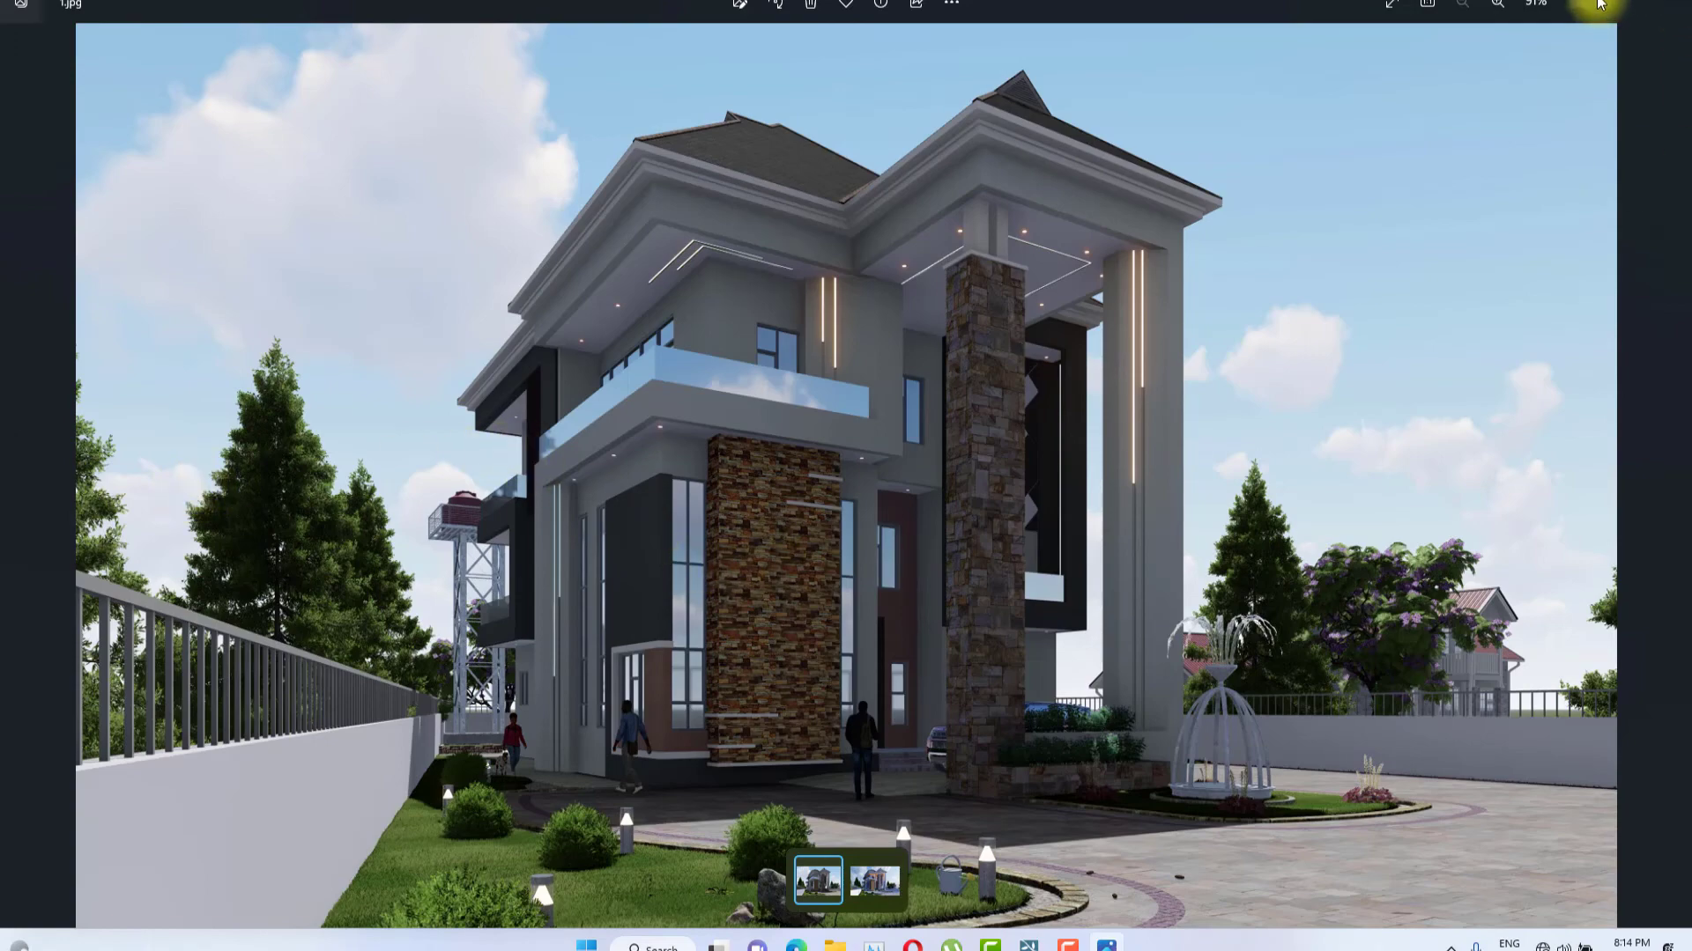